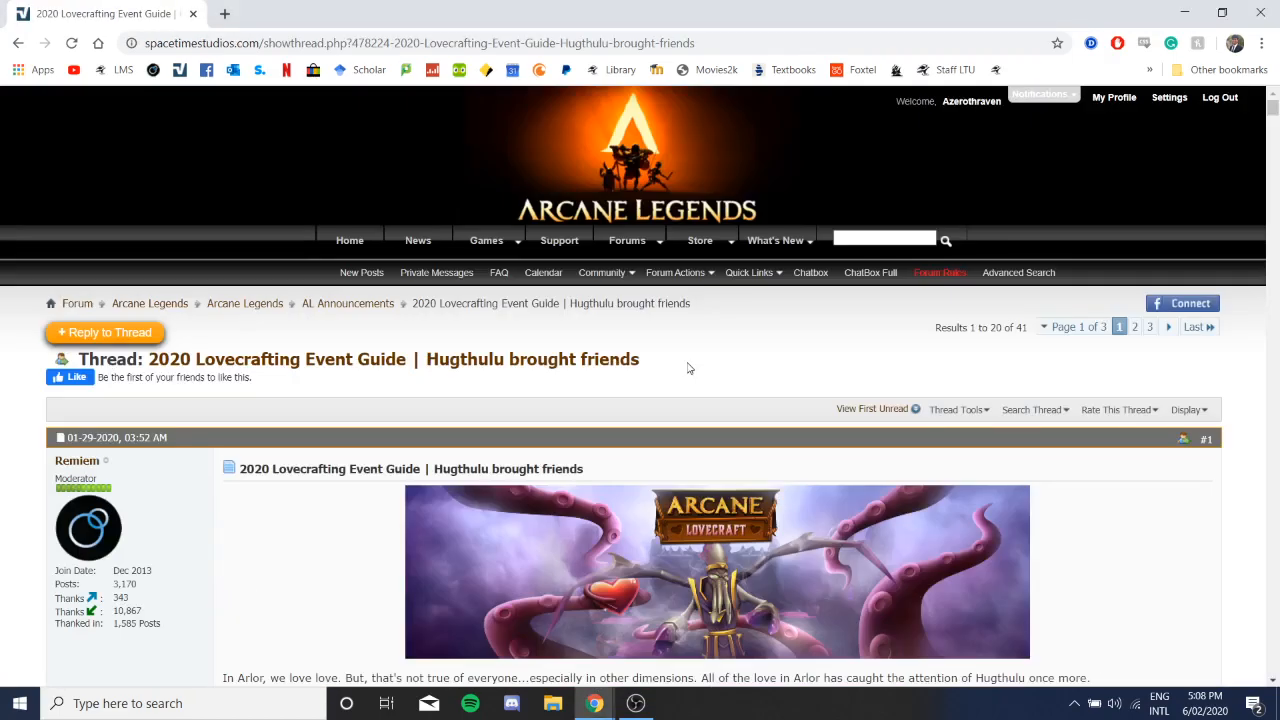
# Step: Scroll past the energy portal image to the What's New section with Love Legend Tuxedo and Dress colours
pyautogui.scroll(-3)
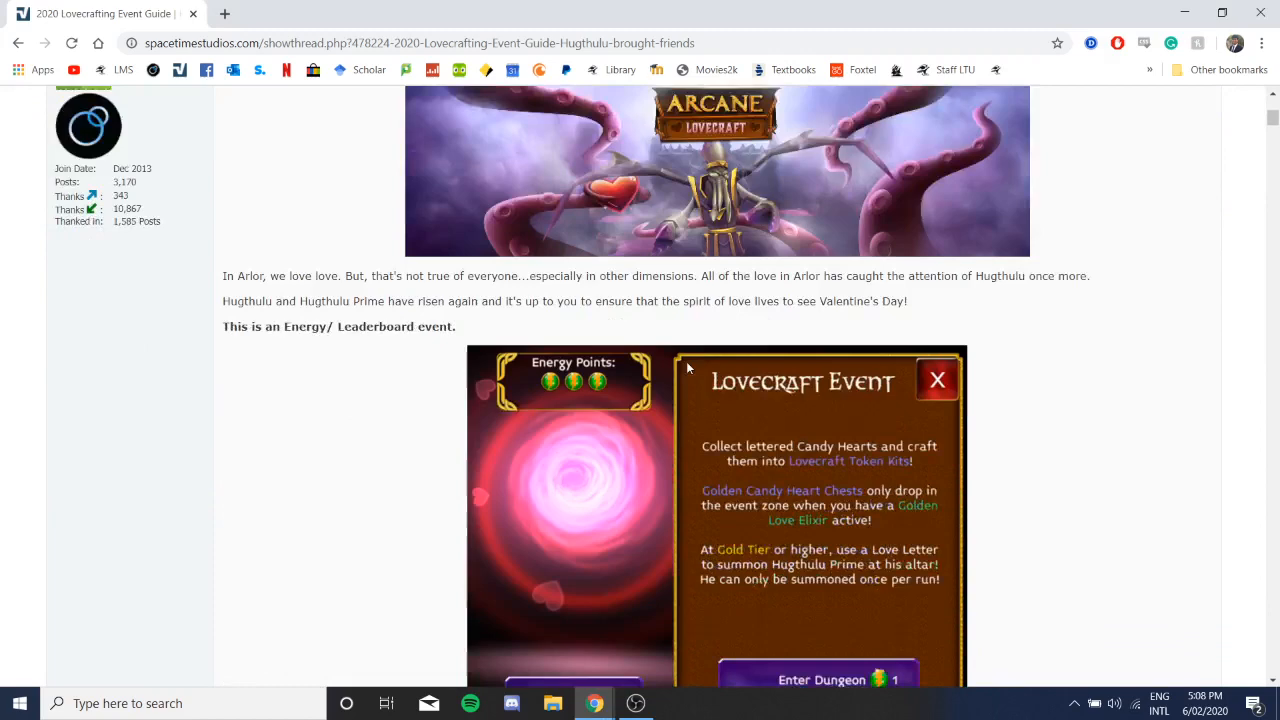
pyautogui.scroll(-3)
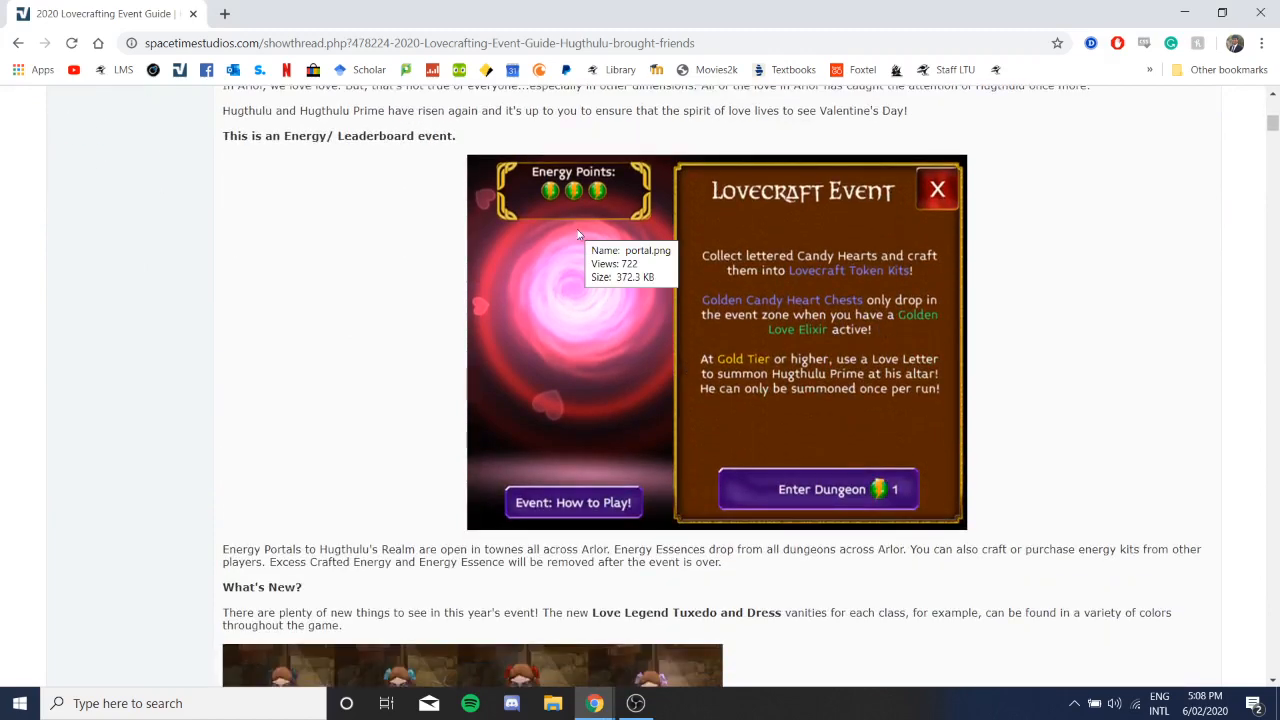
pyautogui.scroll(-3)
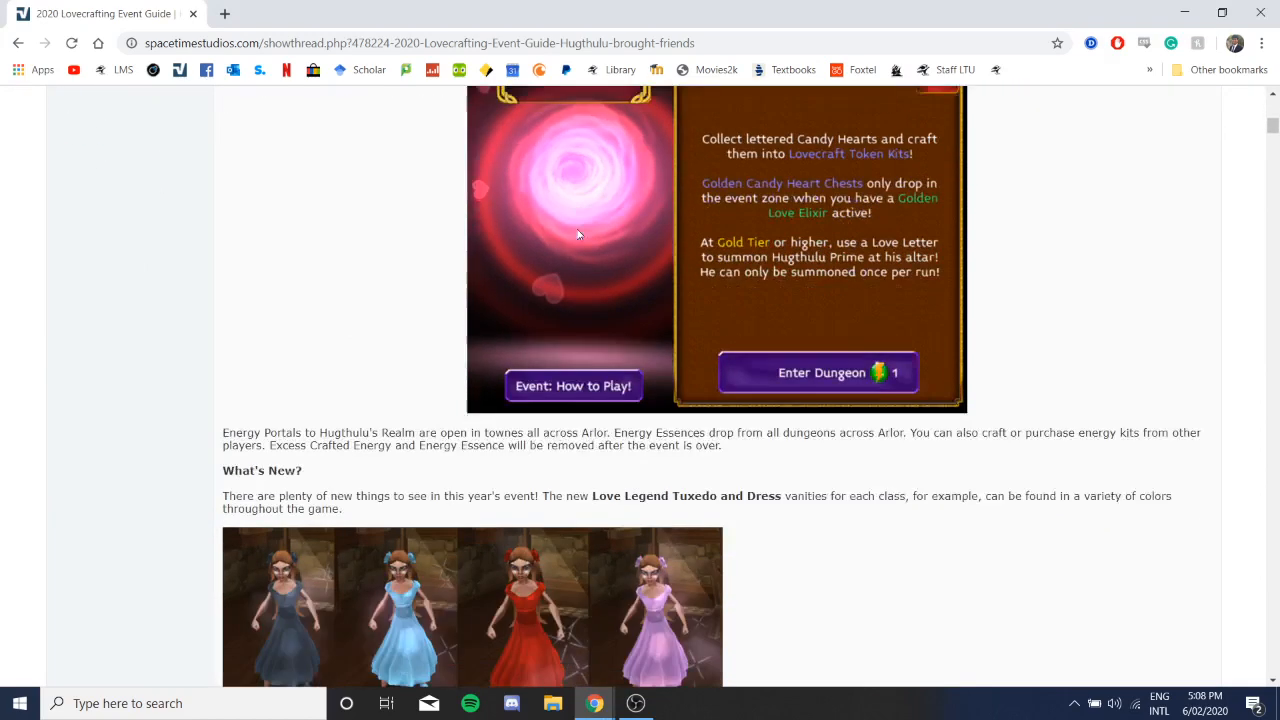
pyautogui.scroll(-3)
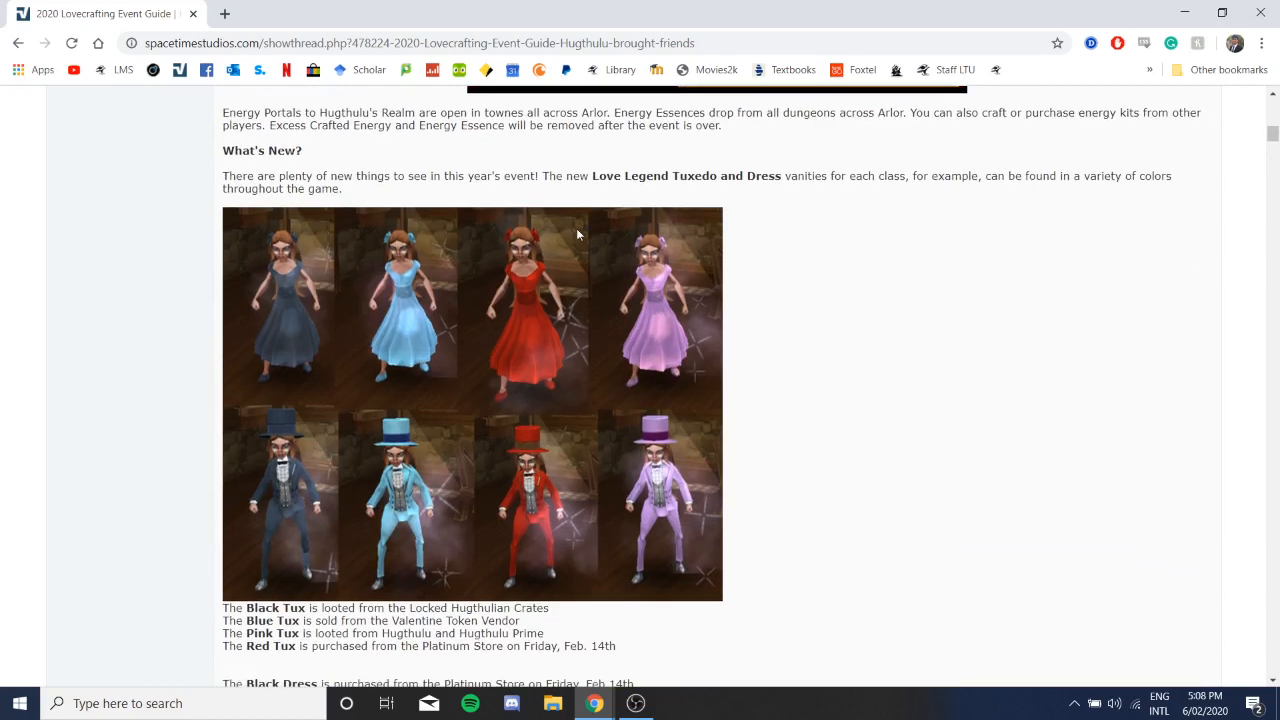
pyautogui.moveTo(212, 168)
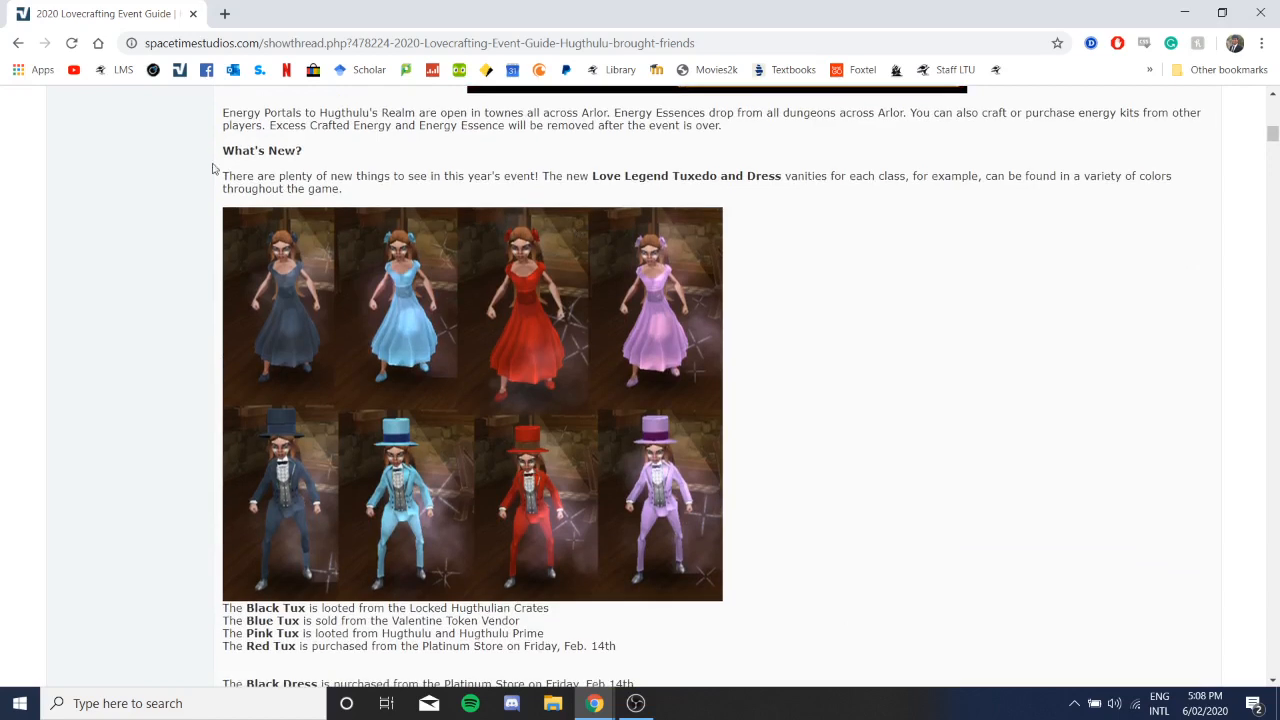
pyautogui.moveTo(448, 480)
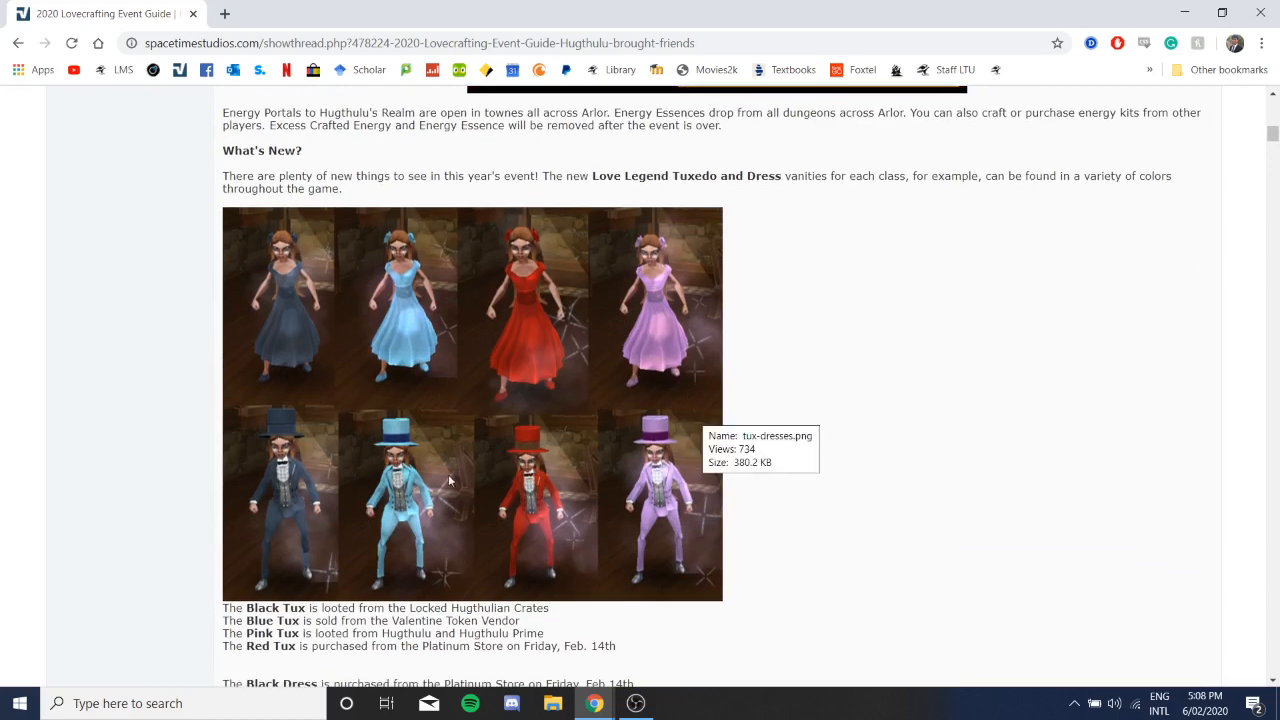
pyautogui.scroll(-3)
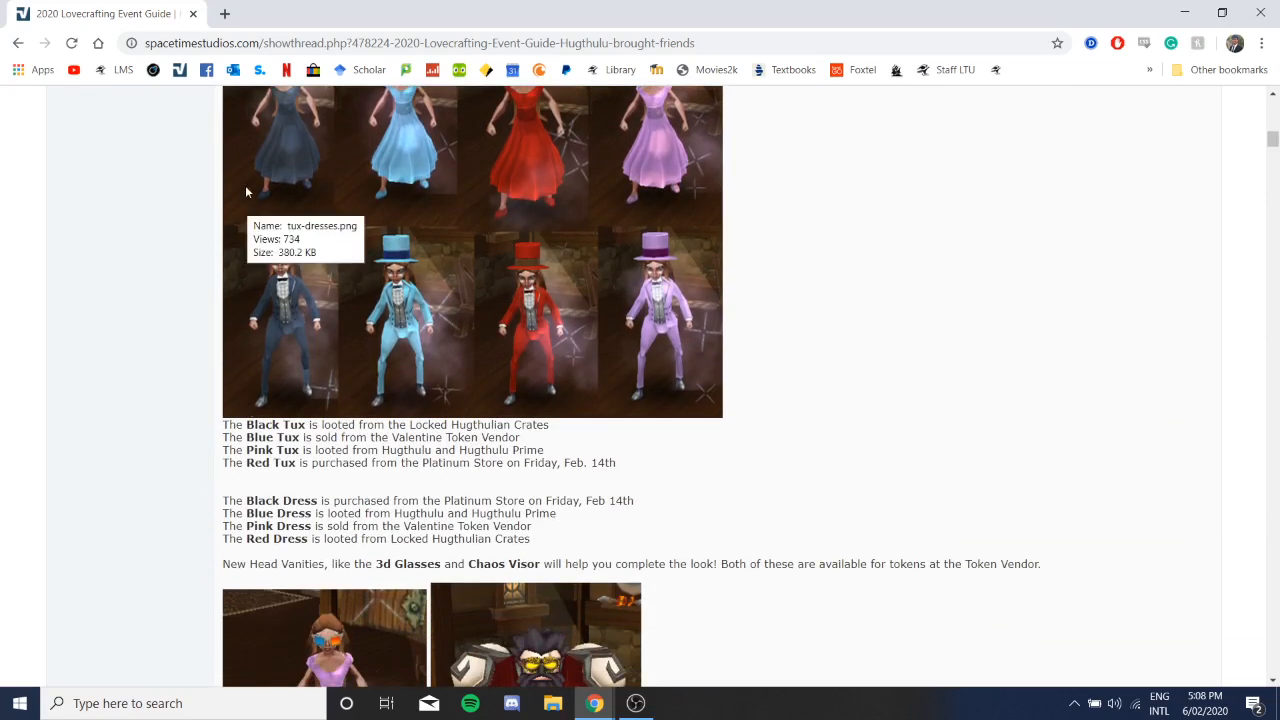
pyautogui.scroll(-3)
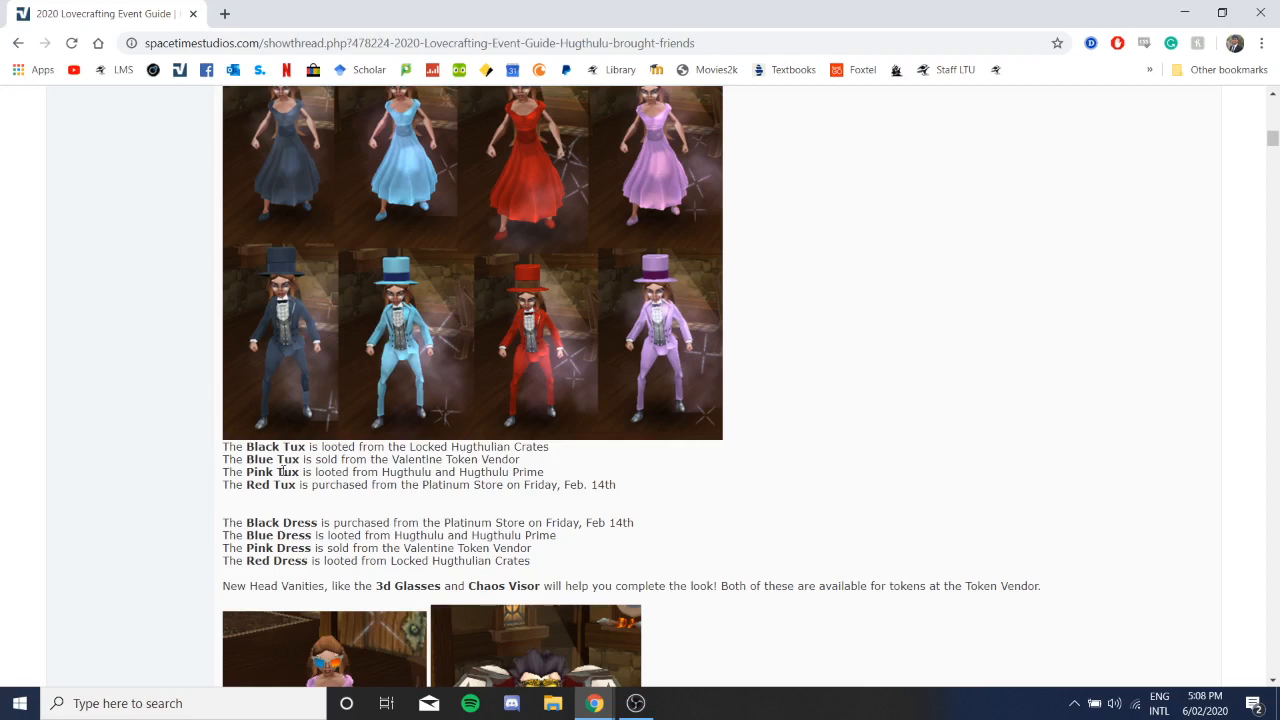
pyautogui.moveTo(328, 448)
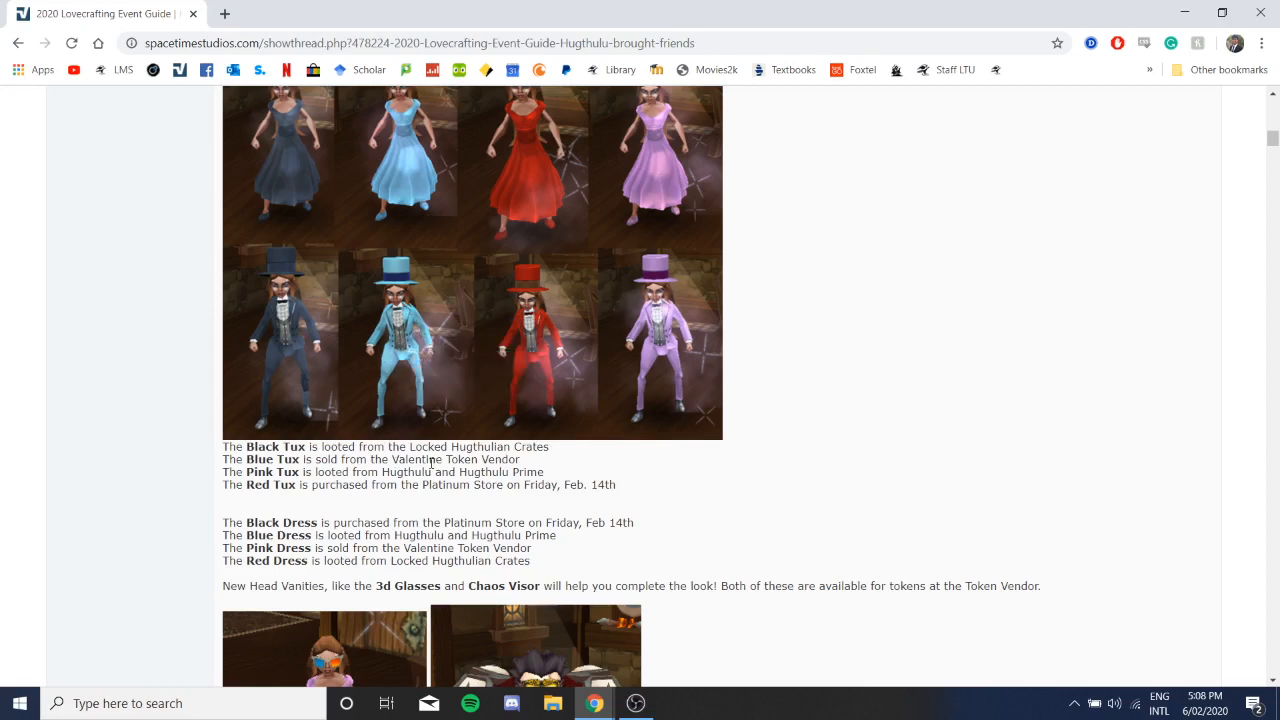
pyautogui.moveTo(496, 500)
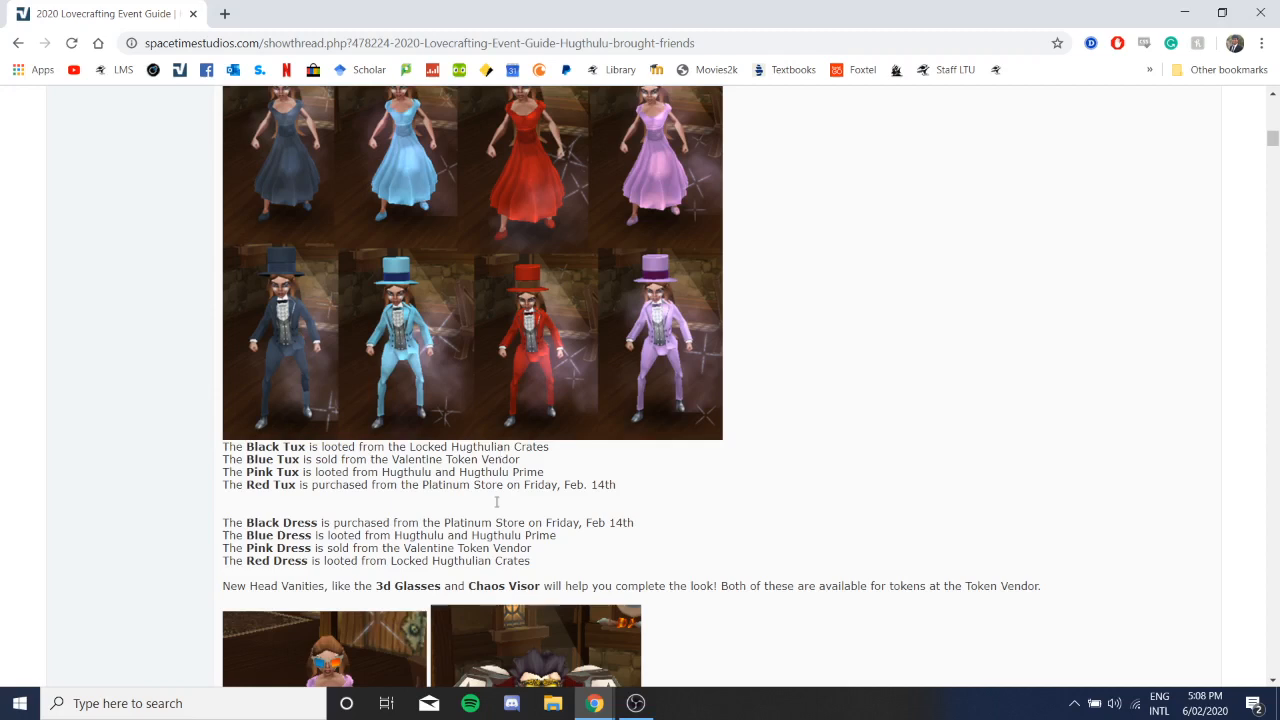
pyautogui.moveTo(400, 480)
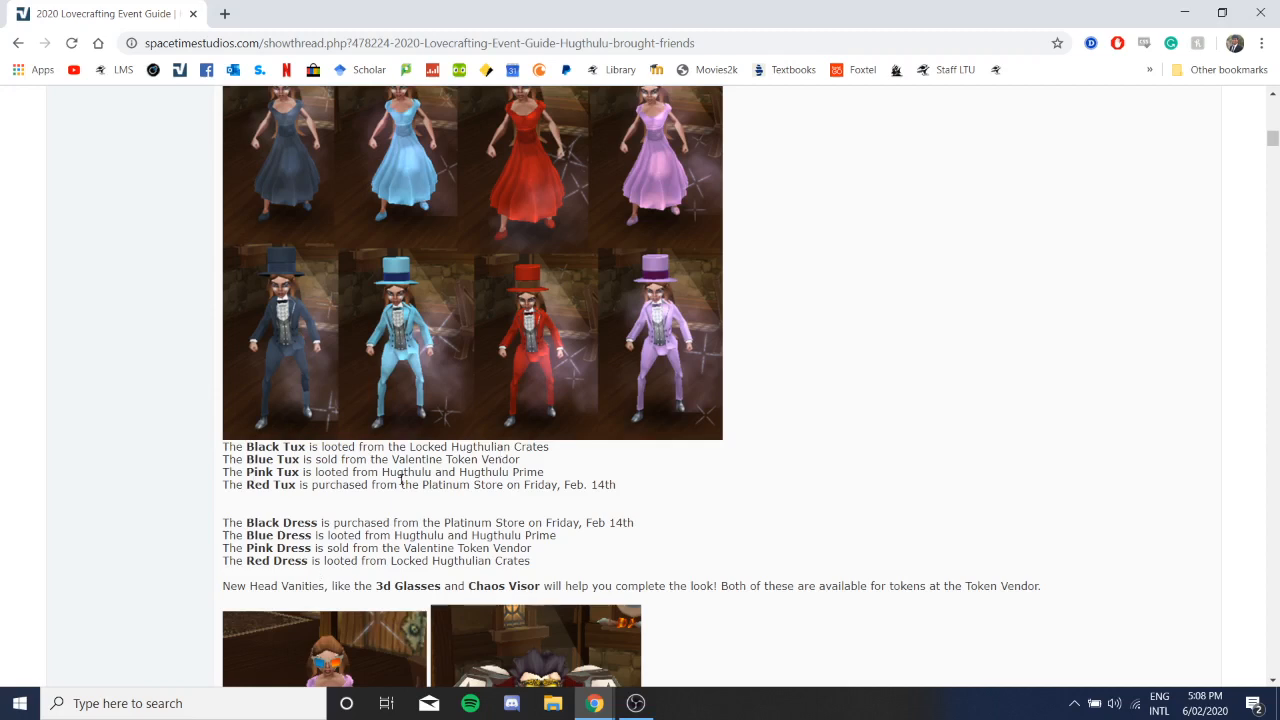
pyautogui.moveTo(528, 292)
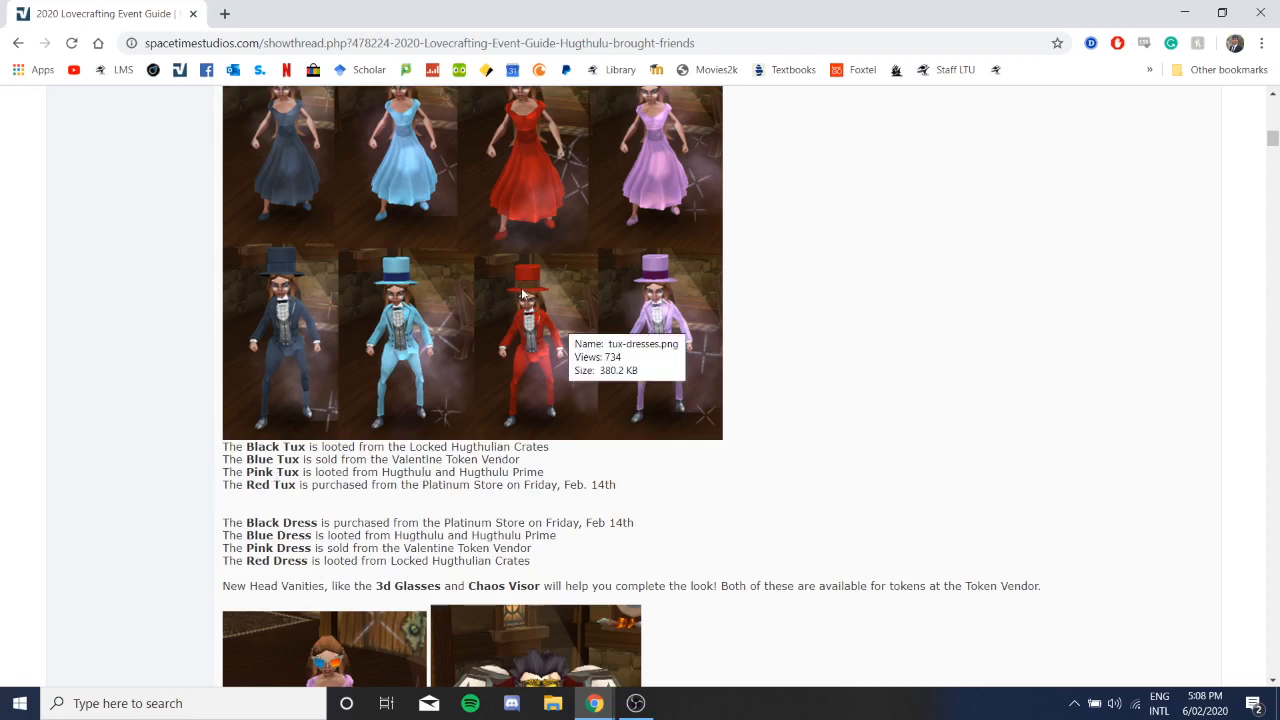
pyautogui.moveTo(532, 470)
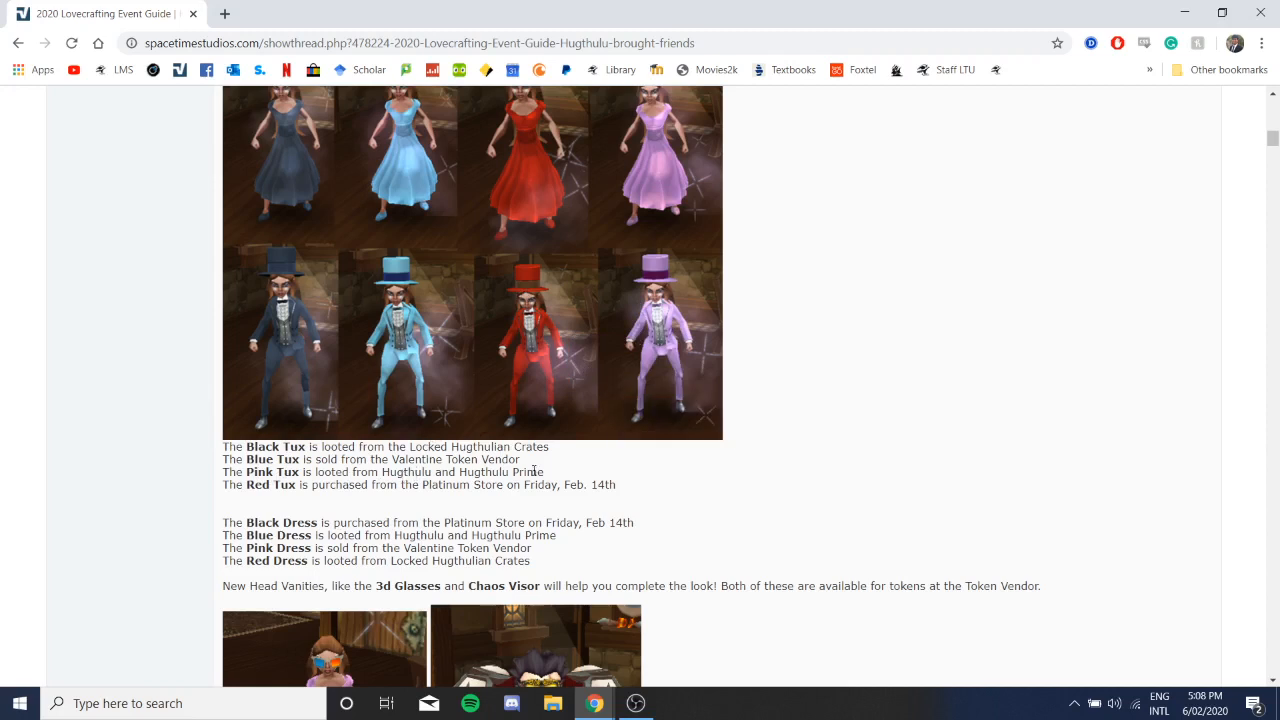
pyautogui.moveTo(408, 498)
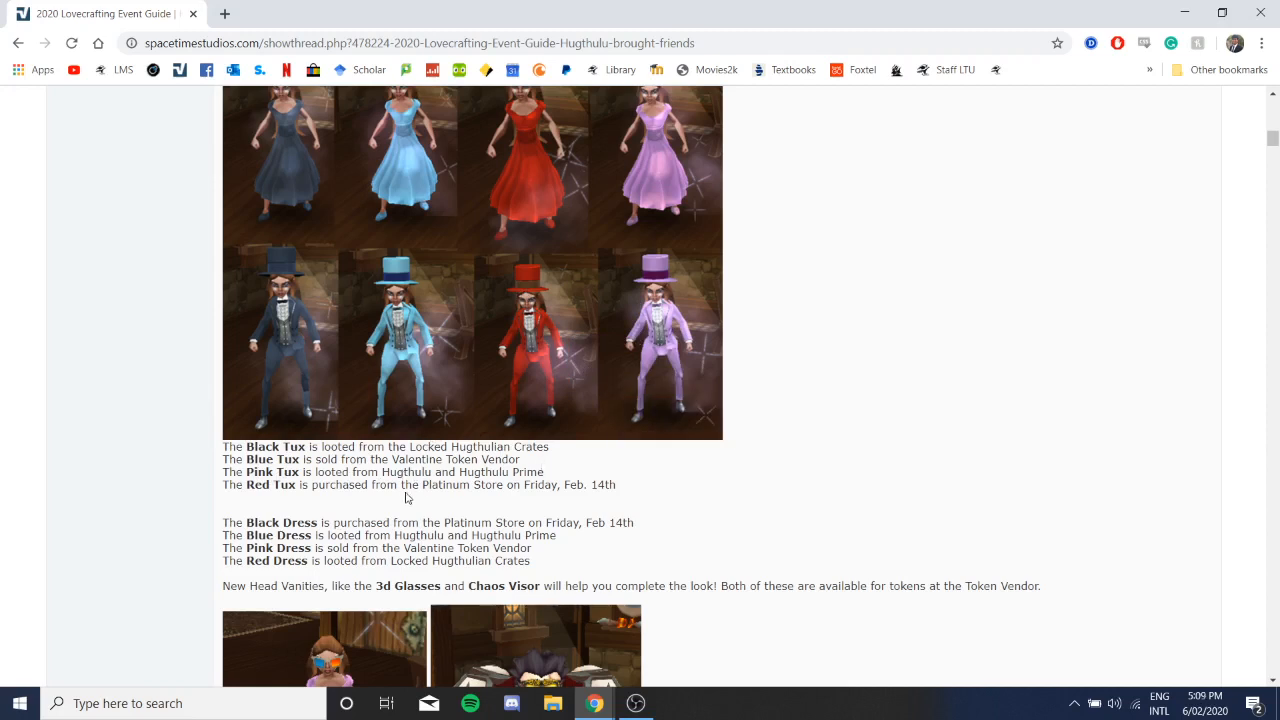
pyautogui.moveTo(484, 496)
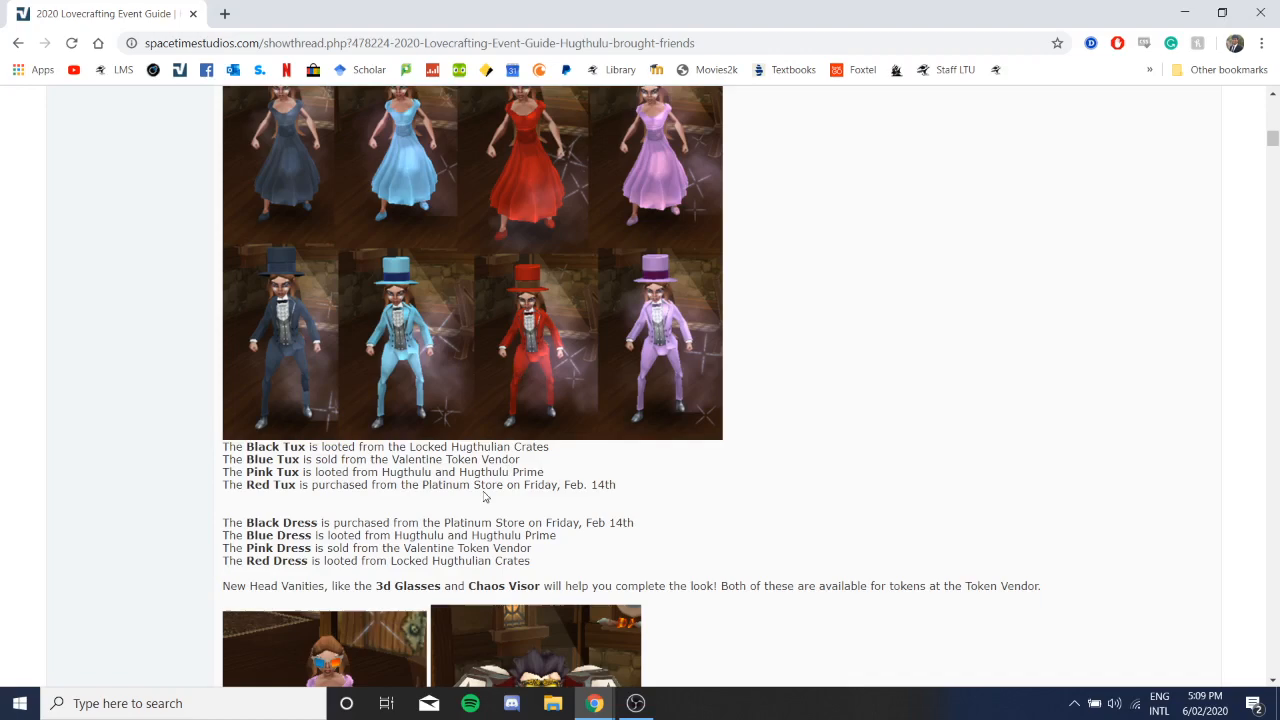
pyautogui.scroll(-3)
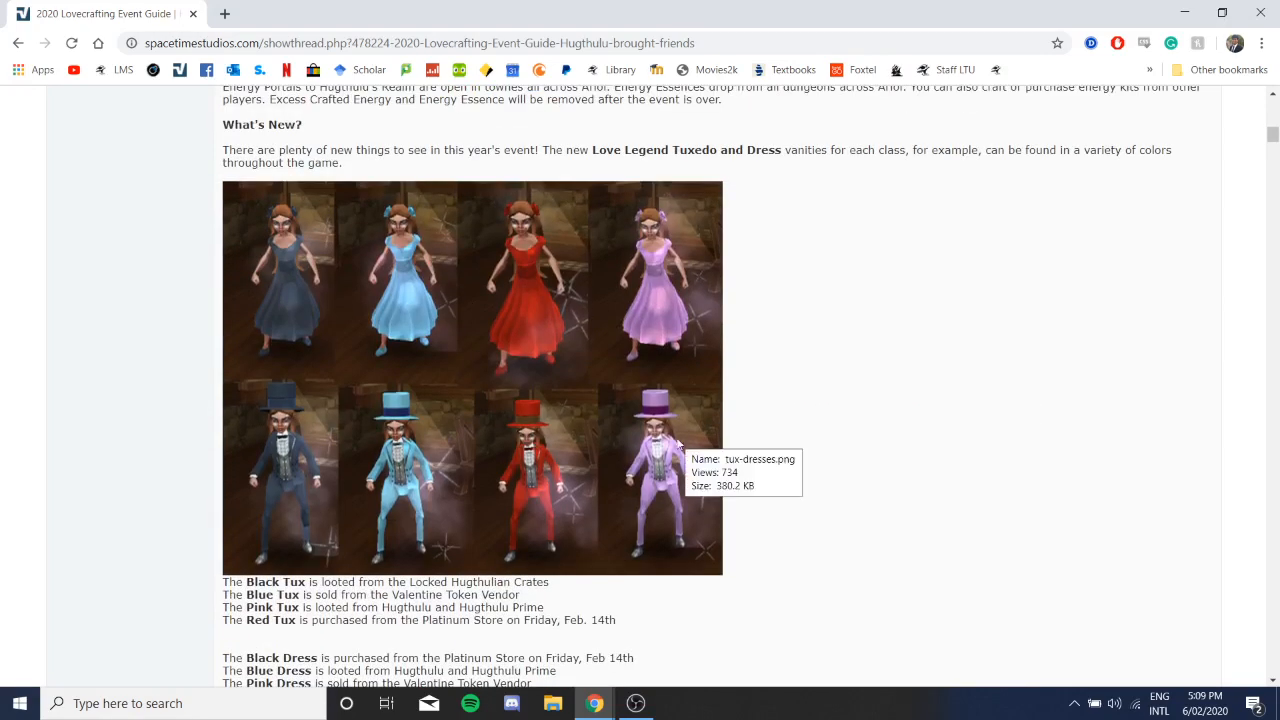
# Step: Scroll to the 3D Glasses, Chaos Visor head vanities and the two Lovesanity set images
pyautogui.scroll(-3)
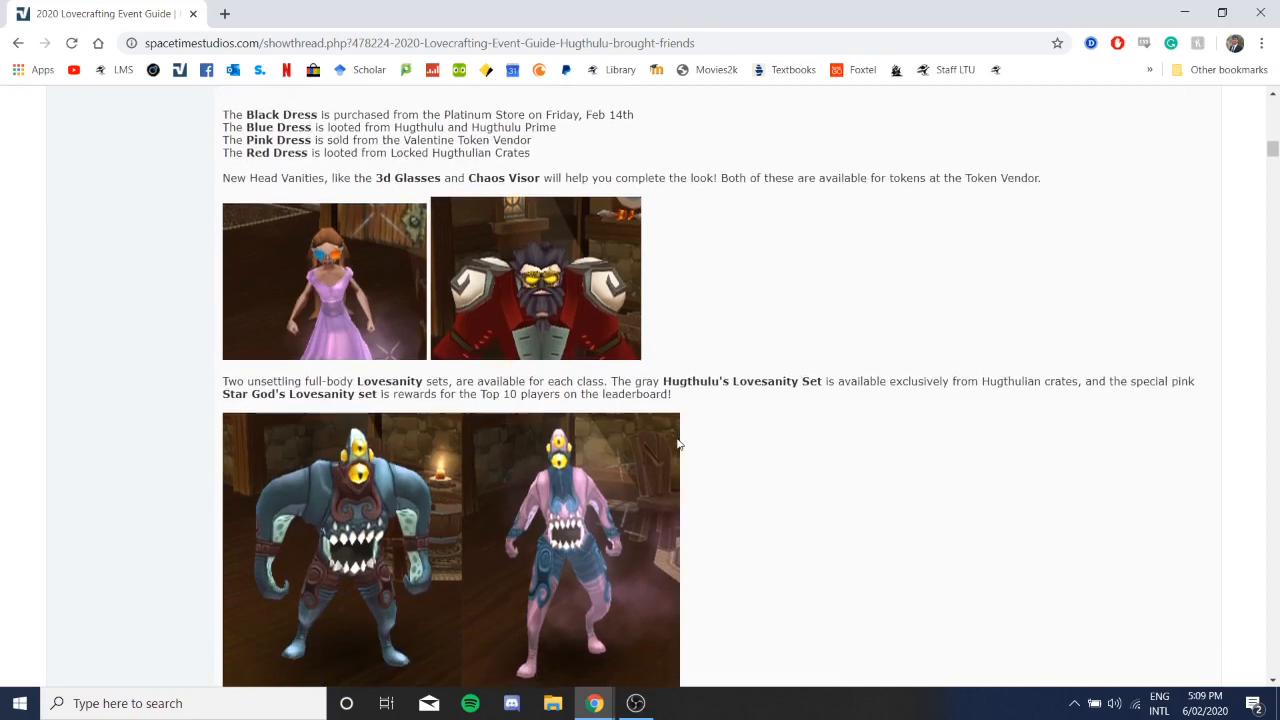
pyautogui.scroll(-3)
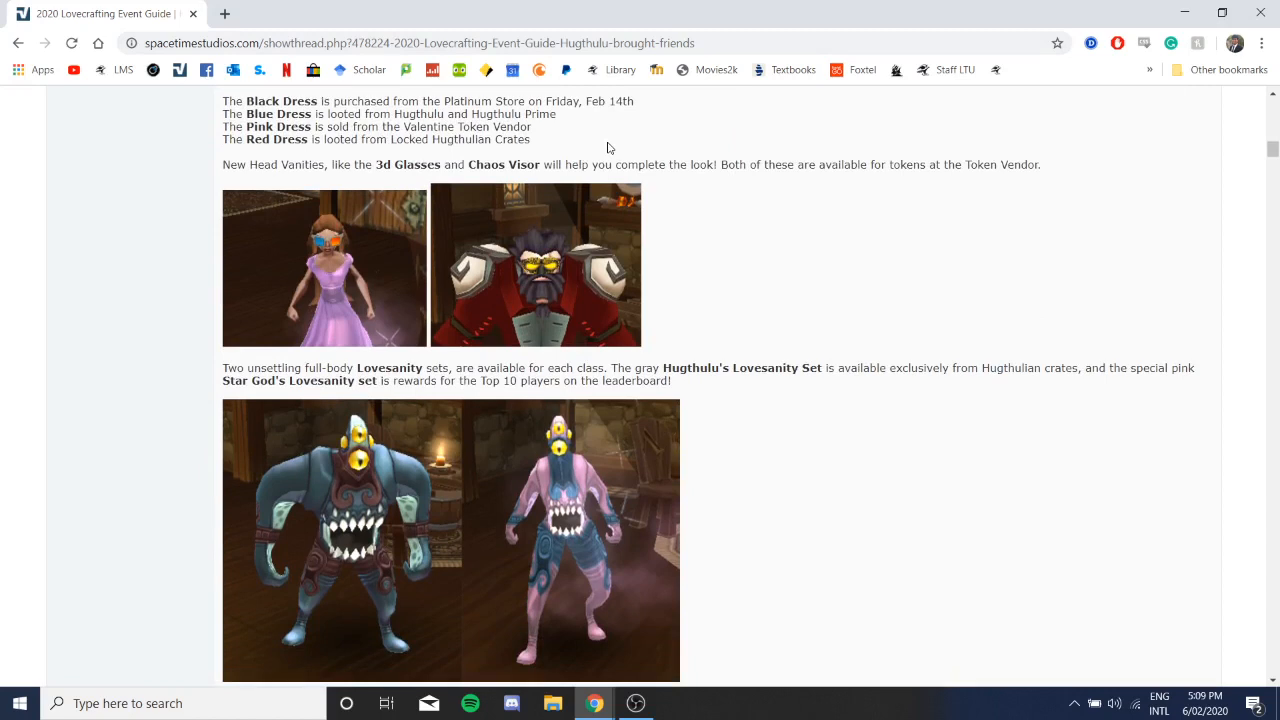
pyautogui.moveTo(540, 128)
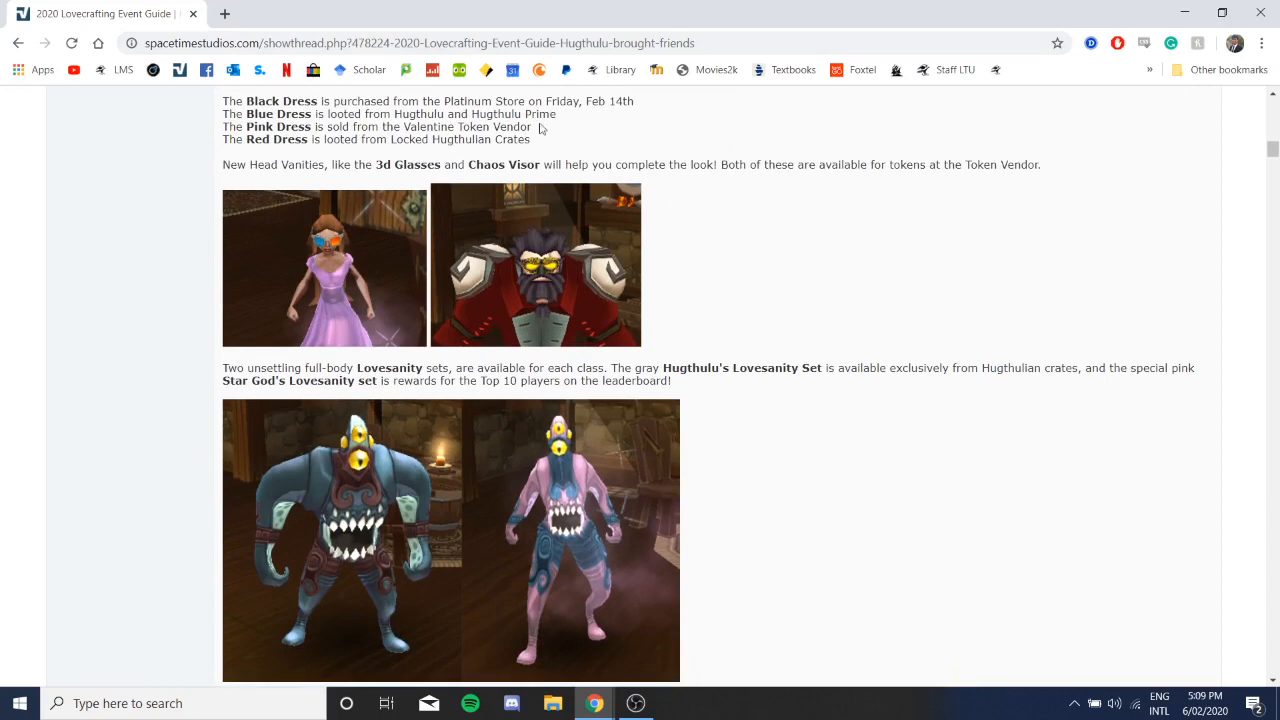
pyautogui.moveTo(348, 216)
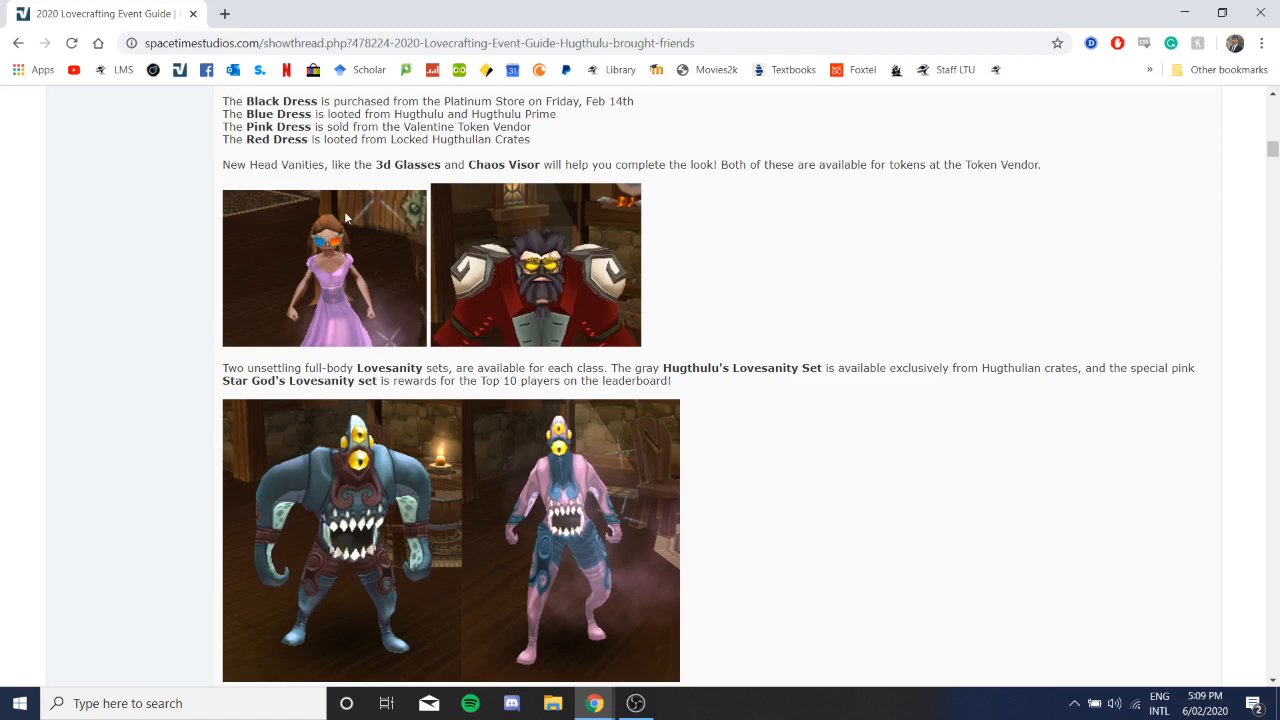
pyautogui.moveTo(320, 364)
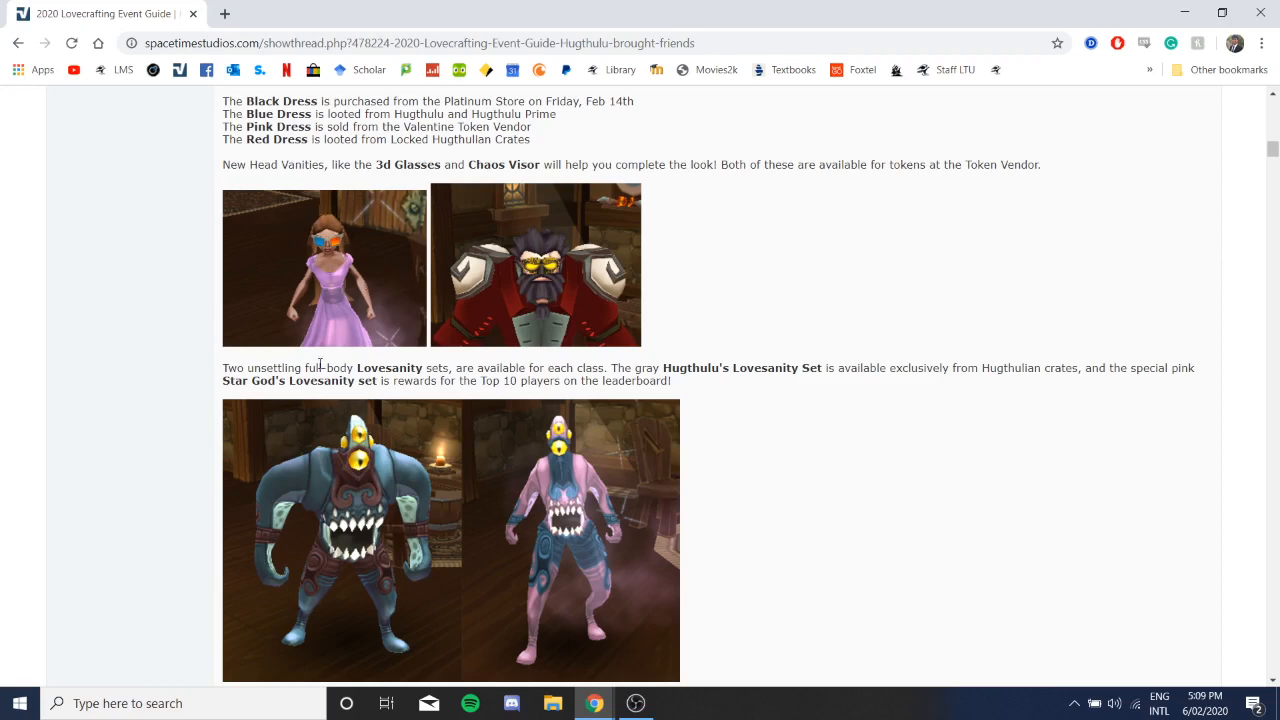
pyautogui.moveTo(380, 192)
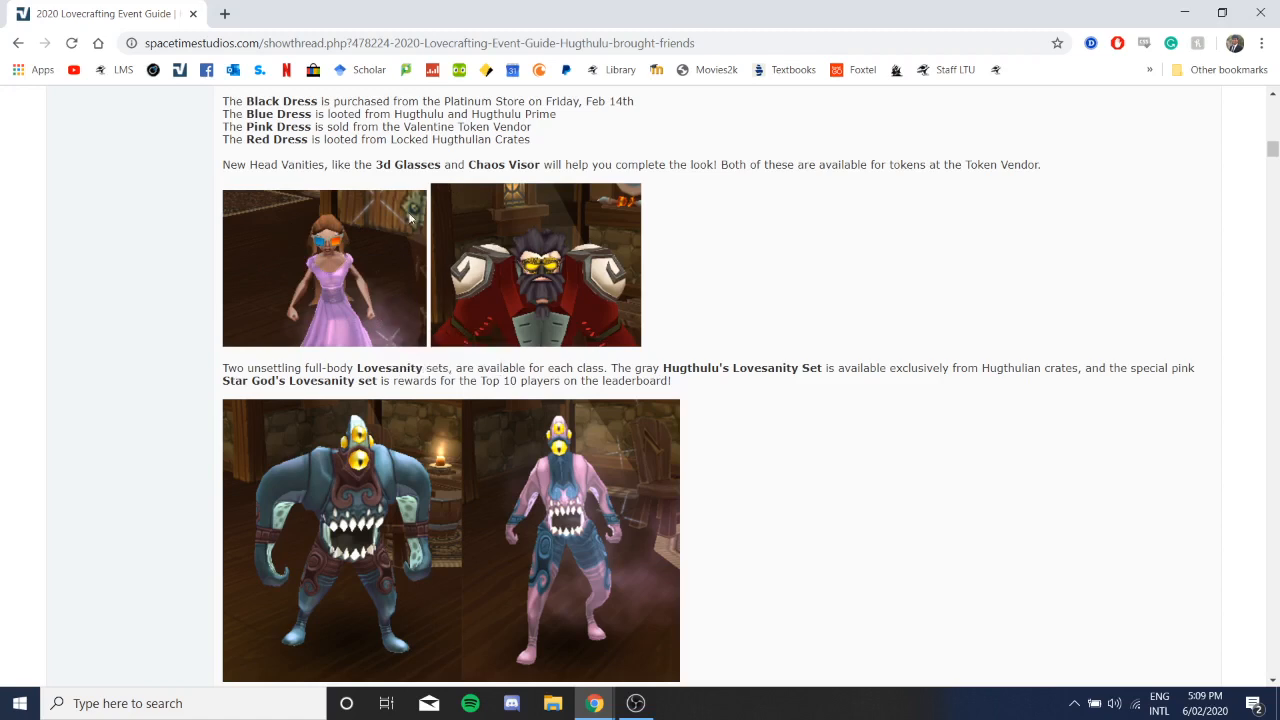
pyautogui.moveTo(548, 168)
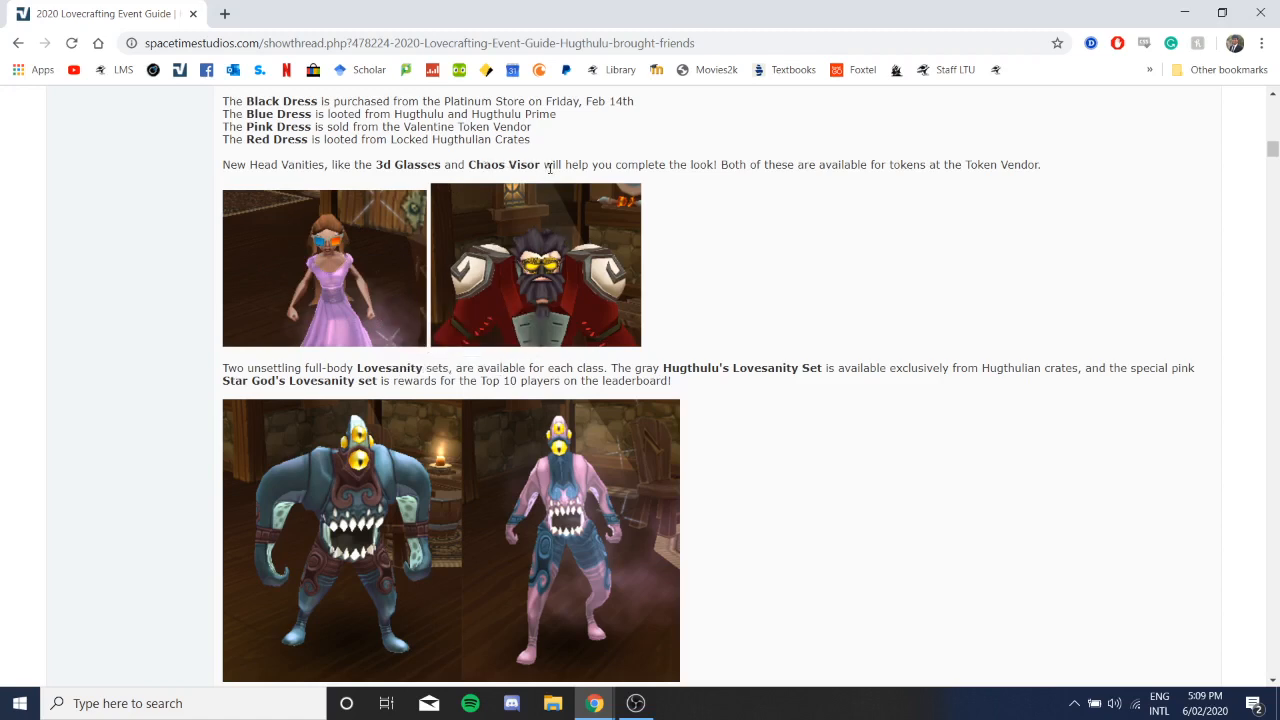
pyautogui.moveTo(516, 264)
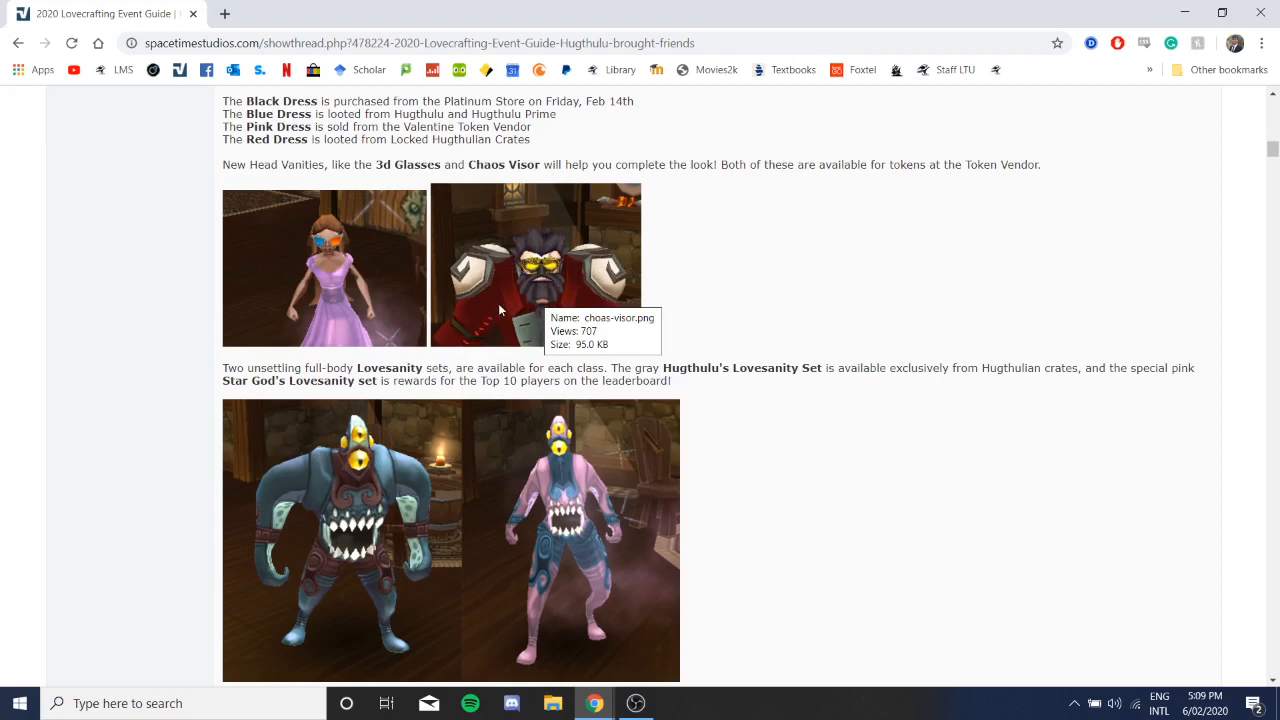
# Step: Scroll to the Lovesanity passage and highlight the sentence on Hugthulhu's and Star God's set sources
pyautogui.scroll(-3)
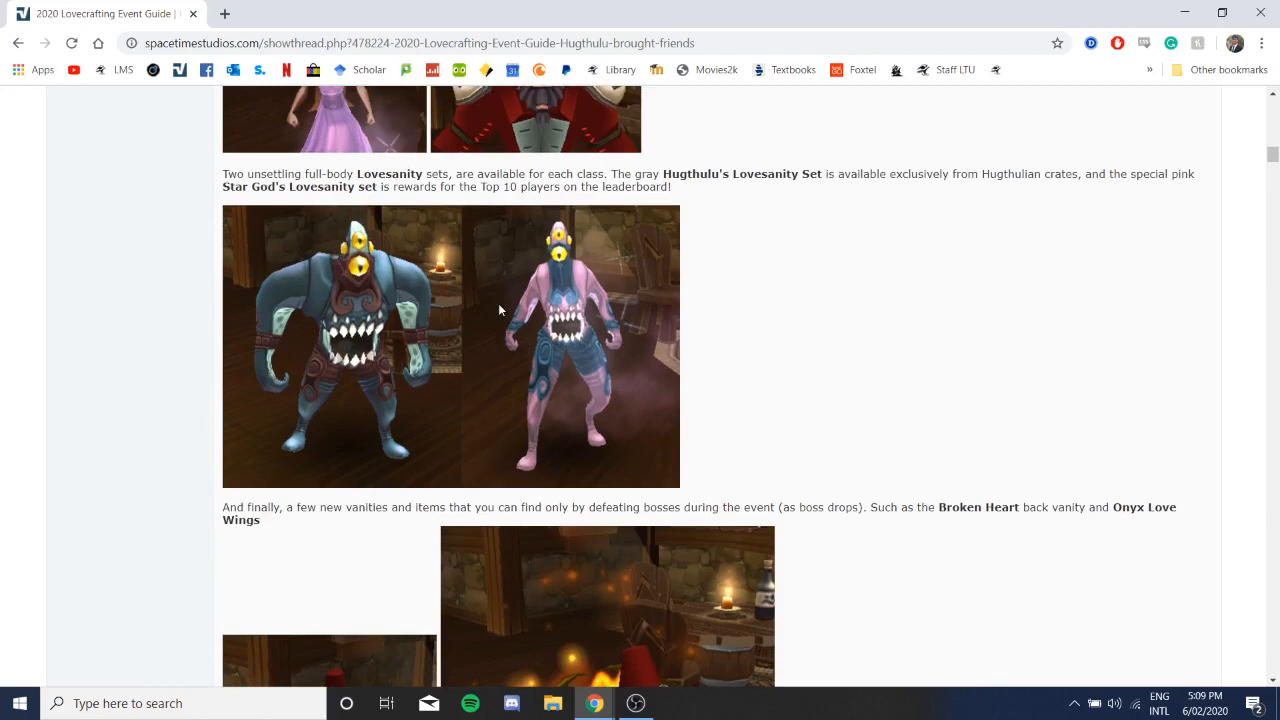
pyautogui.scroll(-3)
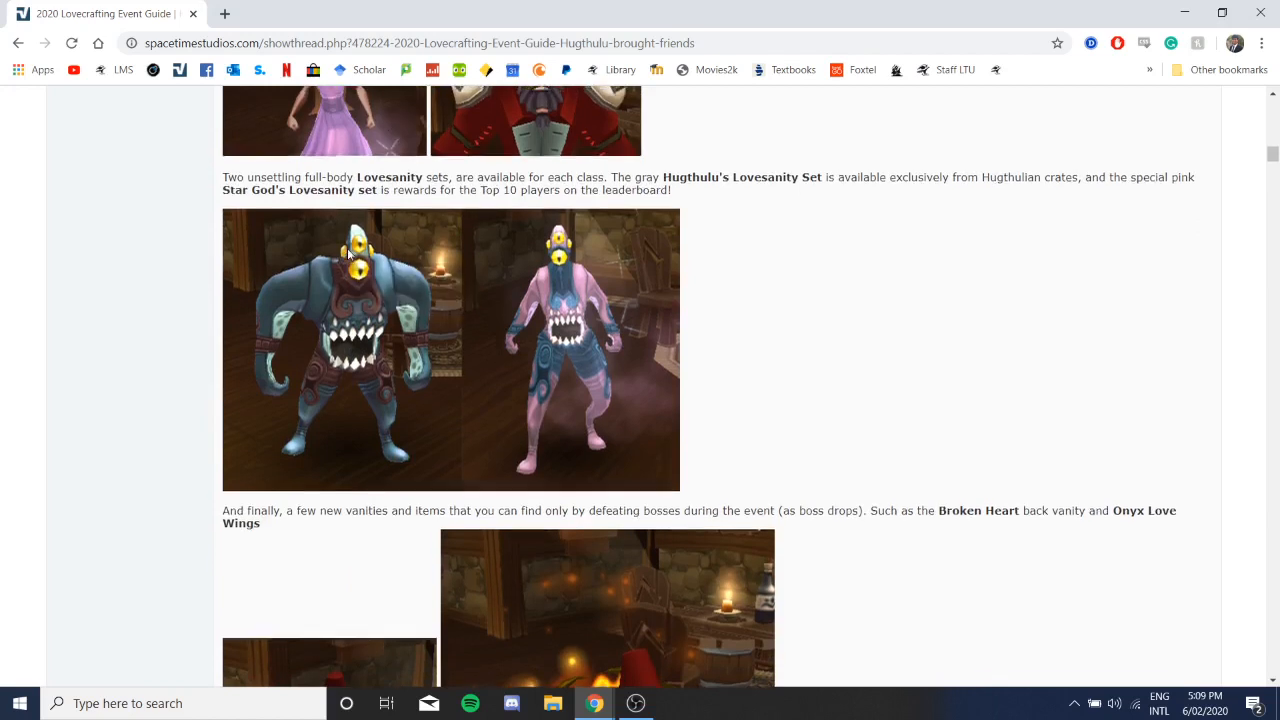
pyautogui.scroll(-3)
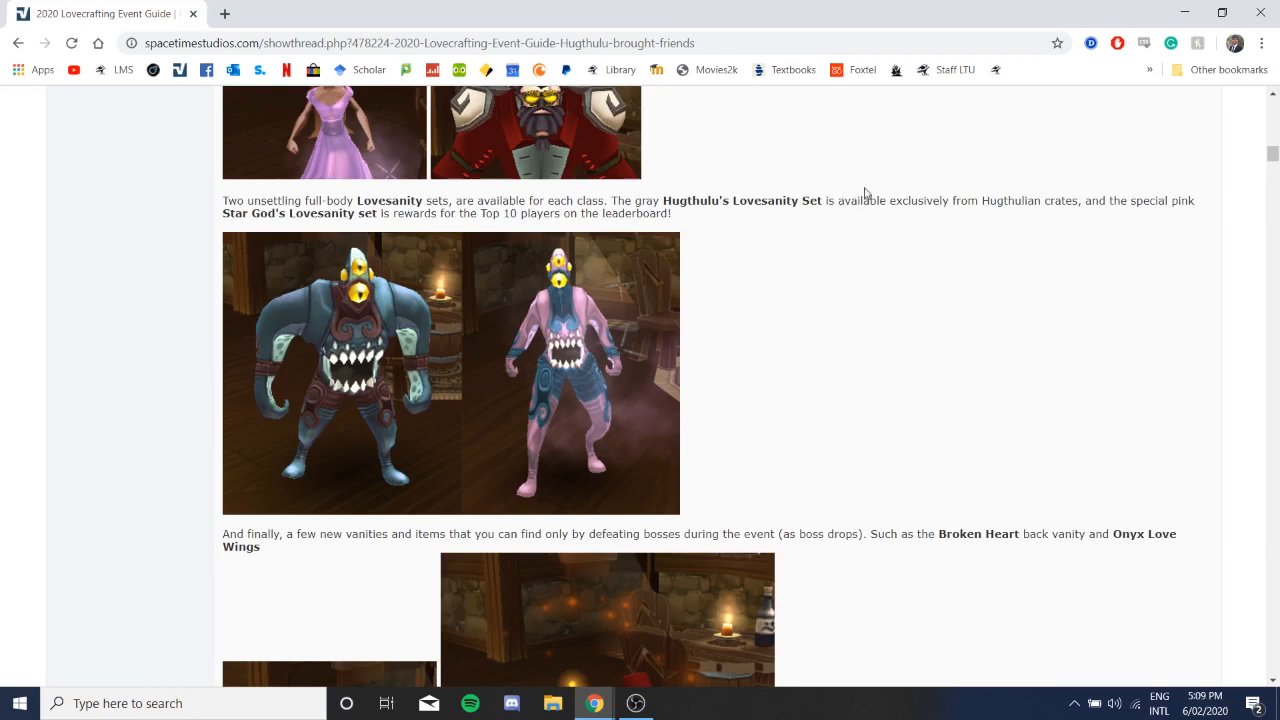
pyautogui.moveTo(222, 200); pyautogui.dragTo(822, 200)
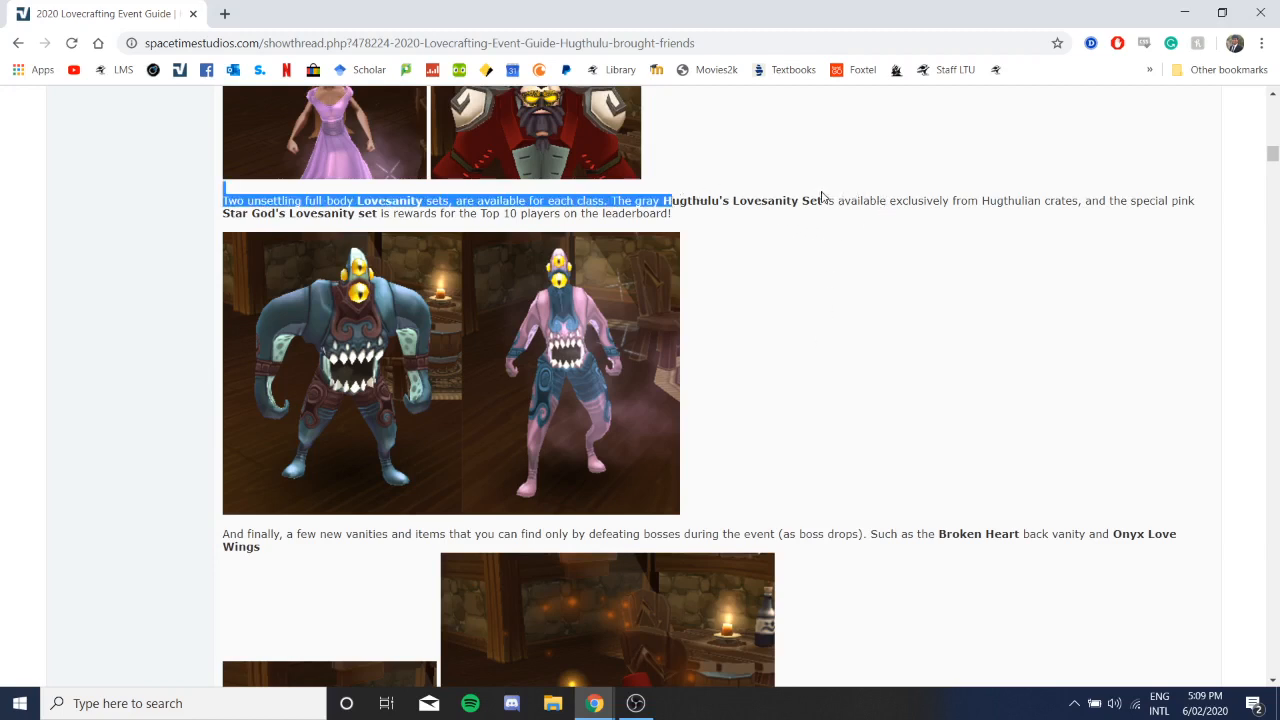
pyautogui.click(844, 194)
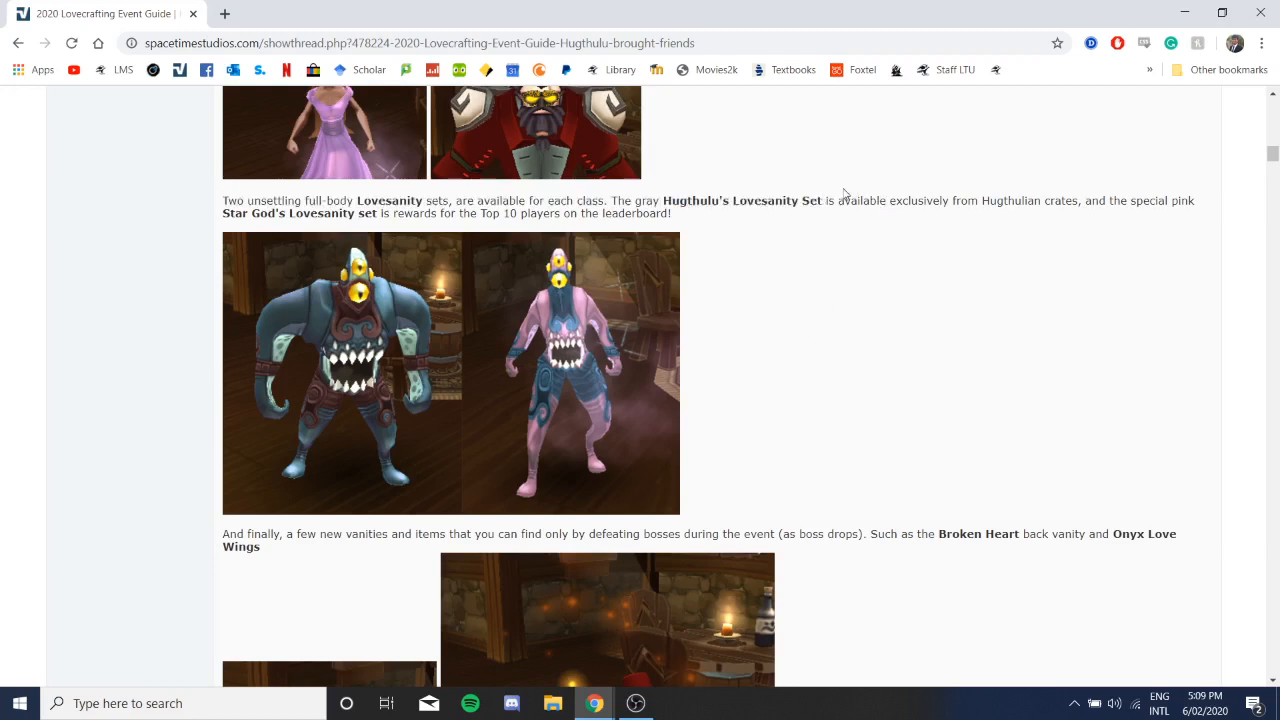
pyautogui.moveTo(422, 362)
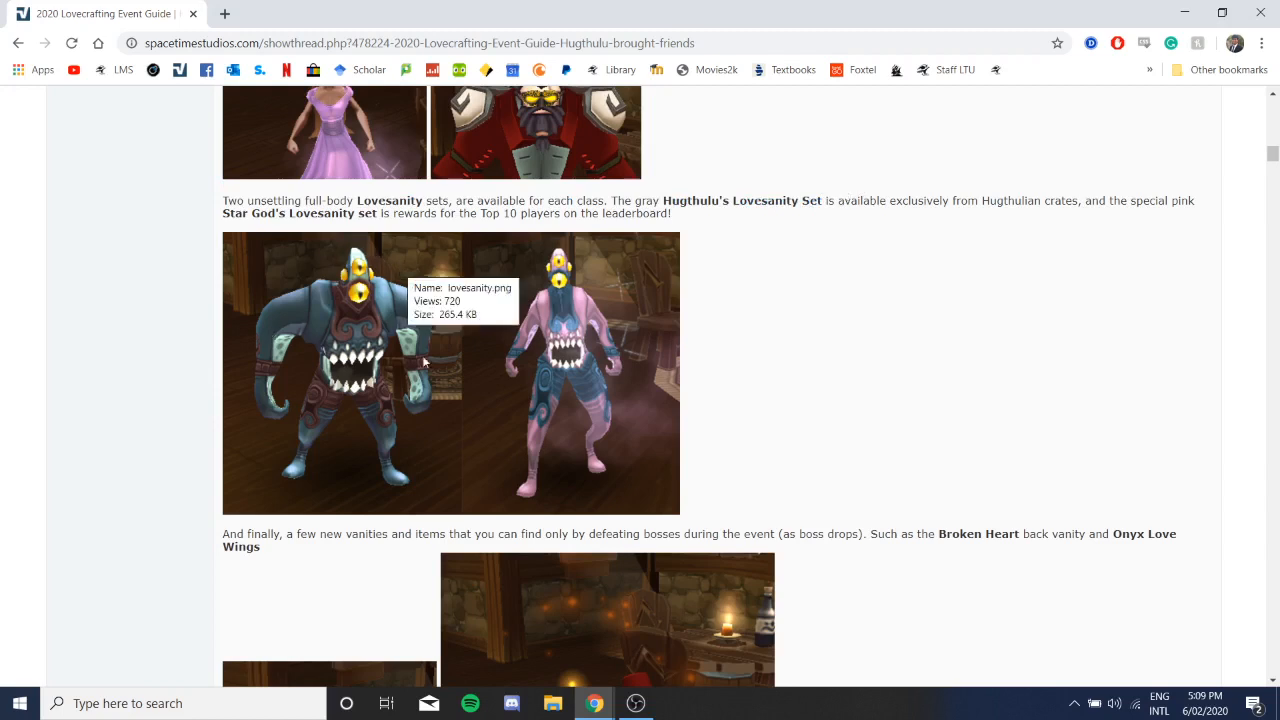
pyautogui.moveTo(1058, 218)
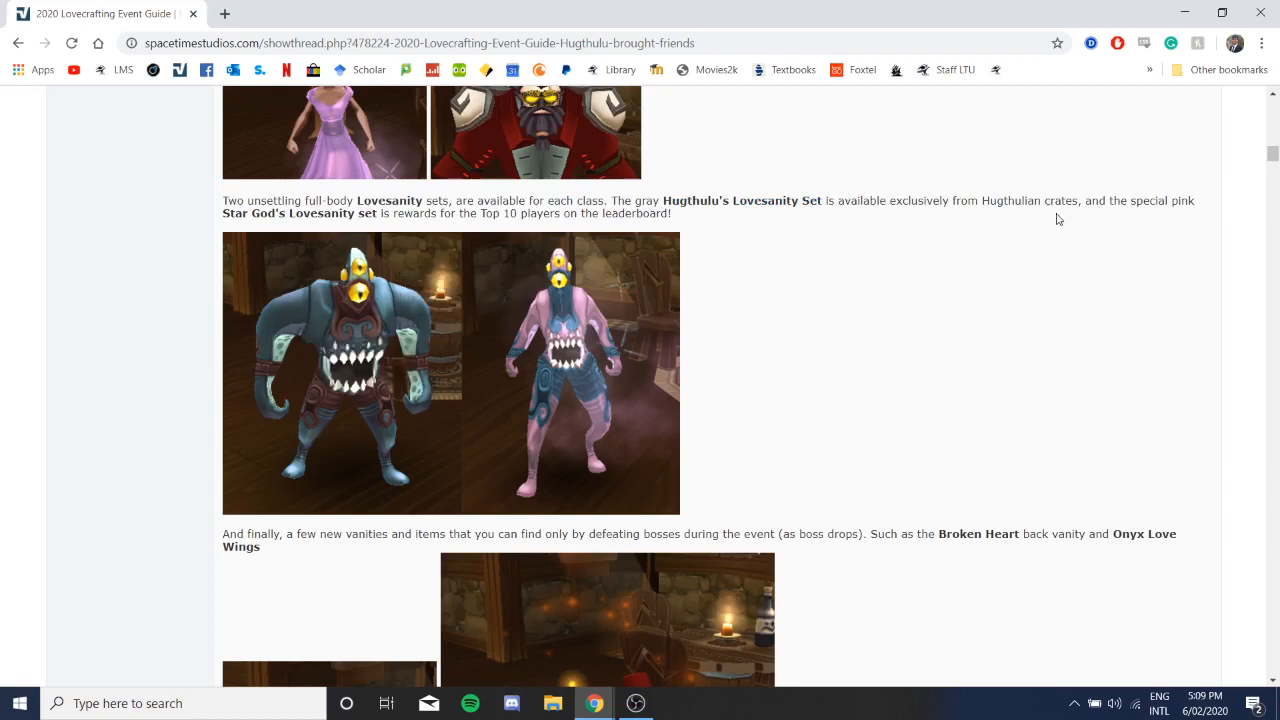
pyautogui.moveTo(982, 200); pyautogui.dragTo(1088, 200)
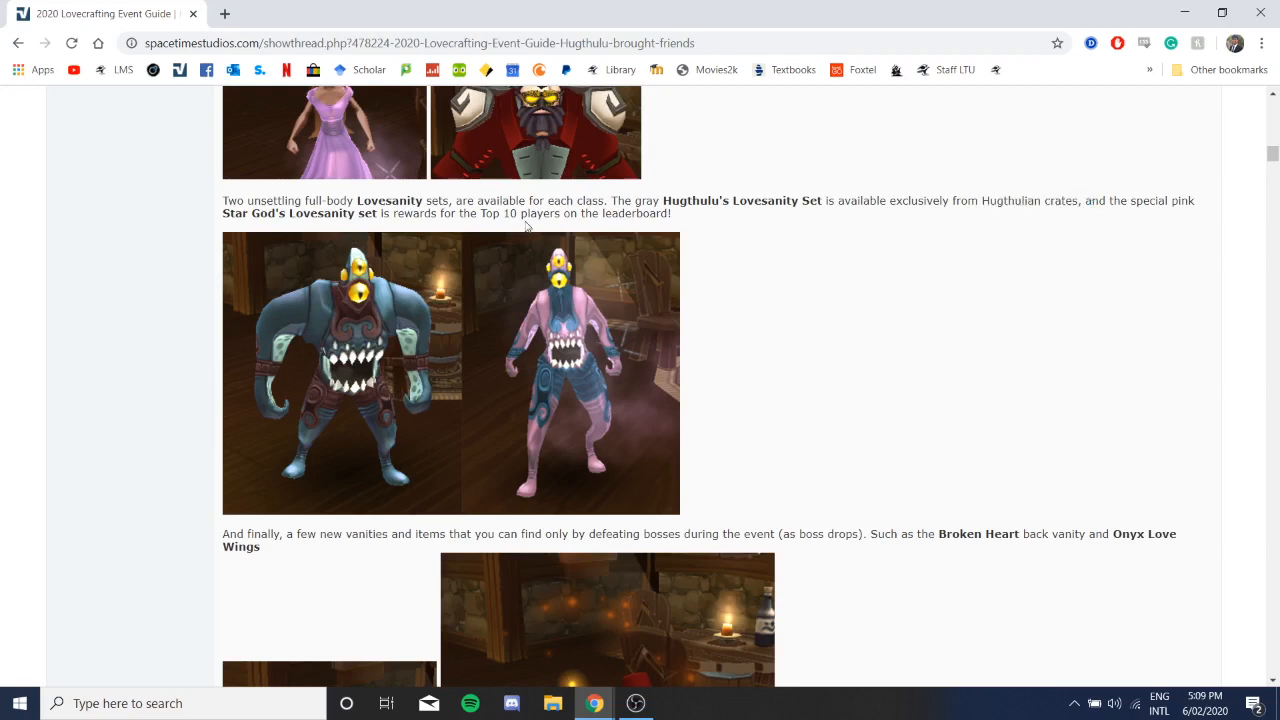
pyautogui.moveTo(298, 228)
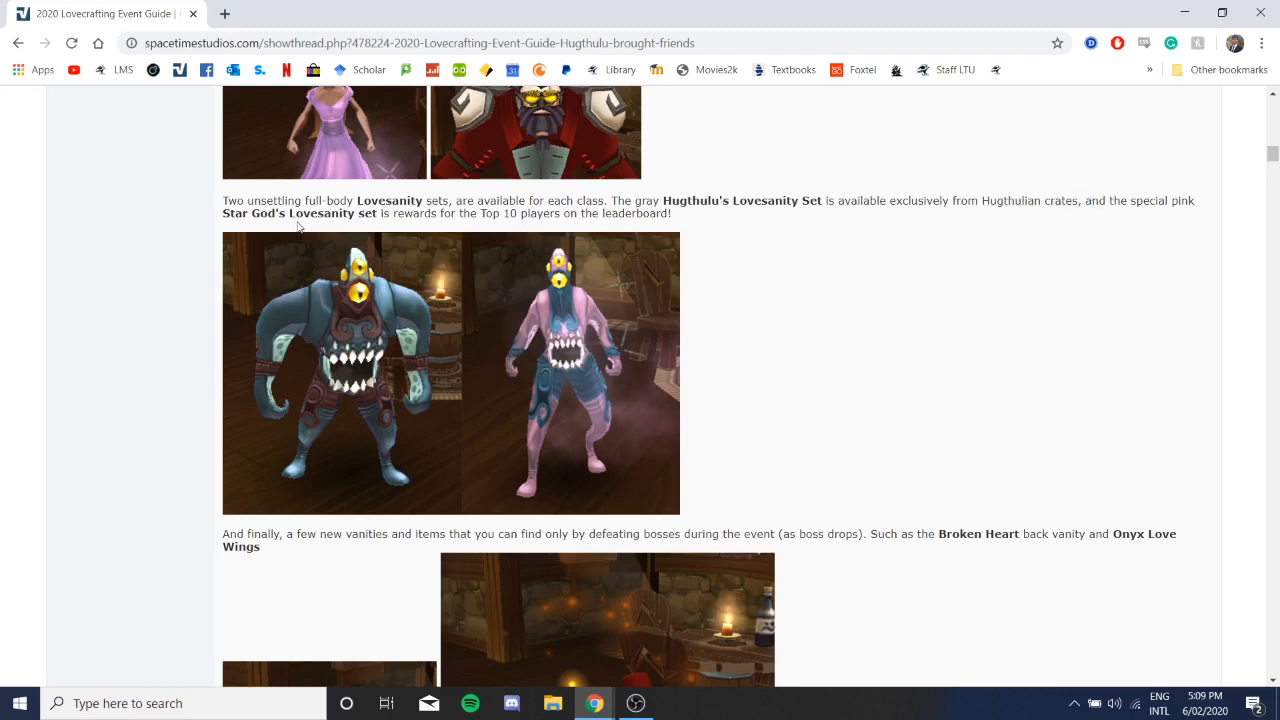
pyautogui.moveTo(672, 380)
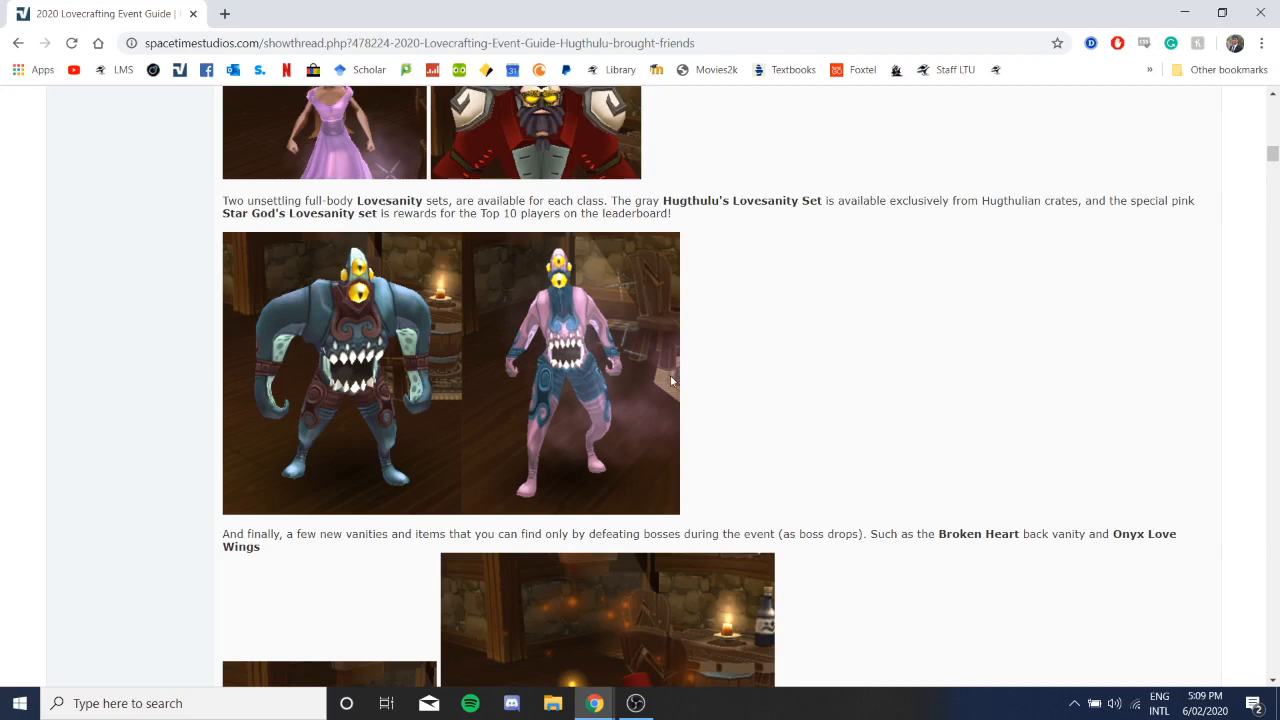
pyautogui.moveTo(552, 332)
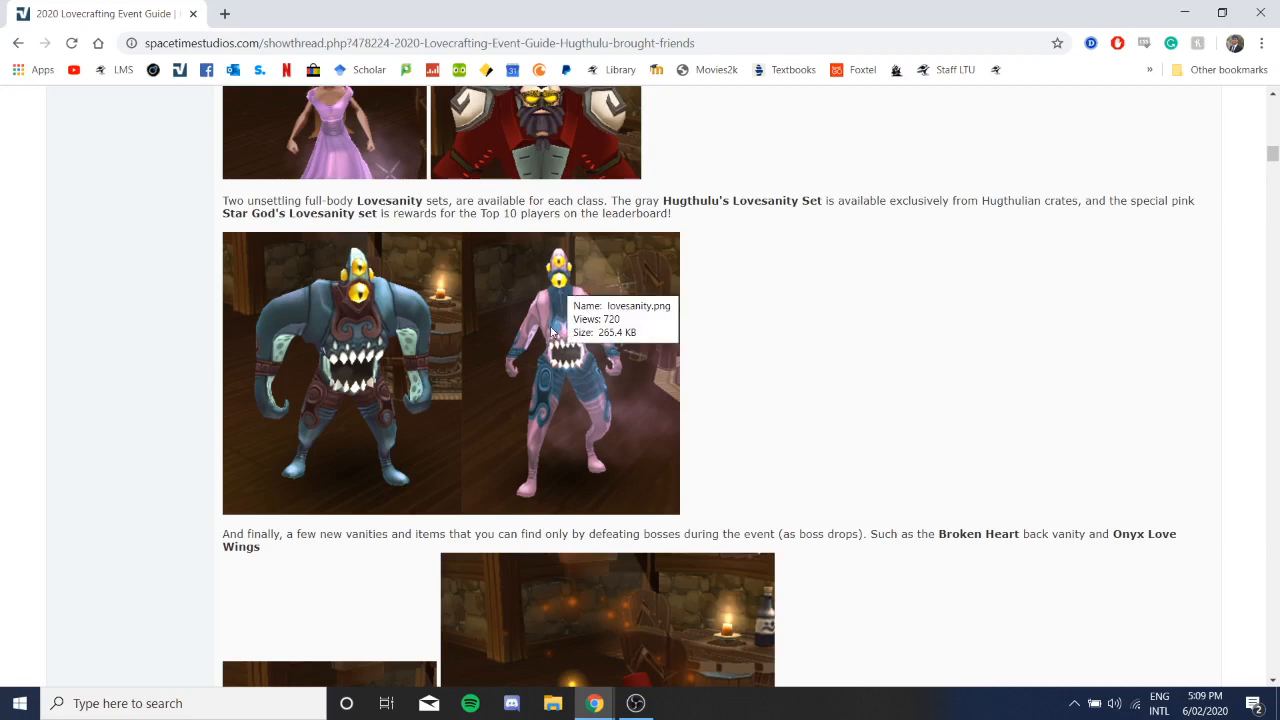
pyautogui.moveTo(496, 304)
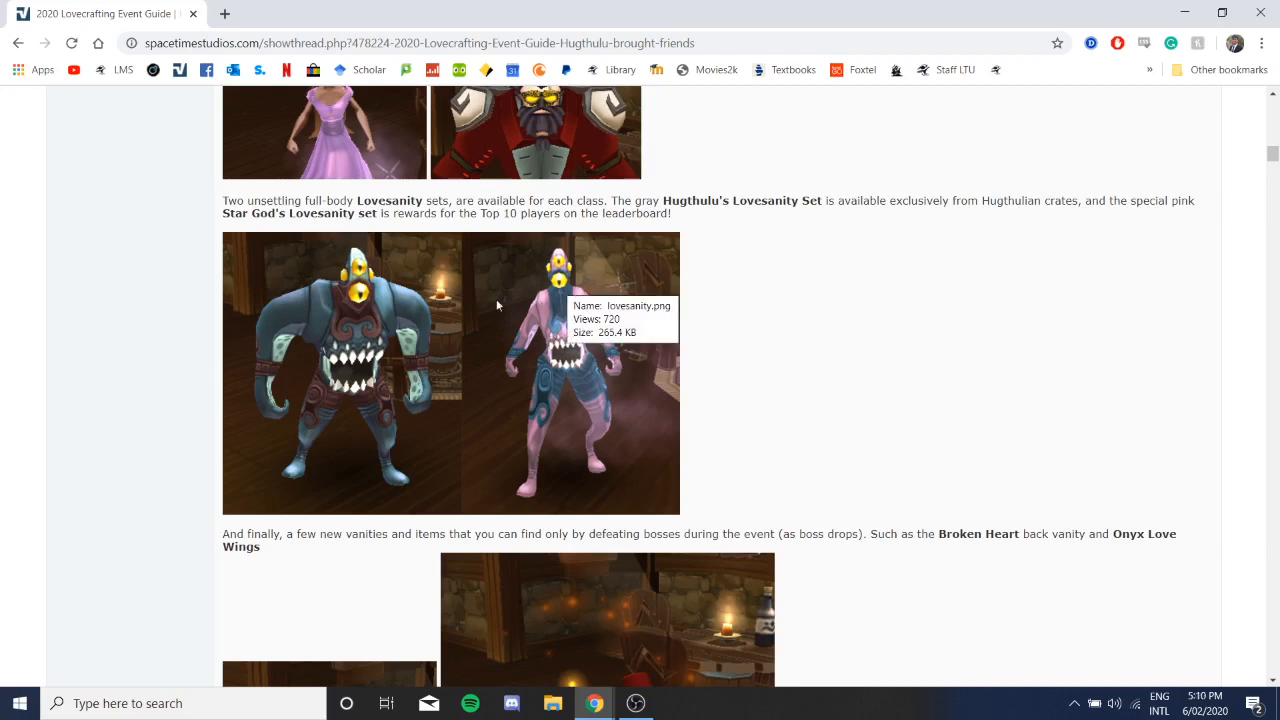
pyautogui.moveTo(240, 432)
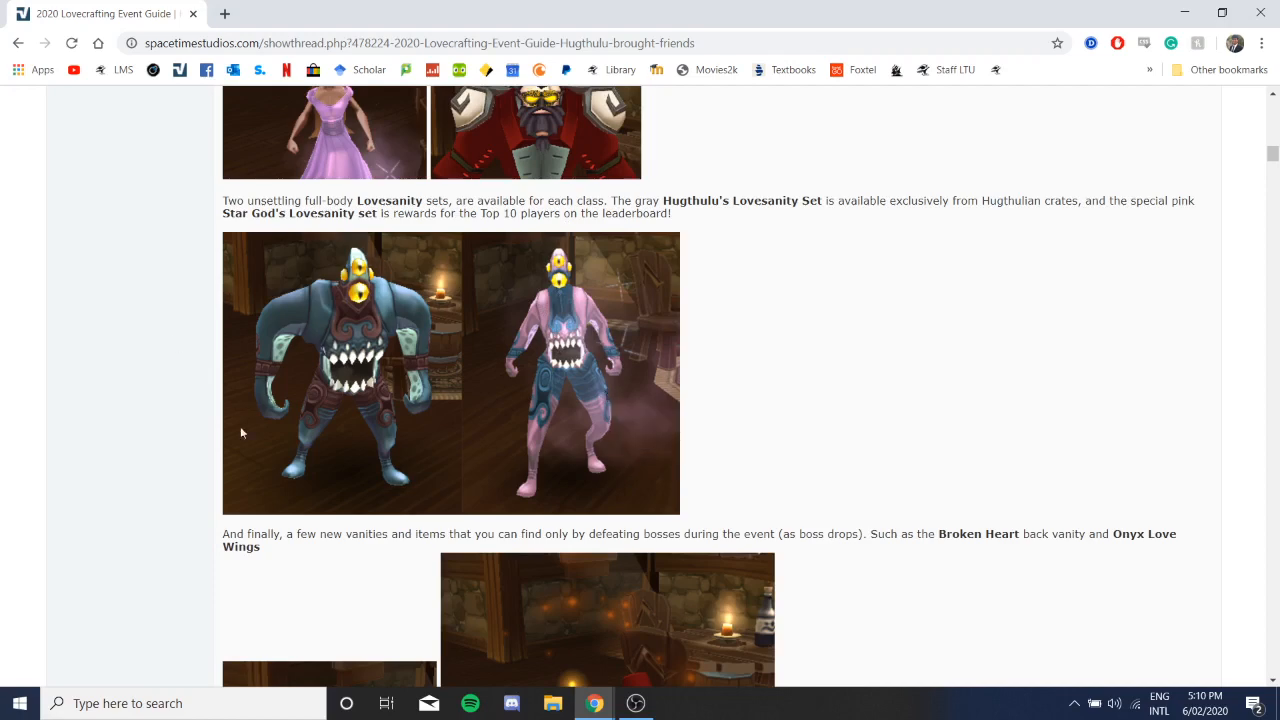
# Step: Scroll past the Broken Heart and Onyx Love Wings to the Heroic Shoggoth pet stats above the Store heading
pyautogui.scroll(-3)
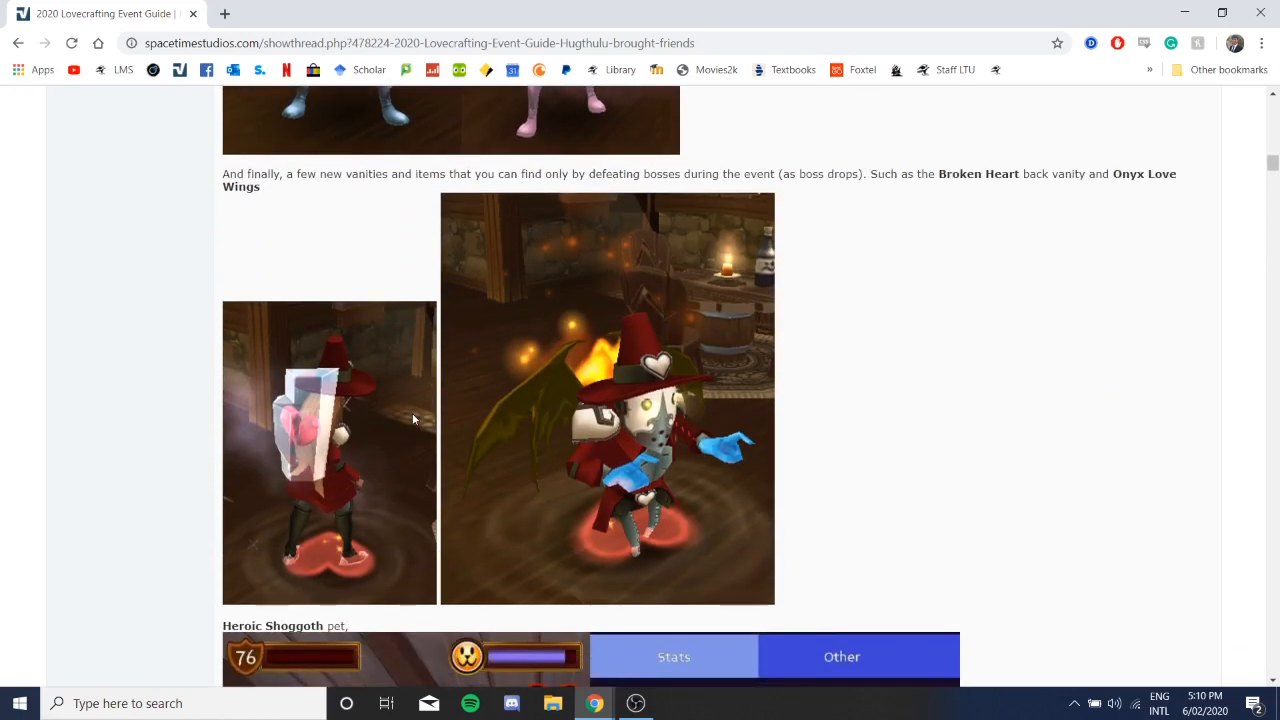
pyautogui.scroll(-3)
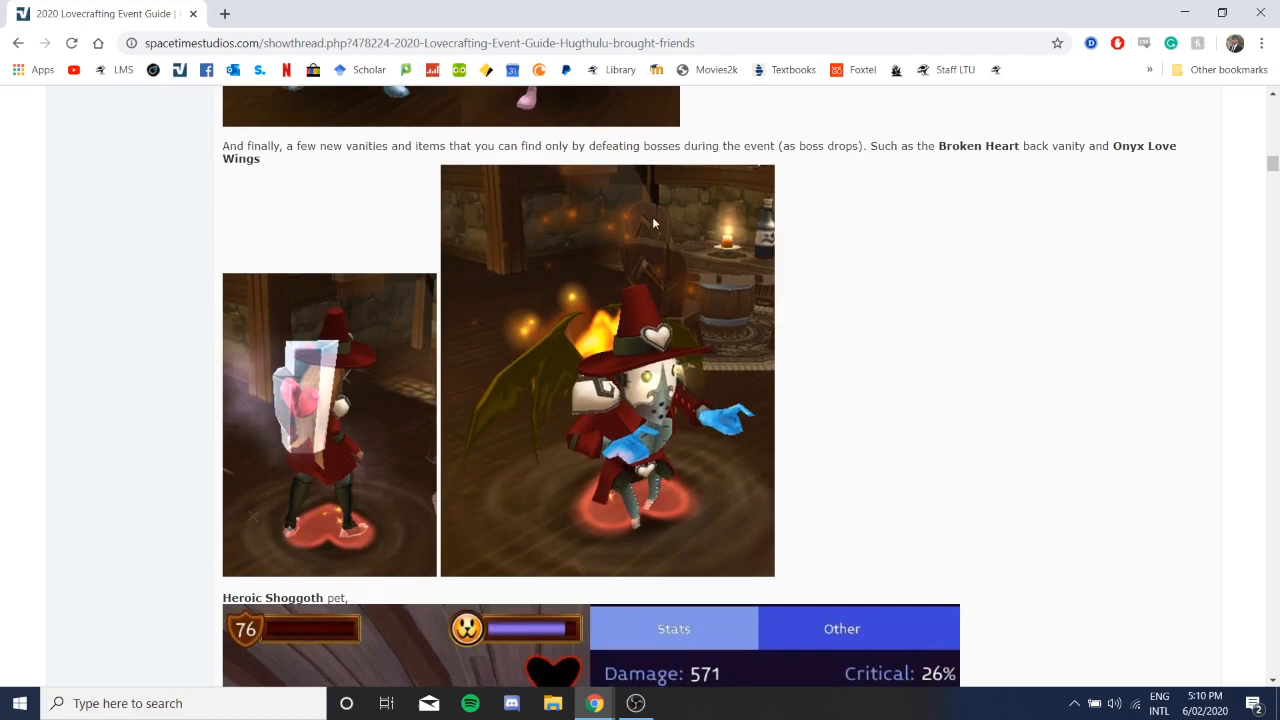
pyautogui.moveTo(316, 366)
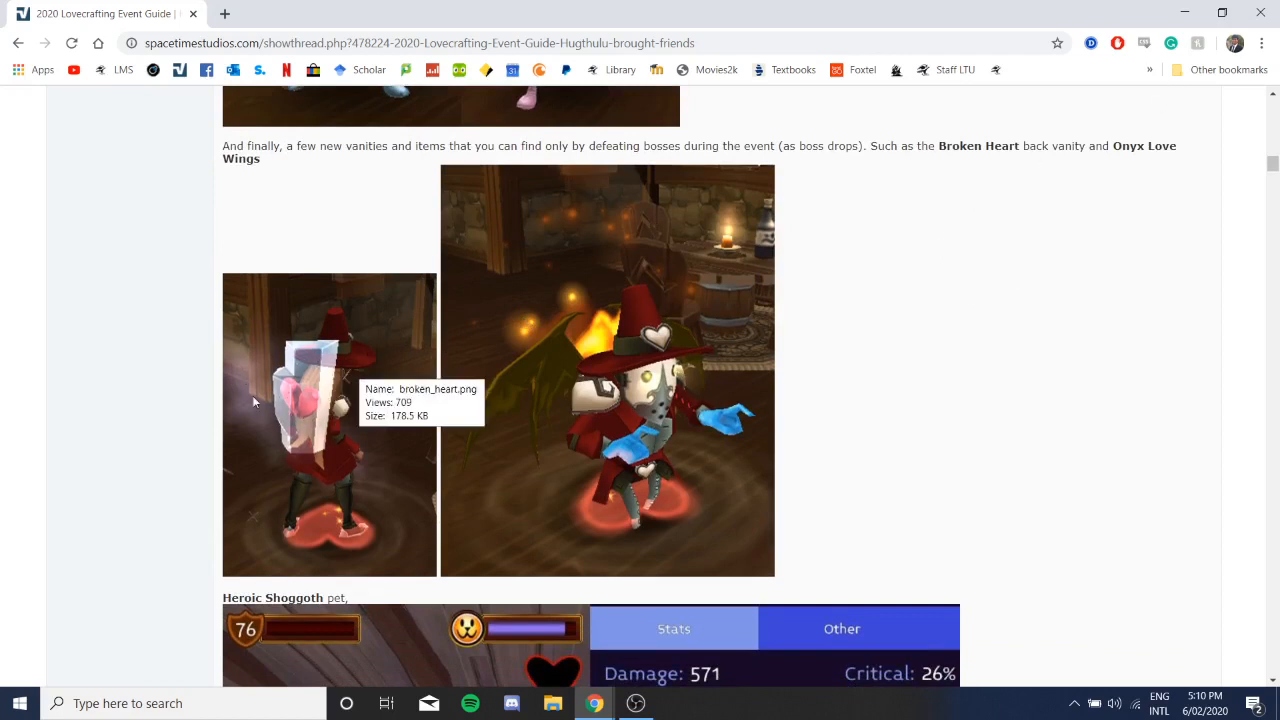
pyautogui.moveTo(1204, 168)
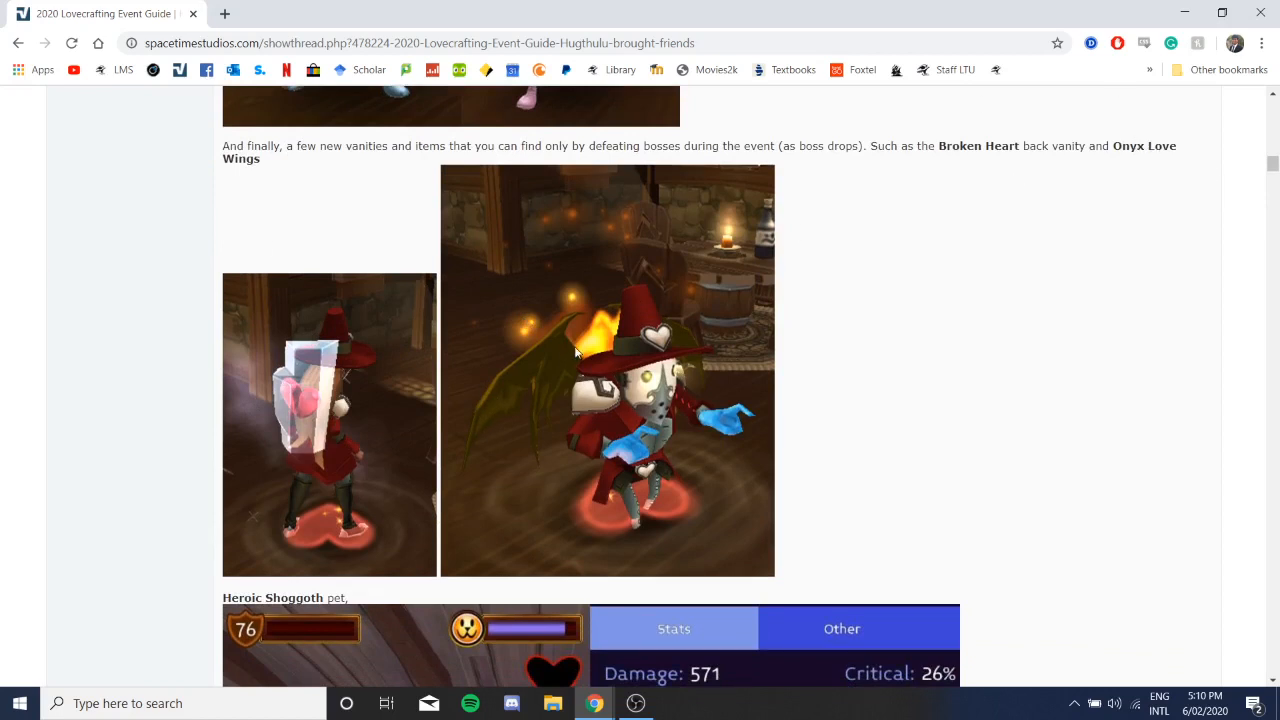
pyautogui.moveTo(748, 390)
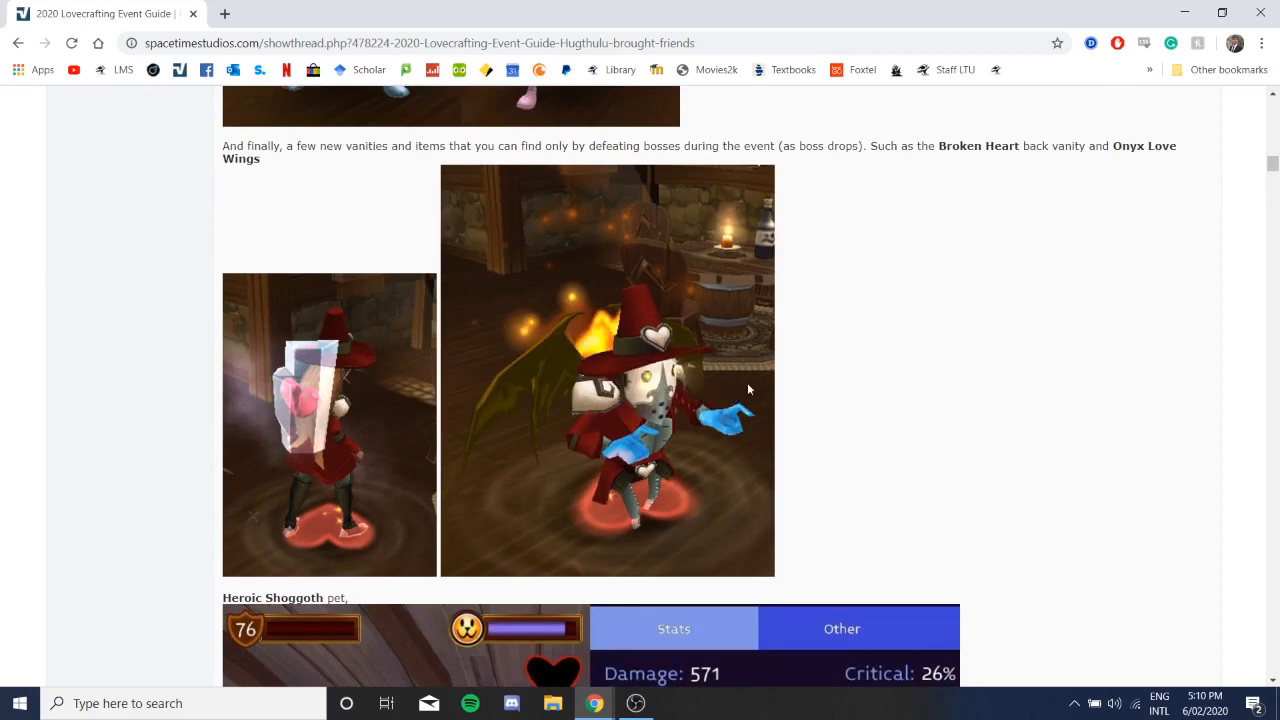
pyautogui.moveTo(580, 580)
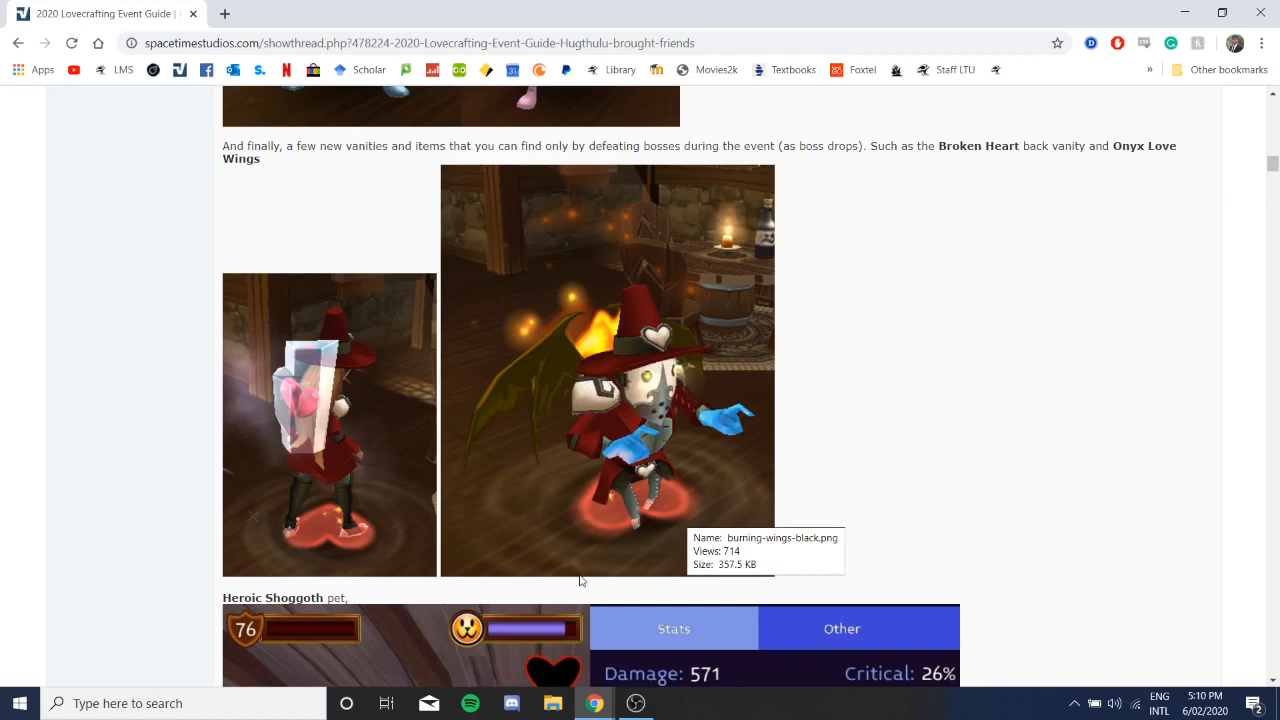
pyautogui.scroll(-3)
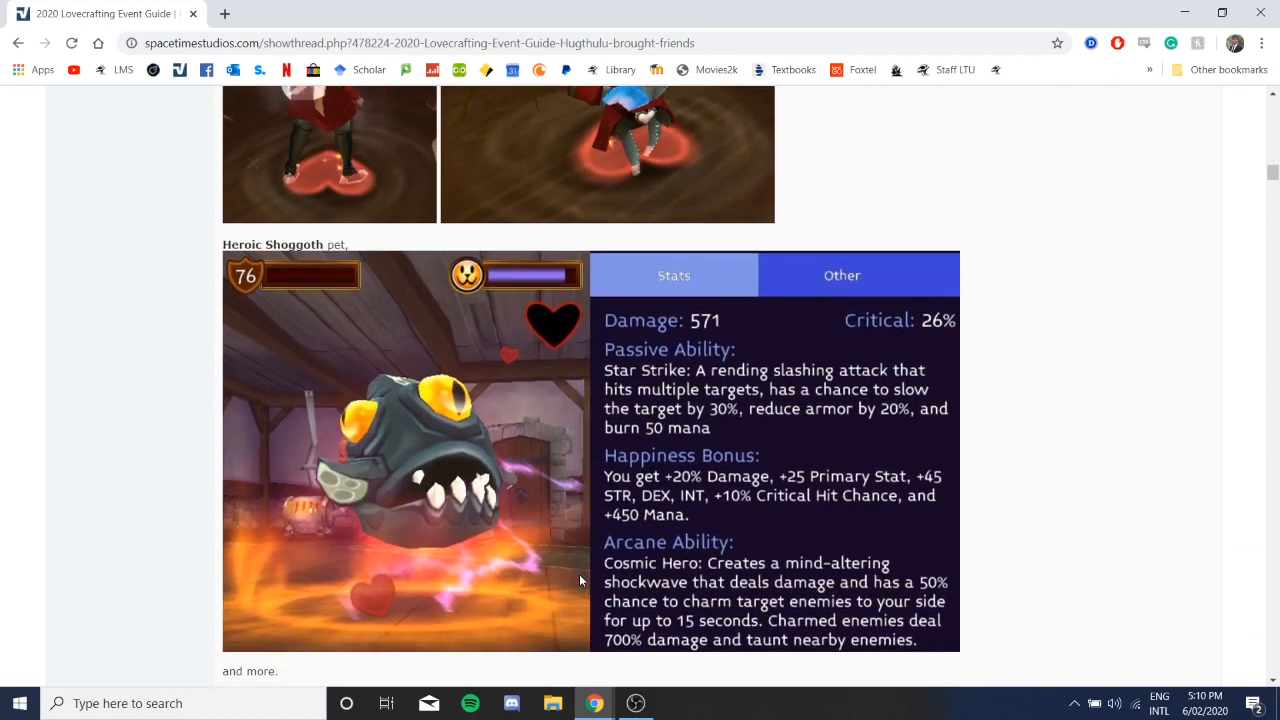
pyautogui.scroll(-3)
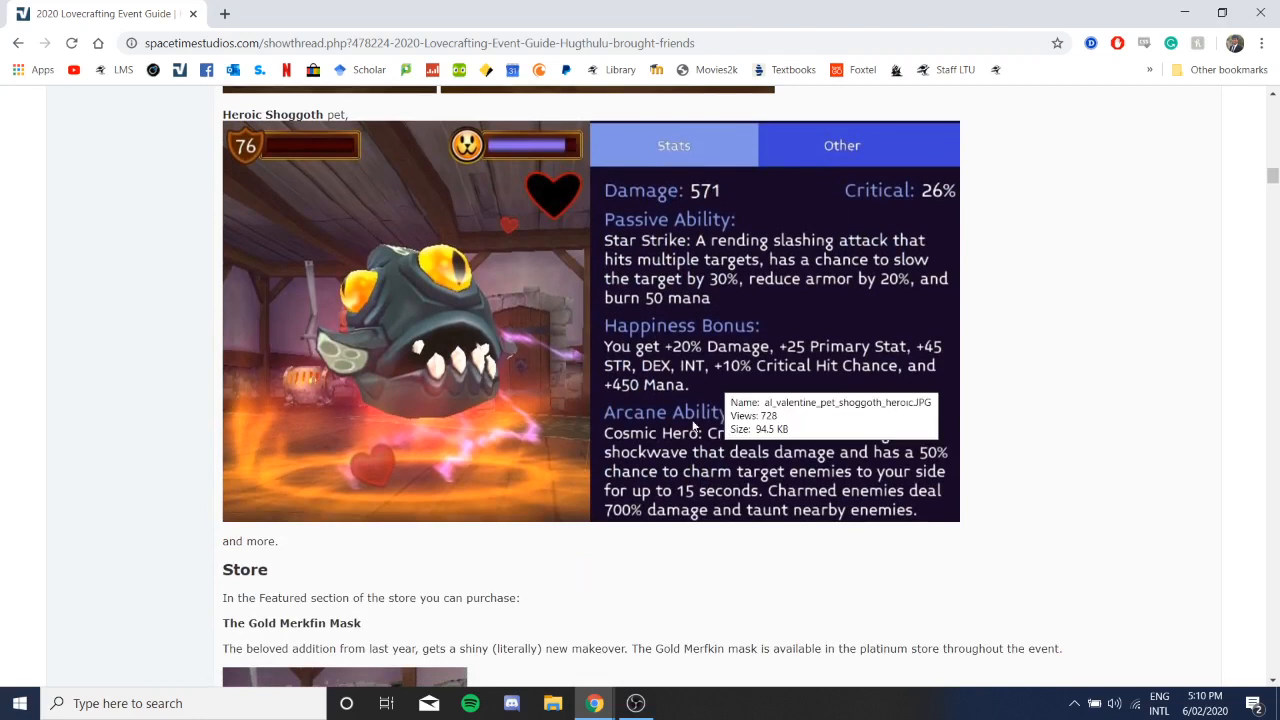
pyautogui.moveTo(836, 398)
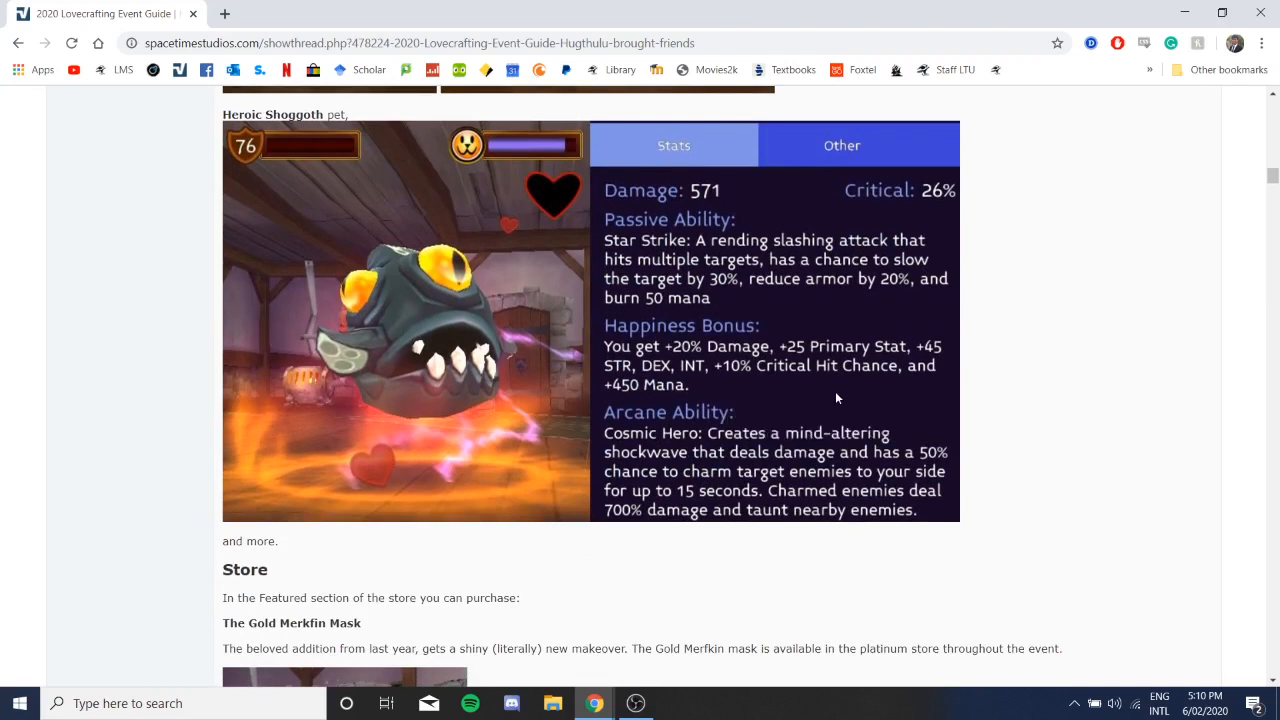
pyautogui.moveTo(616, 492)
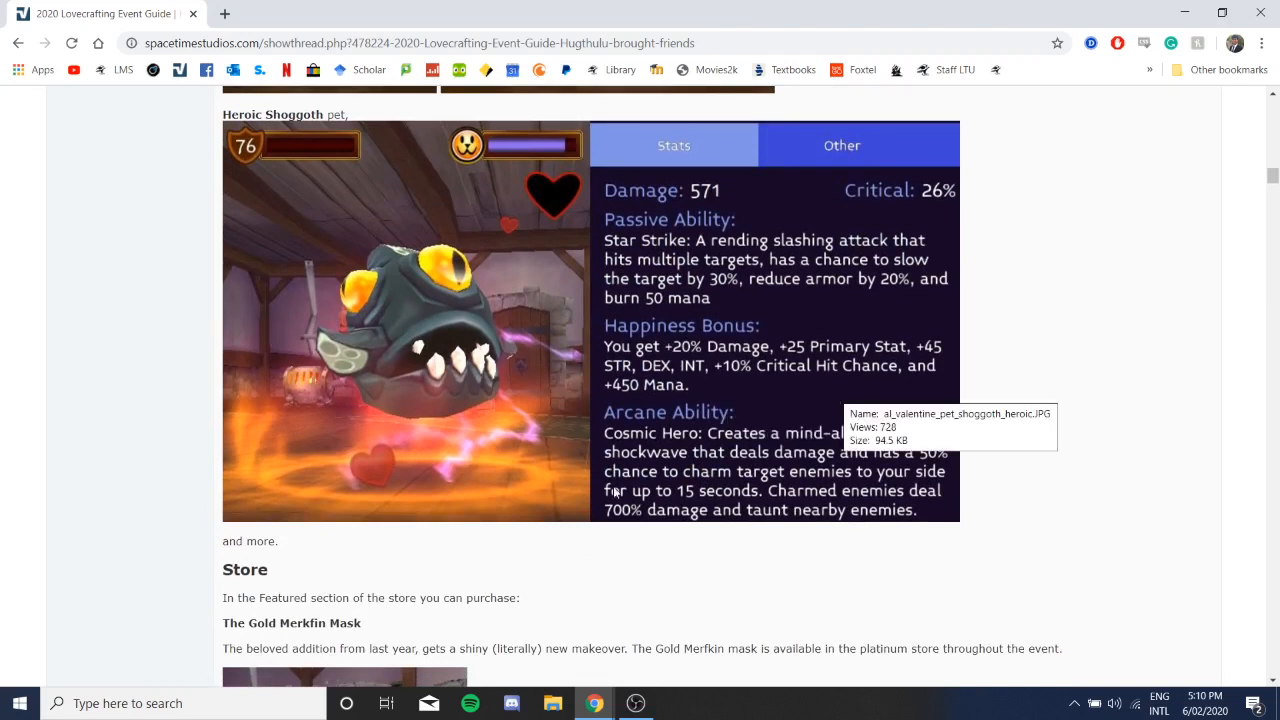
pyautogui.moveTo(756, 420)
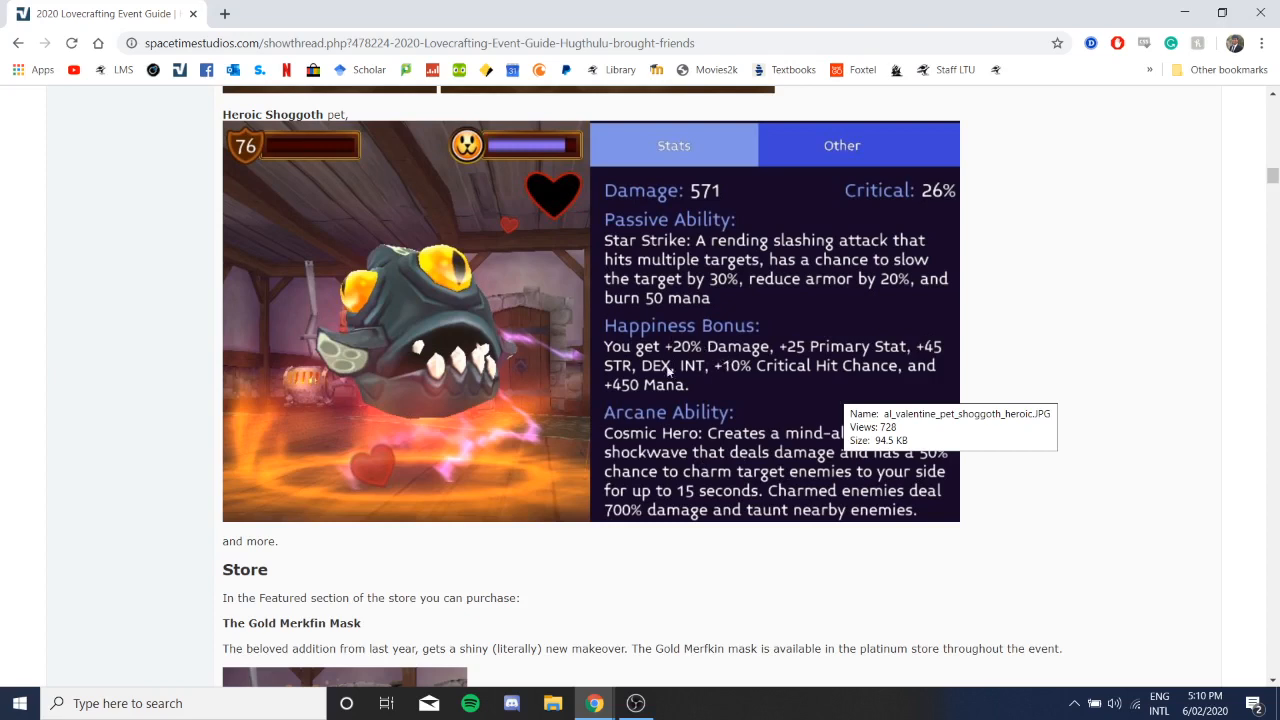
pyautogui.moveTo(840, 432)
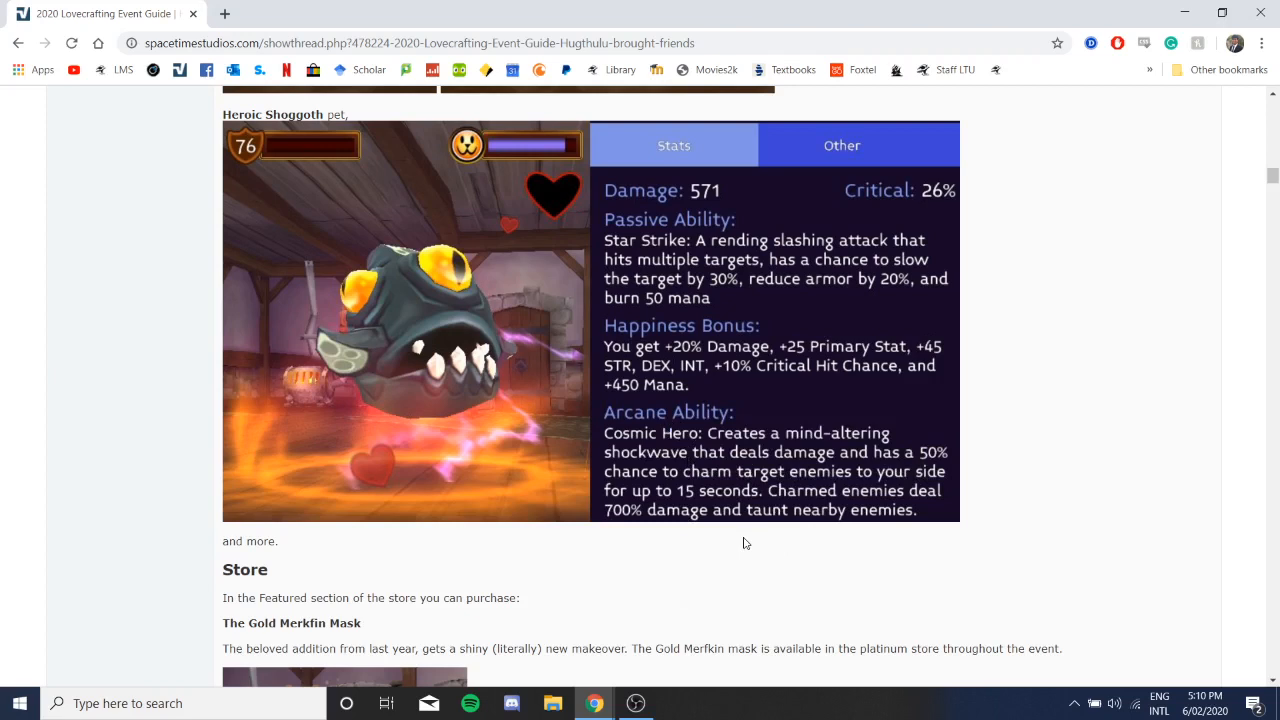
pyautogui.moveTo(938, 446)
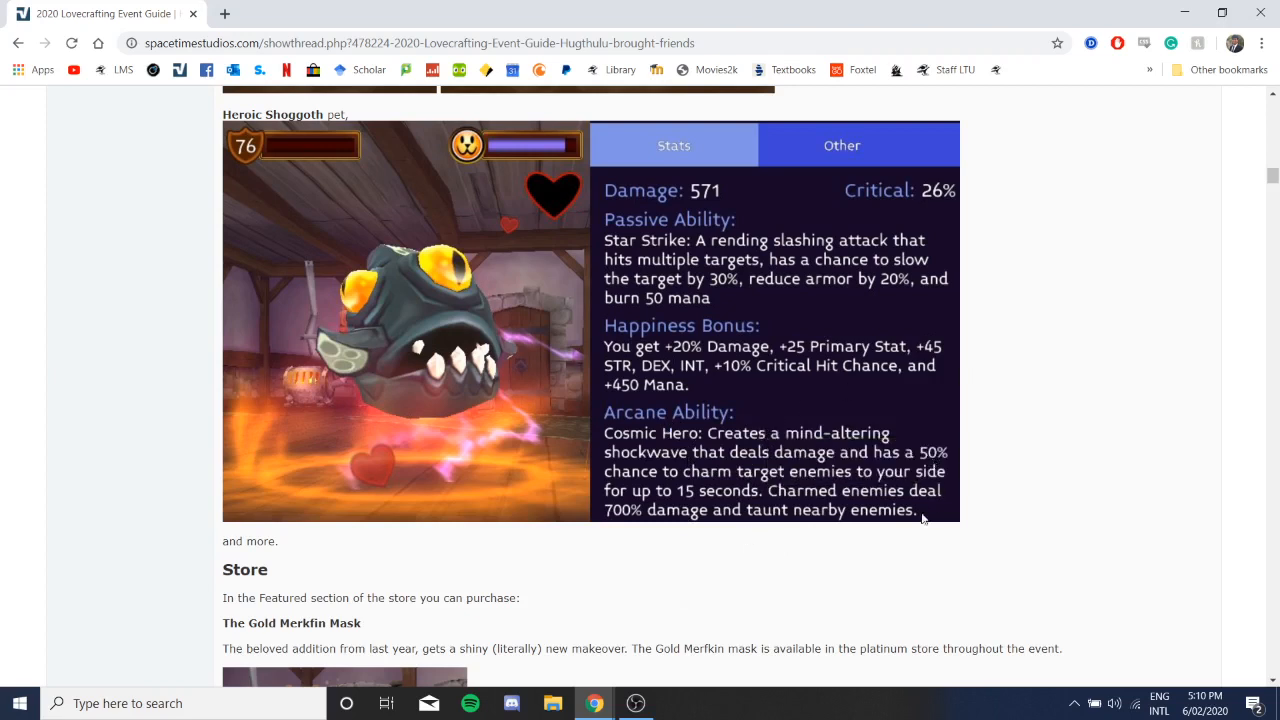
pyautogui.moveTo(800, 482)
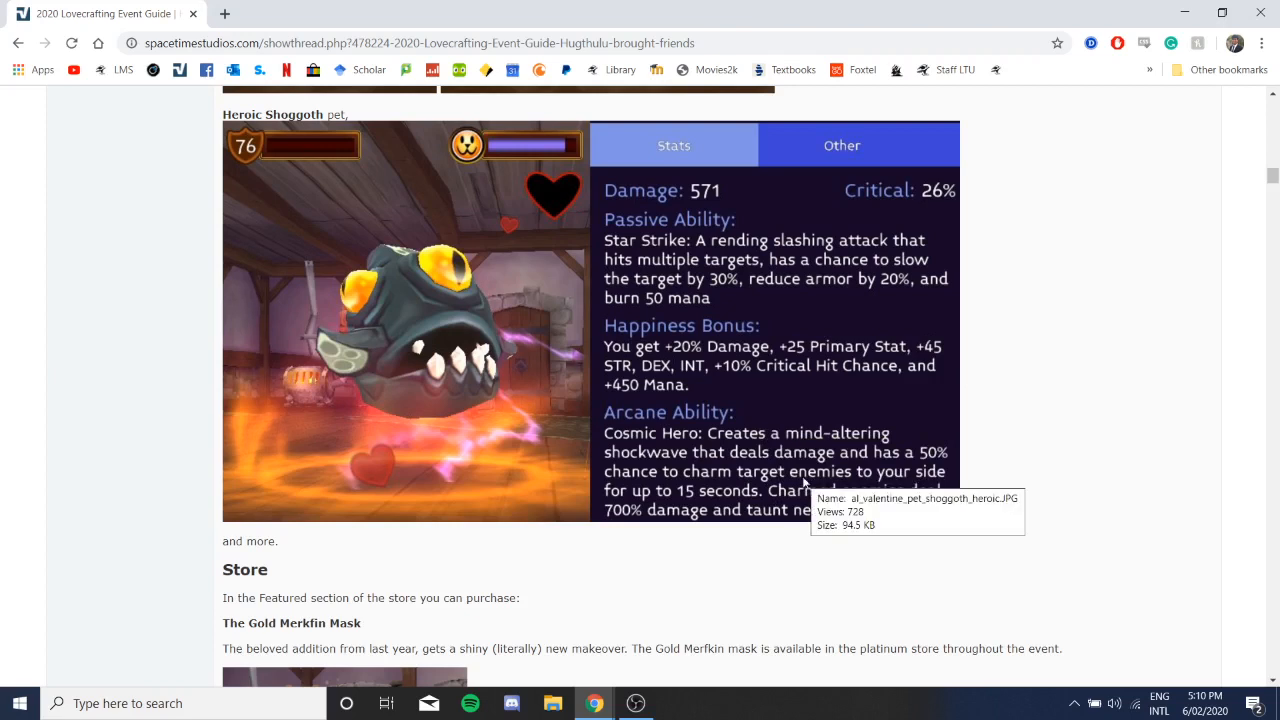
pyautogui.scroll(-3)
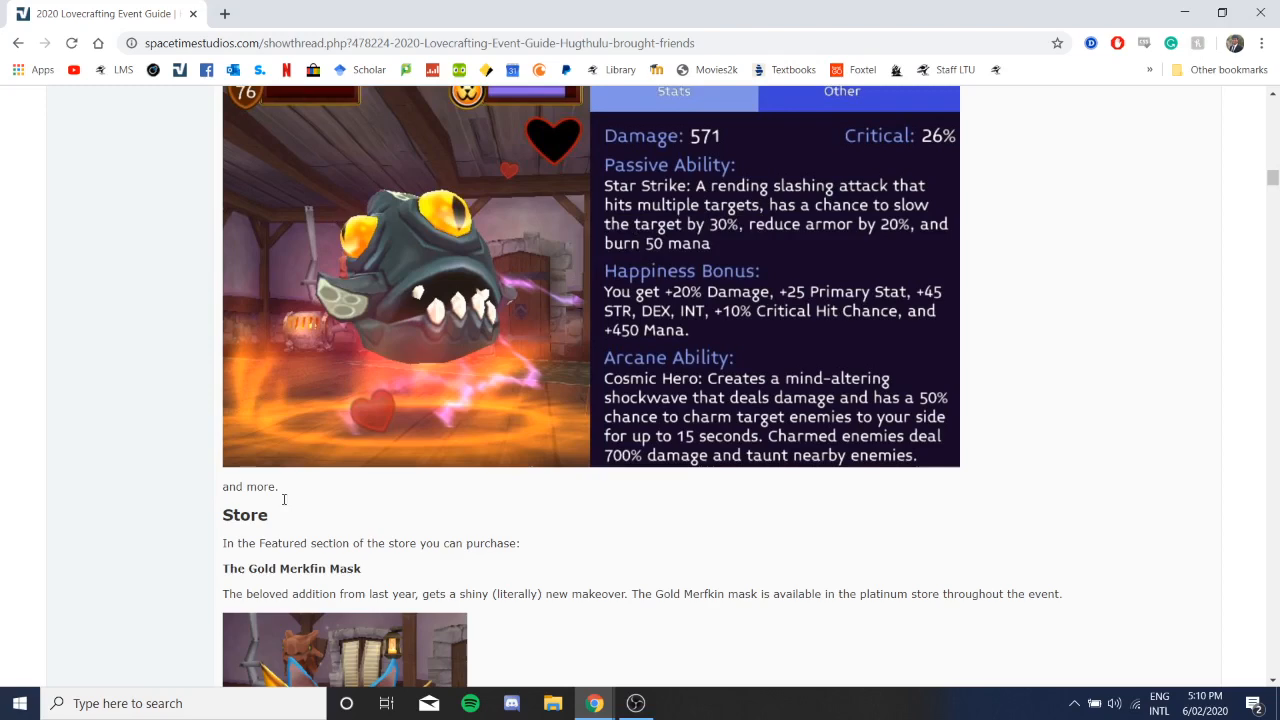
pyautogui.moveTo(744, 388)
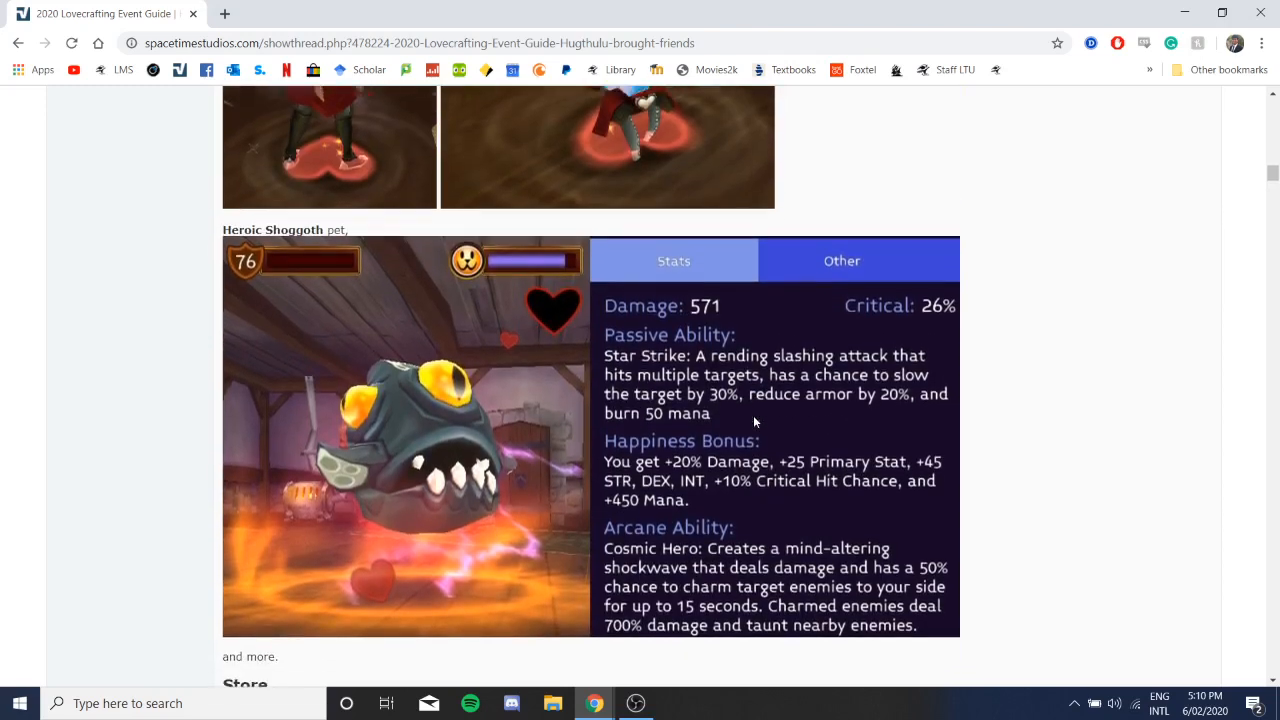
pyautogui.scroll(-3)
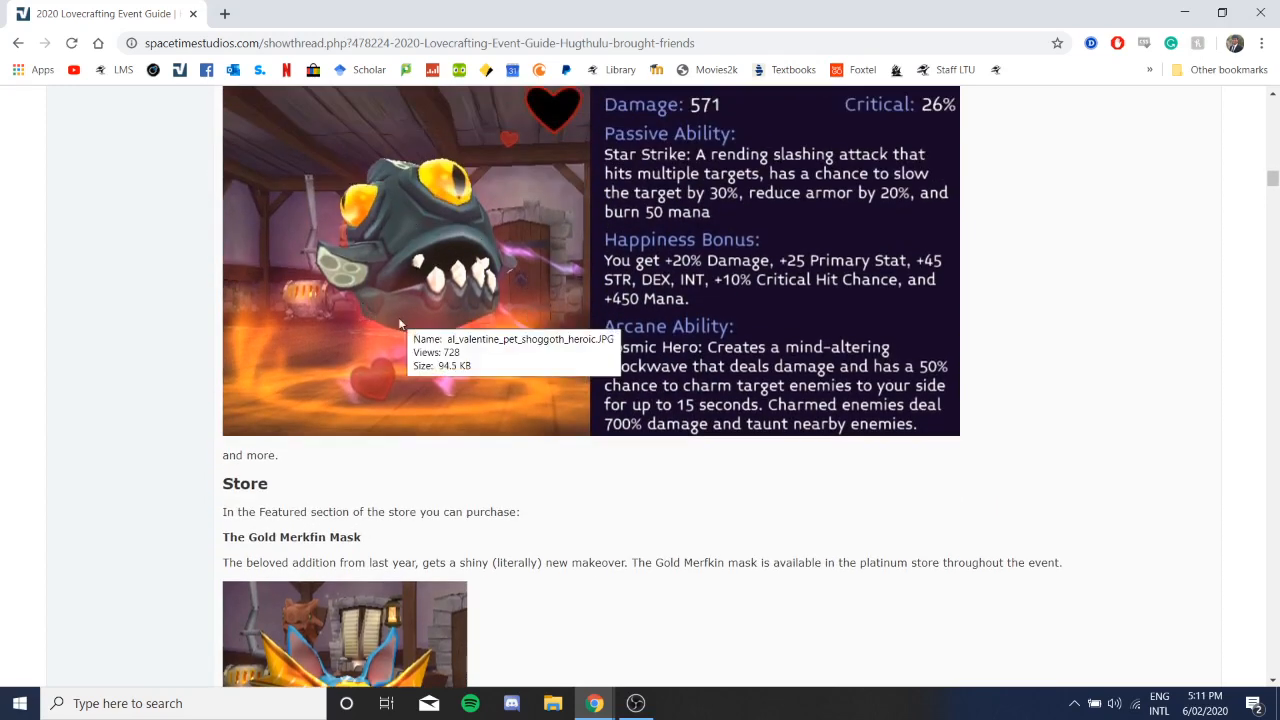
# Step: Scroll to the Hugthulian Crates reward list and the Heroic Shoggoth's Egg stats image
pyautogui.scroll(-3)
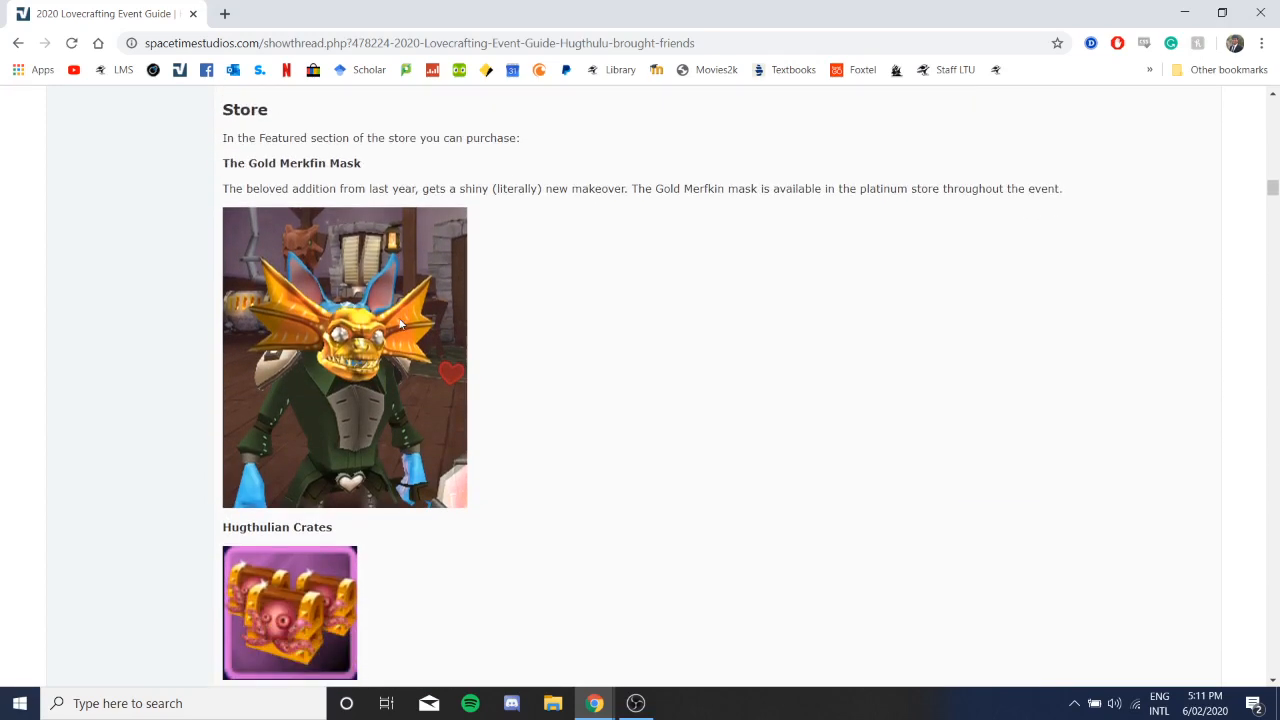
pyautogui.moveTo(380, 356)
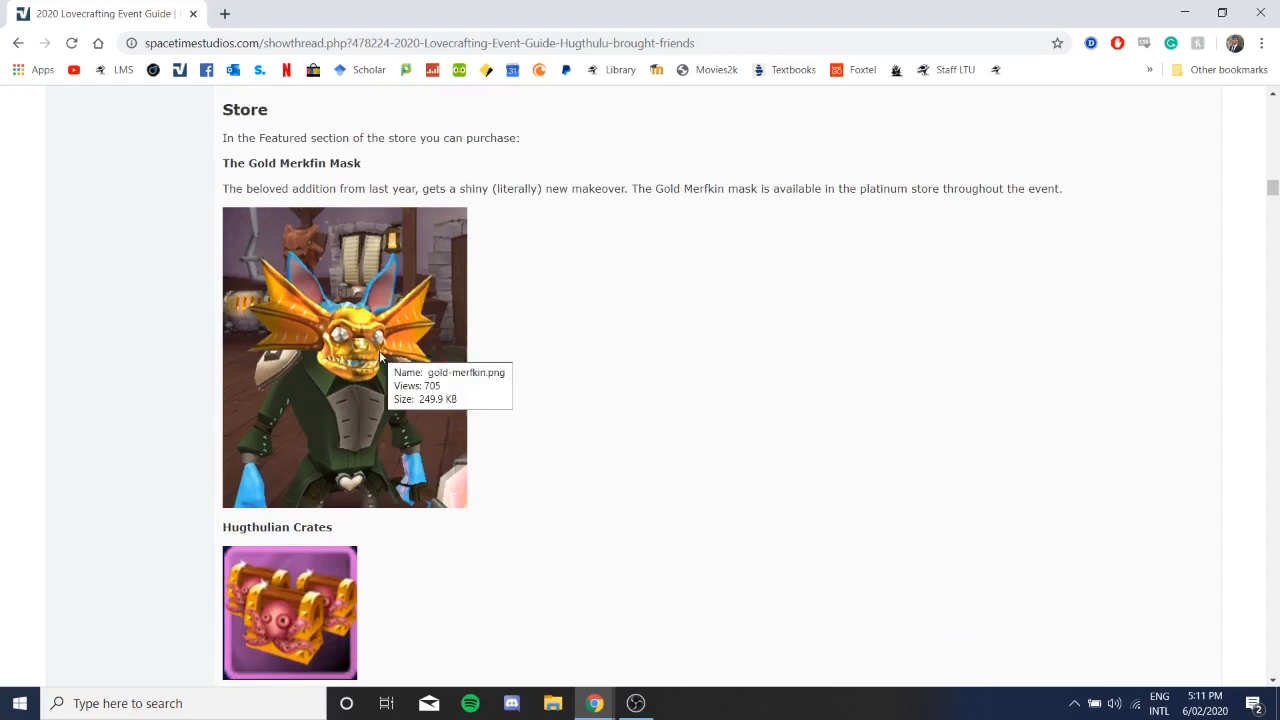
pyautogui.moveTo(356, 378)
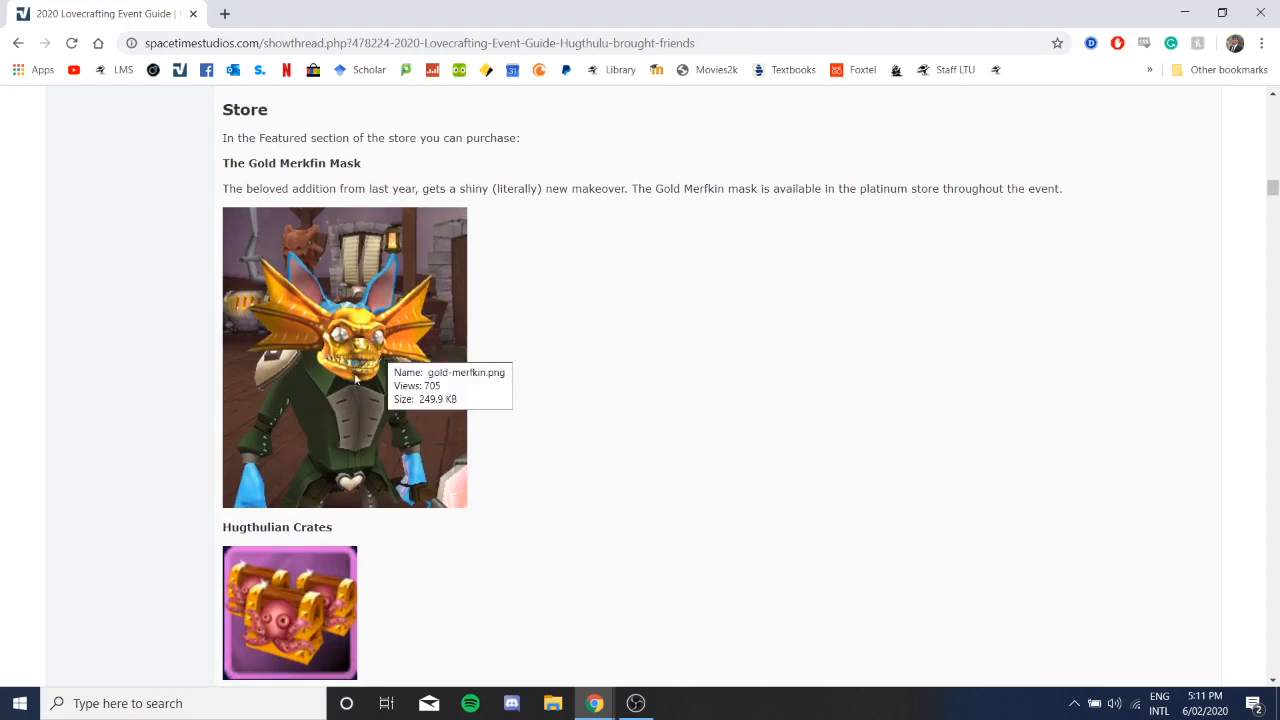
pyautogui.moveTo(430, 304)
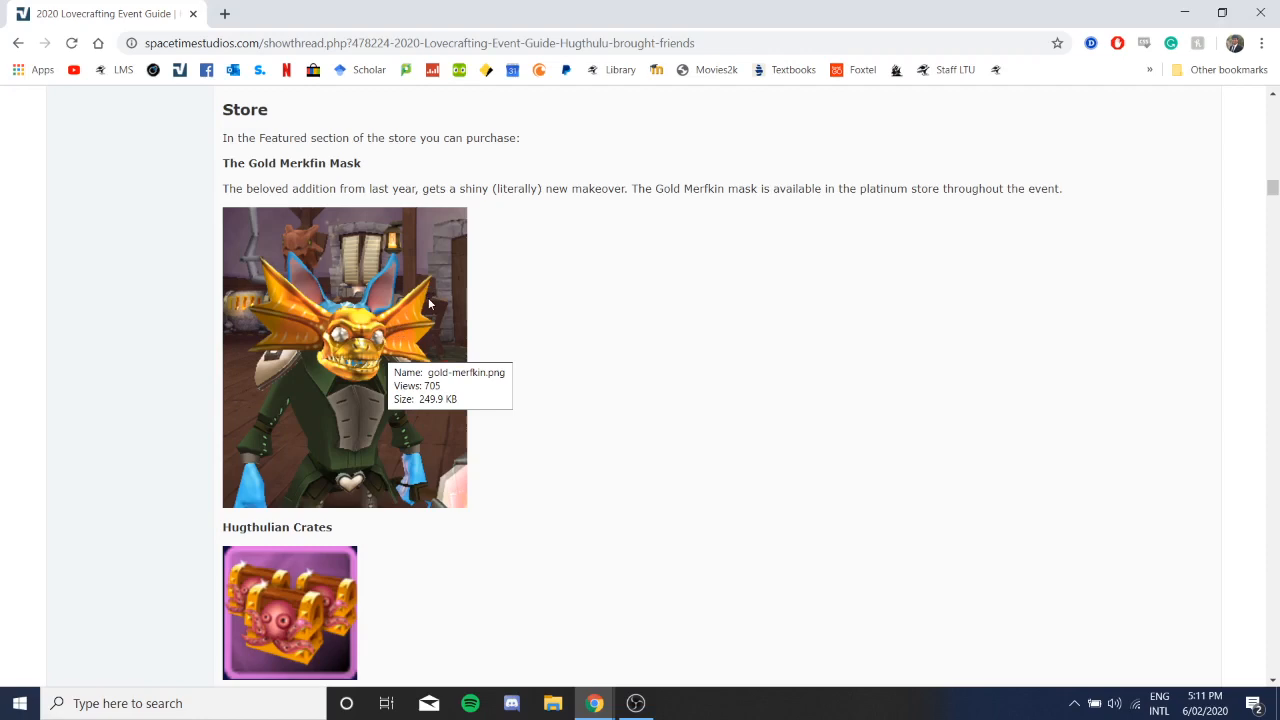
pyautogui.moveTo(360, 330)
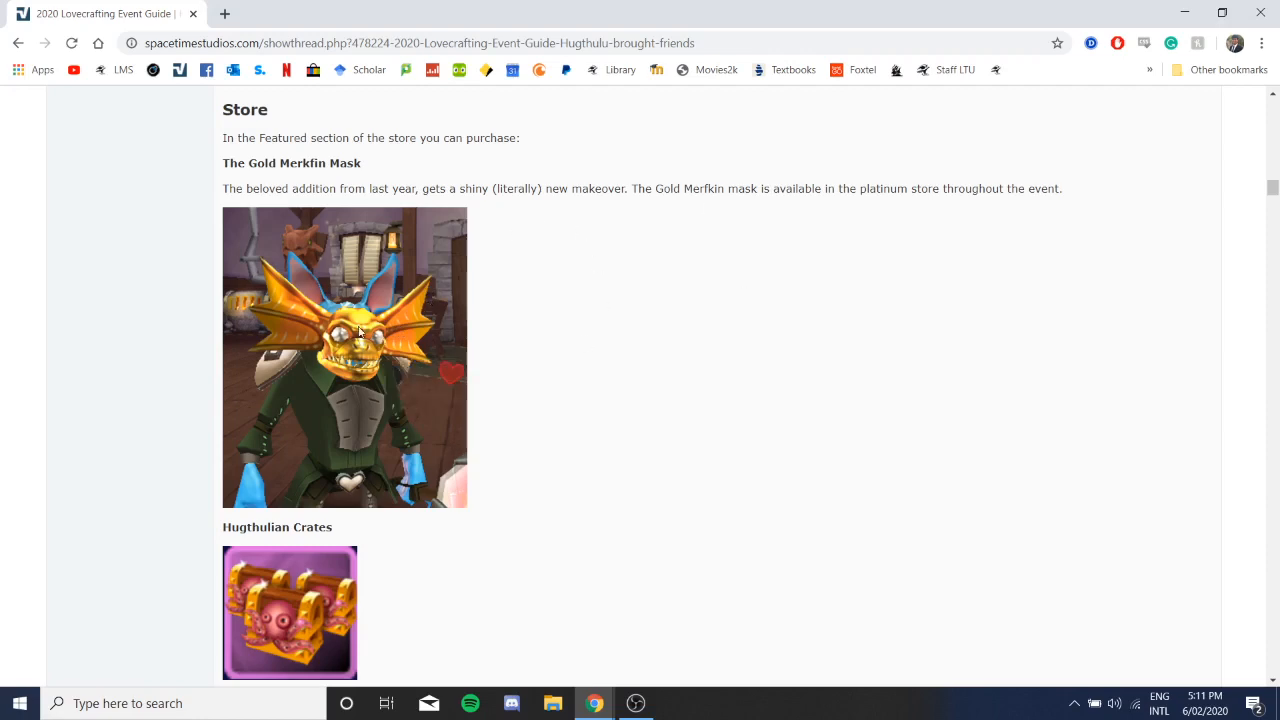
pyautogui.moveTo(330, 290)
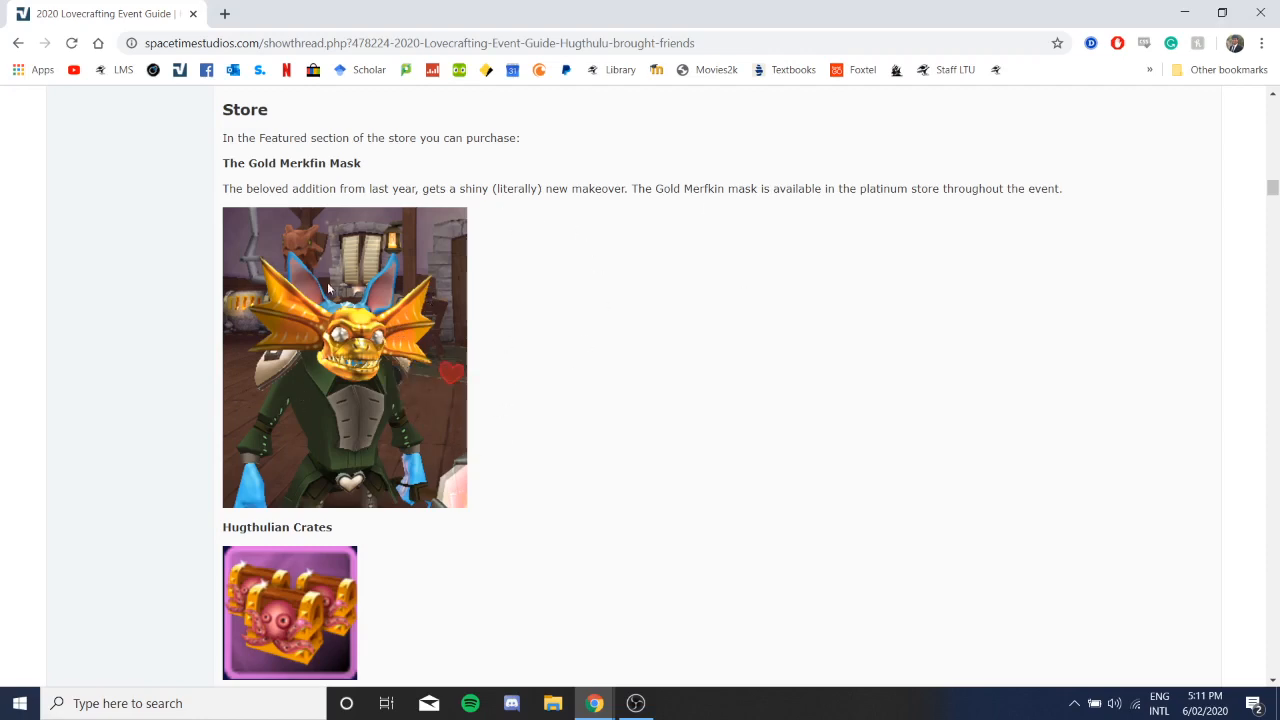
pyautogui.scroll(-3)
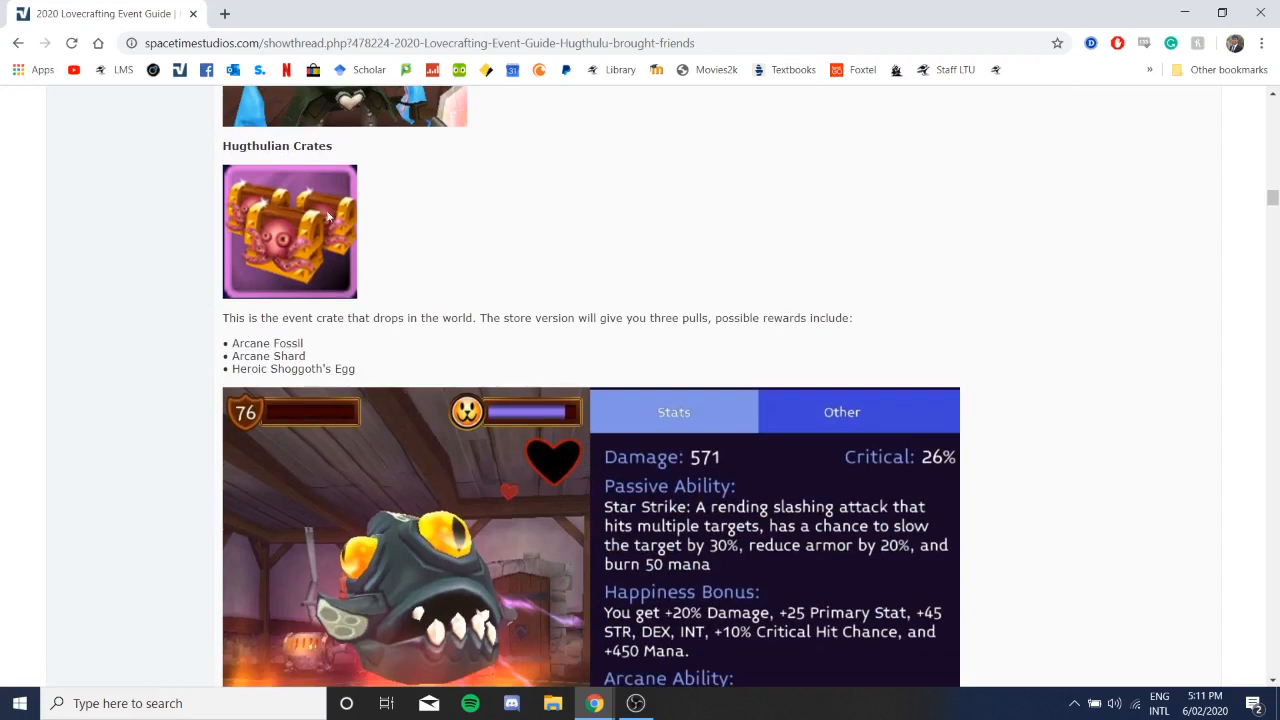
pyautogui.moveTo(400, 168)
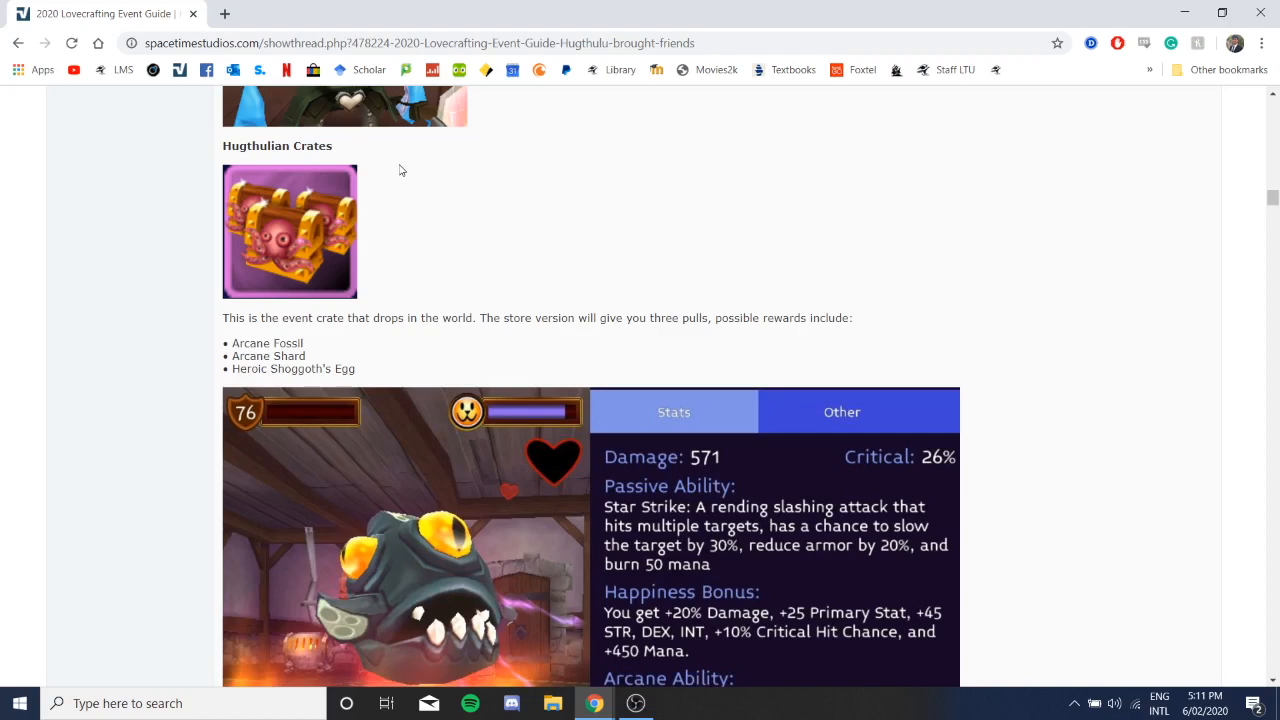
pyautogui.scroll(-3)
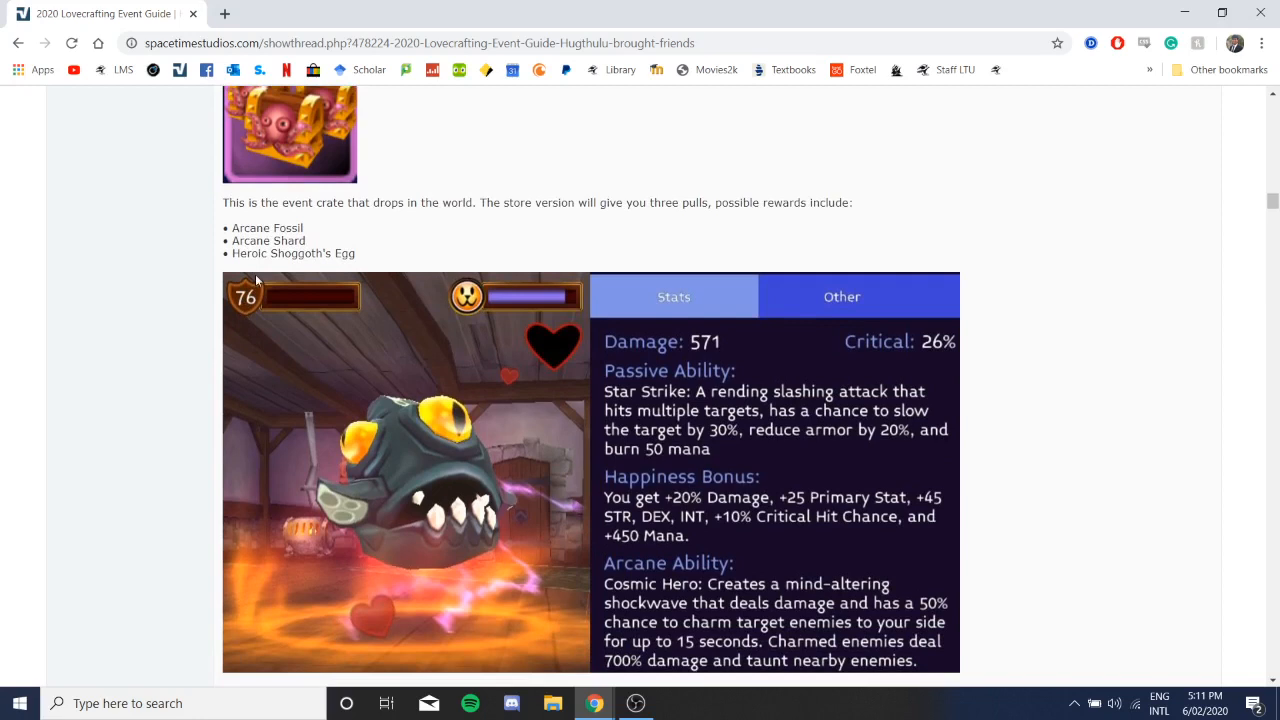
pyautogui.moveTo(426, 344)
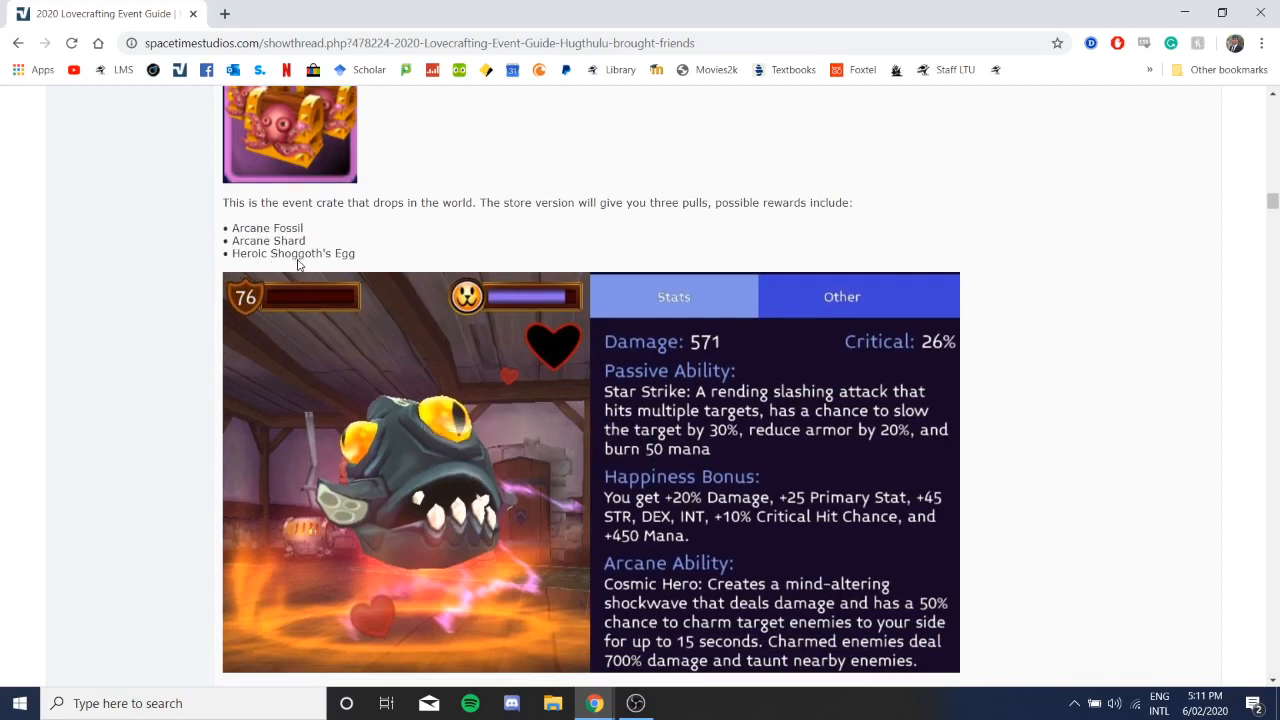
pyautogui.scroll(-3)
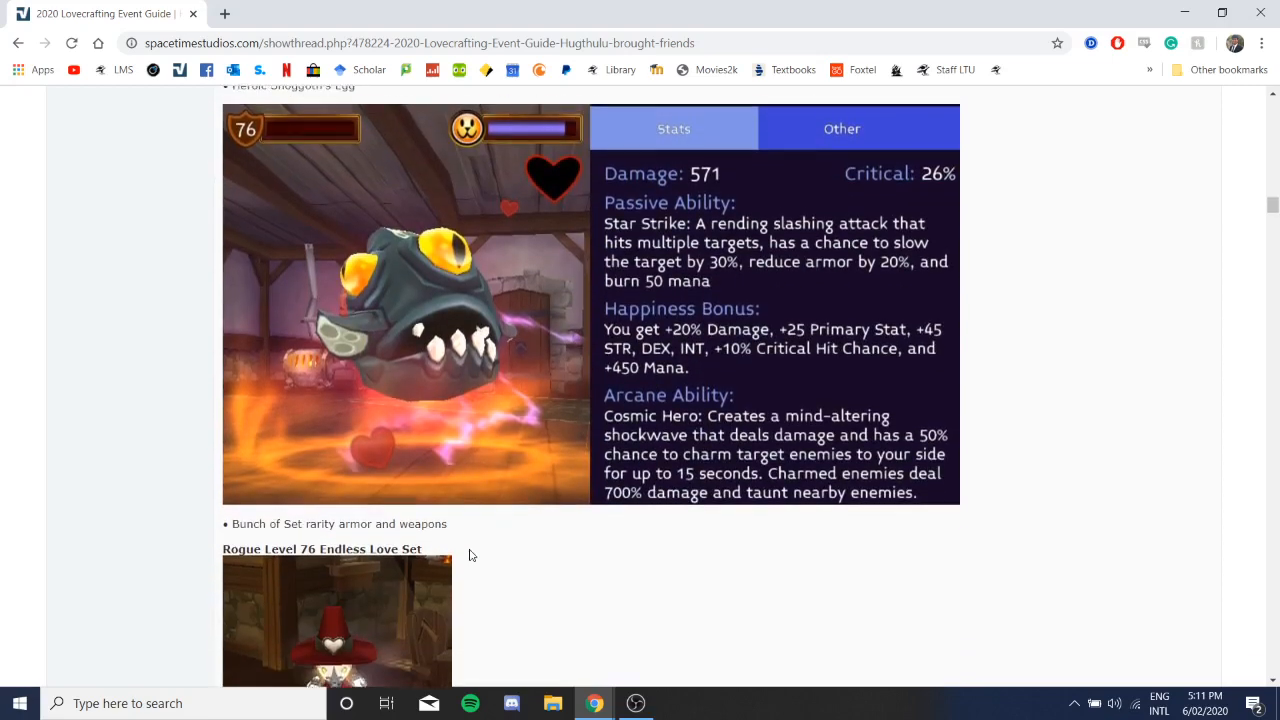
# Step: Scroll through the Rogue and Sorcerer Level 76 Endless Love set images and item cards
pyautogui.scroll(-3)
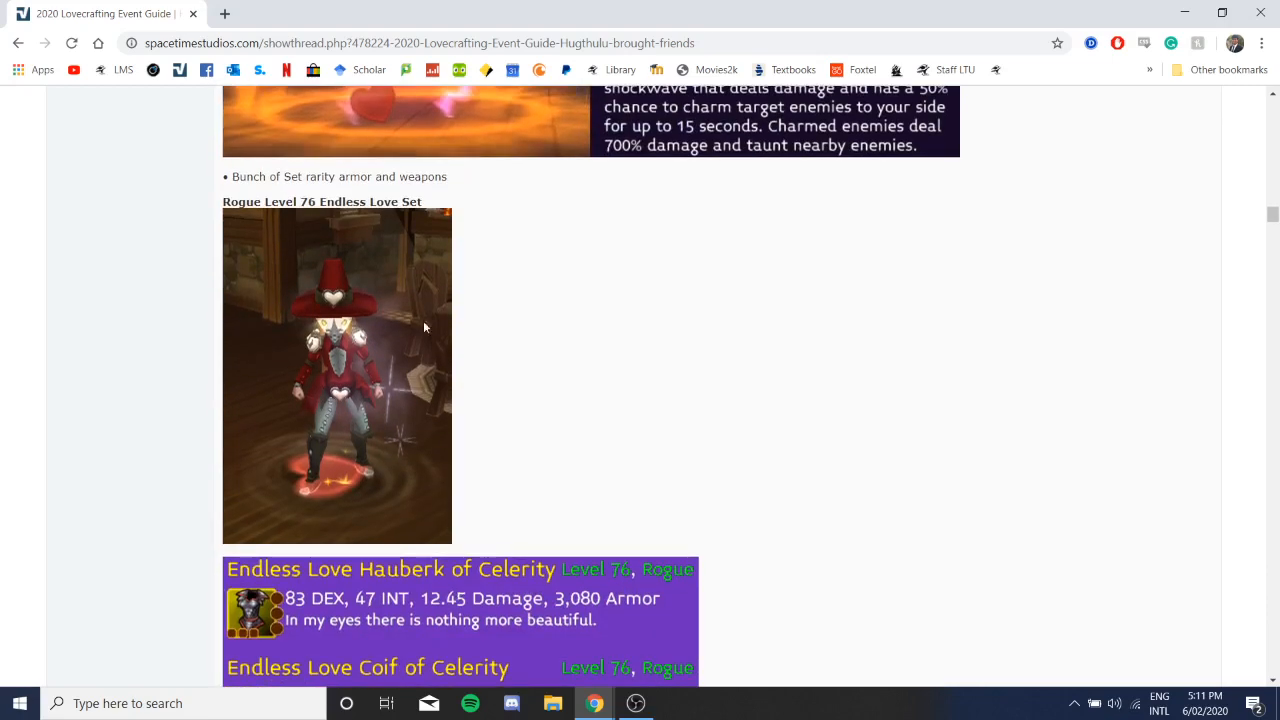
pyautogui.moveTo(322, 352)
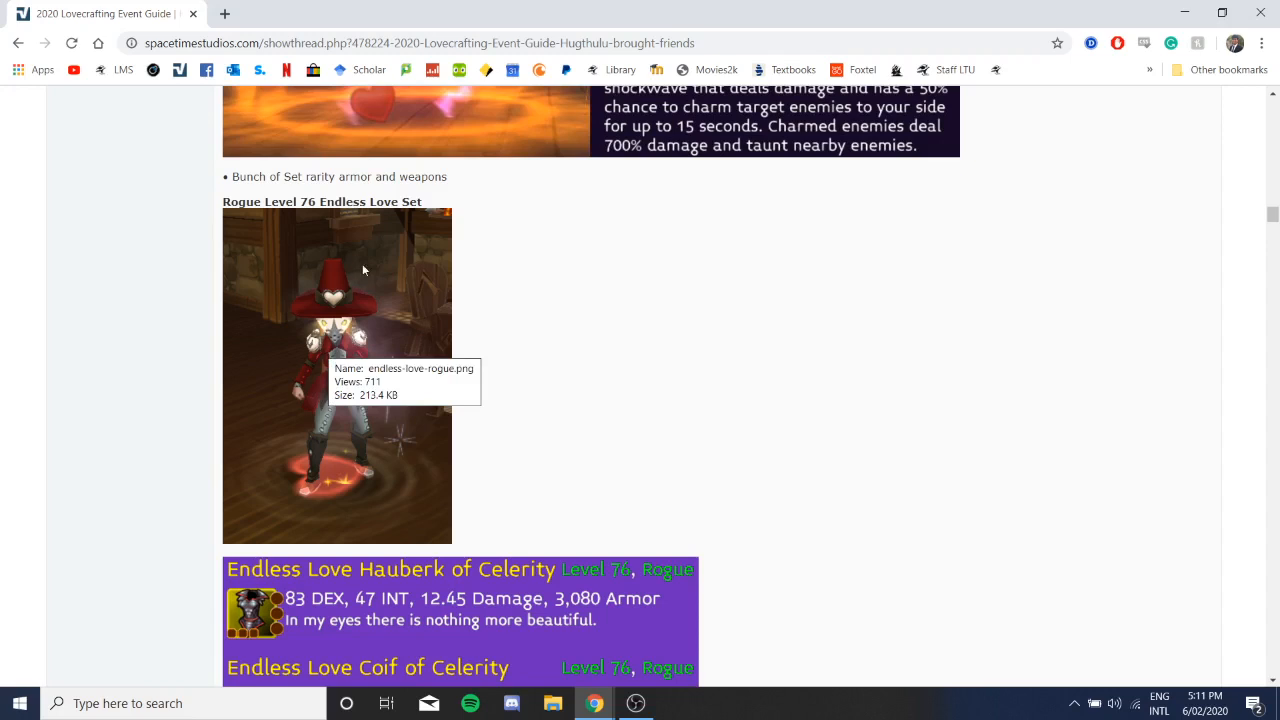
pyautogui.scroll(-3)
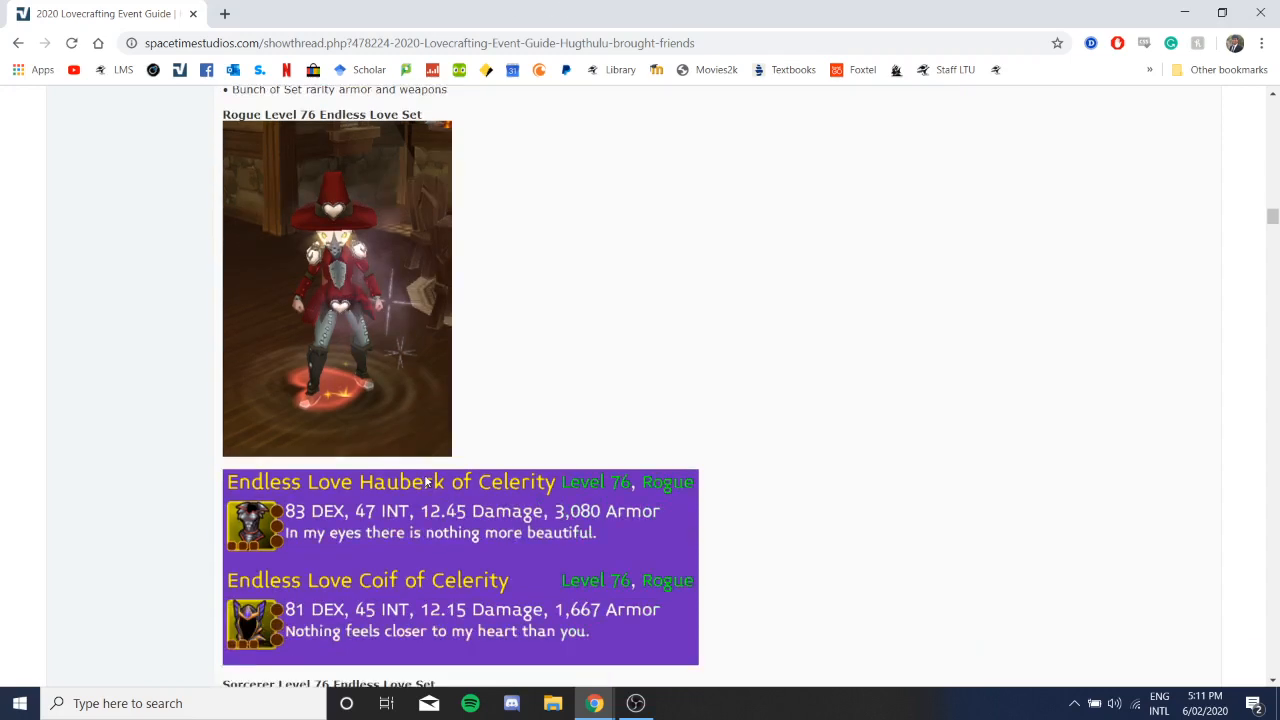
pyautogui.scroll(-3)
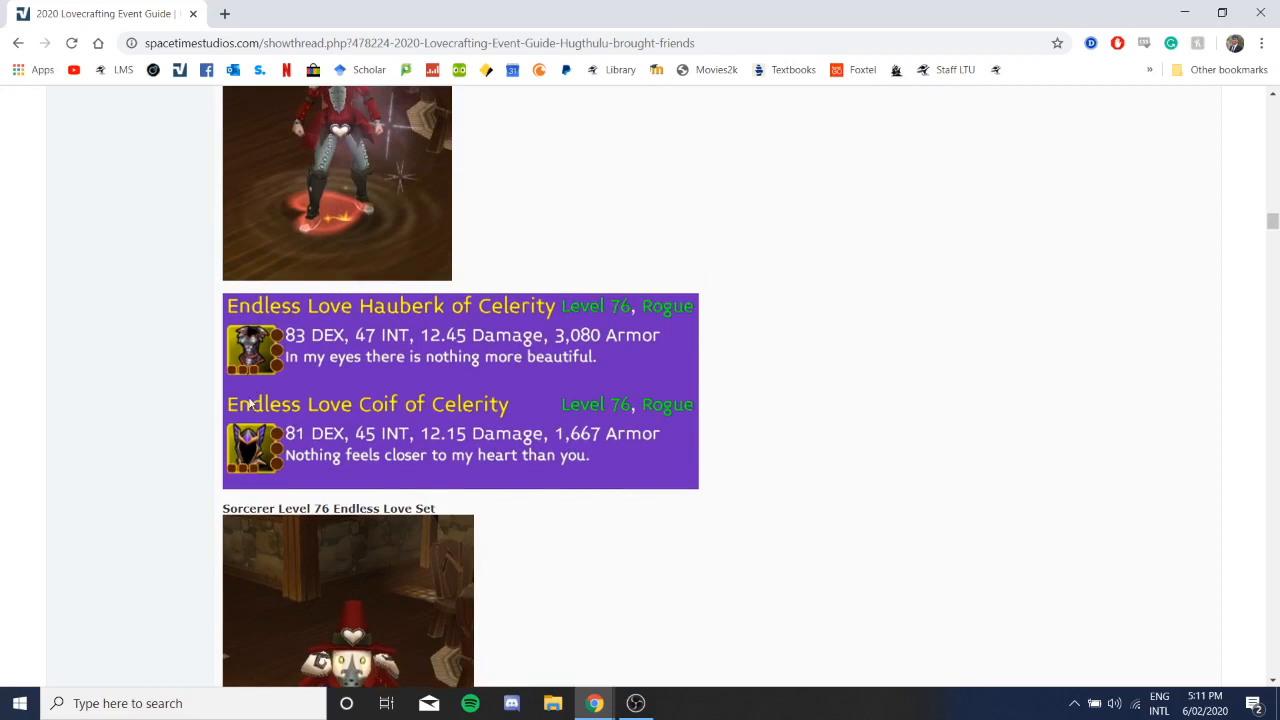
pyautogui.scroll(-3)
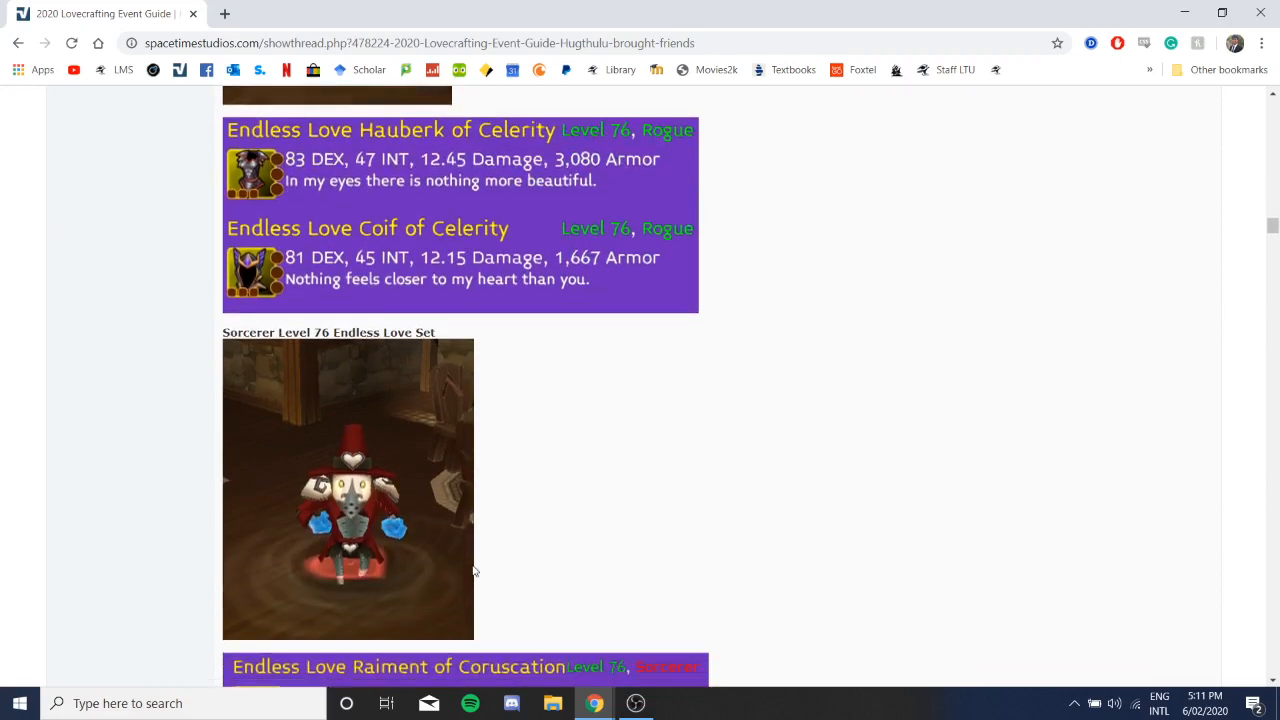
pyautogui.scroll(-3)
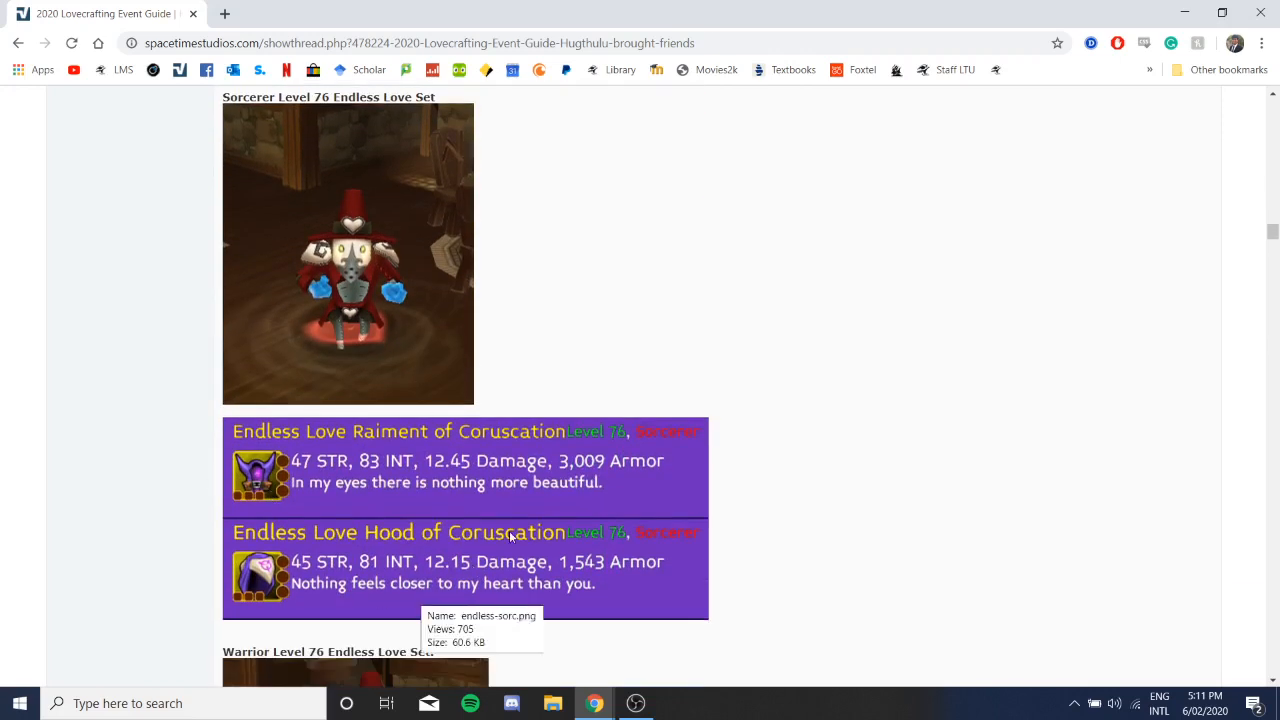
pyautogui.scroll(-3)
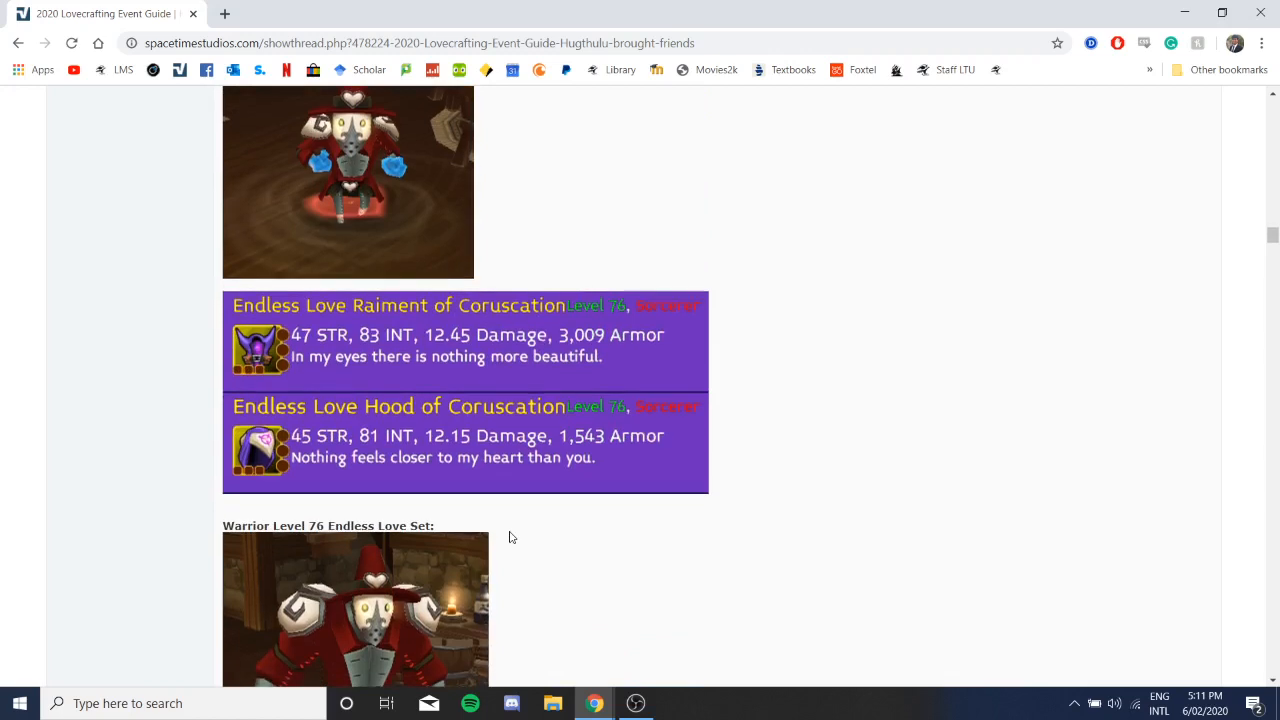
pyautogui.moveTo(572, 580)
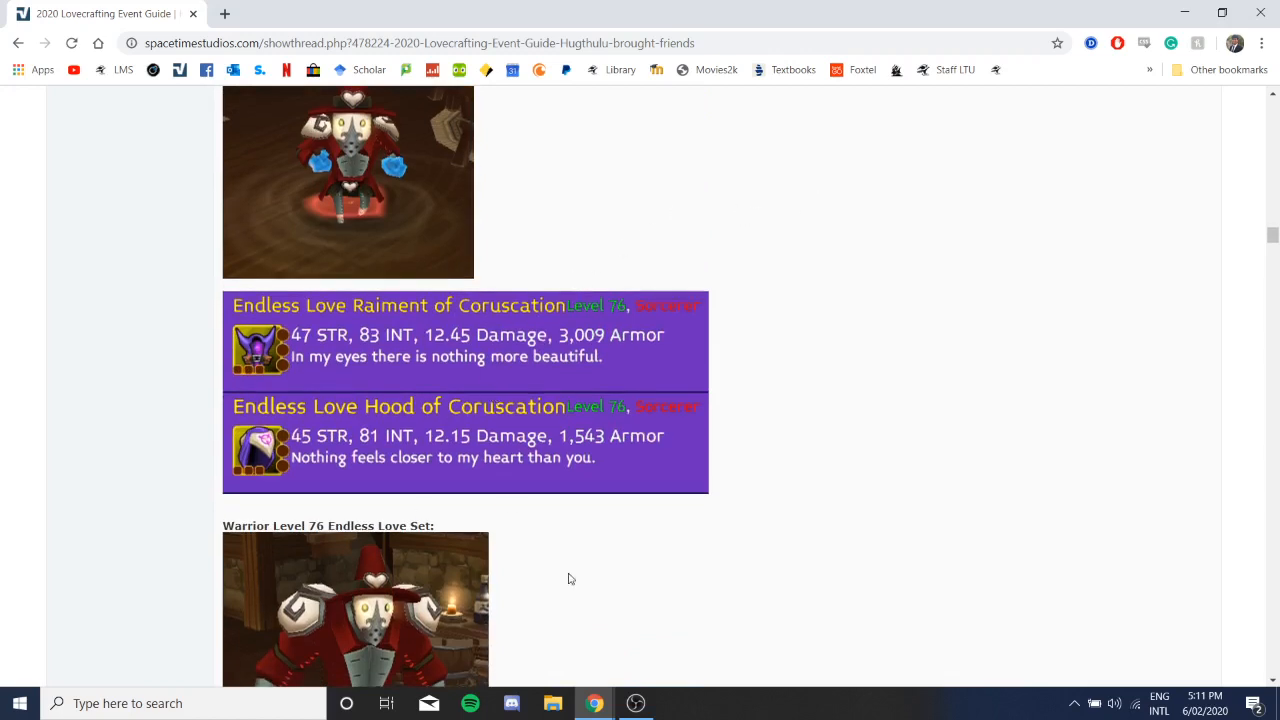
# Step: Scroll through the Warrior Endless Love set down to the Tainted Love Set + Weapons heading
pyautogui.scroll(-3)
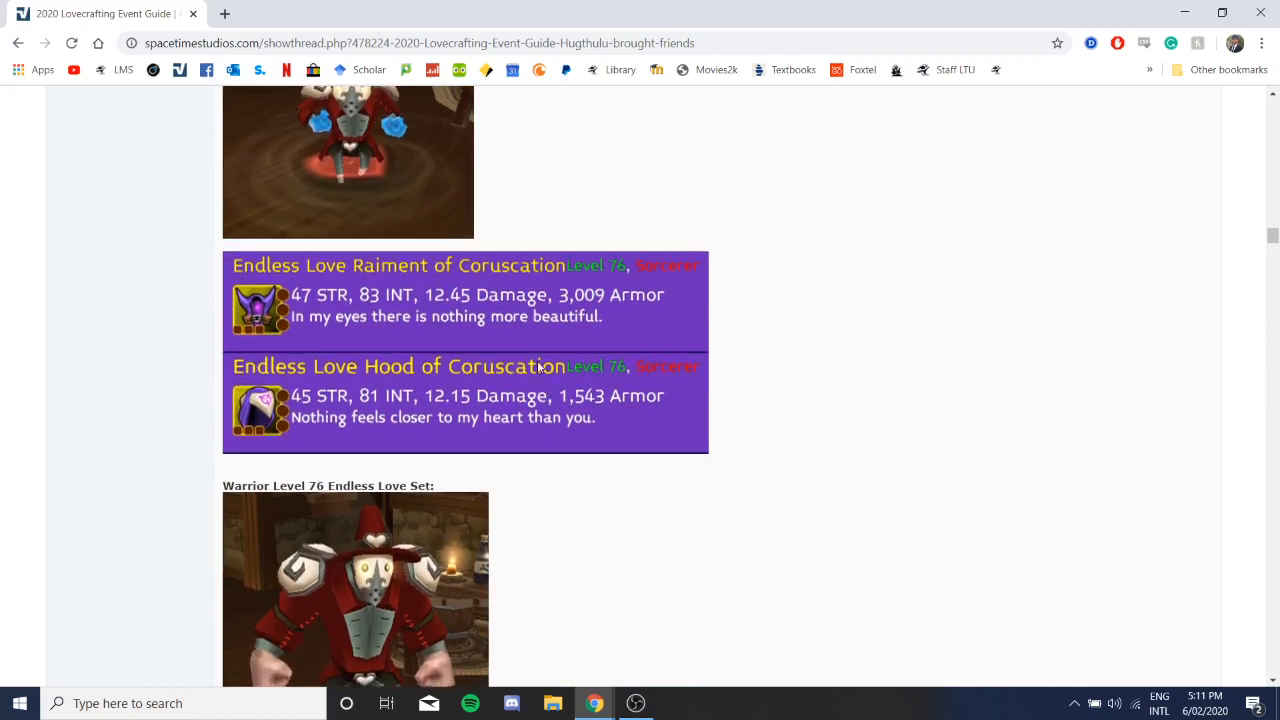
pyautogui.scroll(-3)
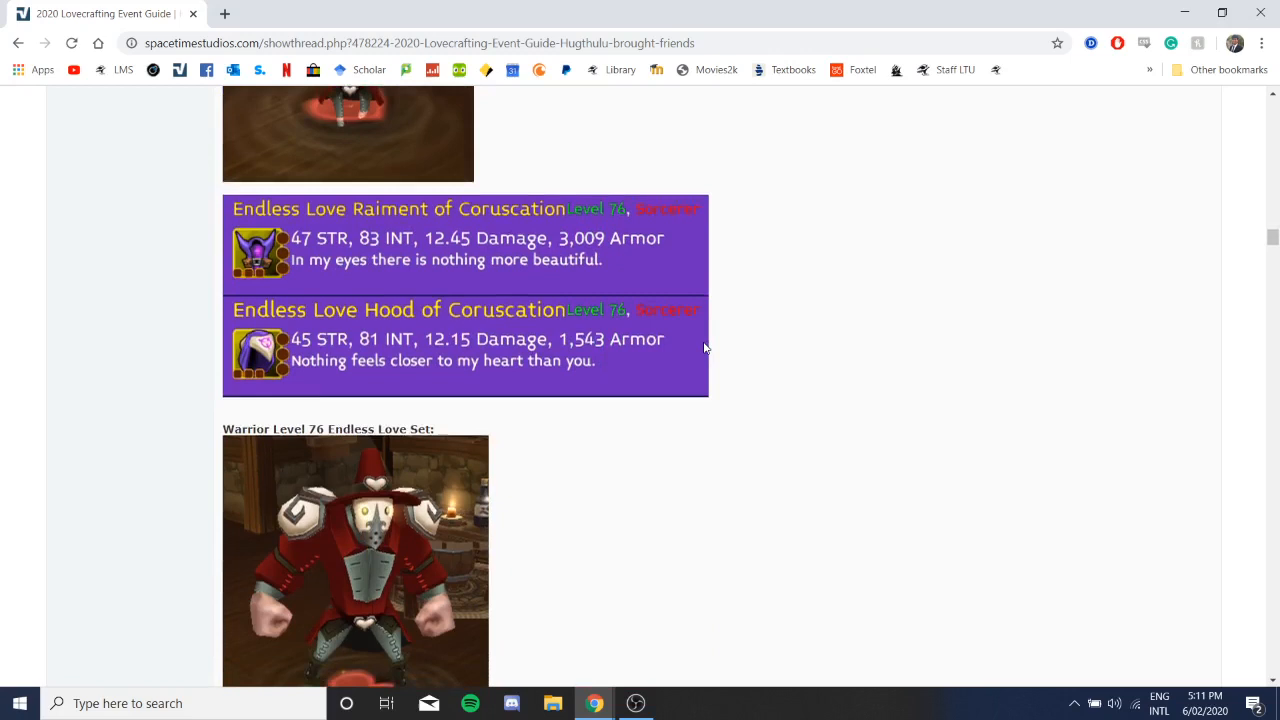
pyautogui.scroll(-3)
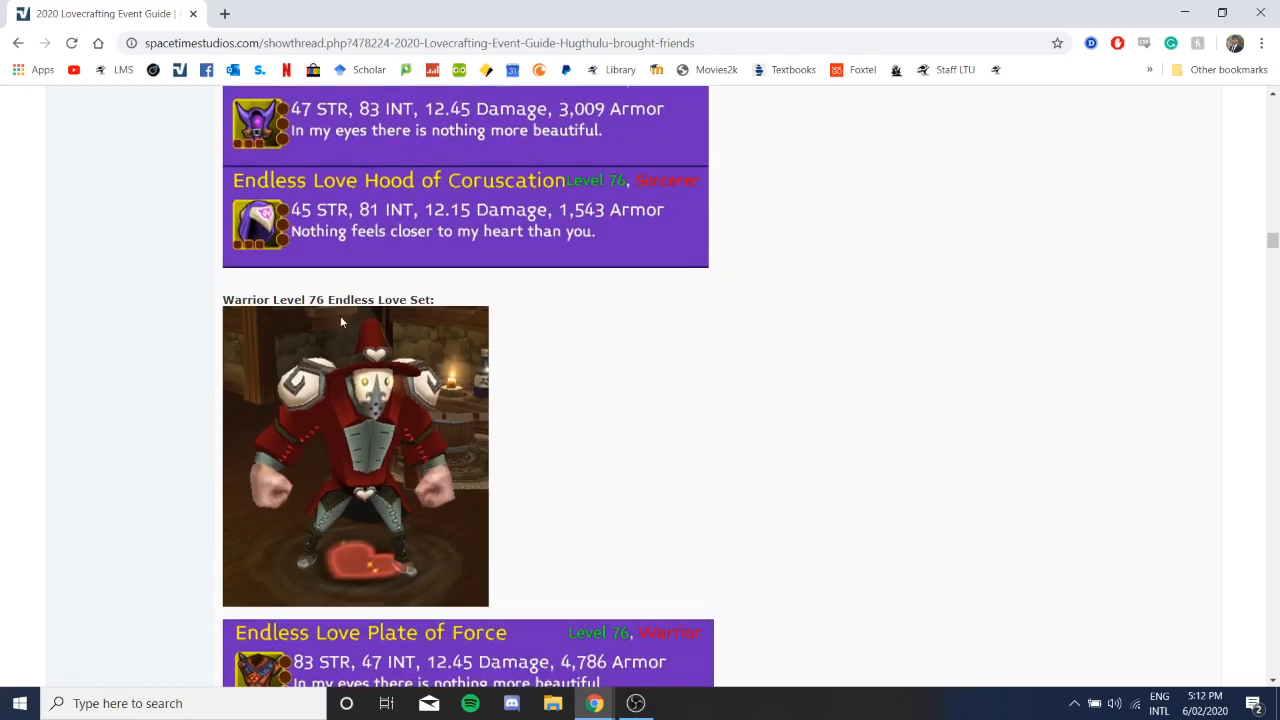
pyautogui.moveTo(310, 442)
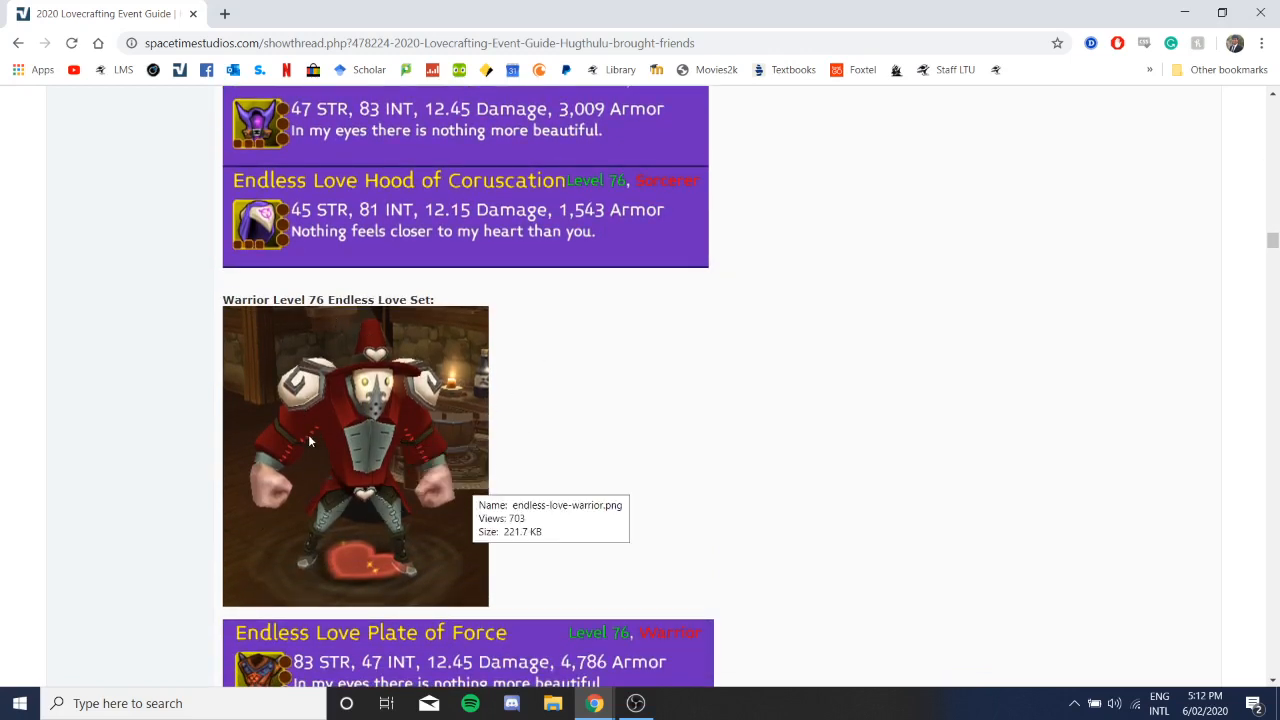
pyautogui.scroll(-3)
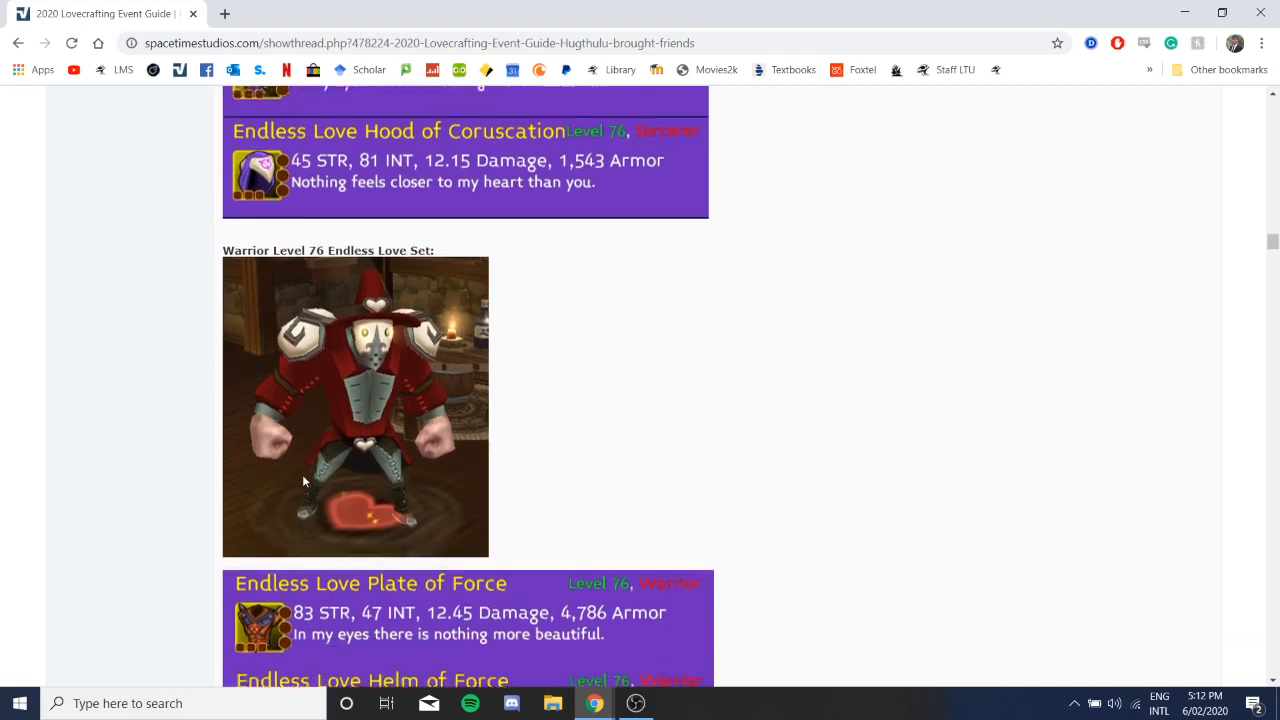
pyautogui.scroll(-3)
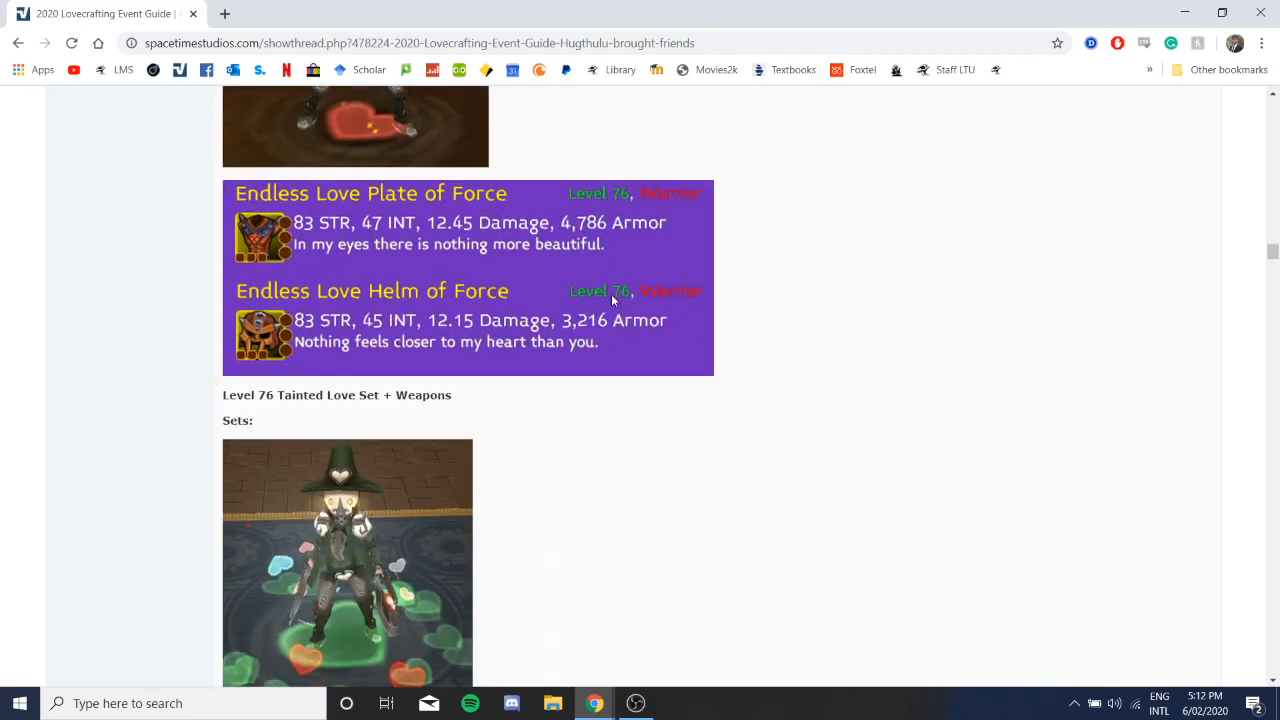
pyautogui.scroll(-3)
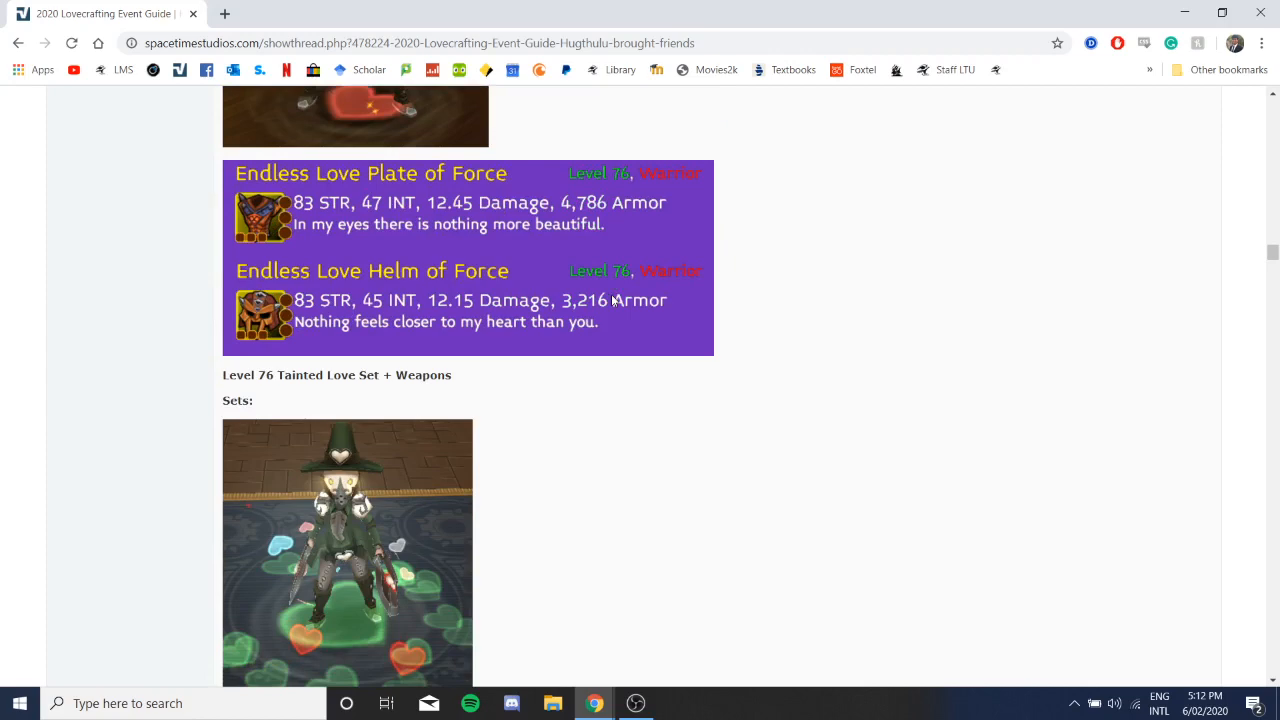
# Step: Scroll past the Tainted Love weapons for each class to the Notes section with set bonuses
pyautogui.scroll(-3)
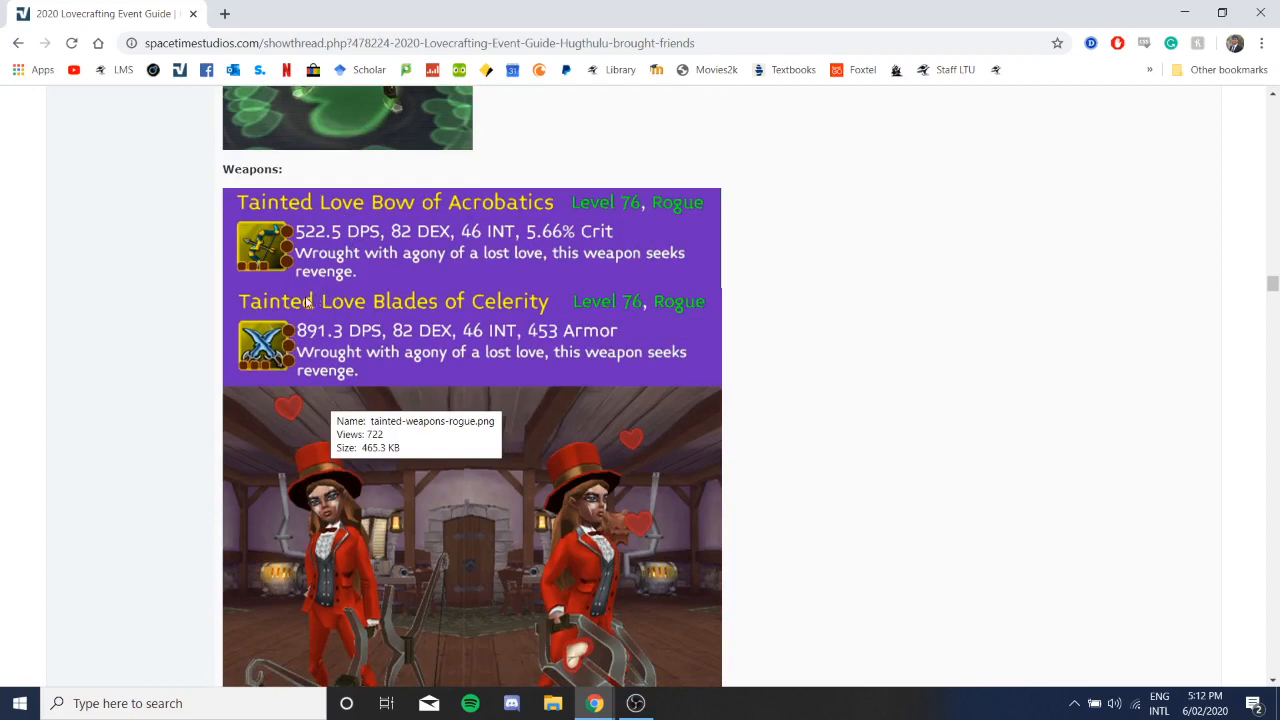
pyautogui.moveTo(290, 310)
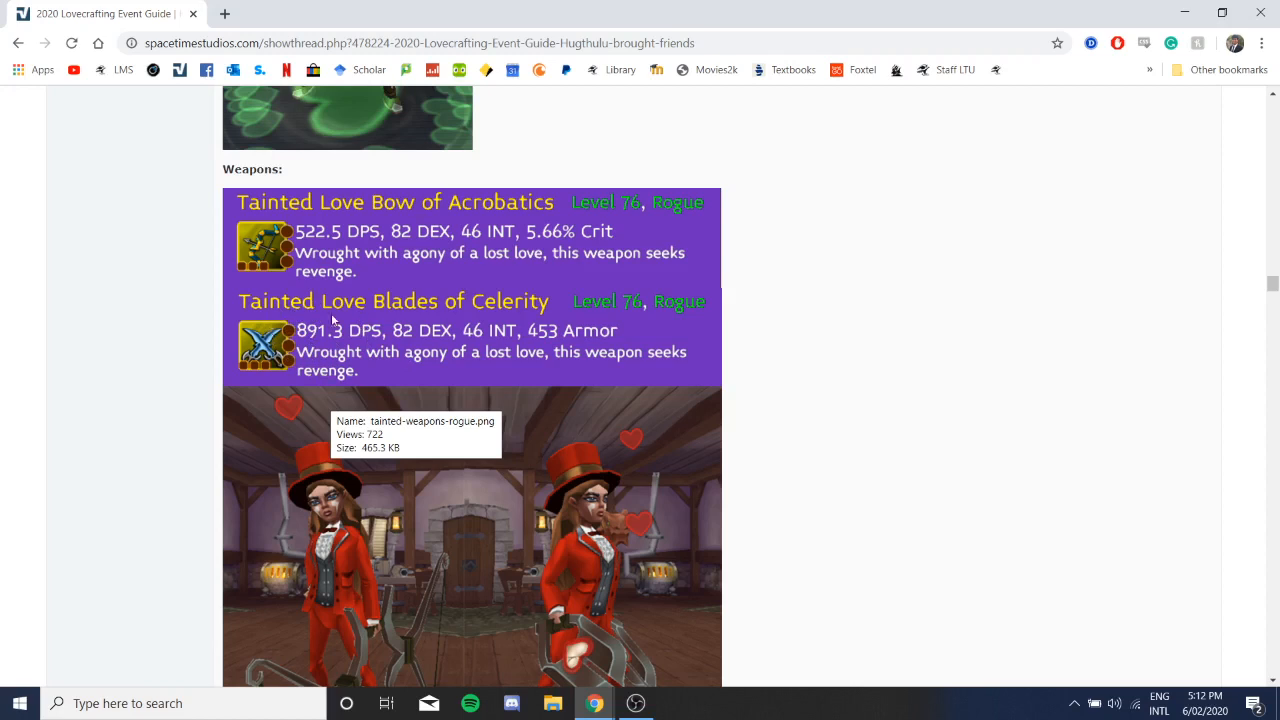
pyautogui.moveTo(332, 320)
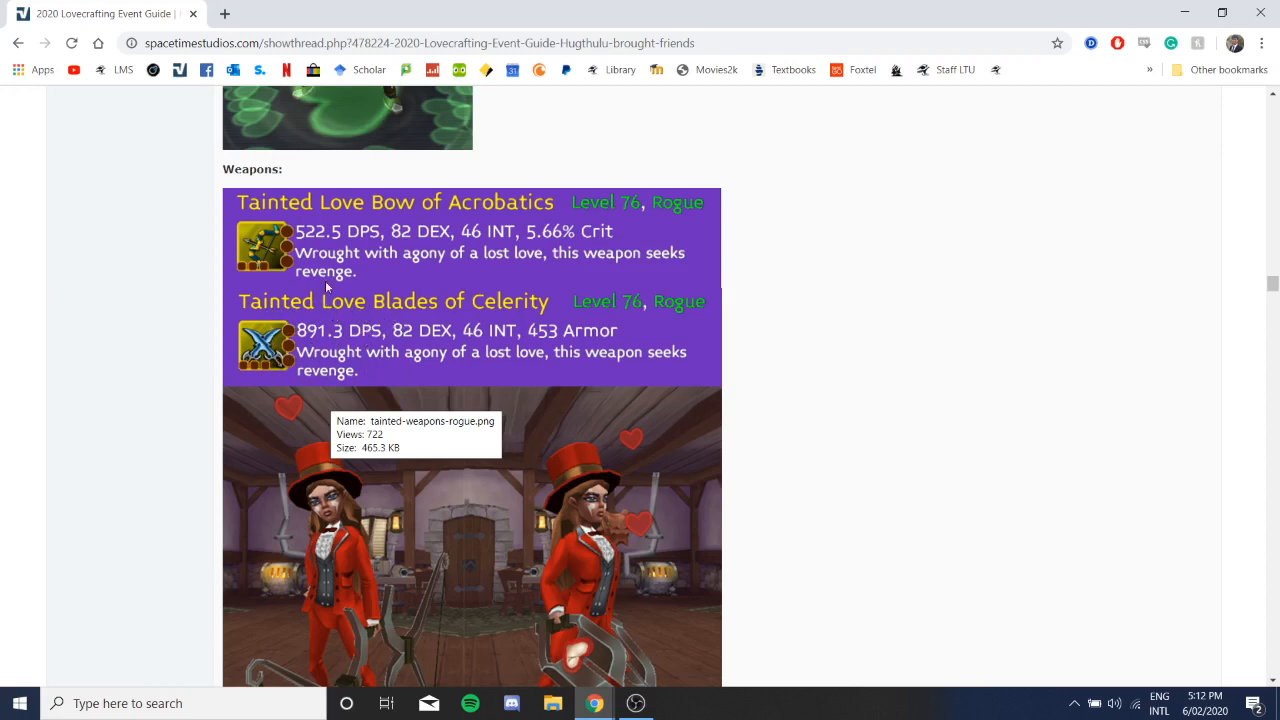
pyautogui.moveTo(336, 312)
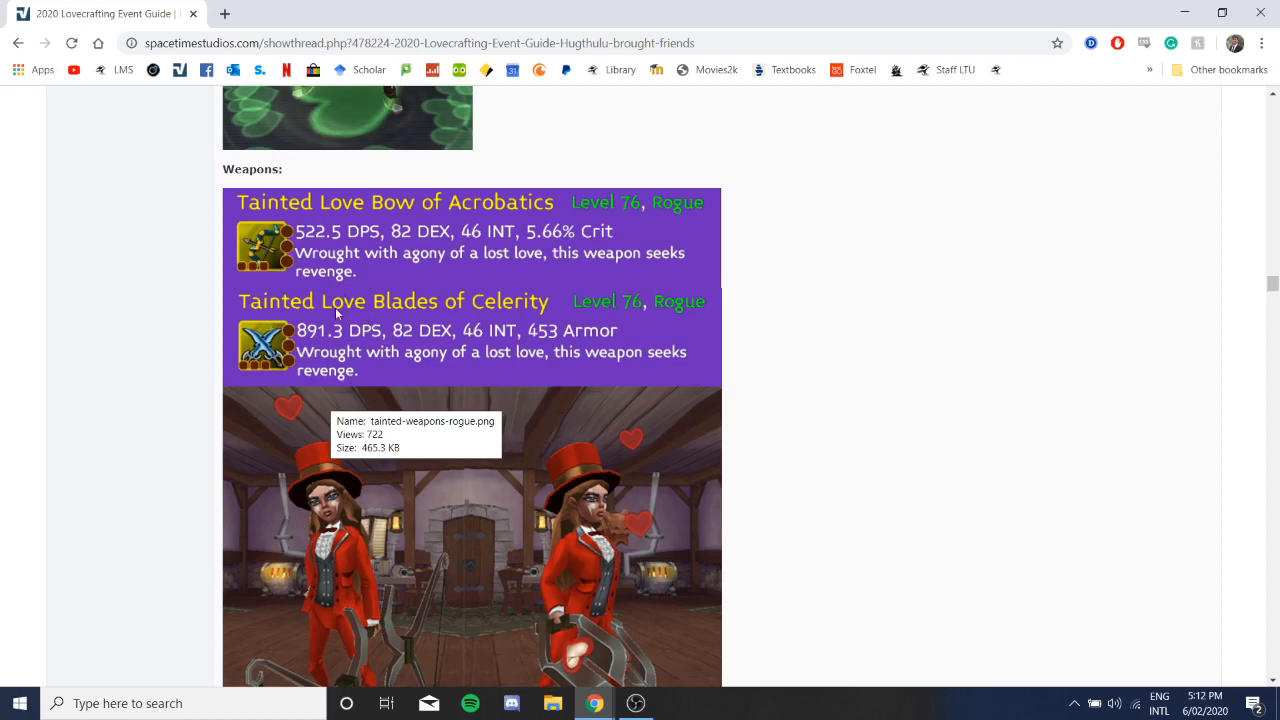
pyautogui.moveTo(348, 314)
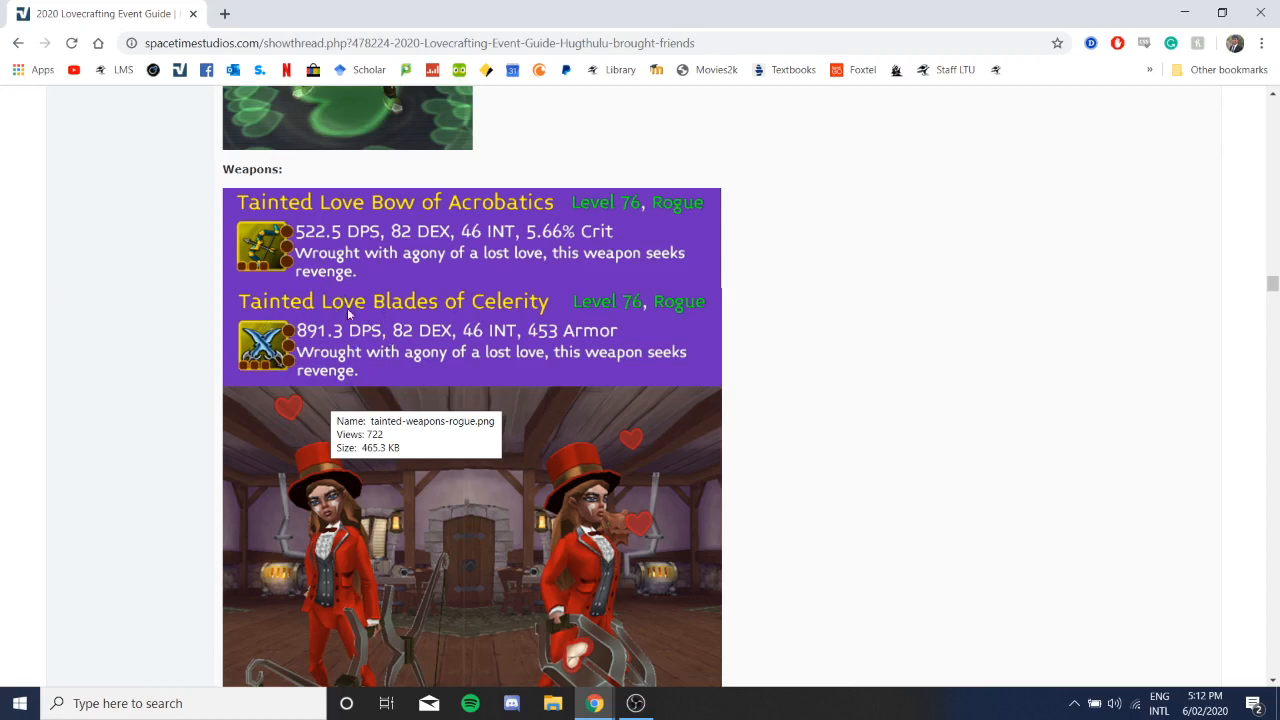
pyautogui.moveTo(306, 340)
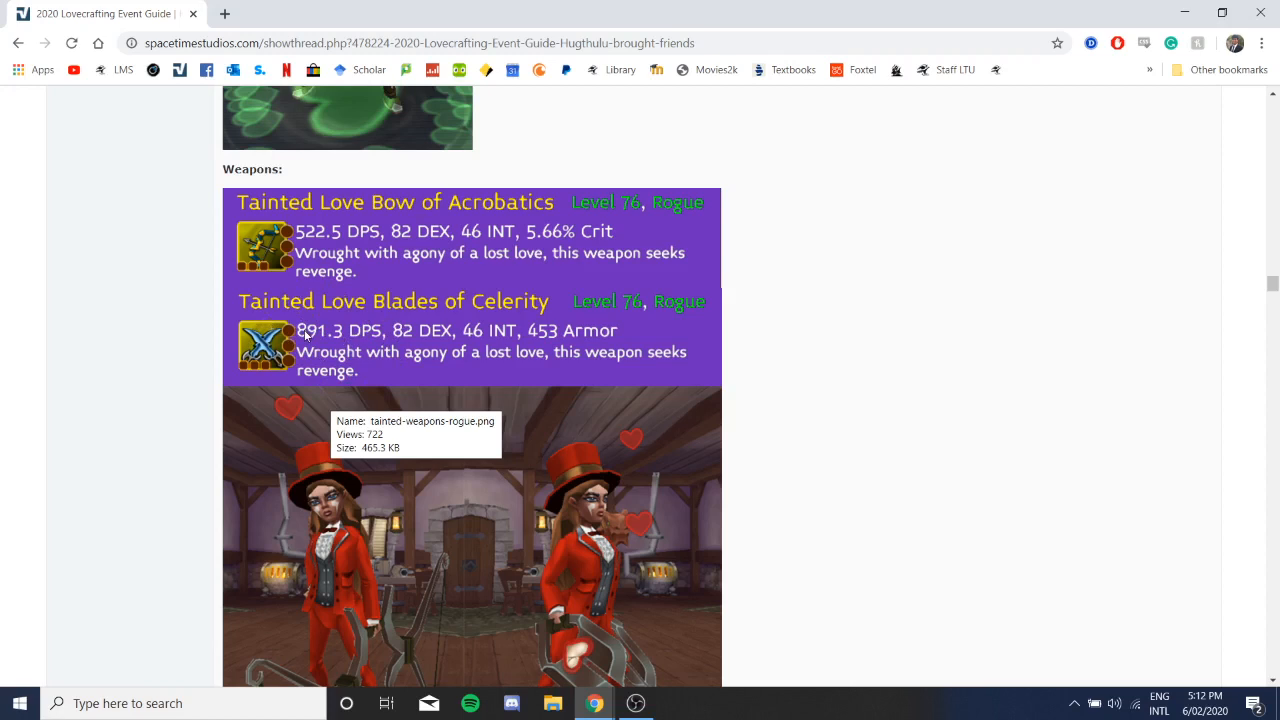
pyautogui.moveTo(312, 340)
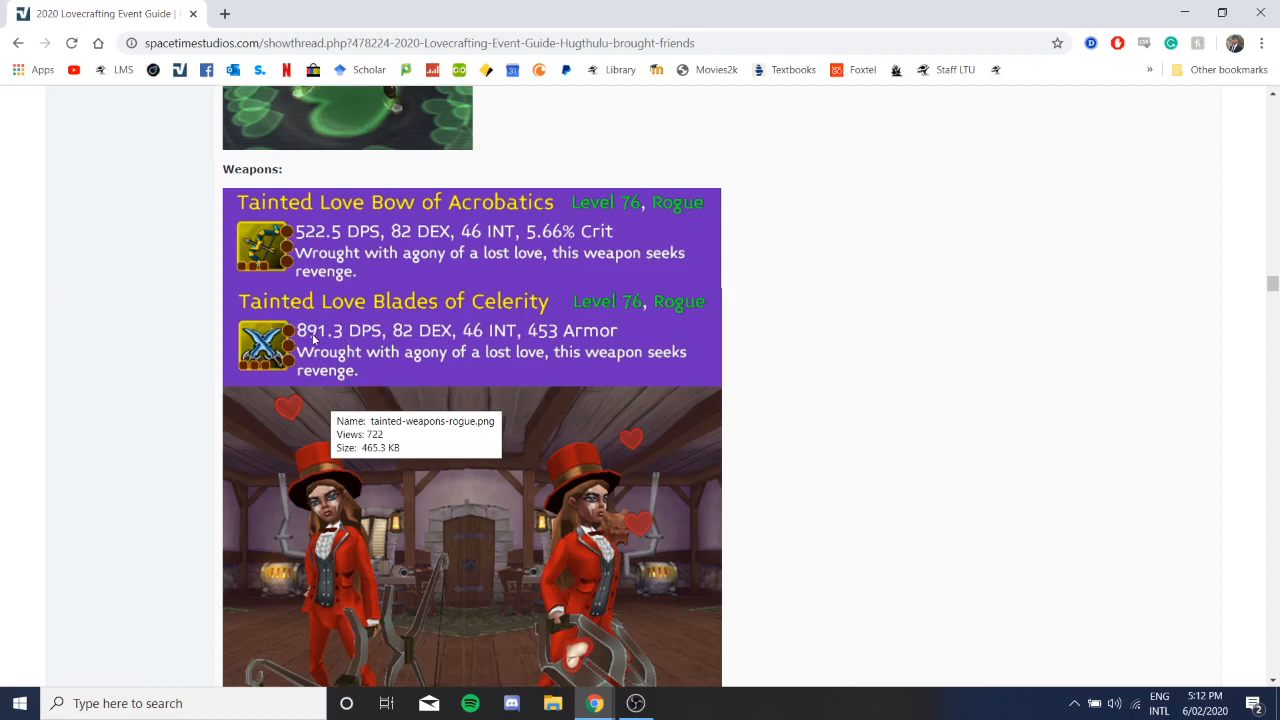
pyautogui.moveTo(404, 280)
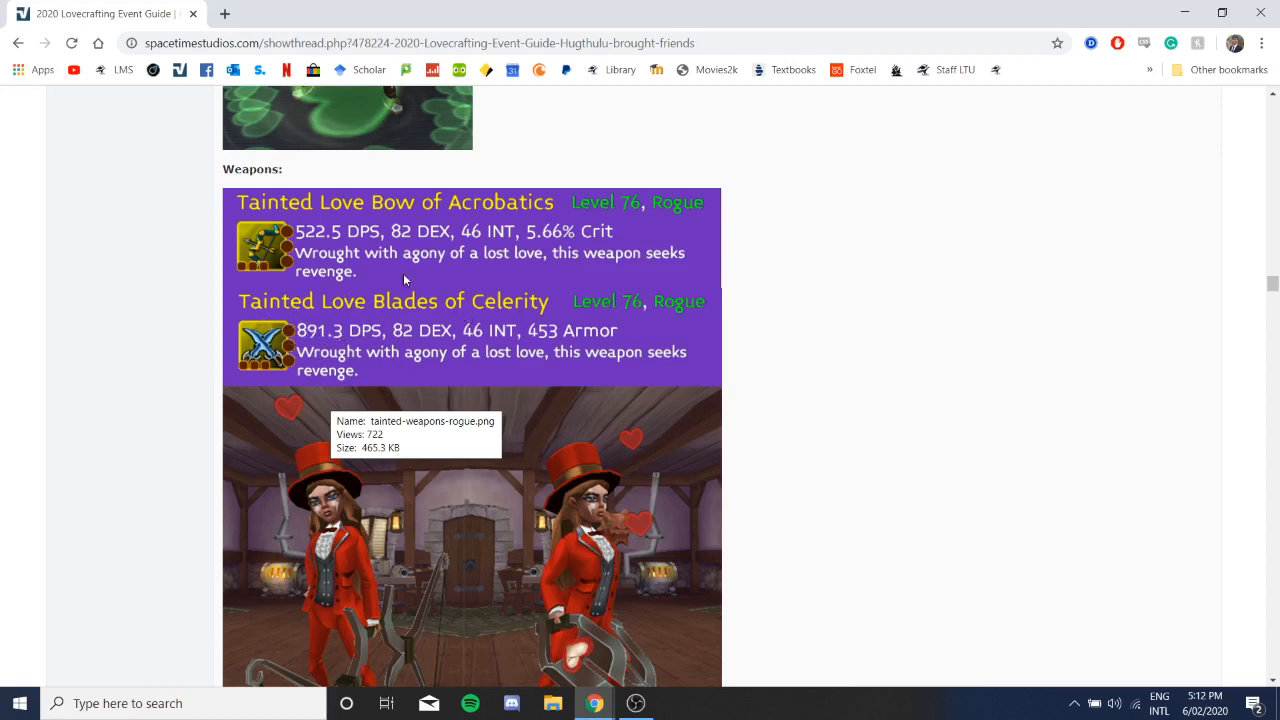
pyautogui.moveTo(476, 376)
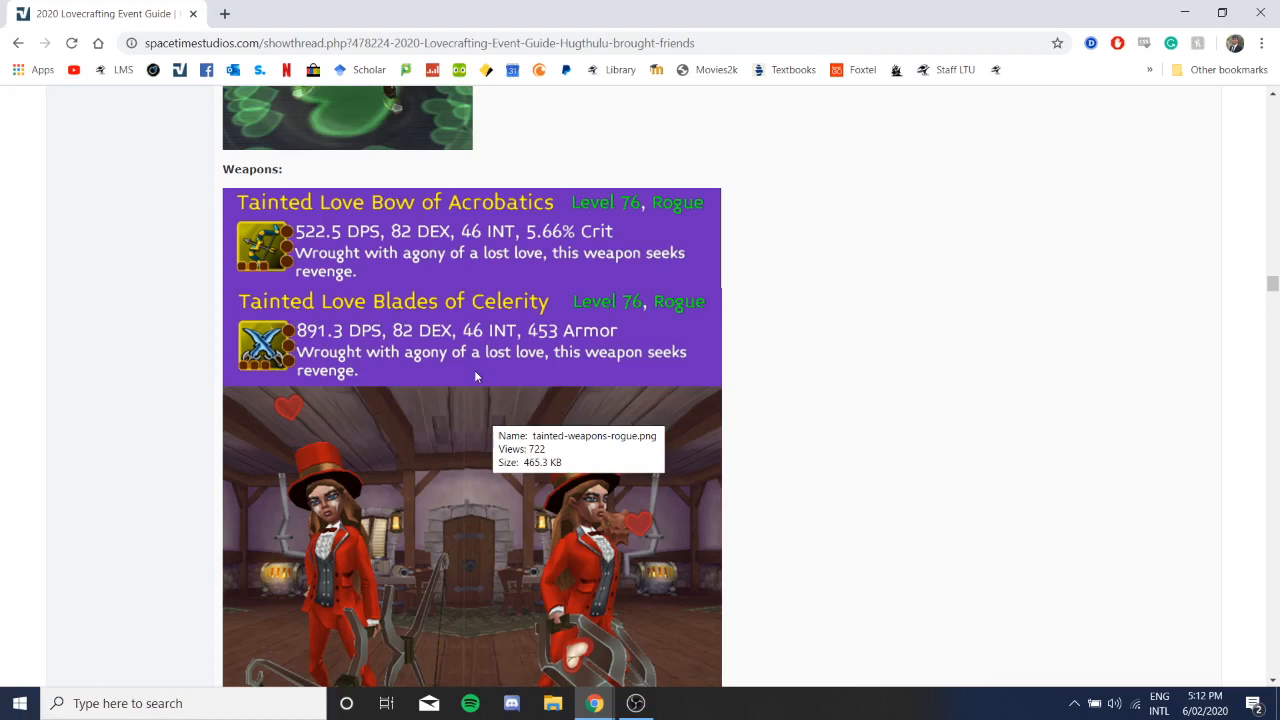
pyautogui.moveTo(300, 342)
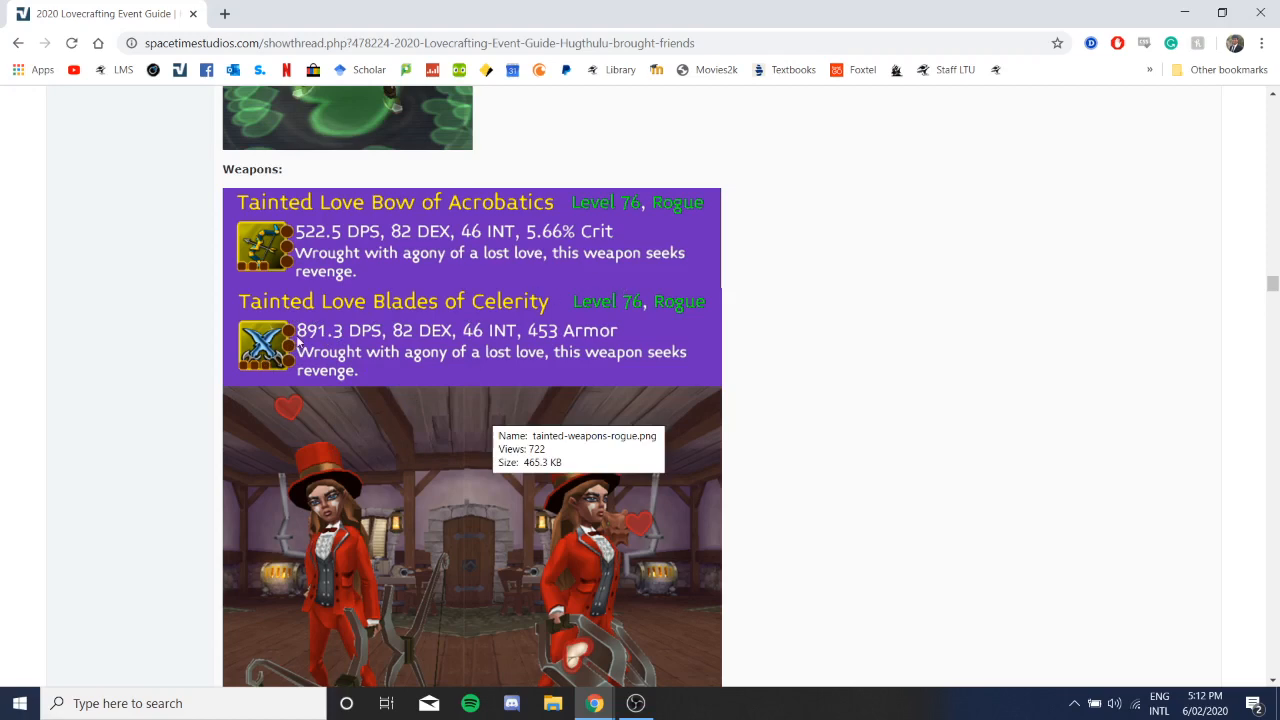
pyautogui.scroll(-3)
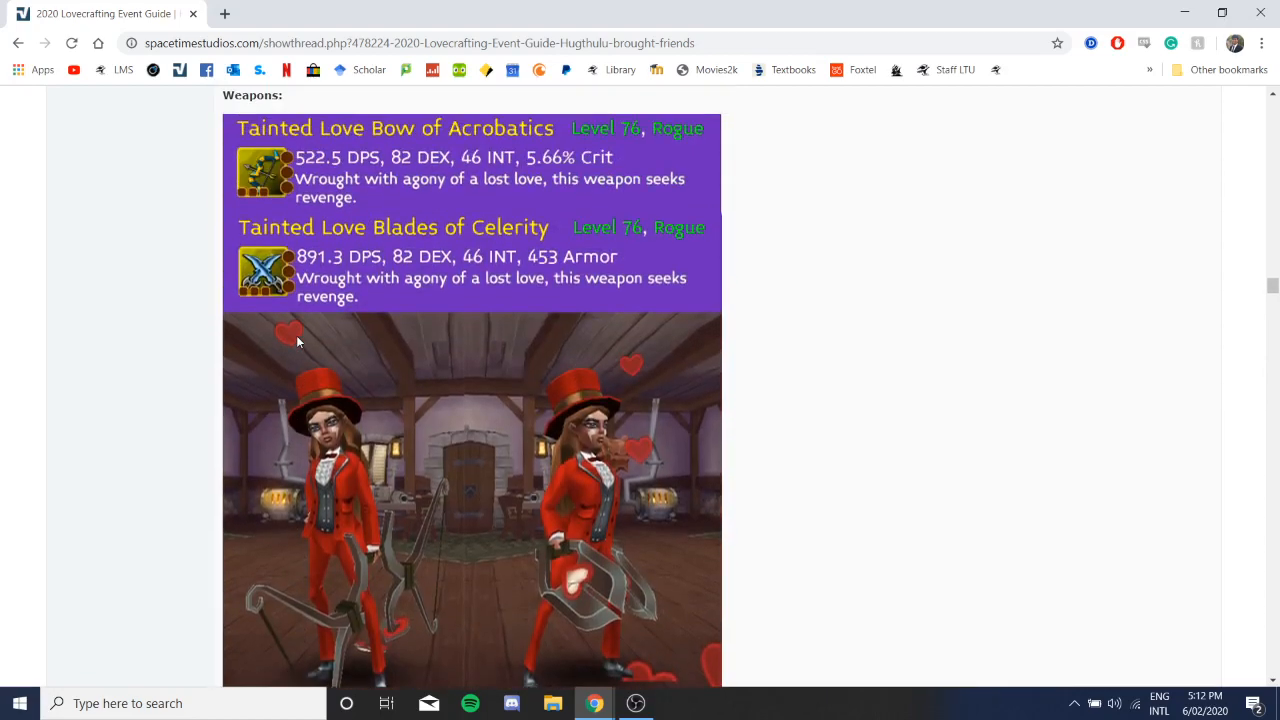
pyautogui.scroll(-3)
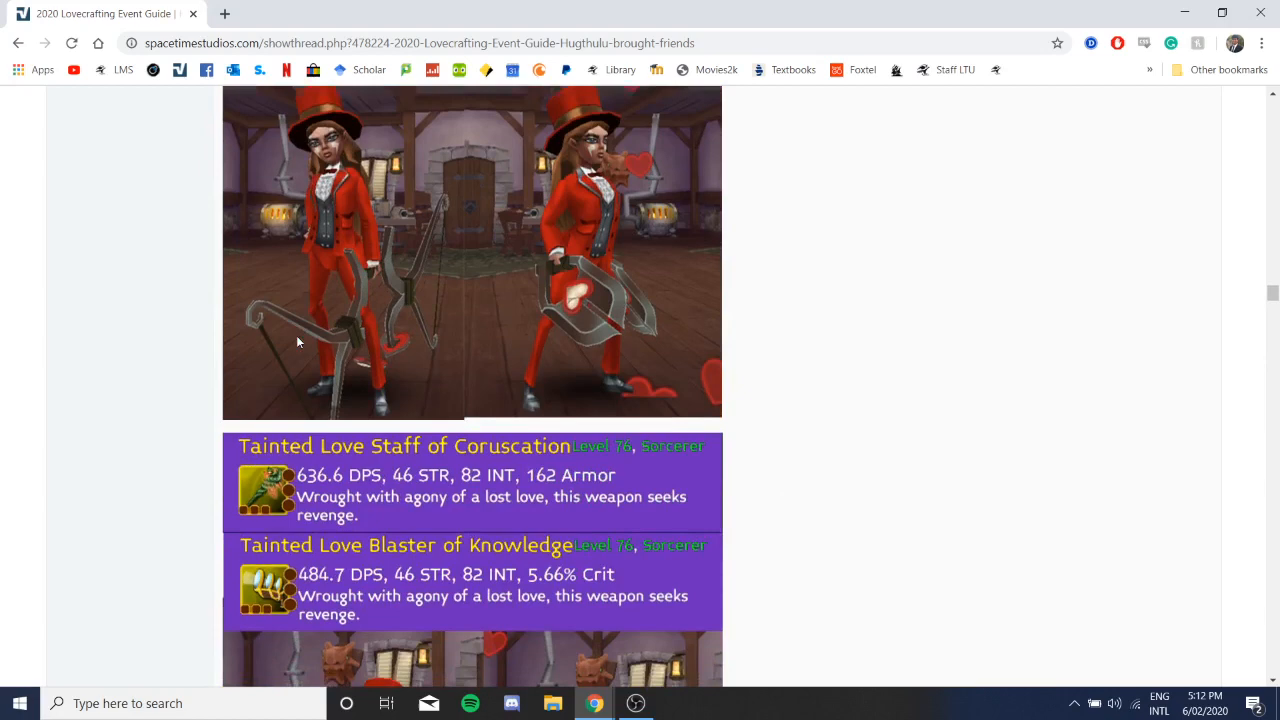
pyautogui.scroll(-3)
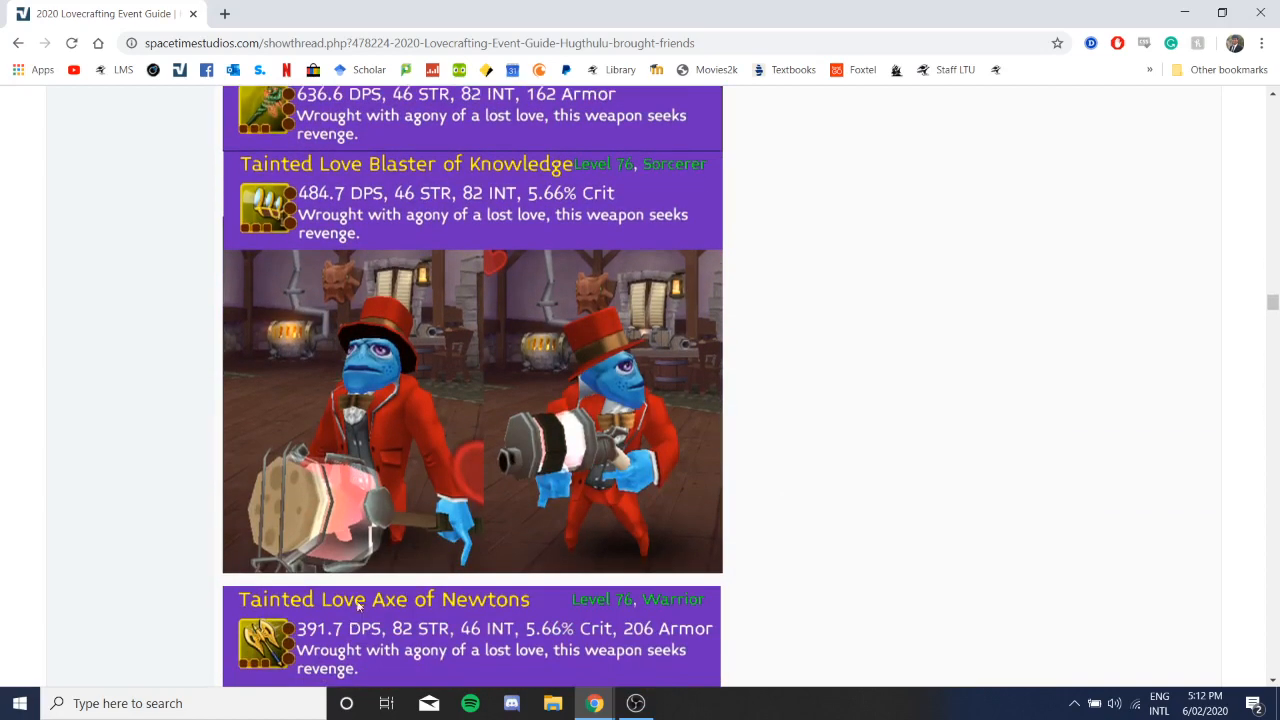
pyautogui.moveTo(600, 524)
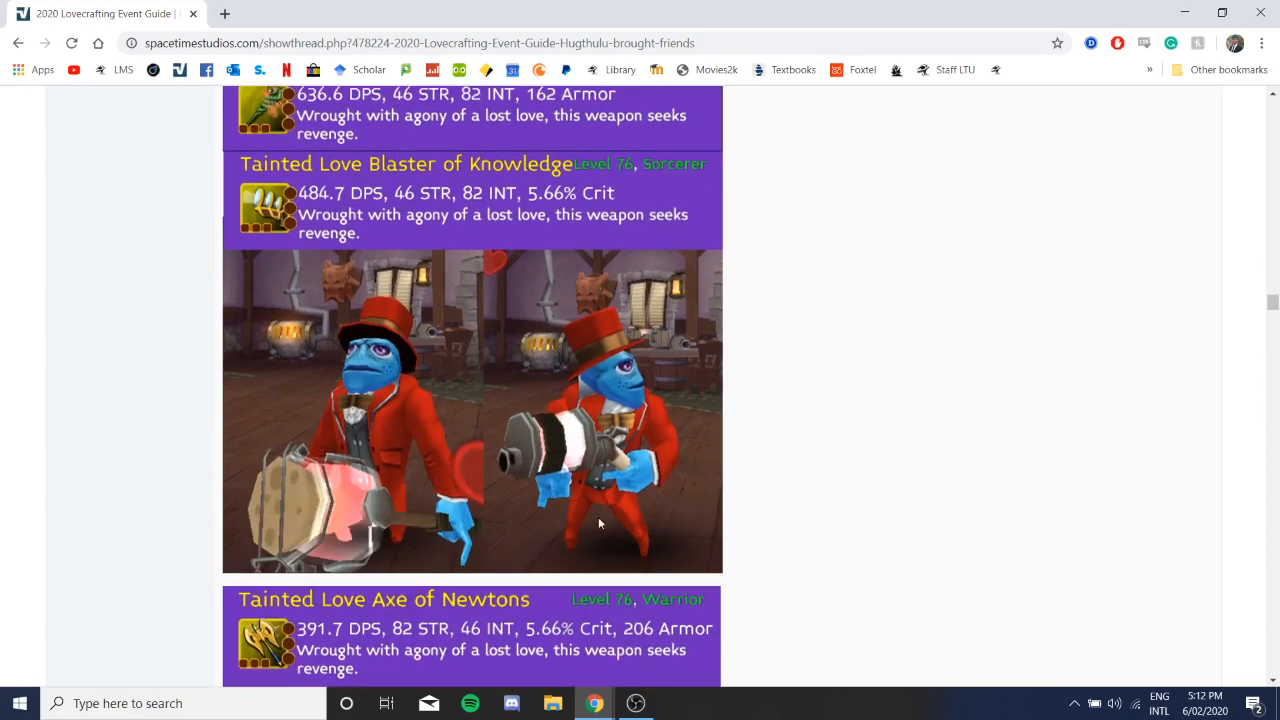
pyautogui.scroll(3)
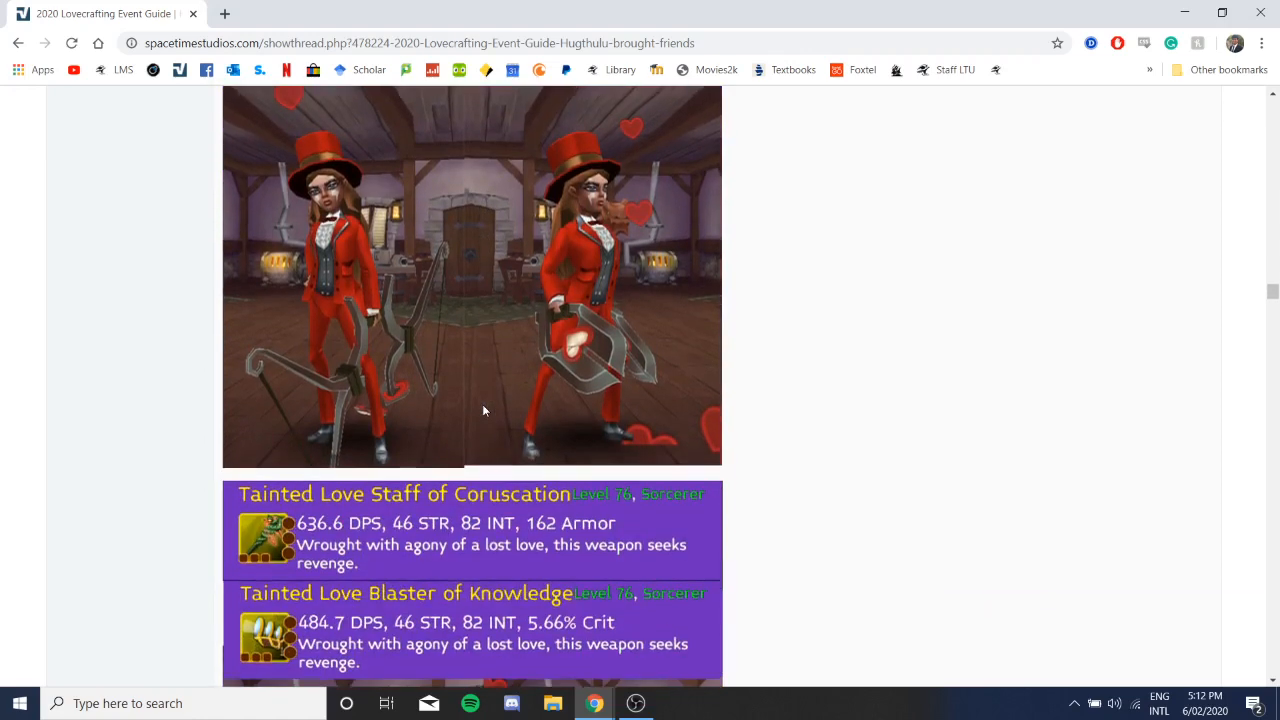
pyautogui.scroll(-3)
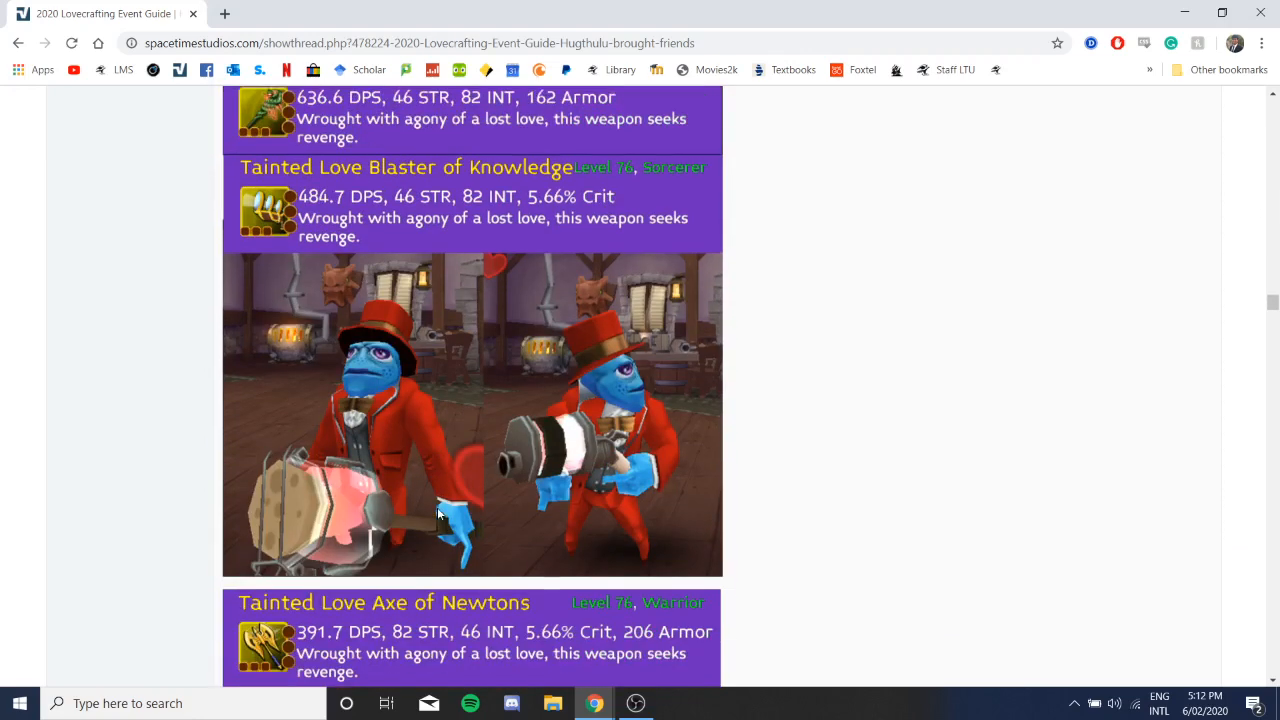
pyautogui.scroll(-3)
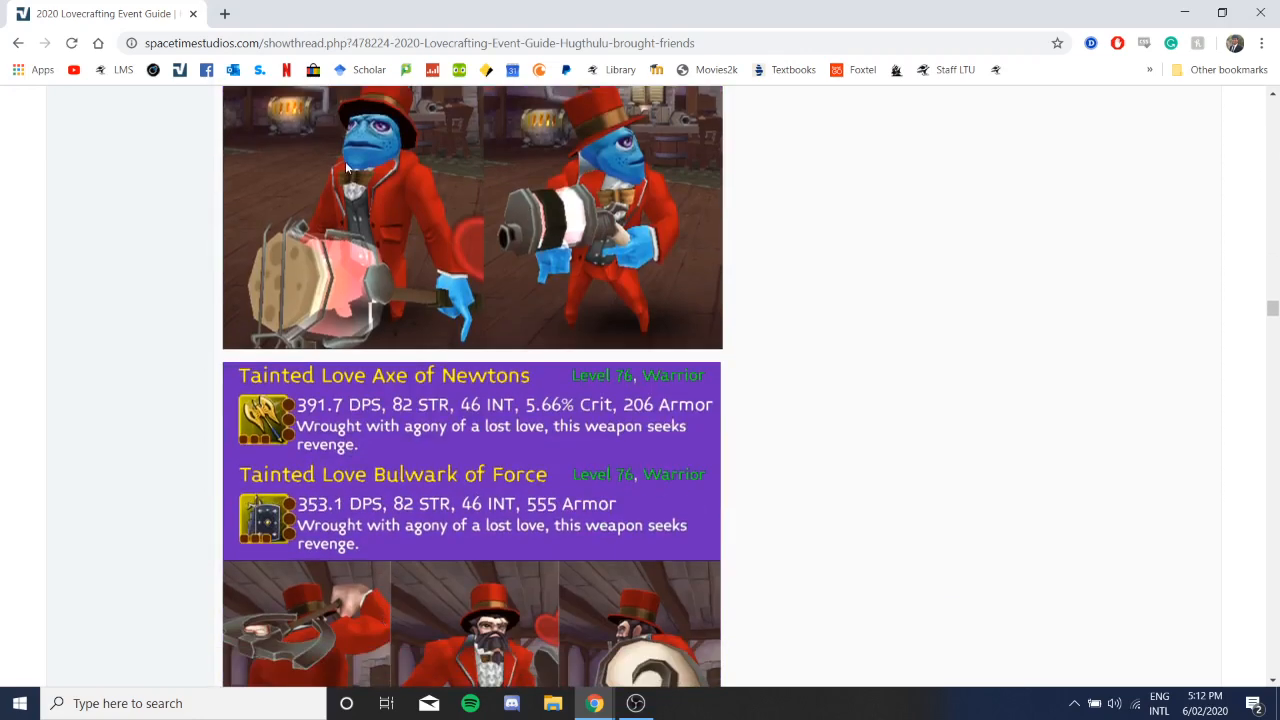
pyautogui.scroll(-3)
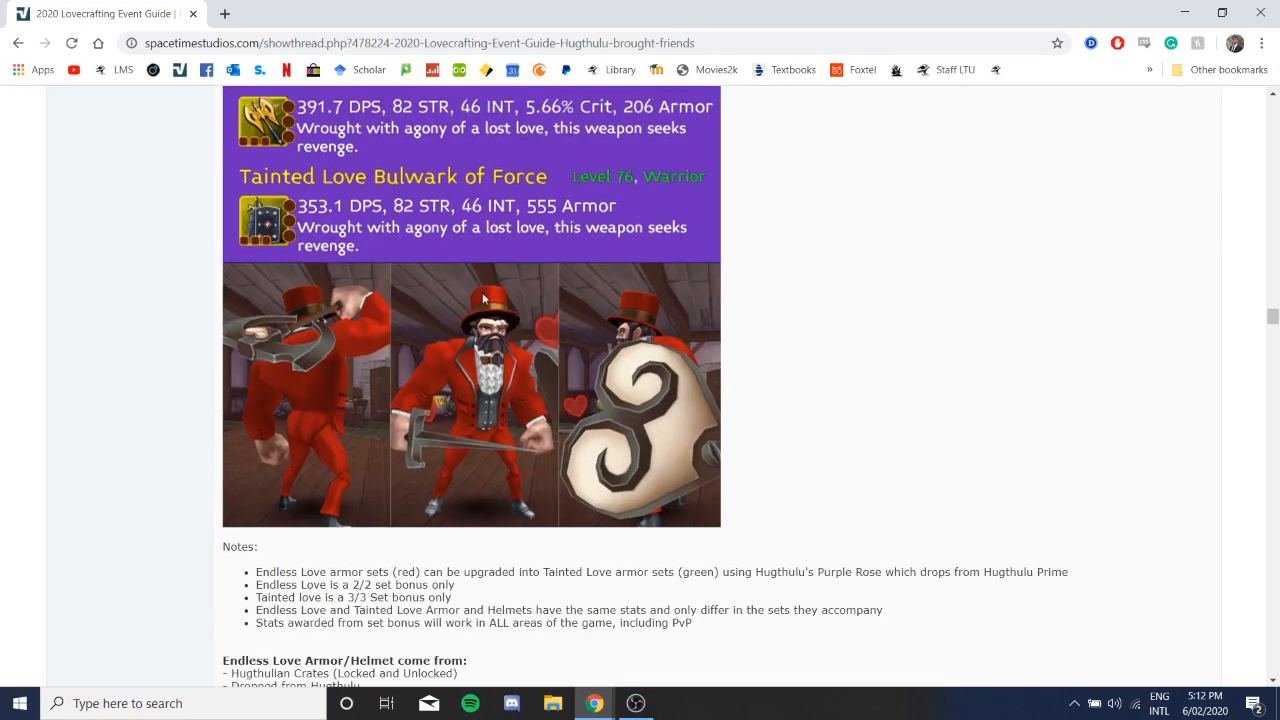
pyautogui.scroll(-3)
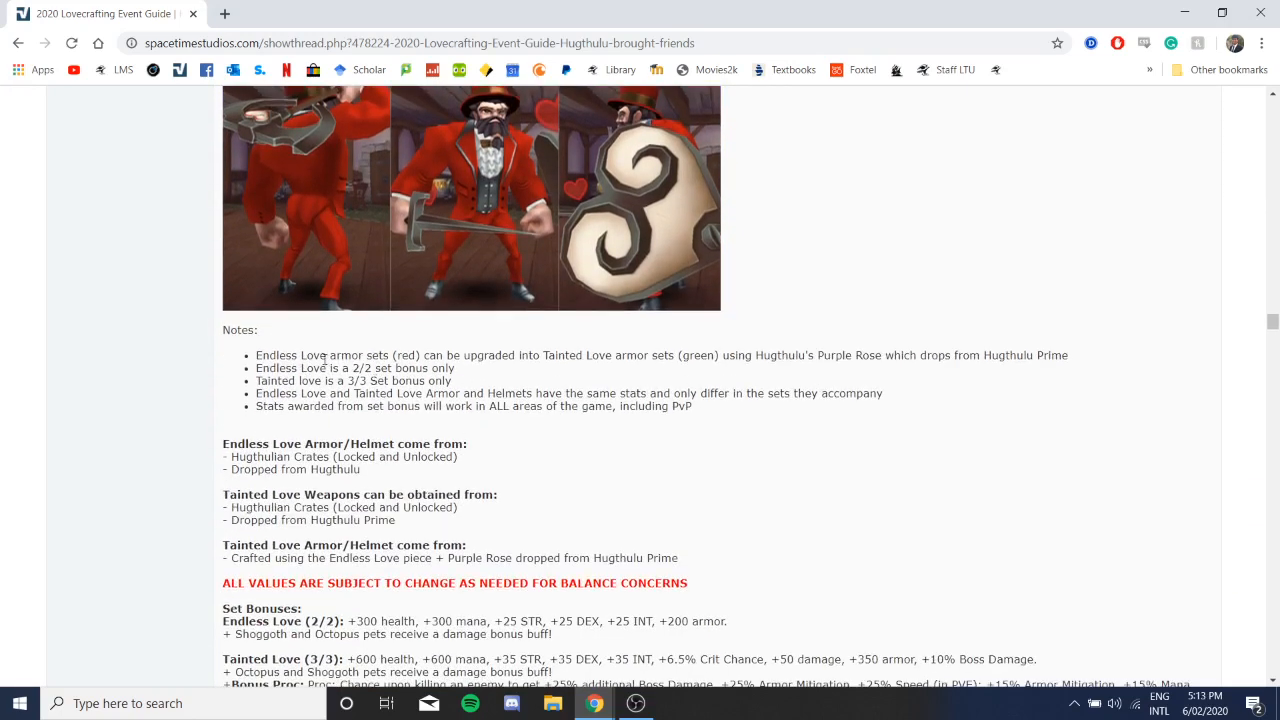
# Step: Scroll through the Notes and Set Bonuses, highlighting passages, down to the Fleeting Love Farmer's Elixir entry
pyautogui.moveTo(256, 356); pyautogui.dragTo(356, 356)
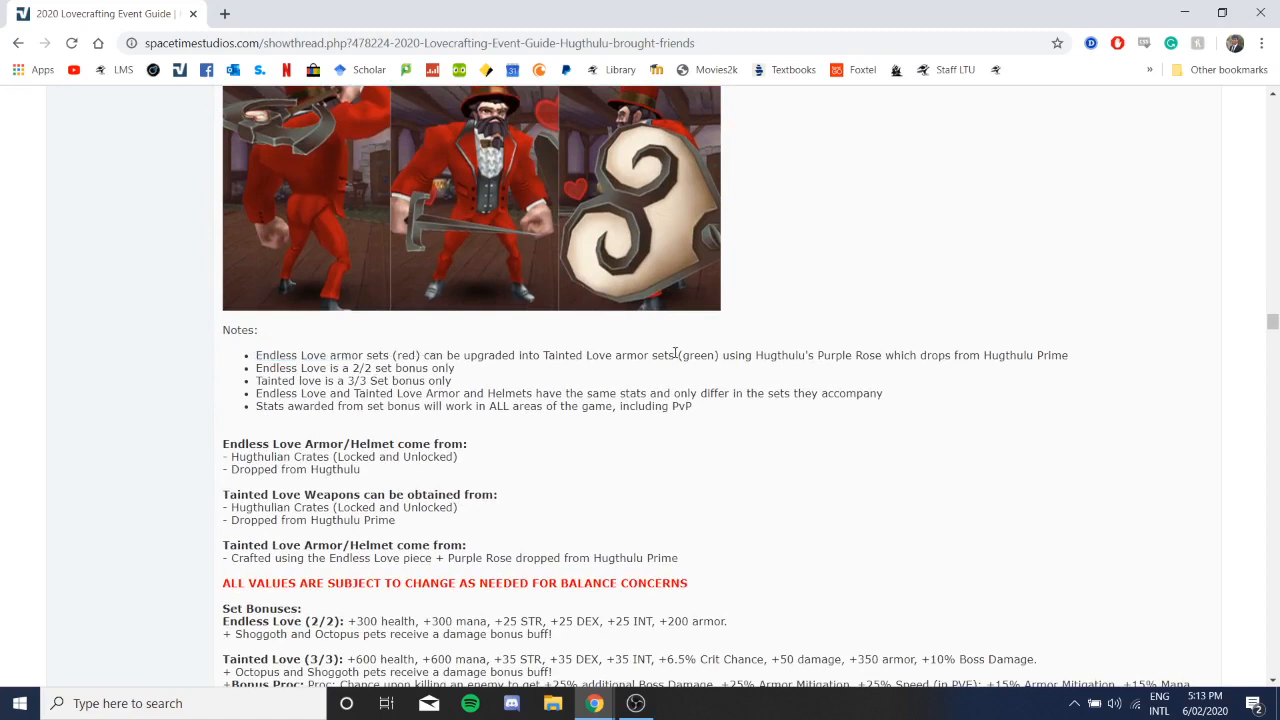
pyautogui.moveTo(848, 356)
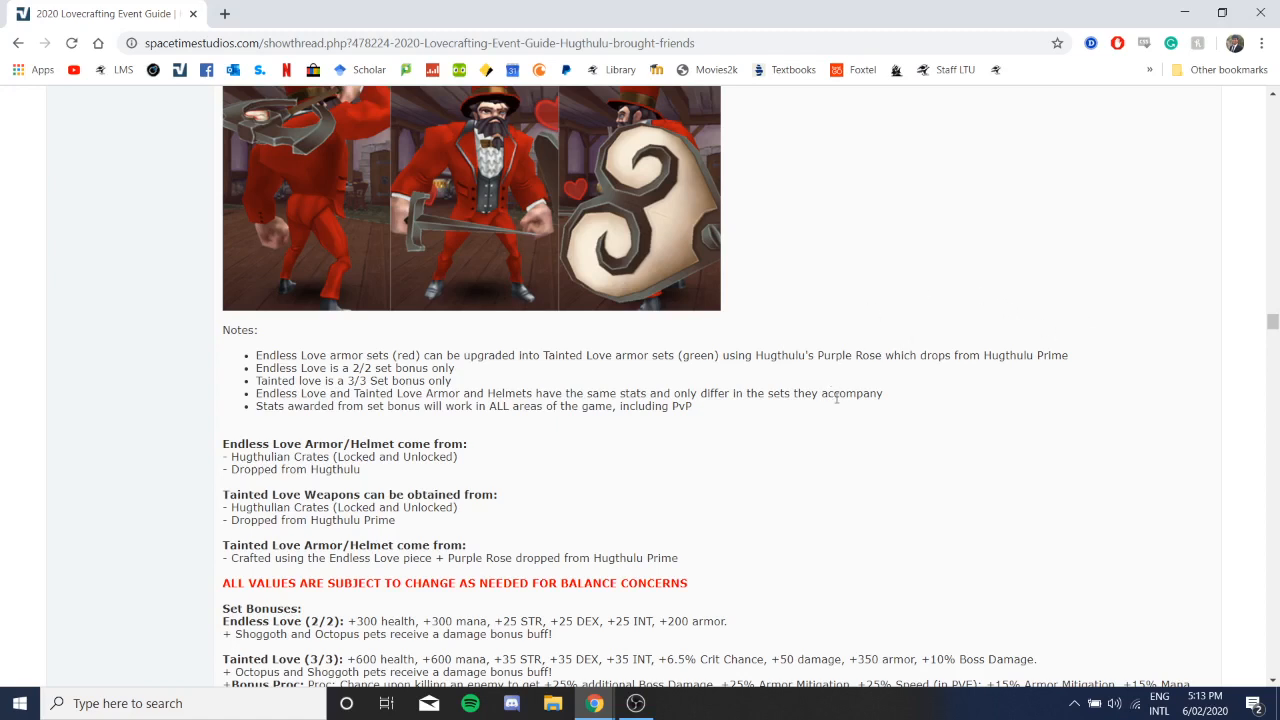
pyautogui.moveTo(1078, 322)
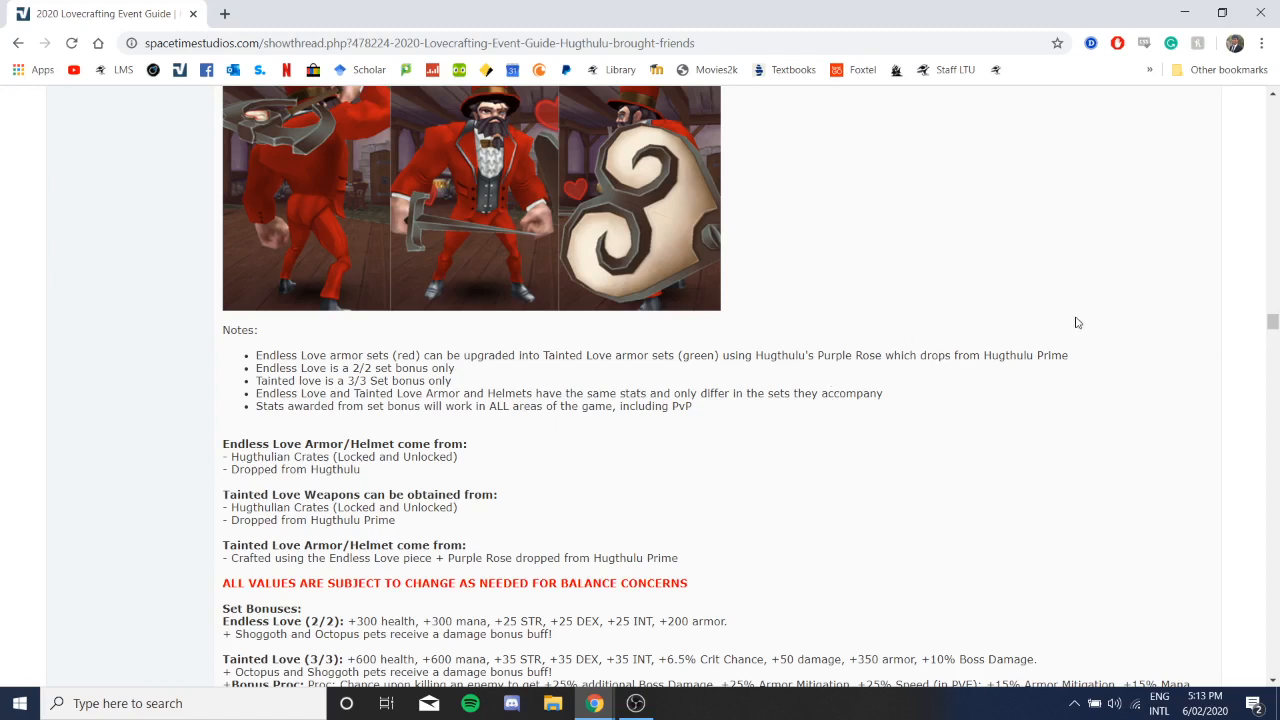
pyautogui.scroll(-3)
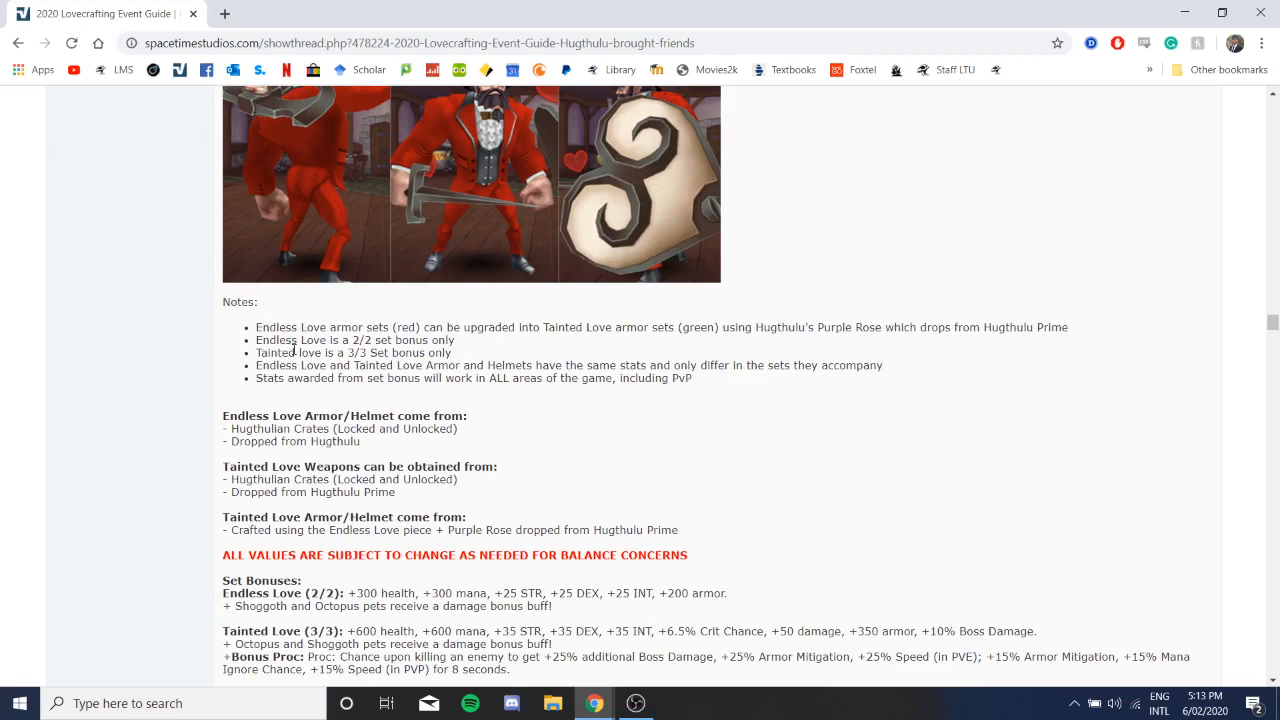
pyautogui.moveTo(324, 320)
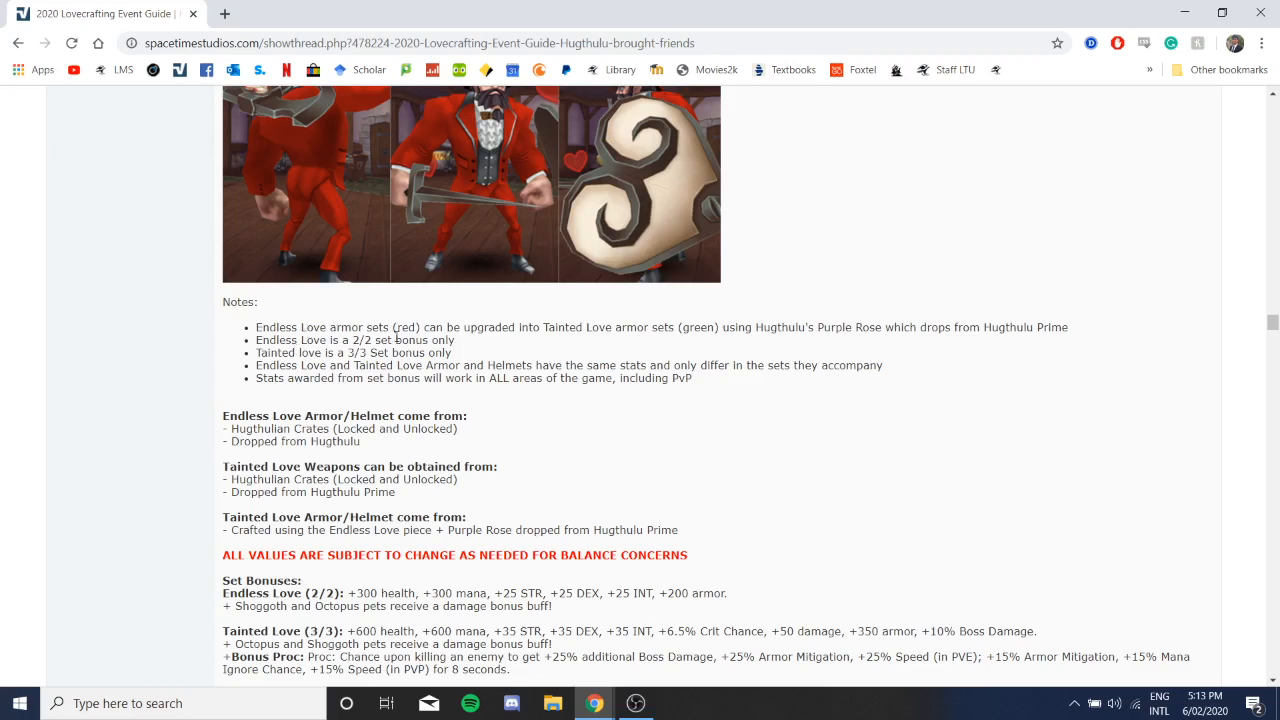
pyautogui.moveTo(548, 328)
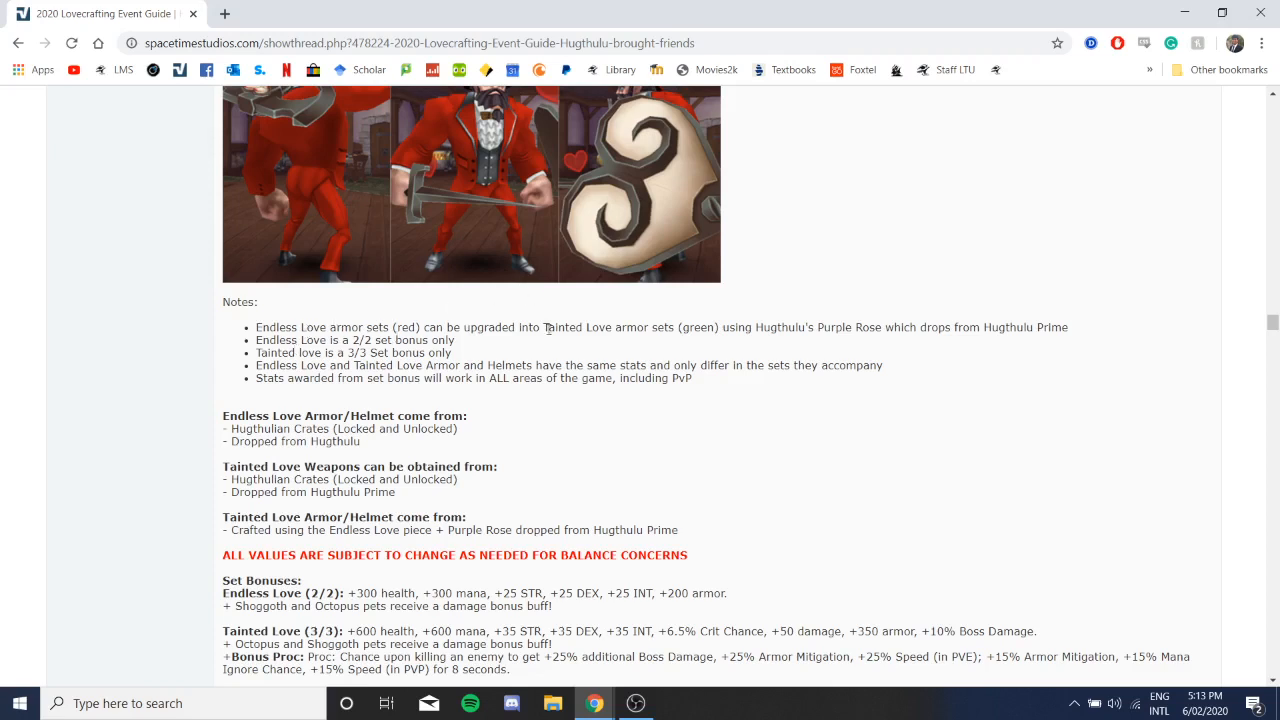
pyautogui.moveTo(796, 360)
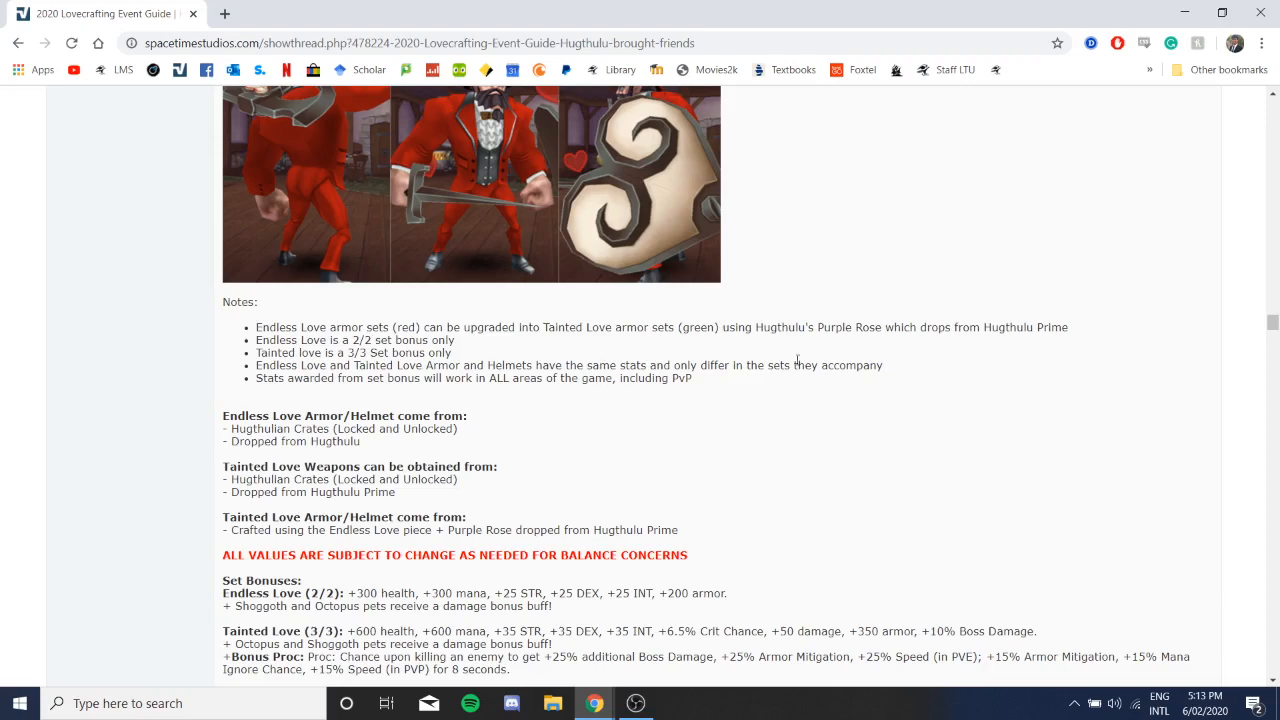
pyautogui.moveTo(288, 342)
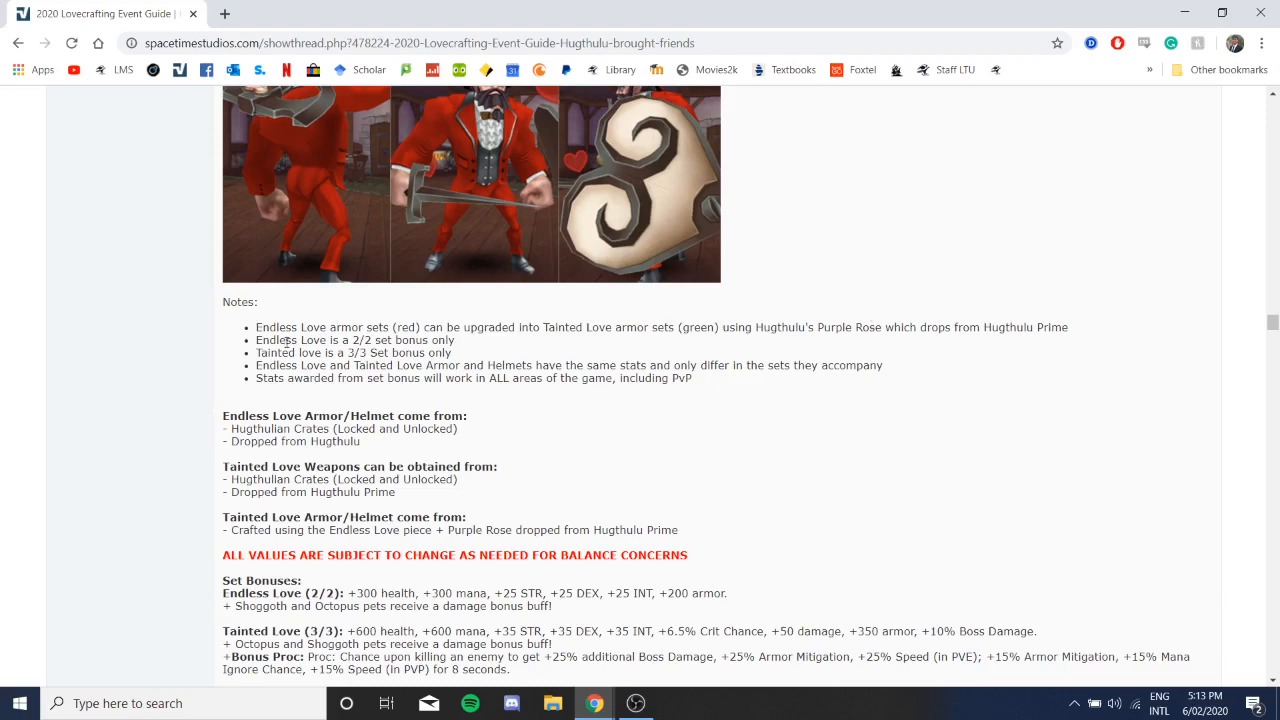
pyautogui.scroll(-3)
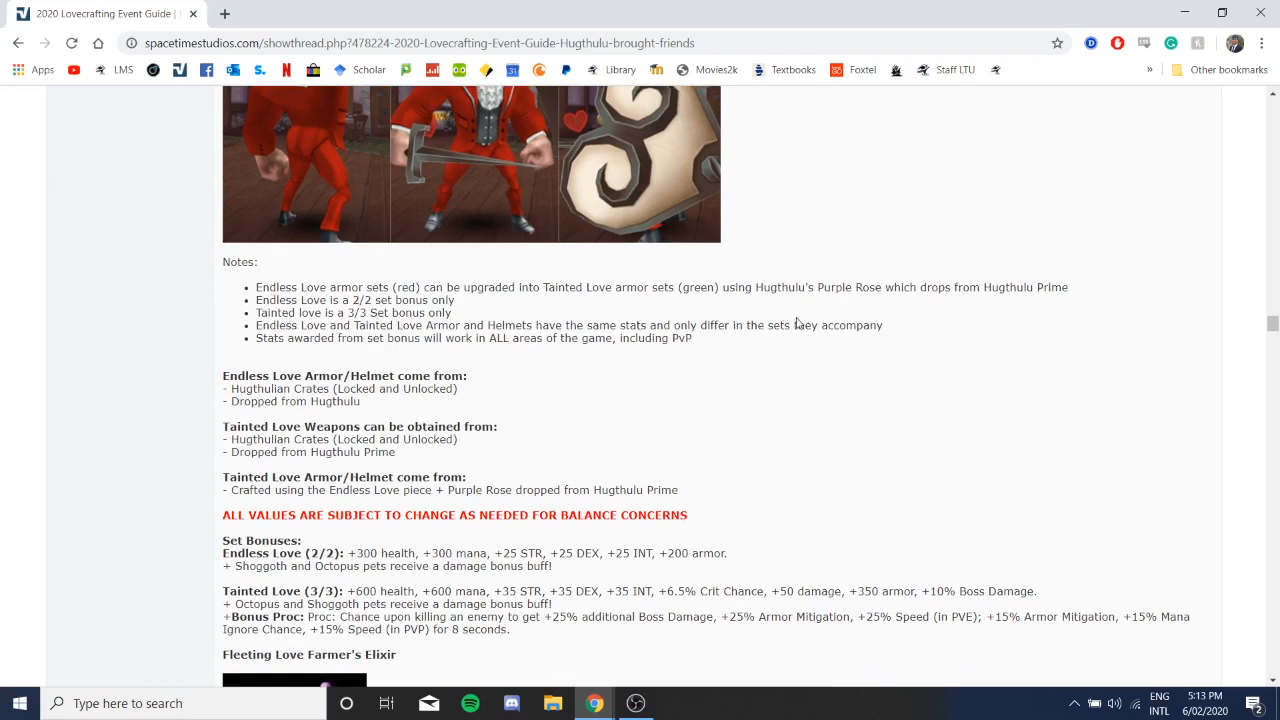
pyautogui.moveTo(676, 324); pyautogui.dragTo(884, 324)
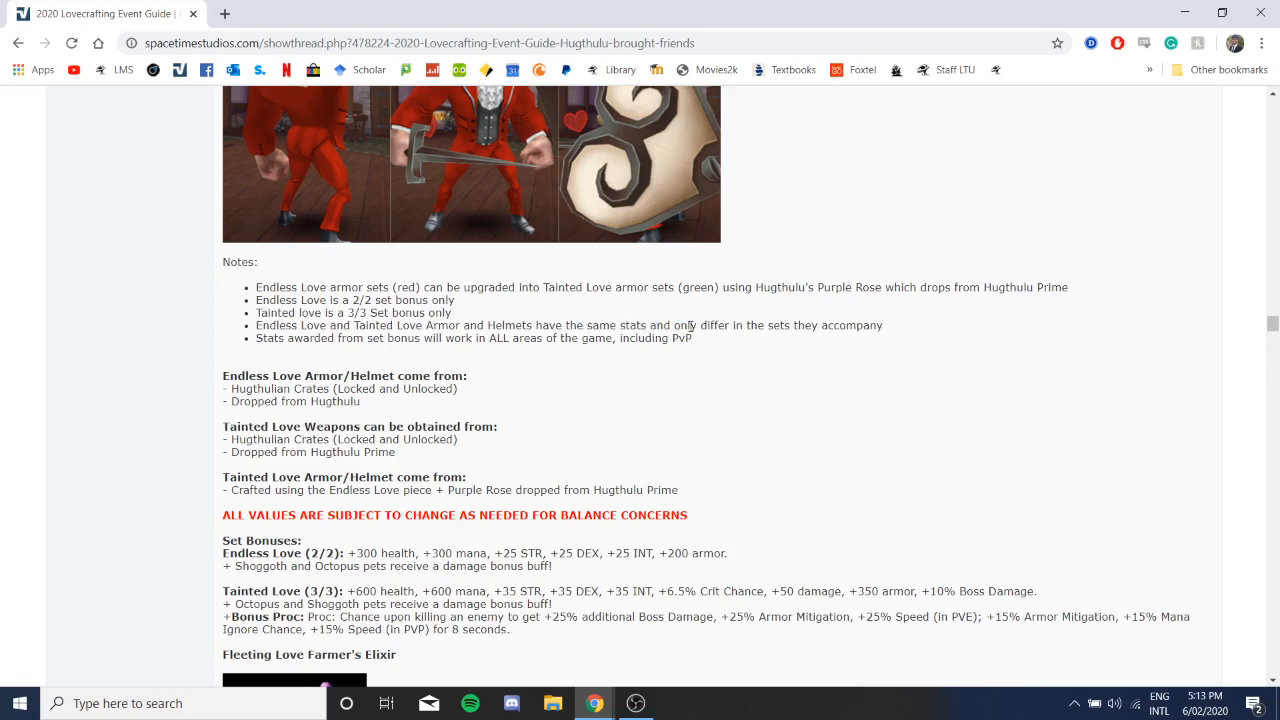
pyautogui.scroll(-3)
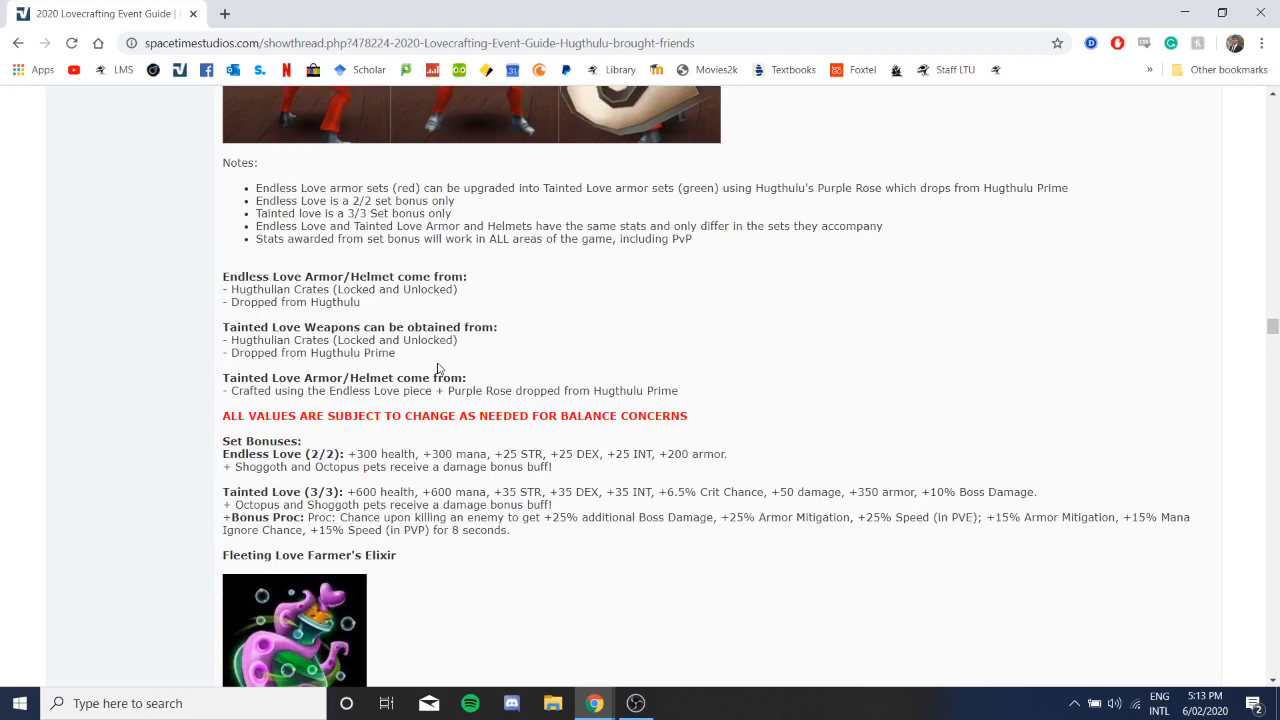
pyautogui.scroll(-3)
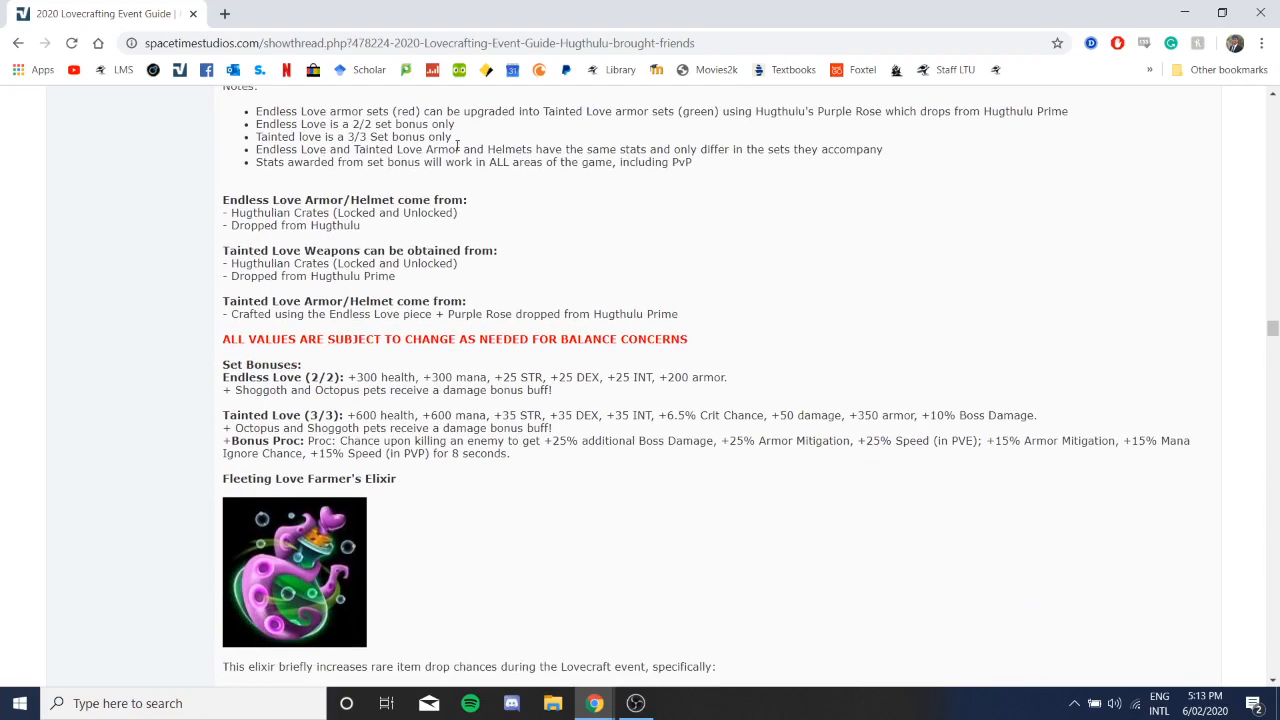
pyautogui.moveTo(434, 182)
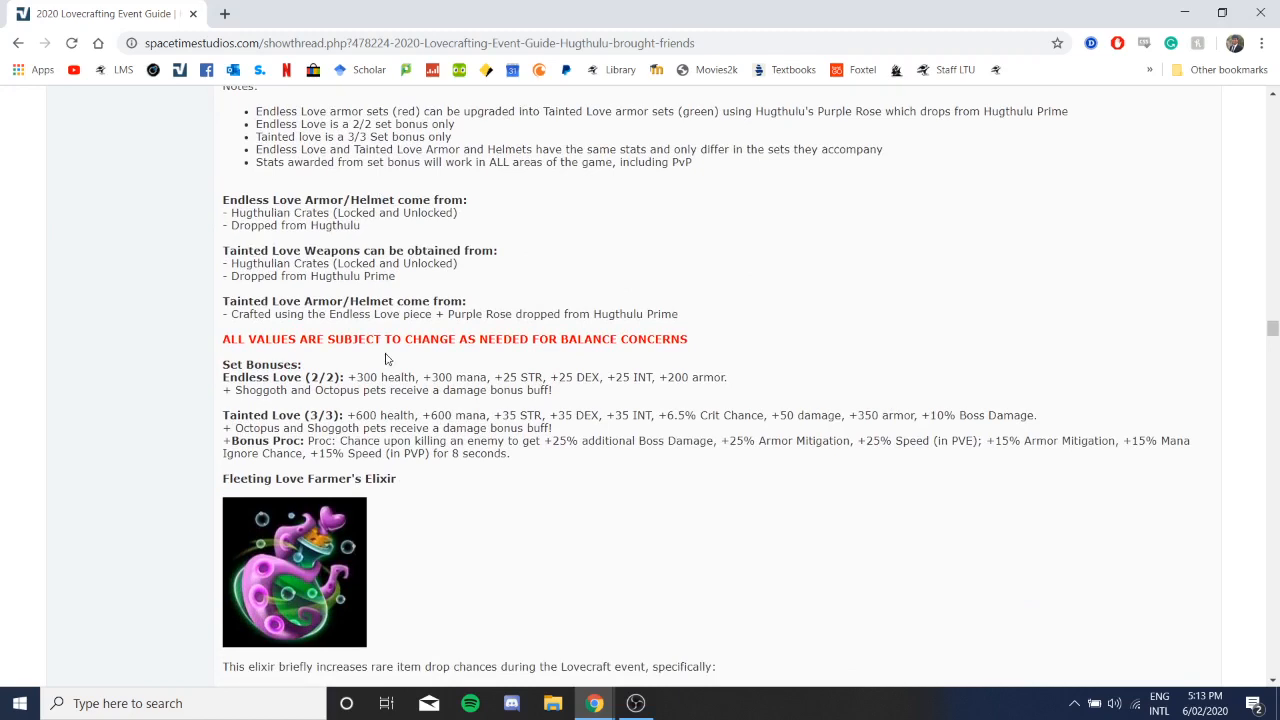
pyautogui.moveTo(544, 208)
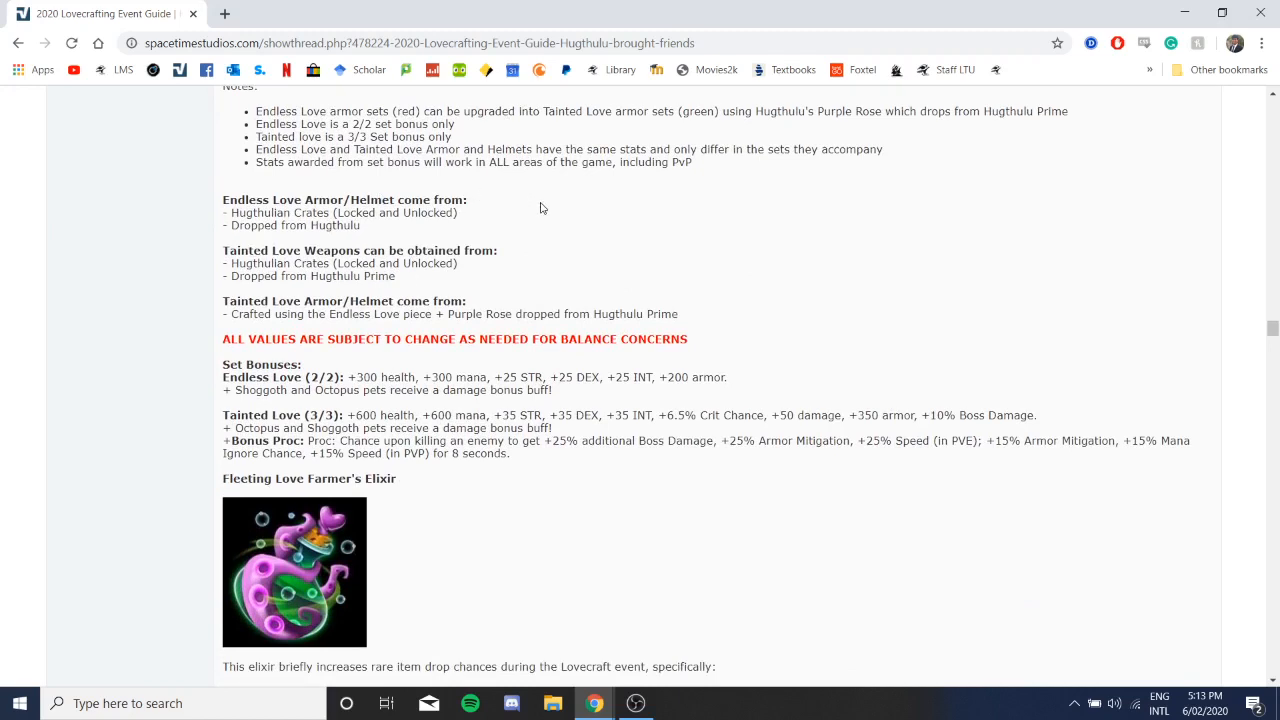
pyautogui.moveTo(450, 190)
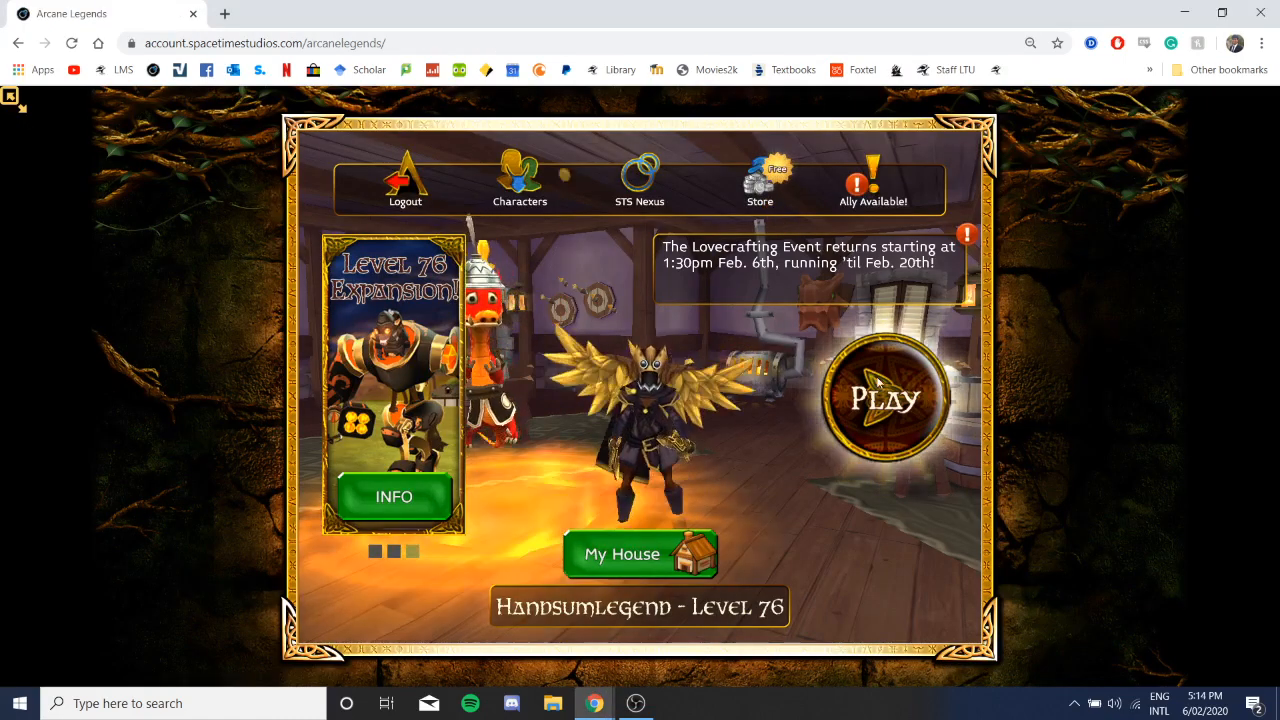
# Step: View the Level 76 character's stats, then its Inventory loadouts and equippable weapons, and return to the menu
pyautogui.click(884, 396)
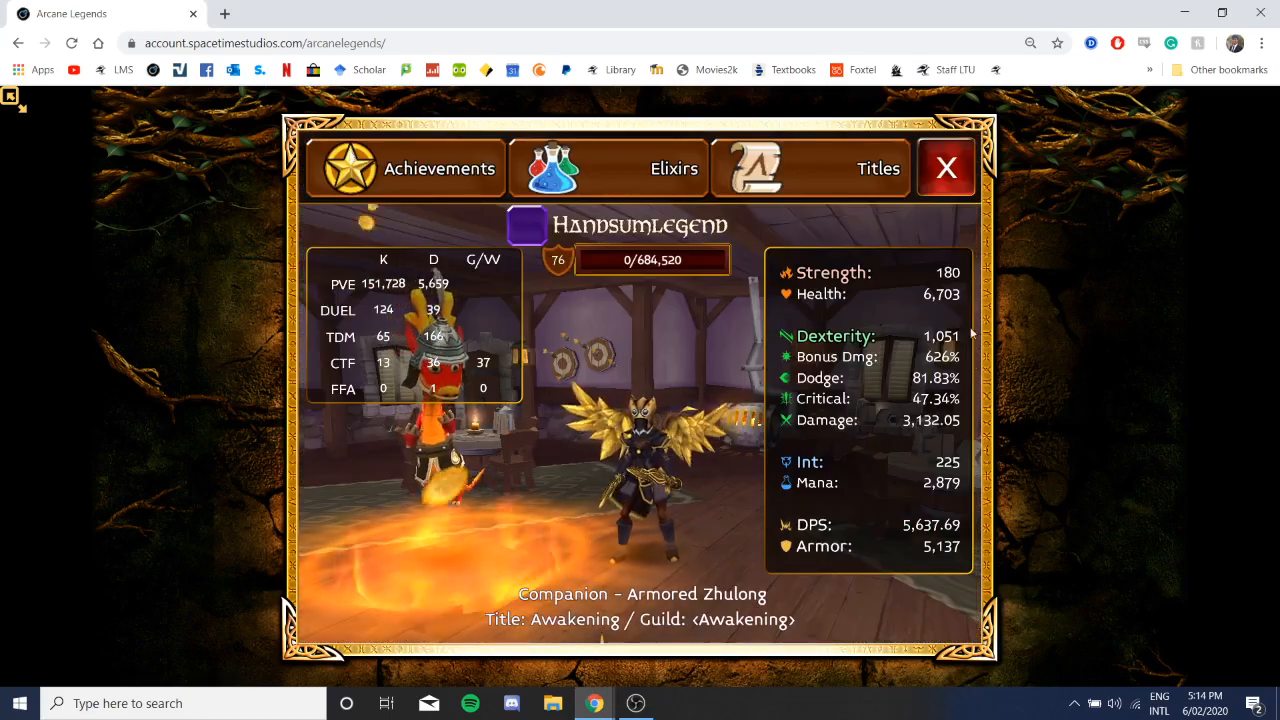
pyautogui.click(946, 168)
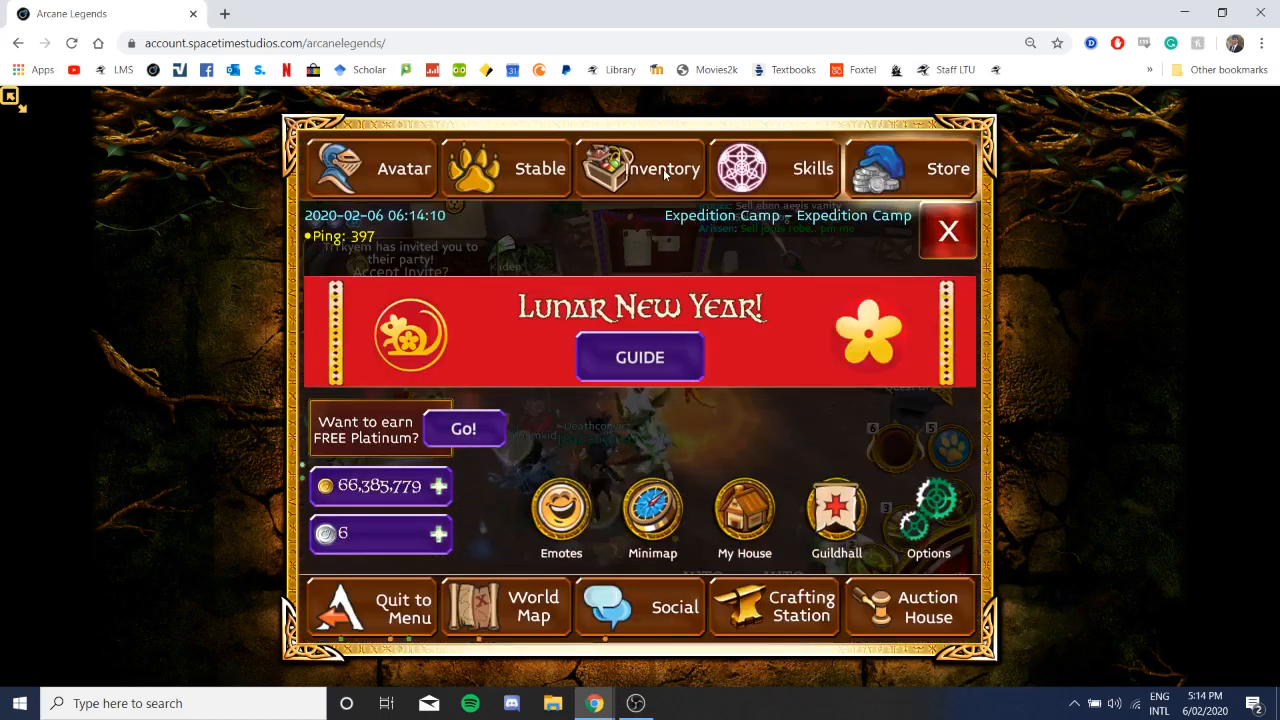
pyautogui.click(948, 232)
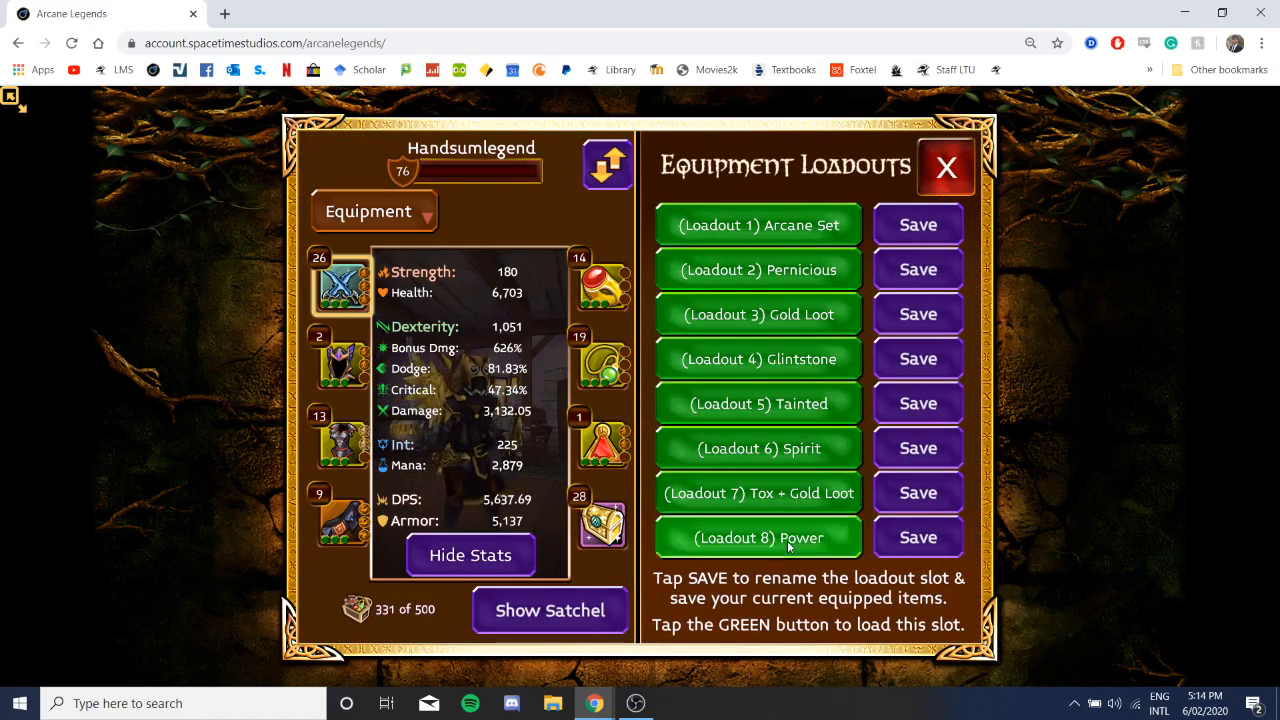
pyautogui.click(756, 536)
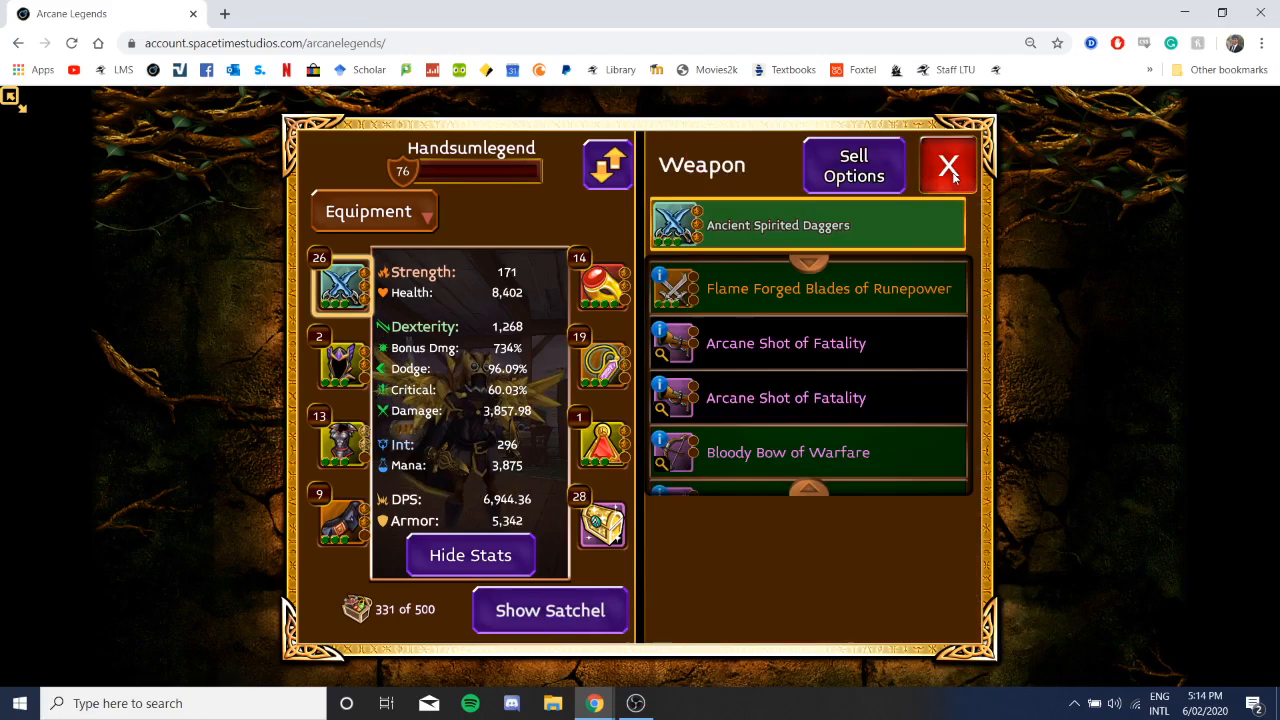
pyautogui.click(948, 164)
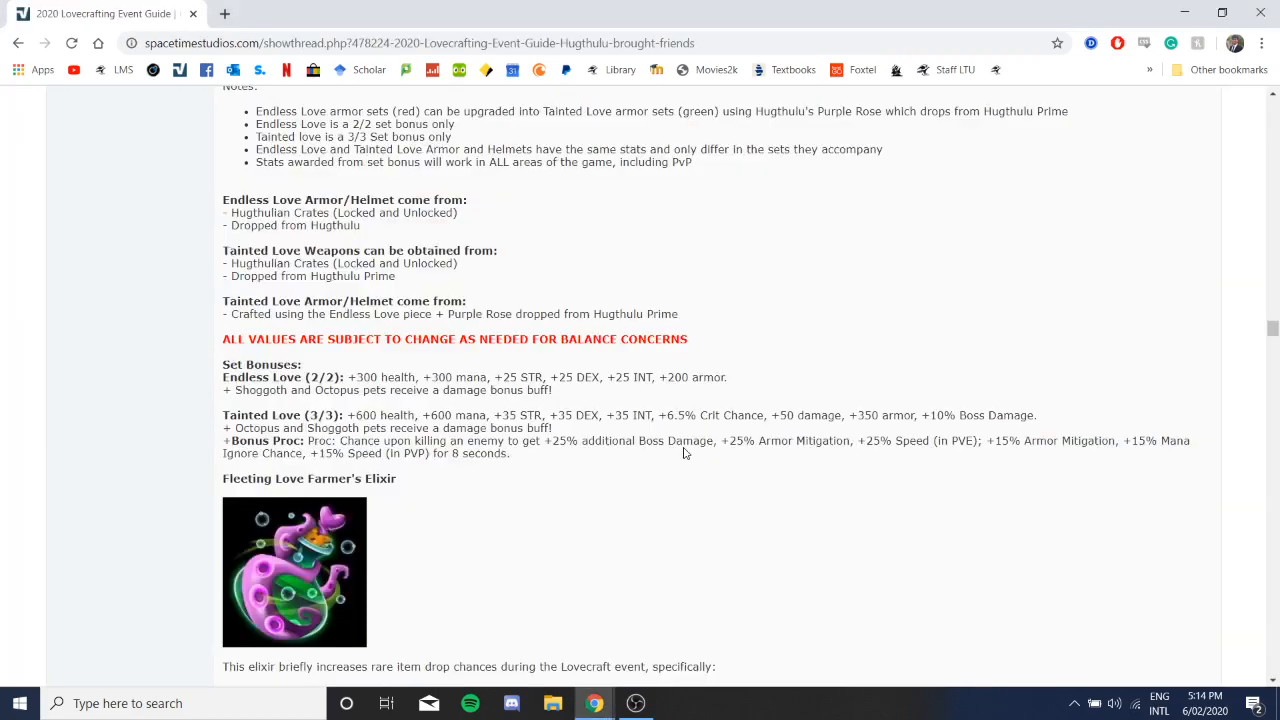
# Step: Scroll to the Fleeting Love Farmer's Elixir drop-chance boosts list for Hugthulhu Prime
pyautogui.scroll(-3)
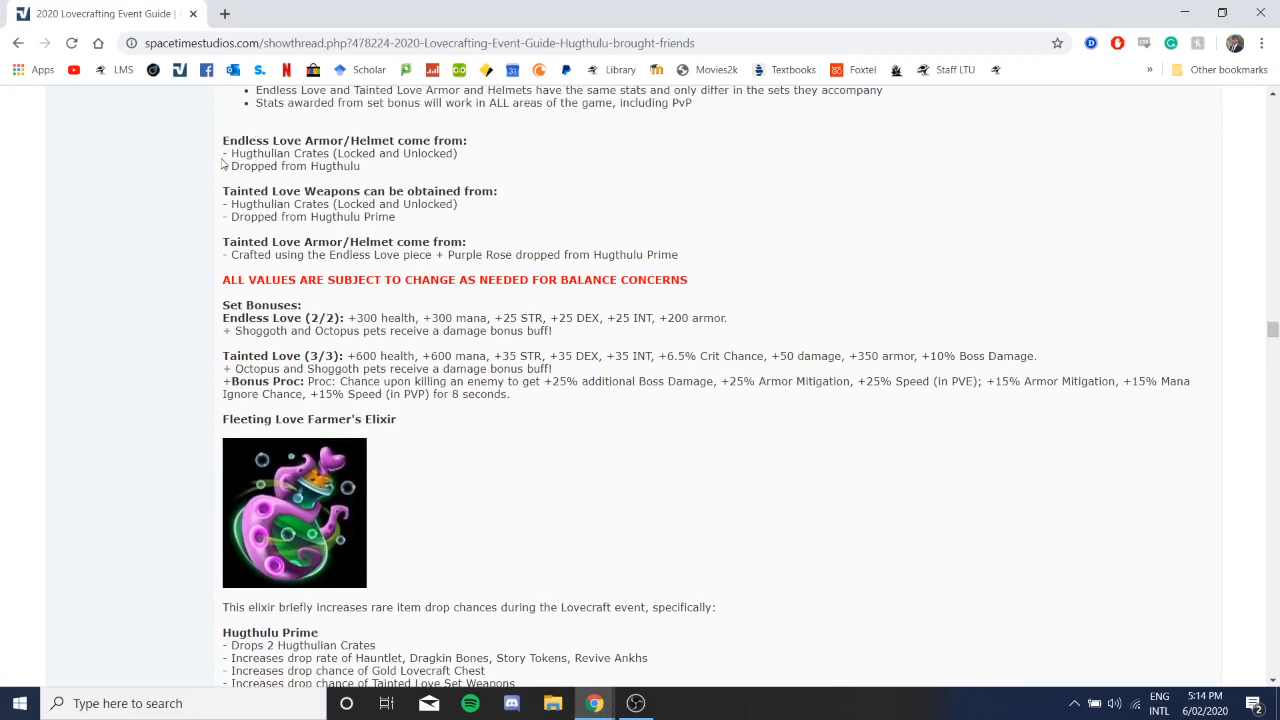
pyautogui.scroll(-3)
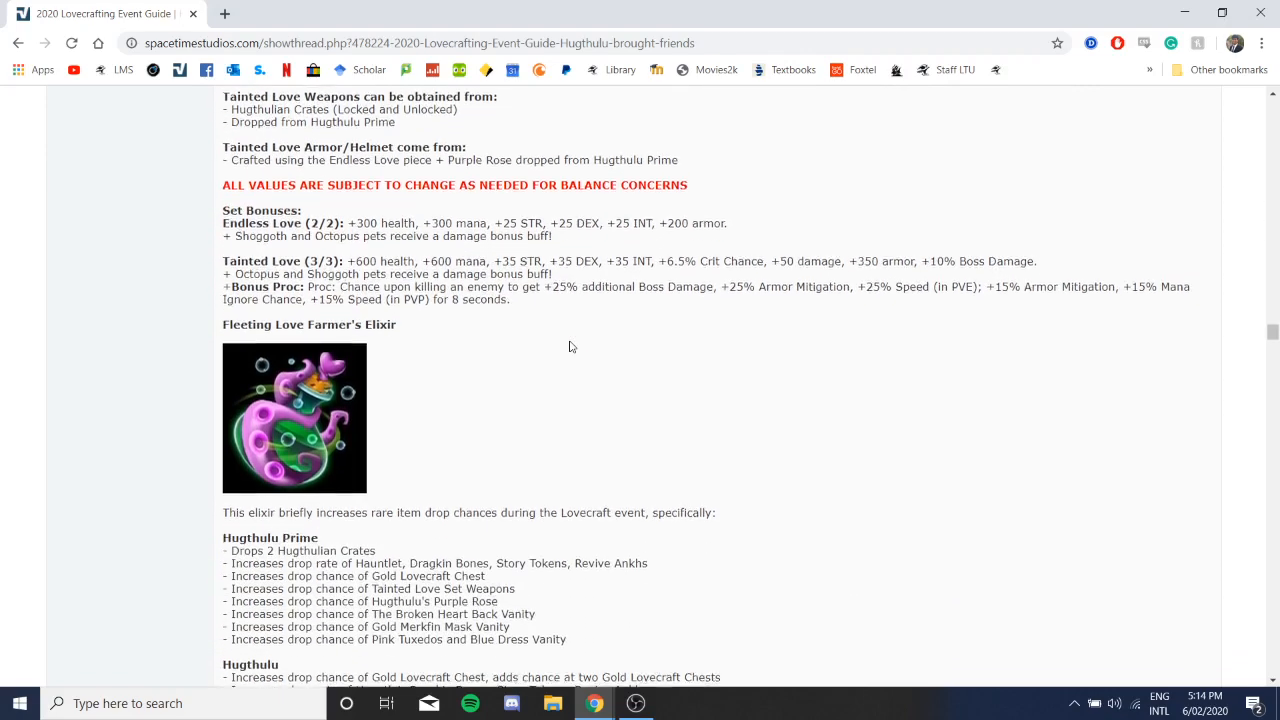
pyautogui.scroll(-3)
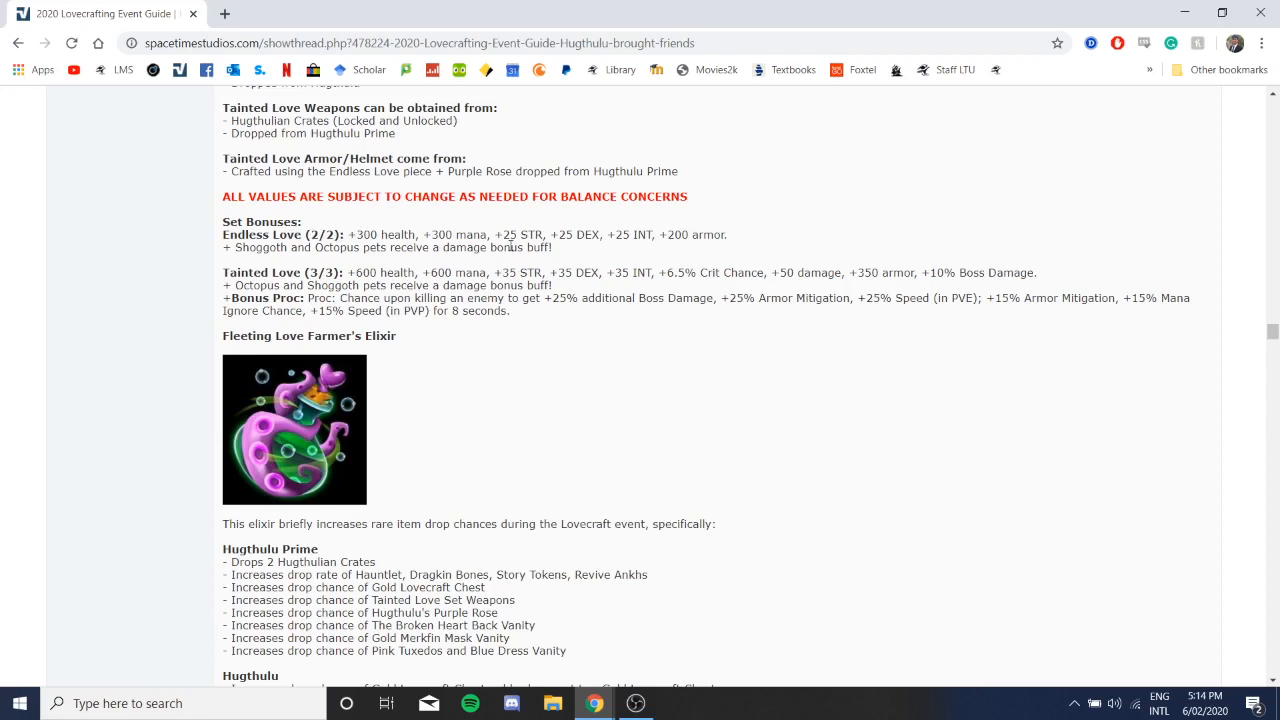
pyautogui.moveTo(720, 228)
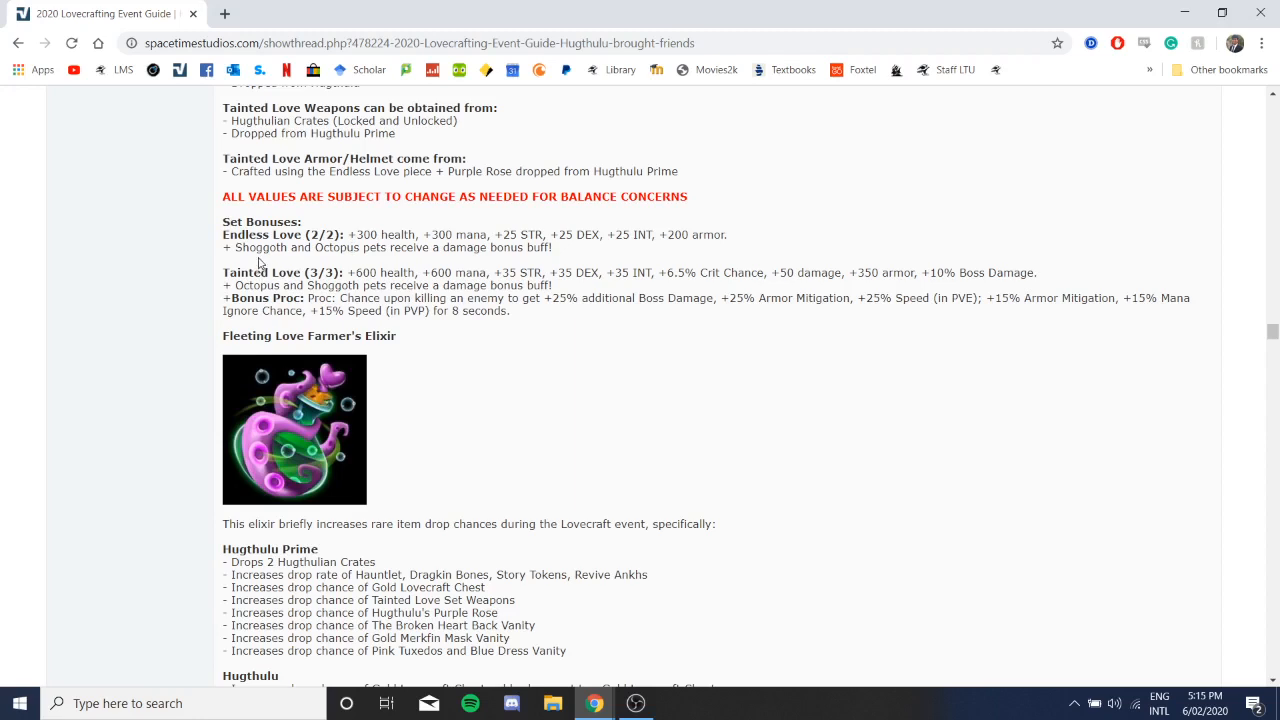
pyautogui.moveTo(516, 230)
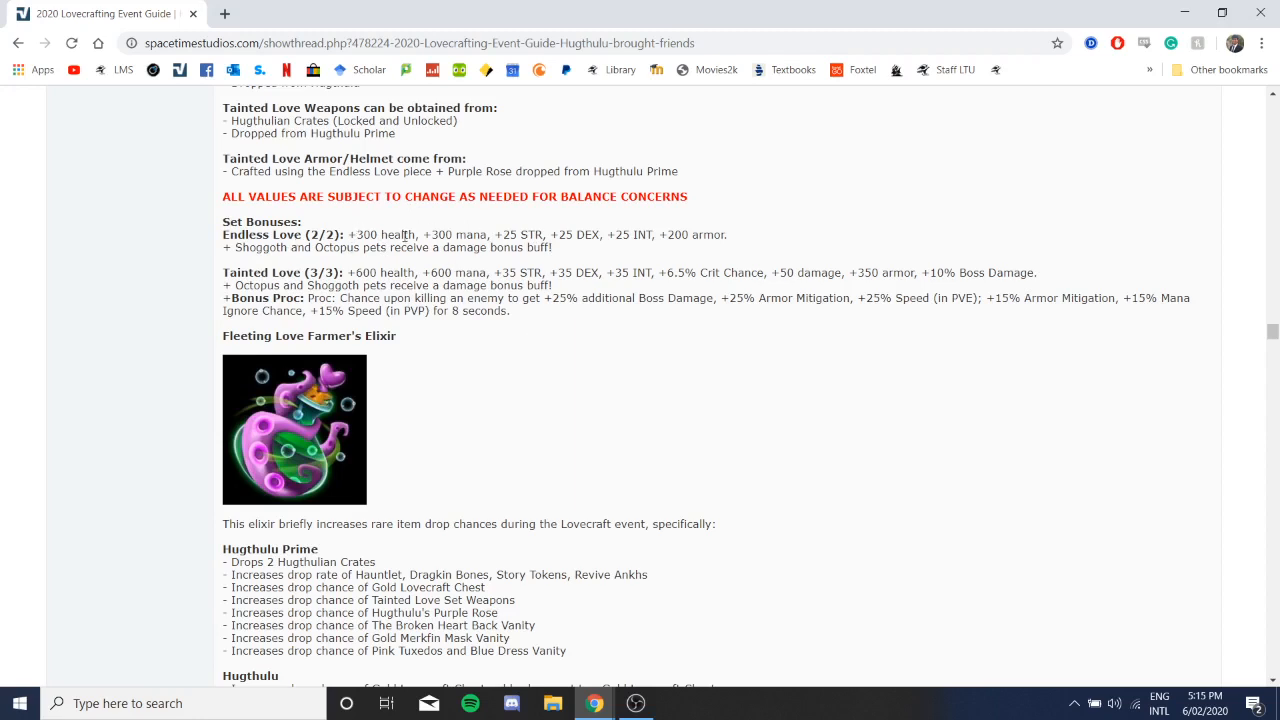
pyautogui.moveTo(398, 264)
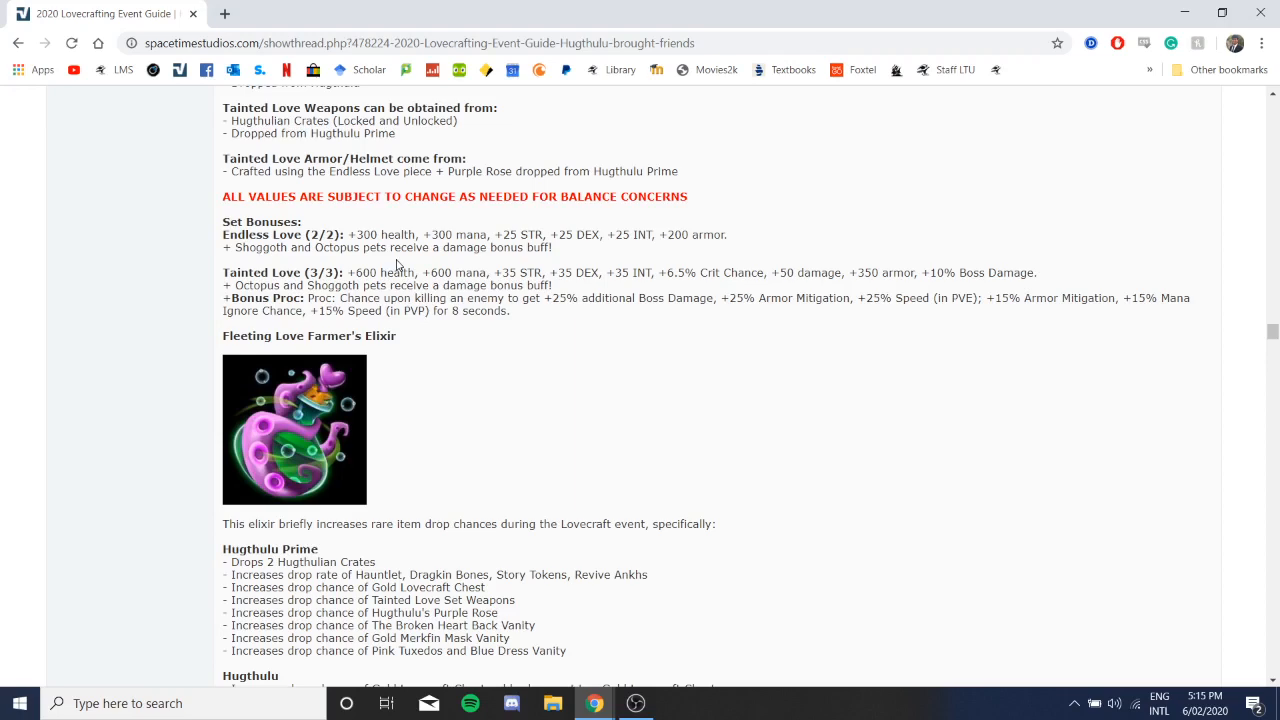
pyautogui.moveTo(354, 334)
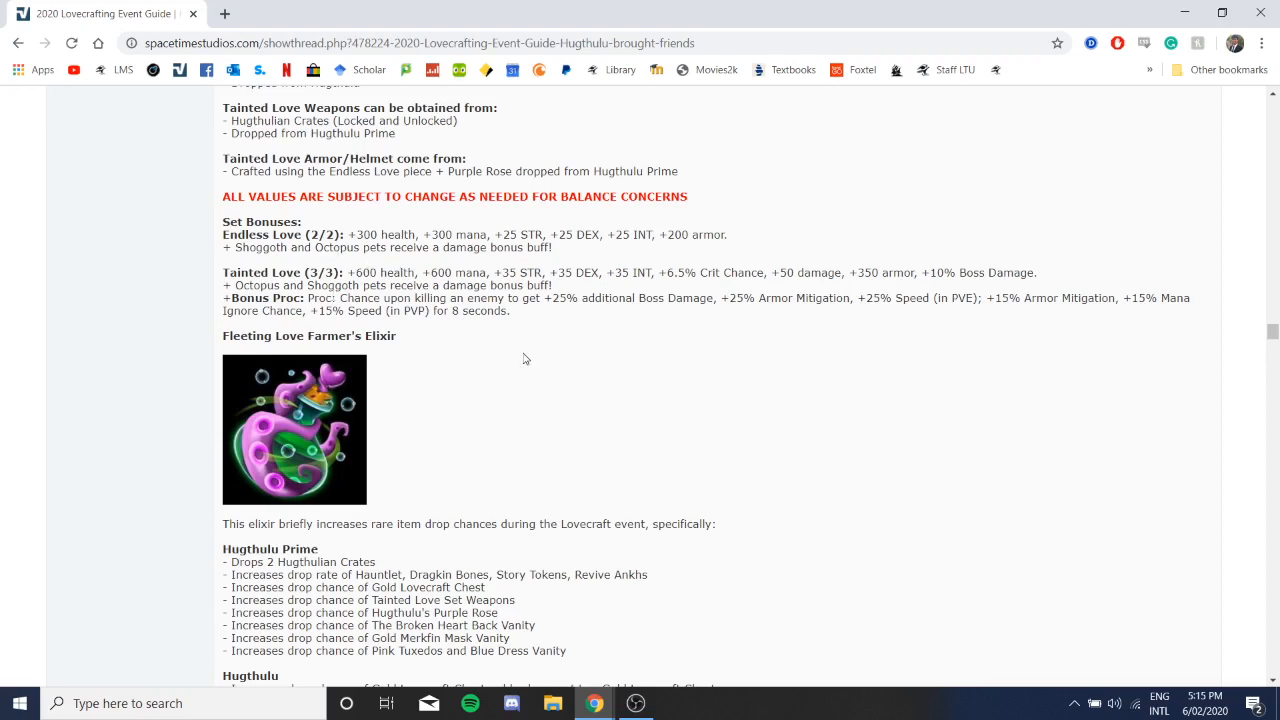
# Step: Read the Tainted Love set bonuses, marking the +50 damage, then reach the Fleeting Love Farmer's Elixir drops
pyautogui.scroll(-3)
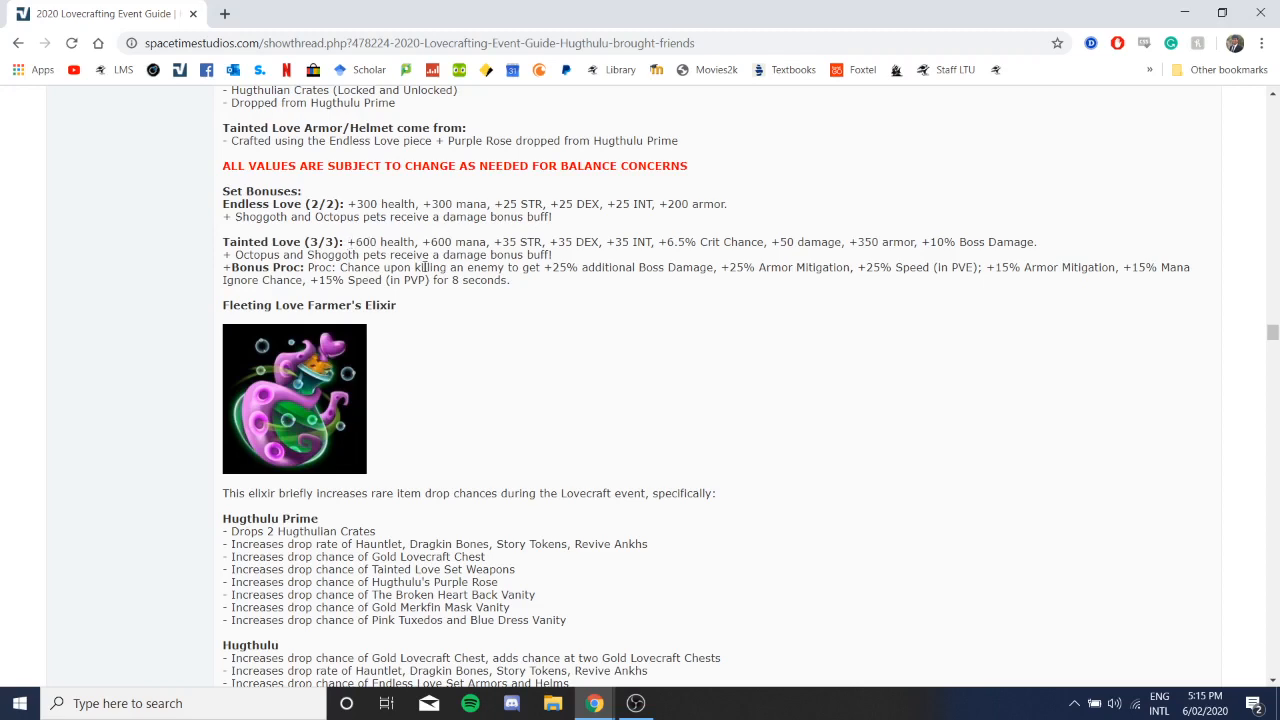
pyautogui.moveTo(384, 200)
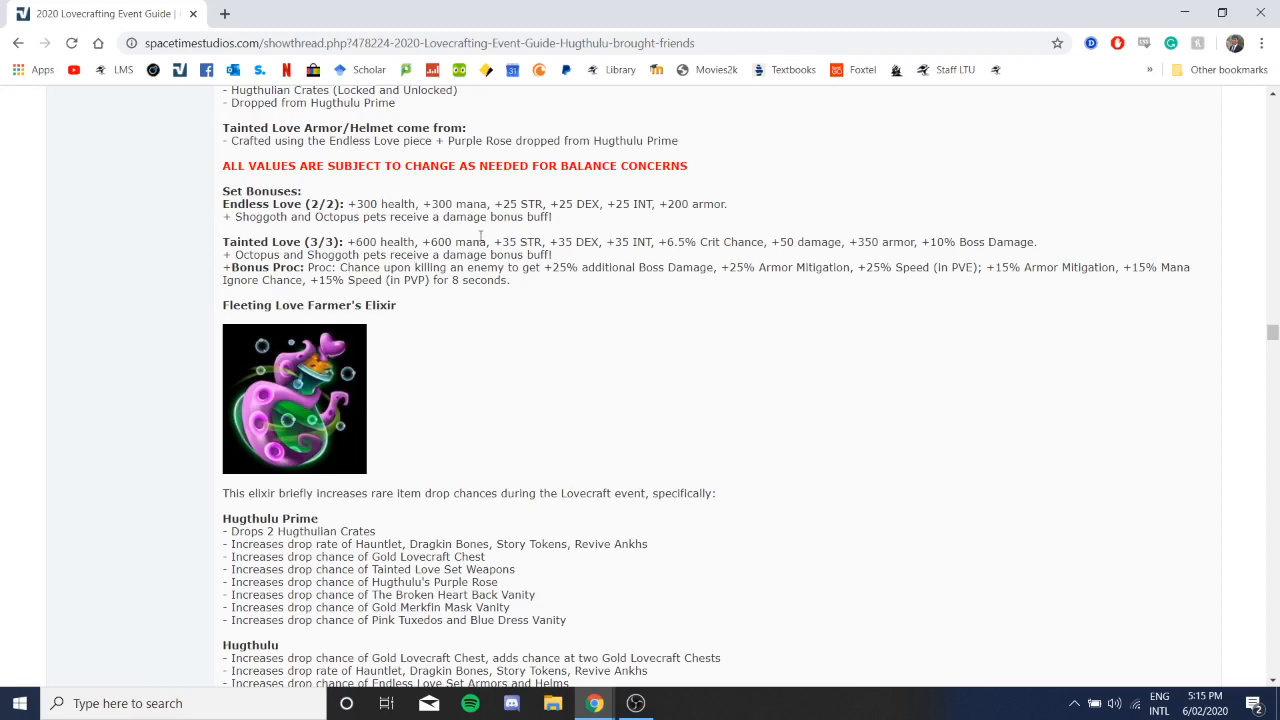
pyautogui.moveTo(672, 236)
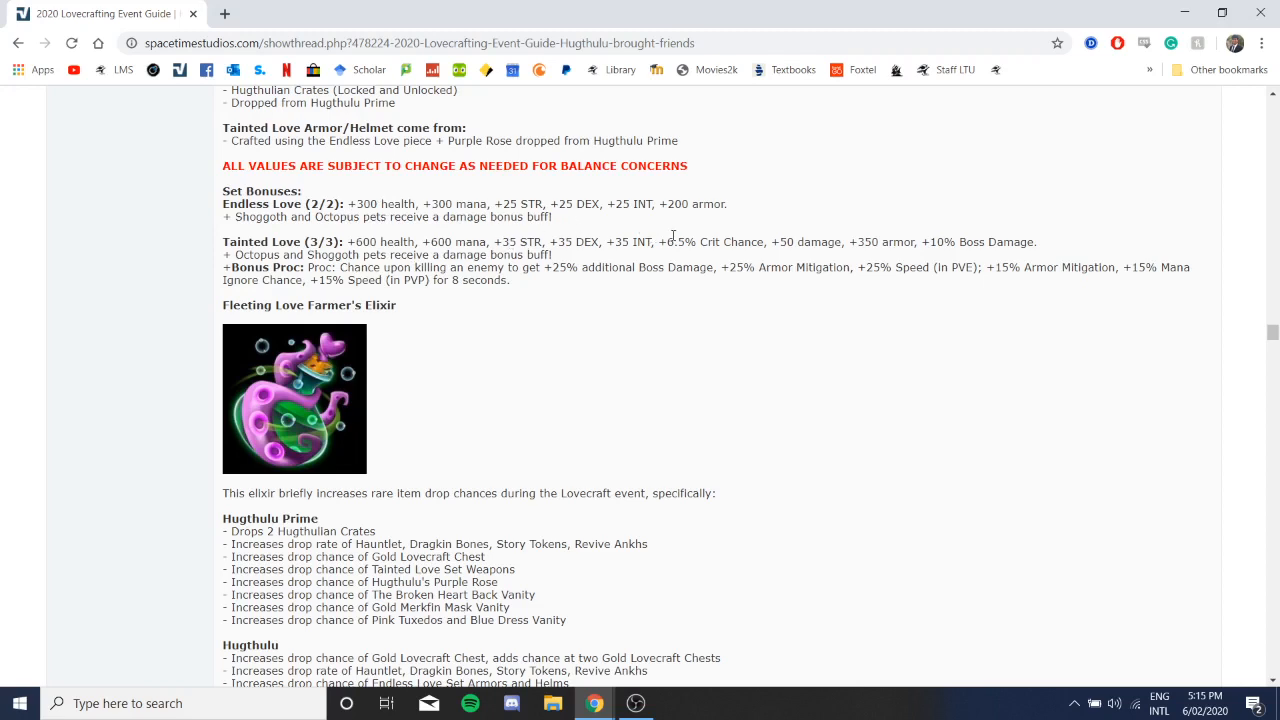
pyautogui.moveTo(702, 256)
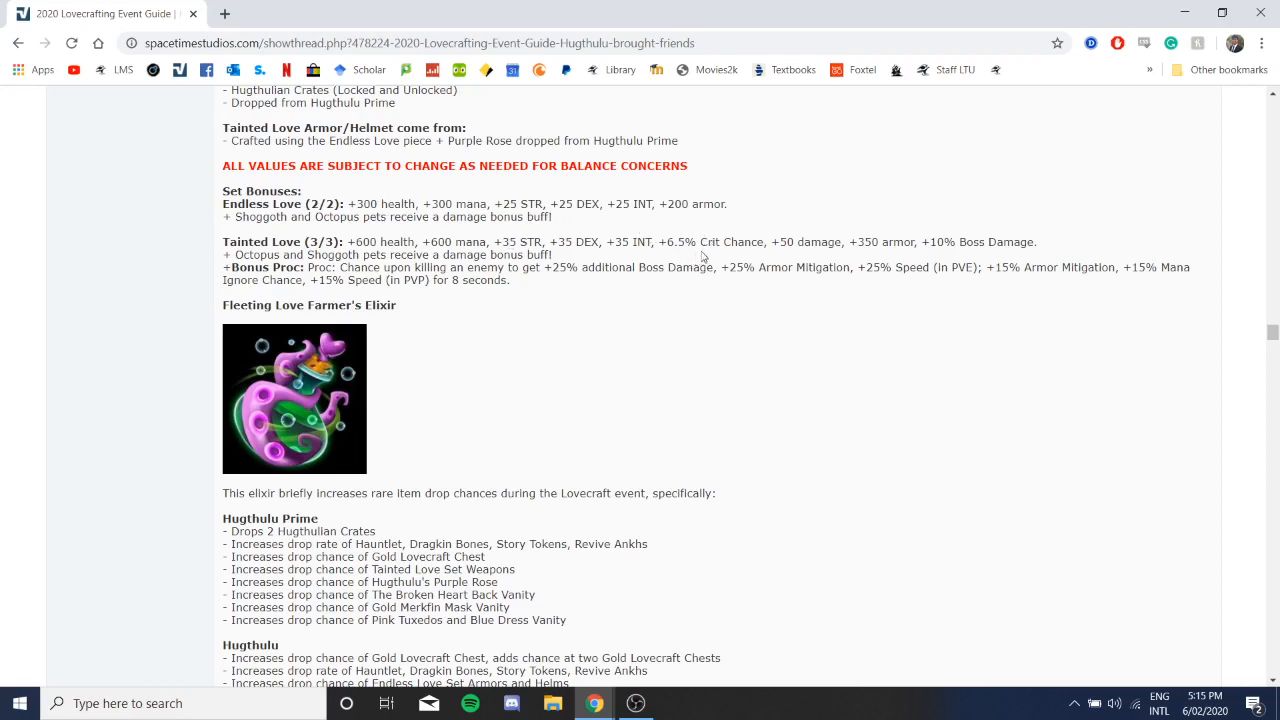
pyautogui.moveTo(804, 242)
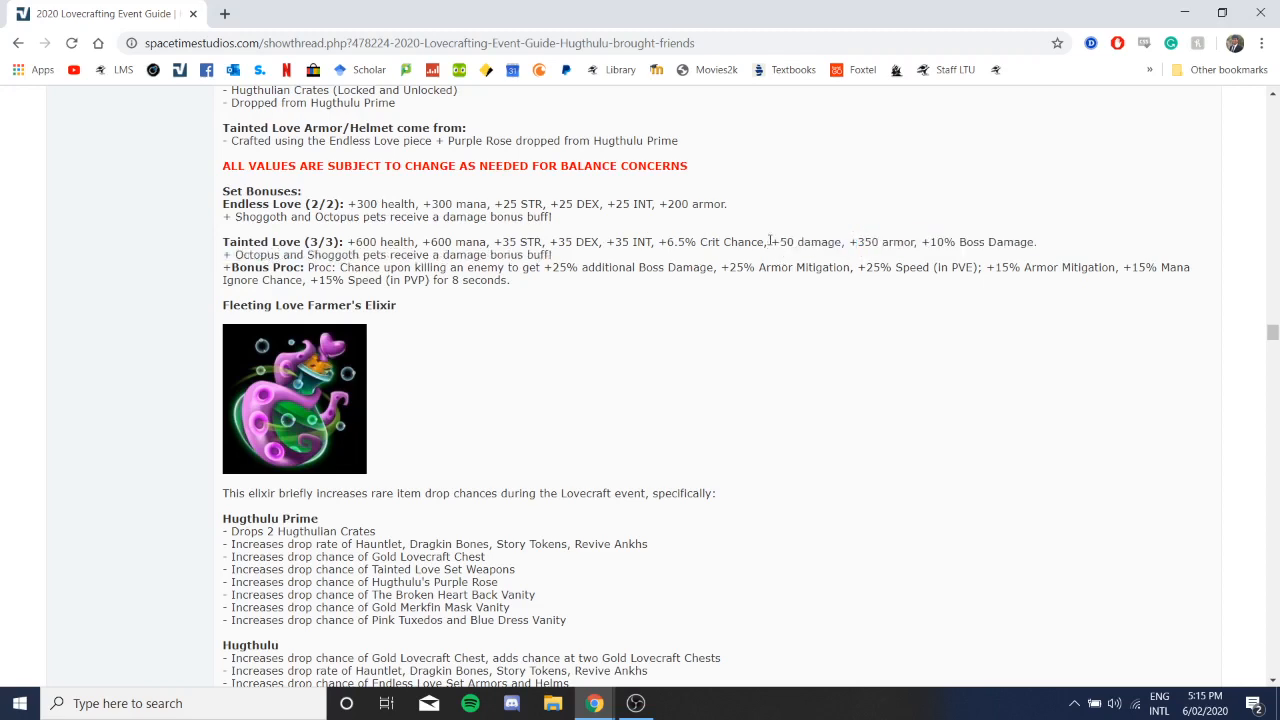
pyautogui.doubleClick(804, 242)
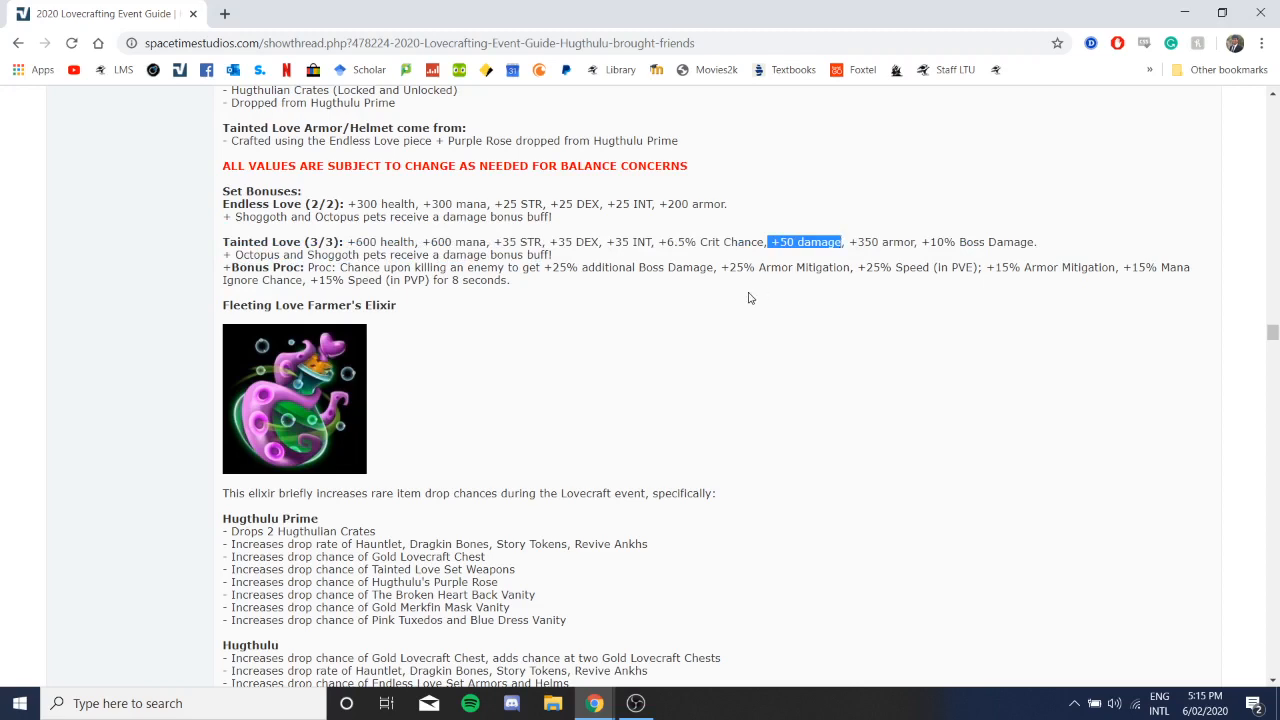
pyautogui.moveTo(904, 252)
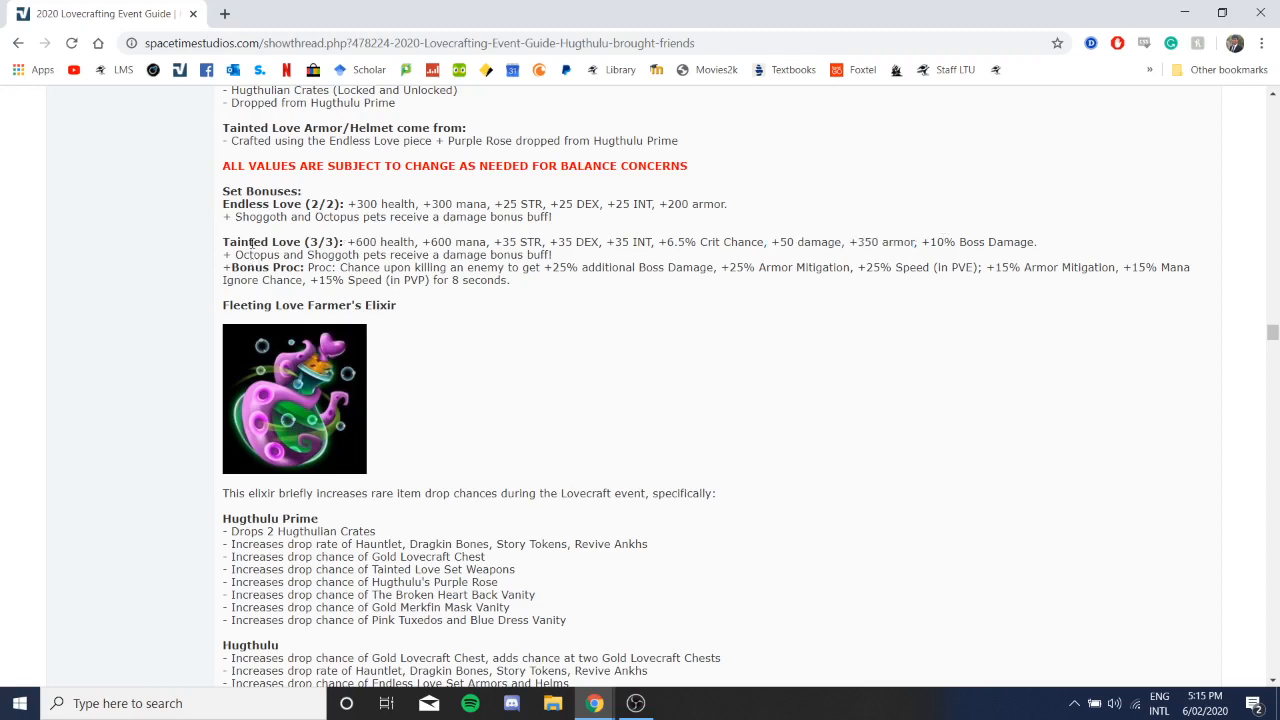
pyautogui.moveTo(388, 284)
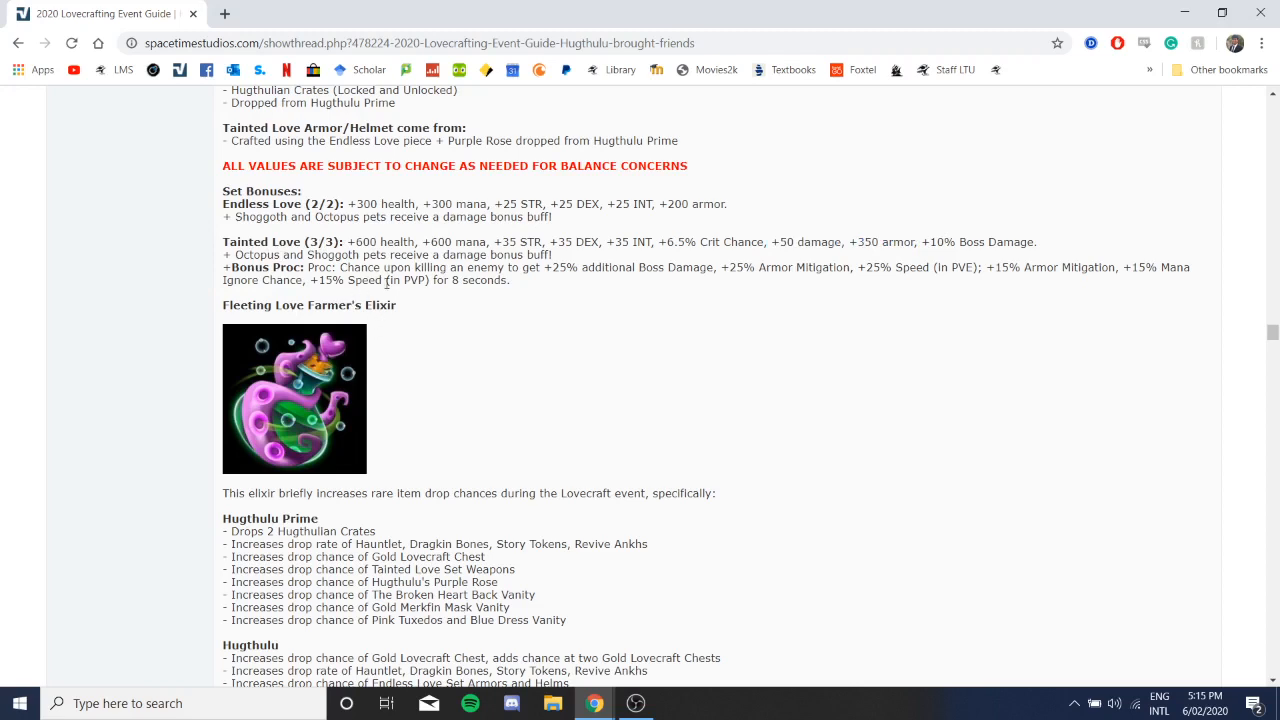
pyautogui.moveTo(576, 288)
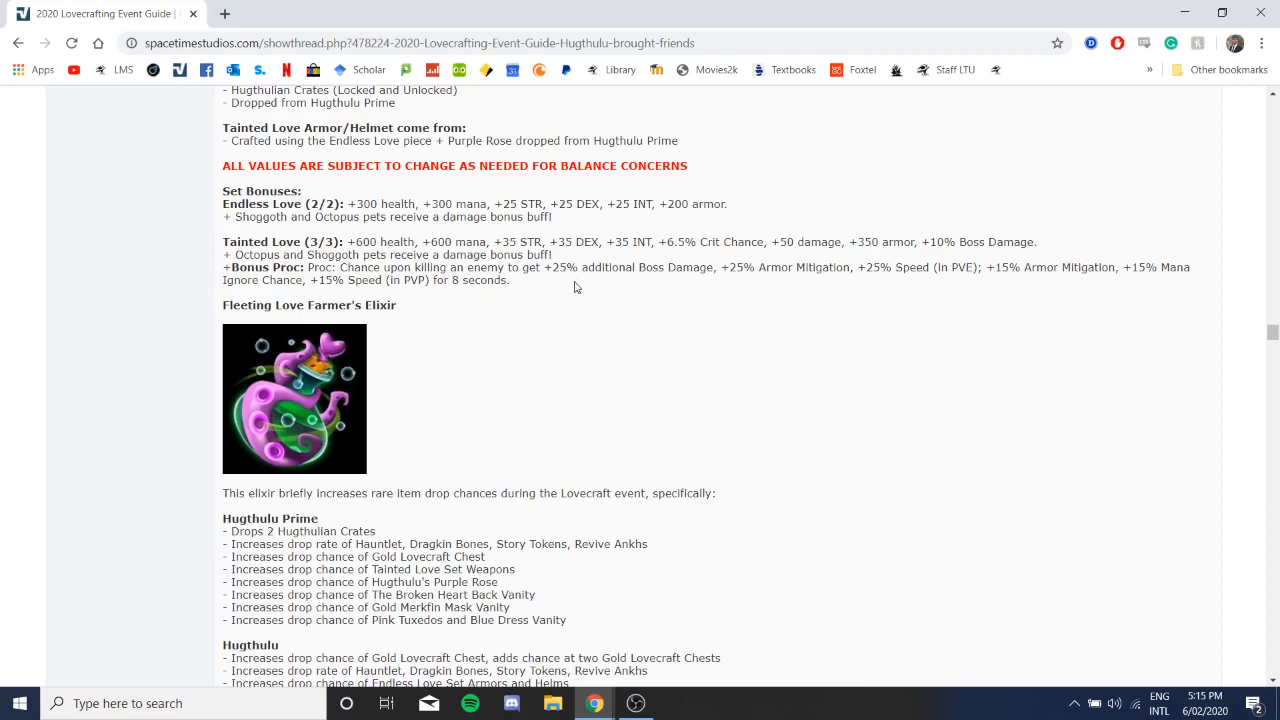
pyautogui.moveTo(668, 272)
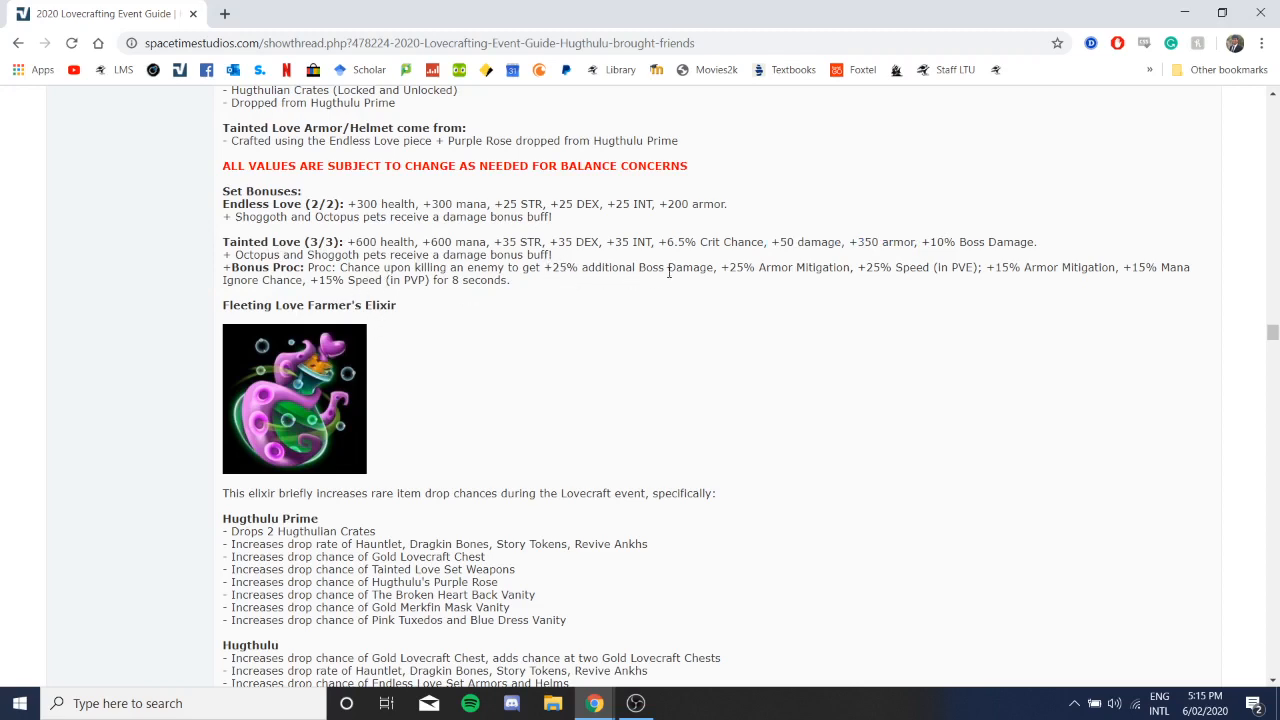
pyautogui.moveTo(776, 270)
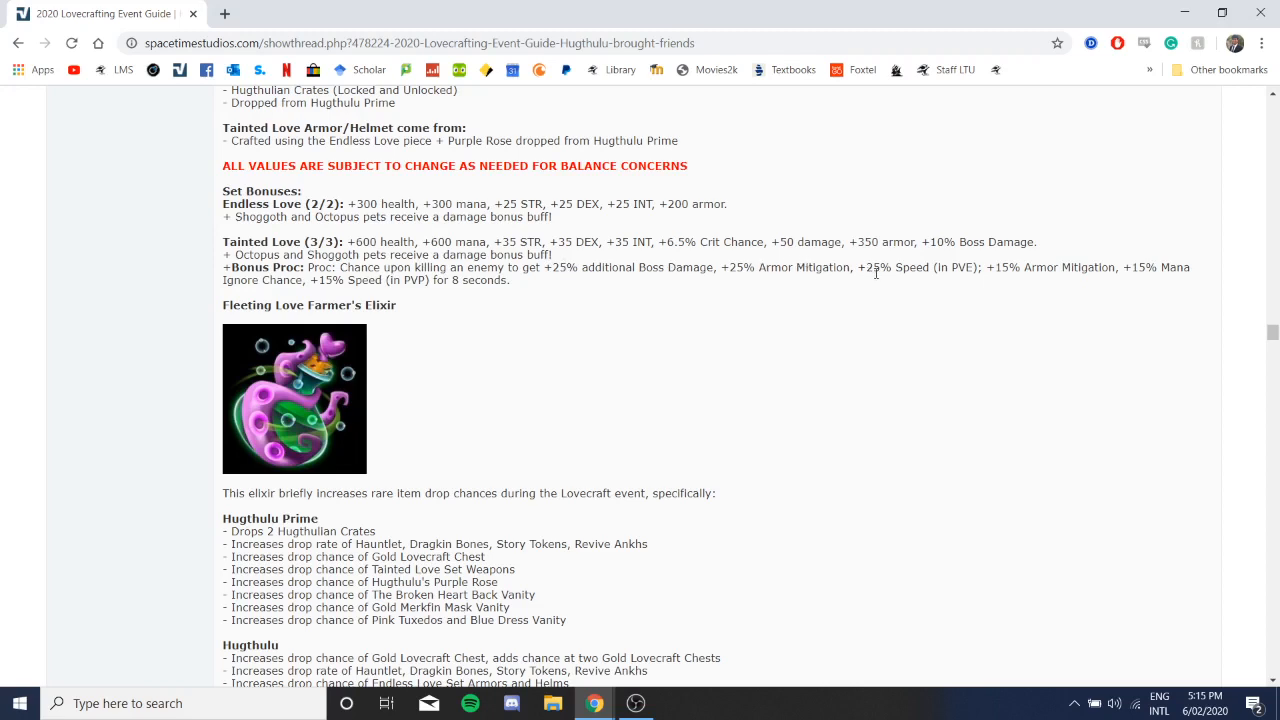
pyautogui.moveTo(1060, 272)
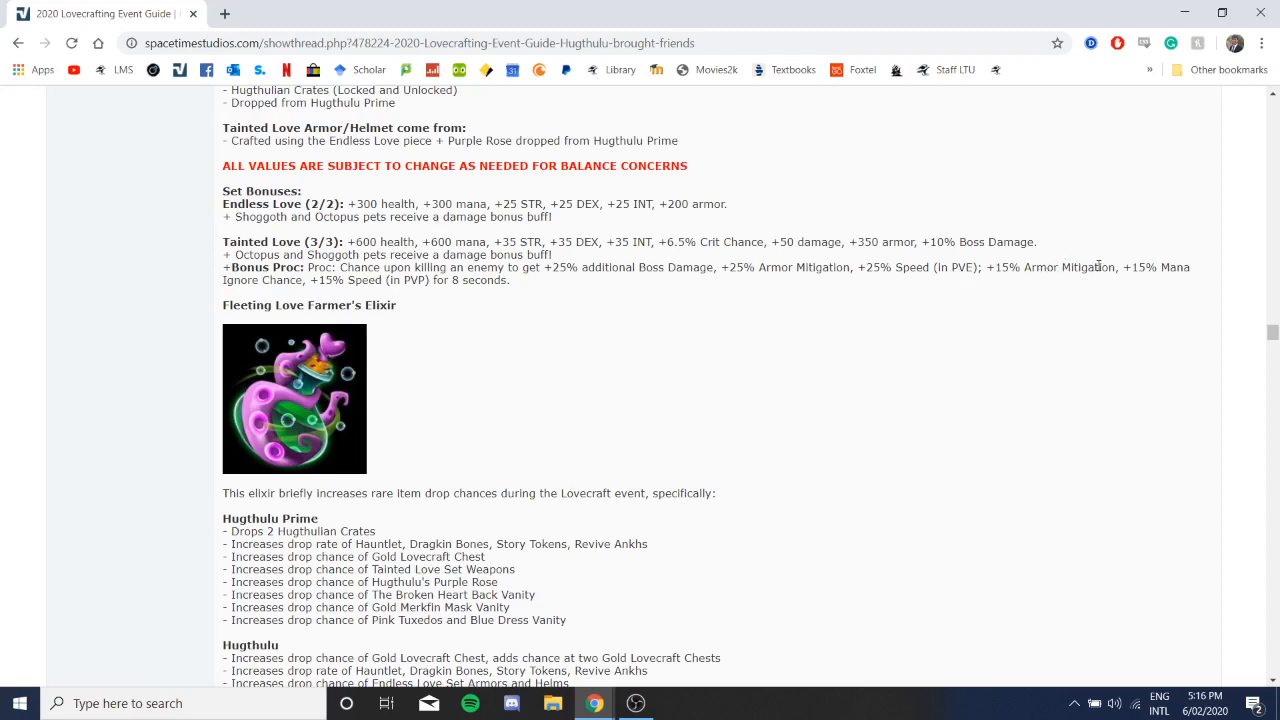
pyautogui.moveTo(1052, 264)
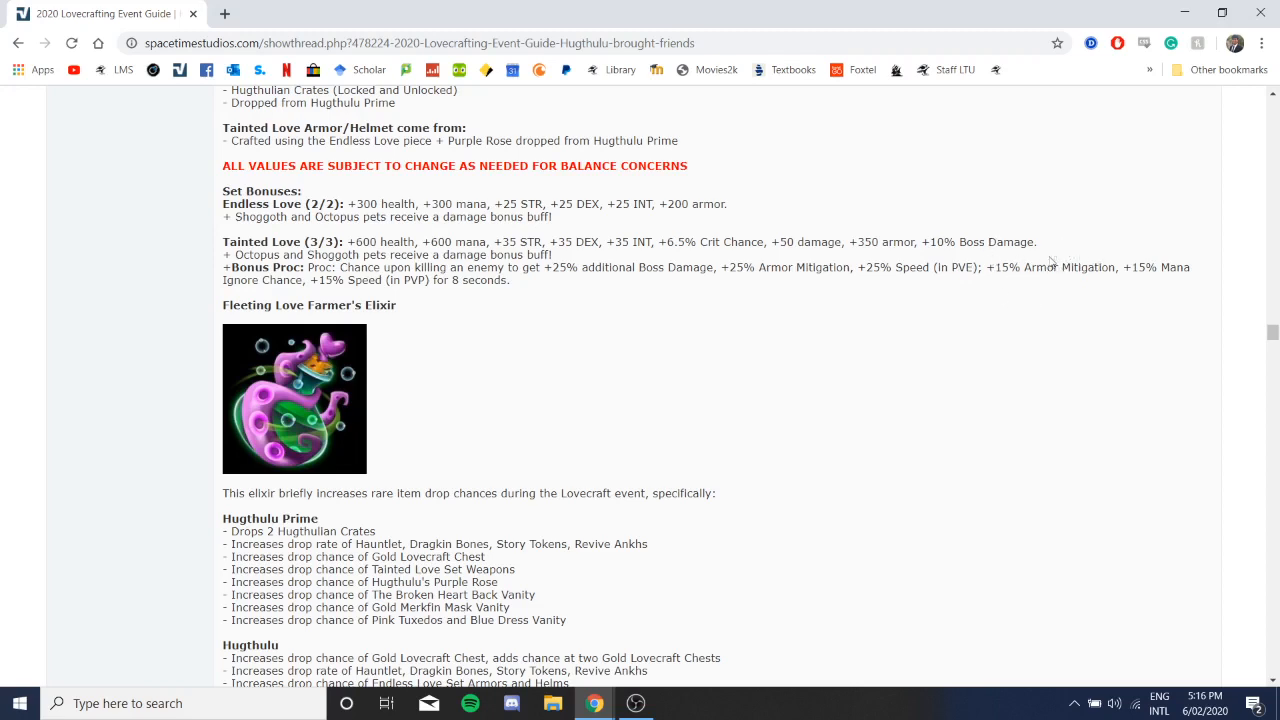
pyautogui.moveTo(824, 256)
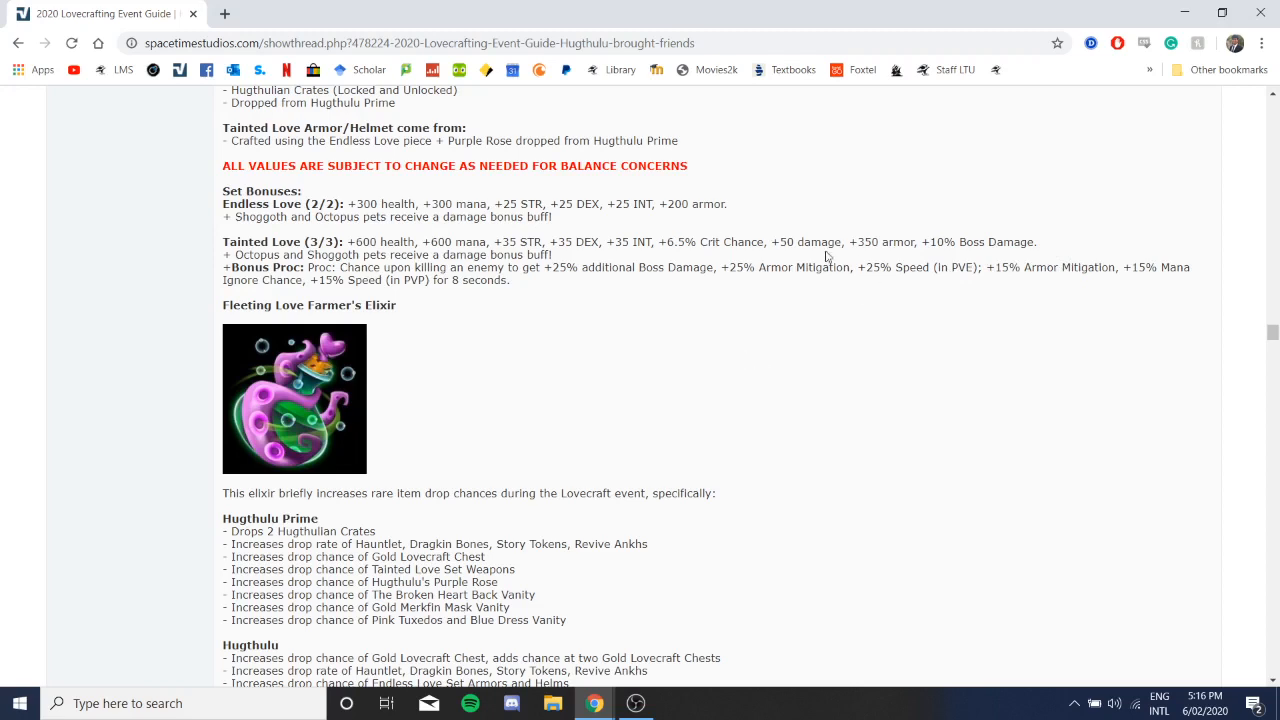
pyautogui.moveTo(1172, 288)
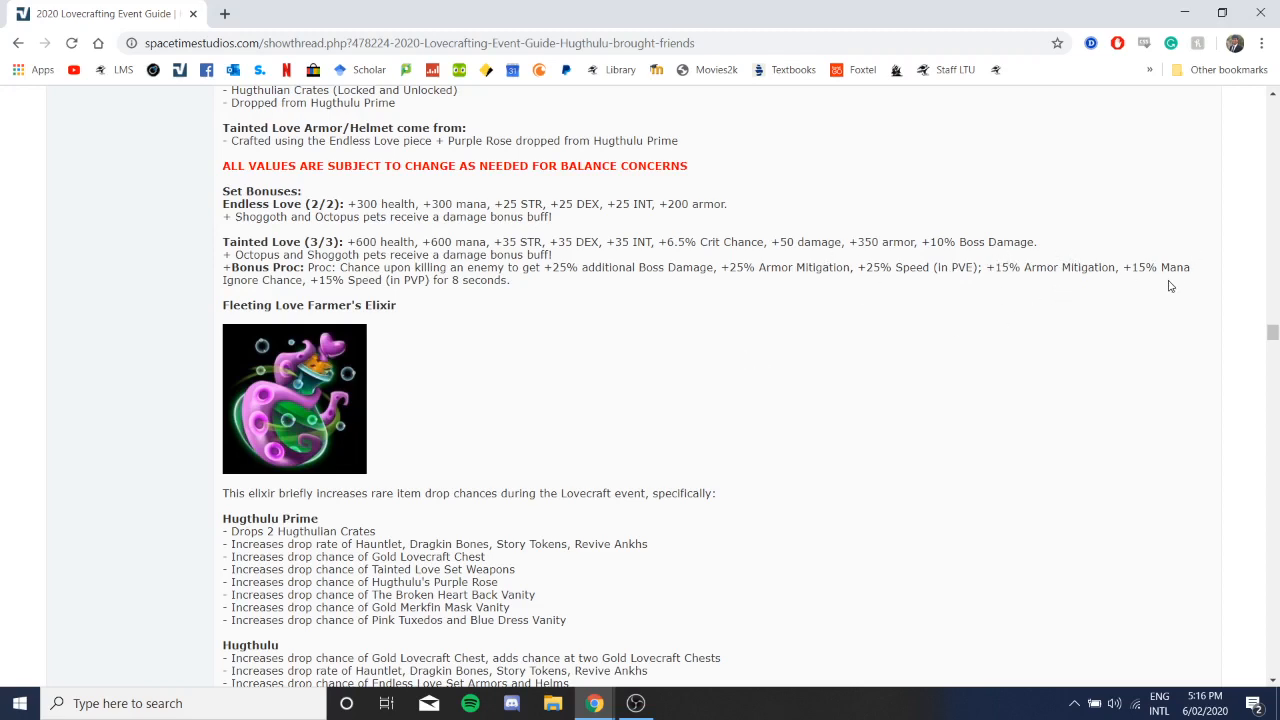
pyautogui.moveTo(332, 296)
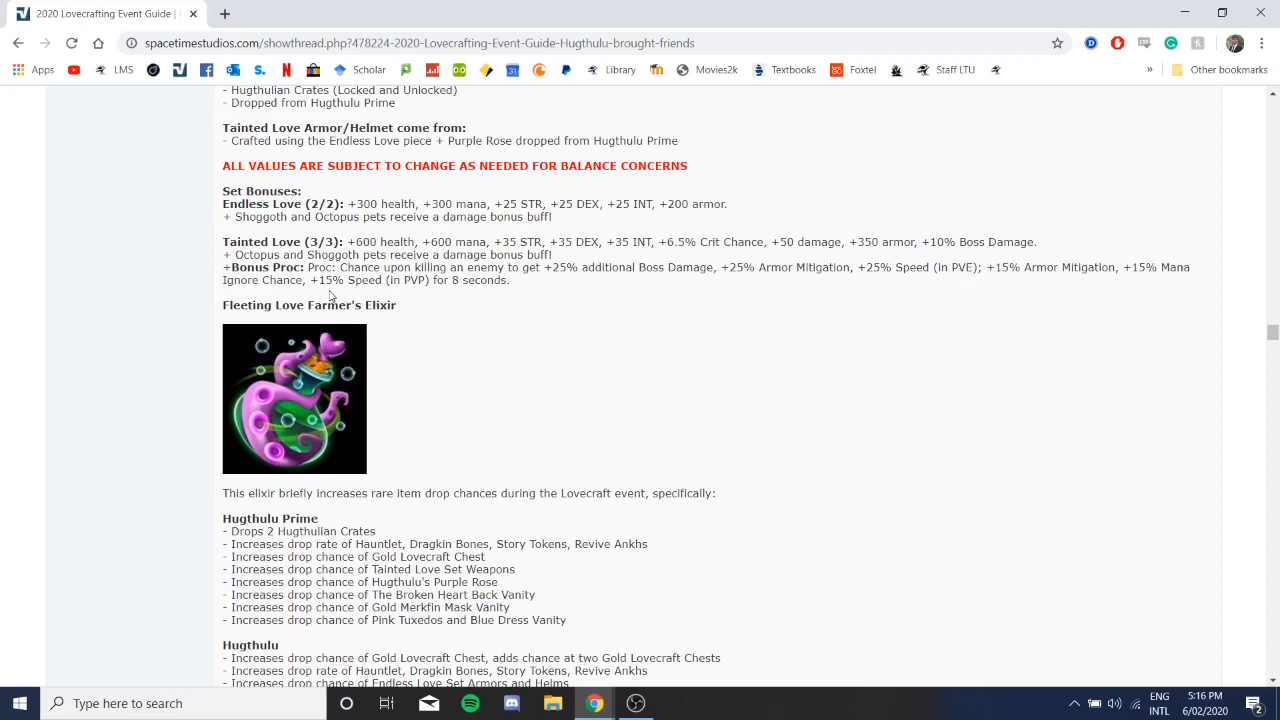
pyautogui.moveTo(970, 268)
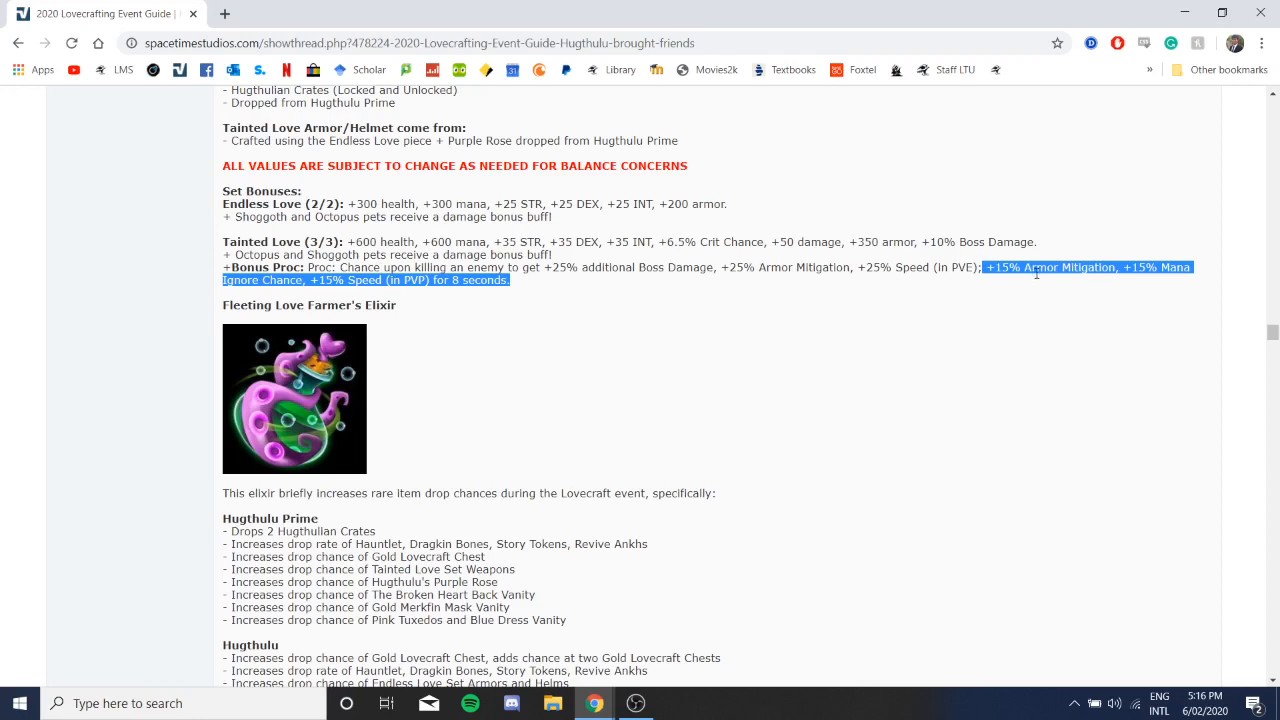
pyautogui.moveTo(1070, 284)
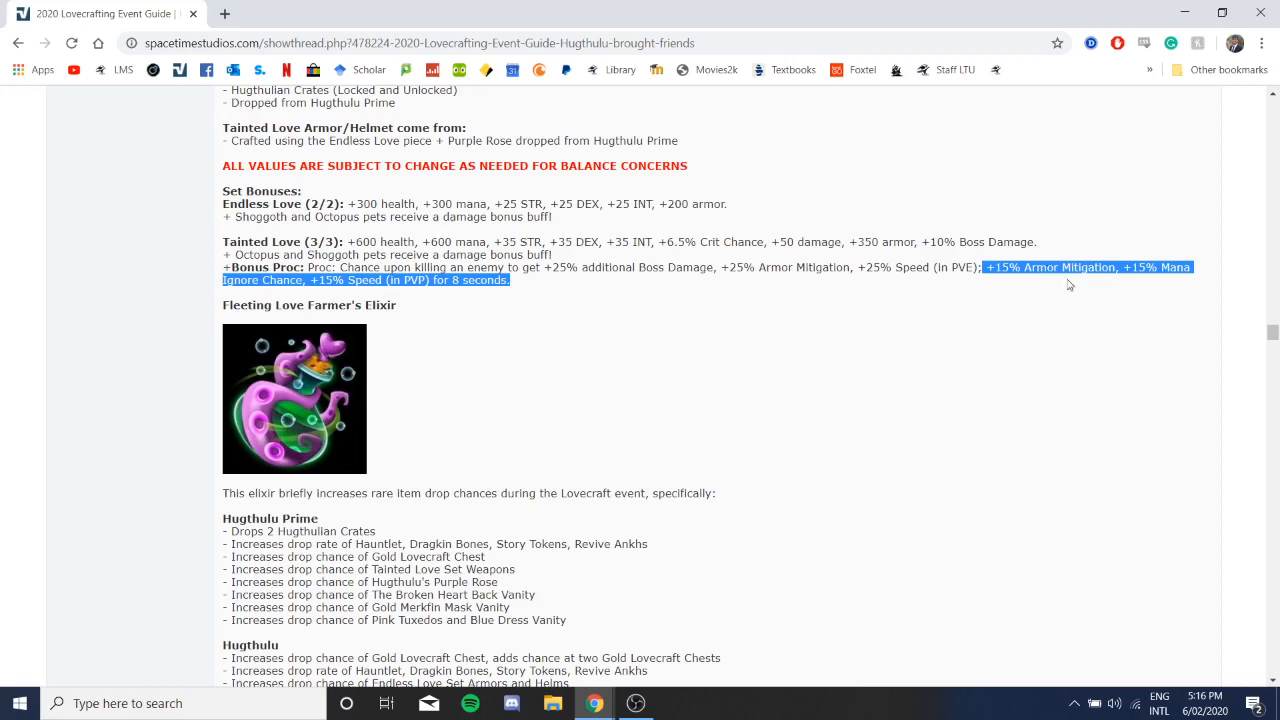
pyautogui.moveTo(360, 292)
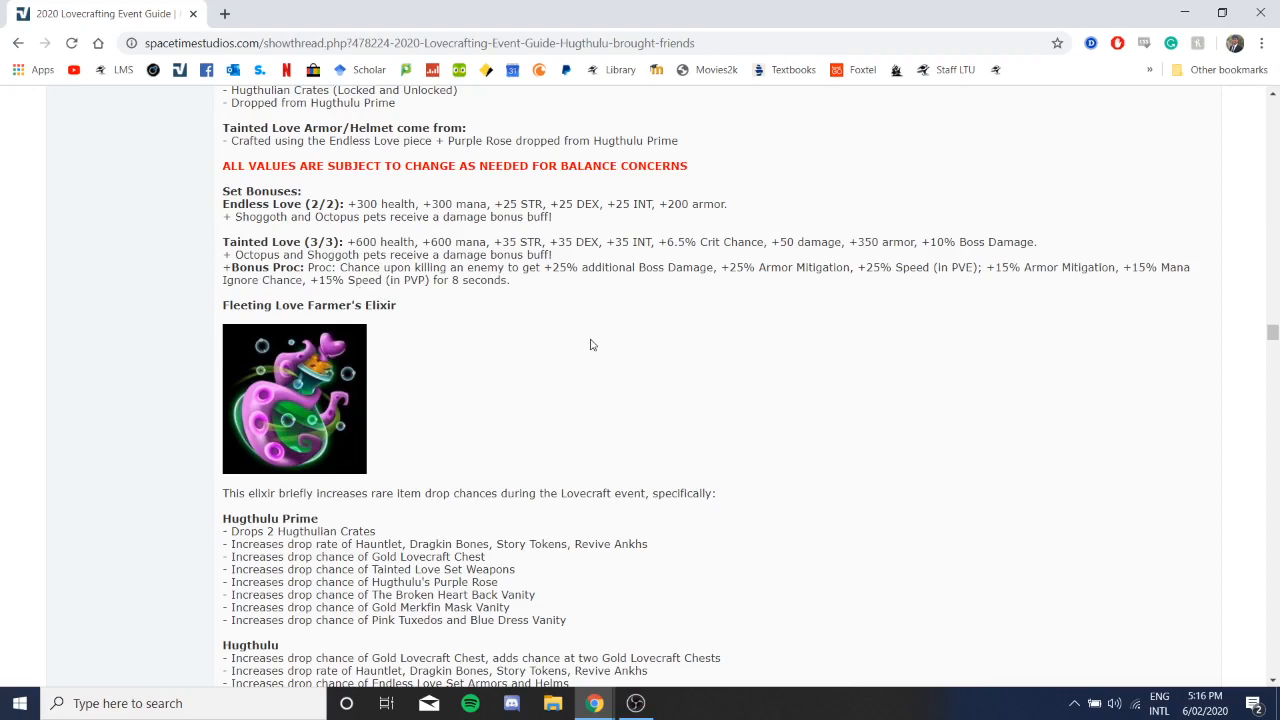
pyautogui.scroll(-3)
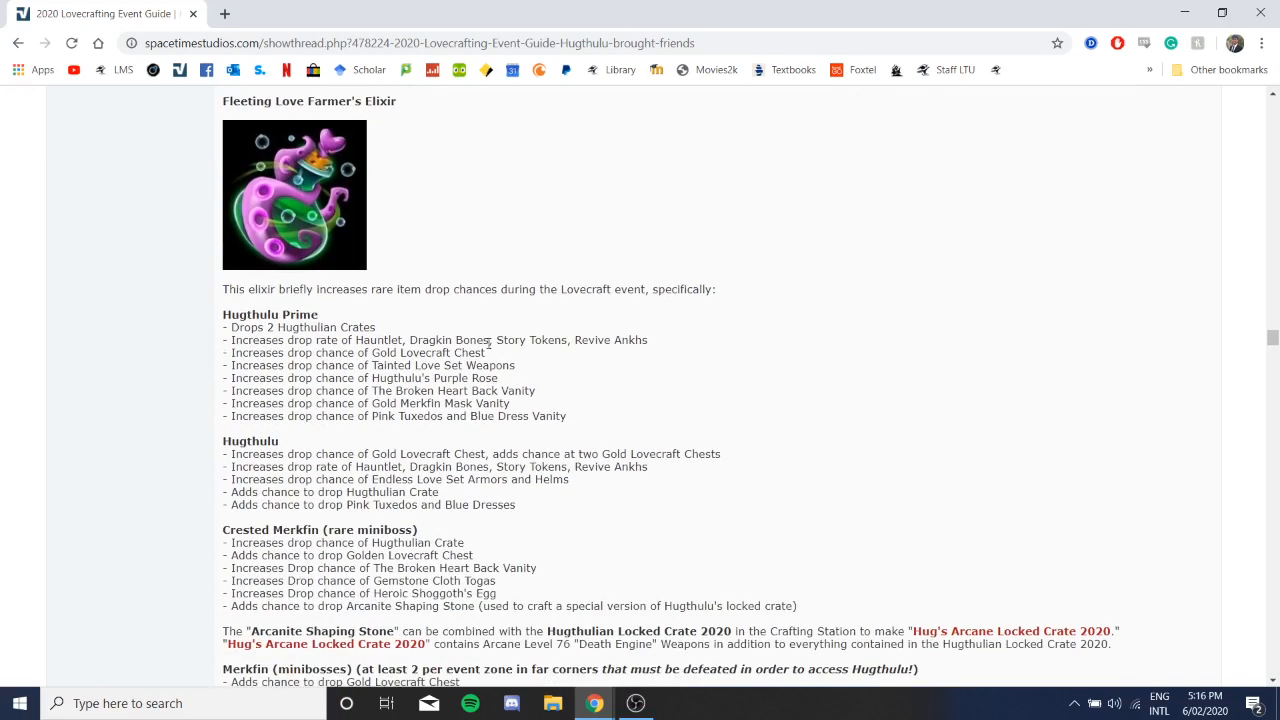
# Step: Read the elixir's drop-chance list, highlighting the Hugthulu Prime and Hugthulu drop bonuses
pyautogui.scroll(-3)
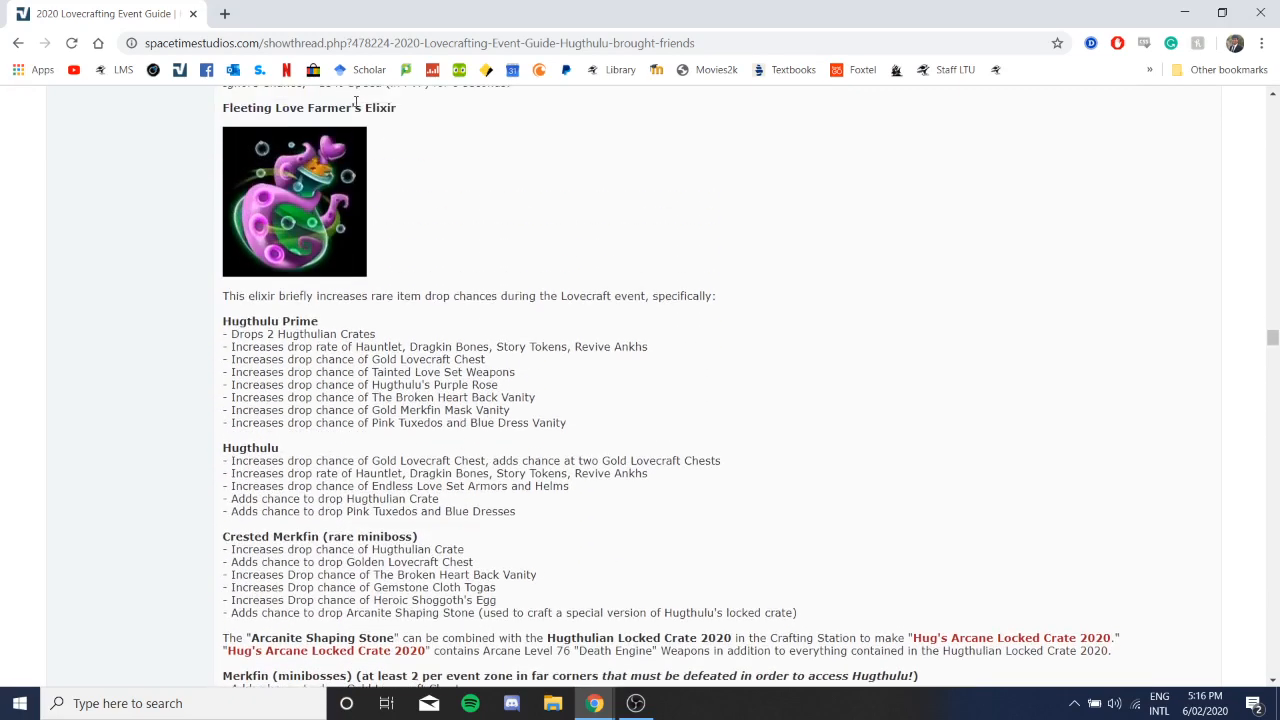
pyautogui.tripleClick(308, 108)
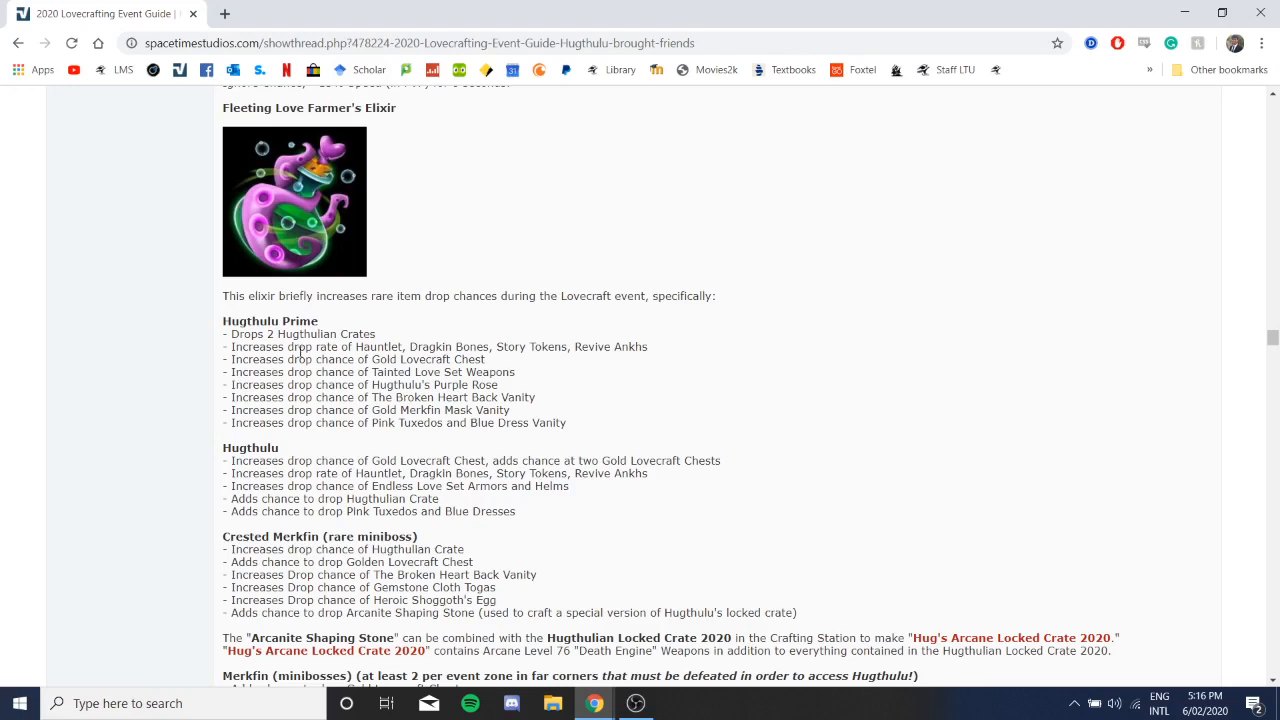
pyautogui.moveTo(490, 162)
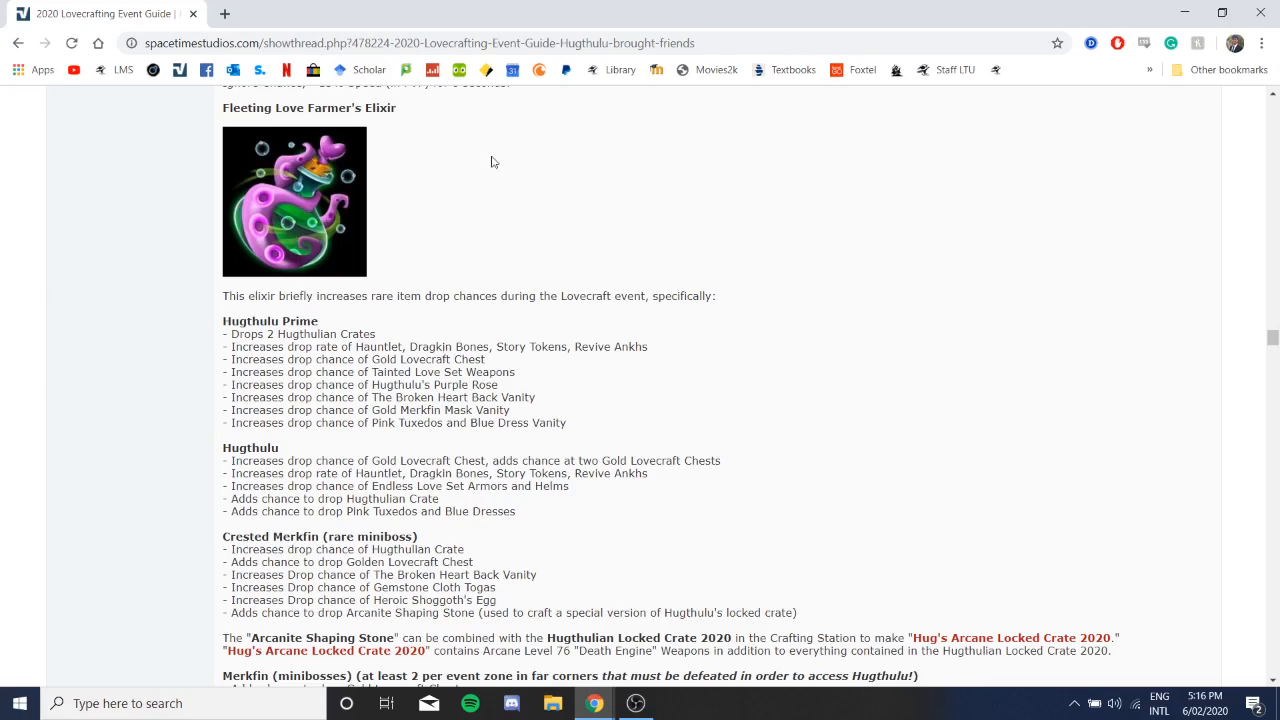
pyautogui.scroll(-3)
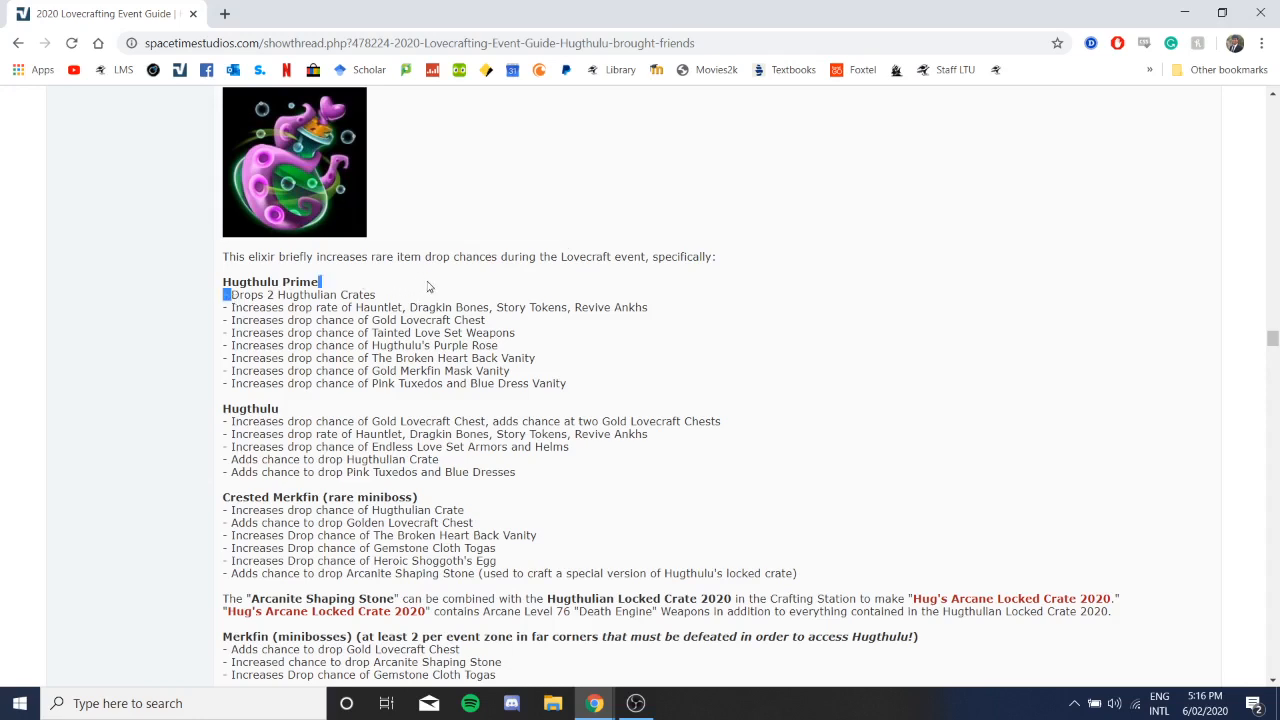
pyautogui.moveTo(224, 294); pyautogui.dragTo(378, 294)
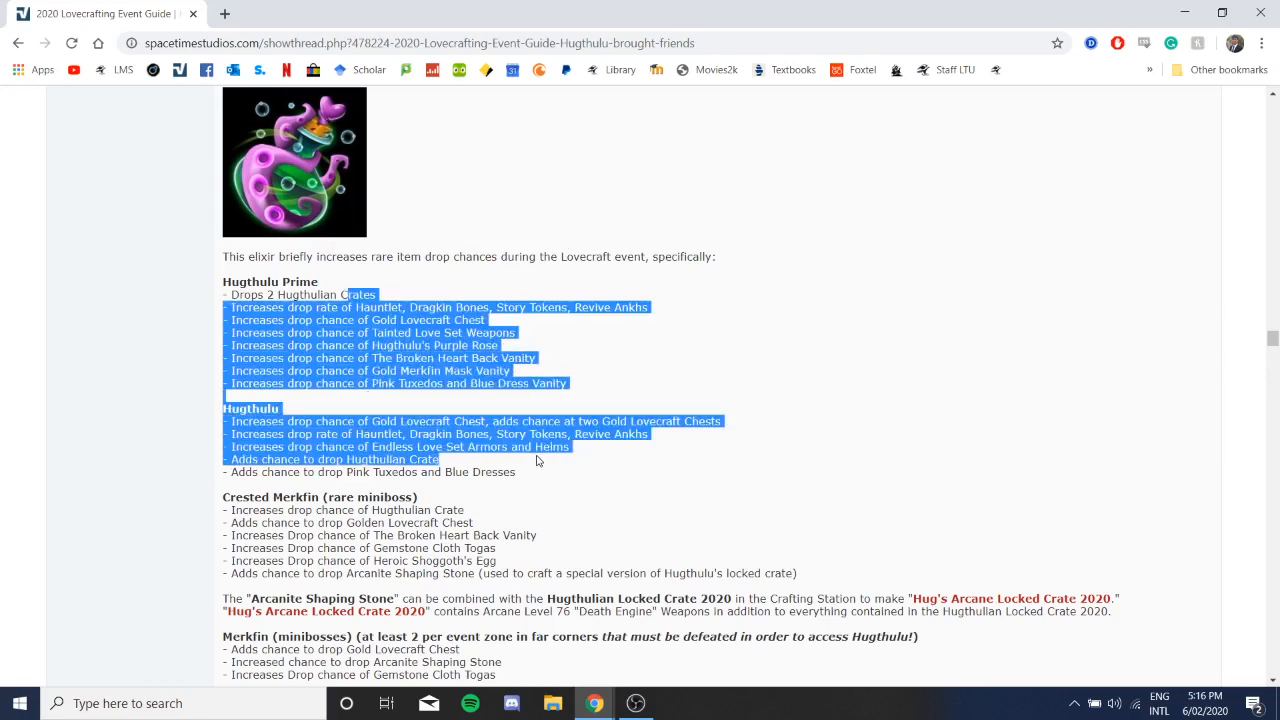
pyautogui.click(536, 460)
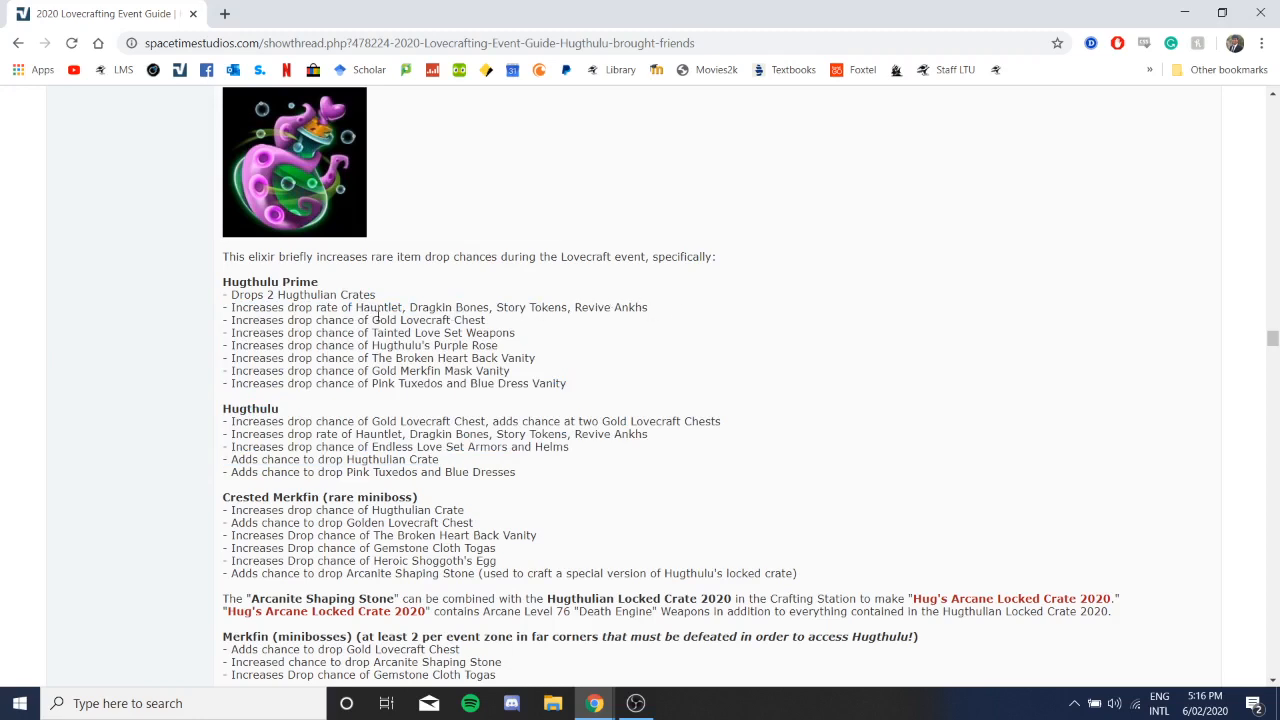
pyautogui.doubleClick(430, 320)
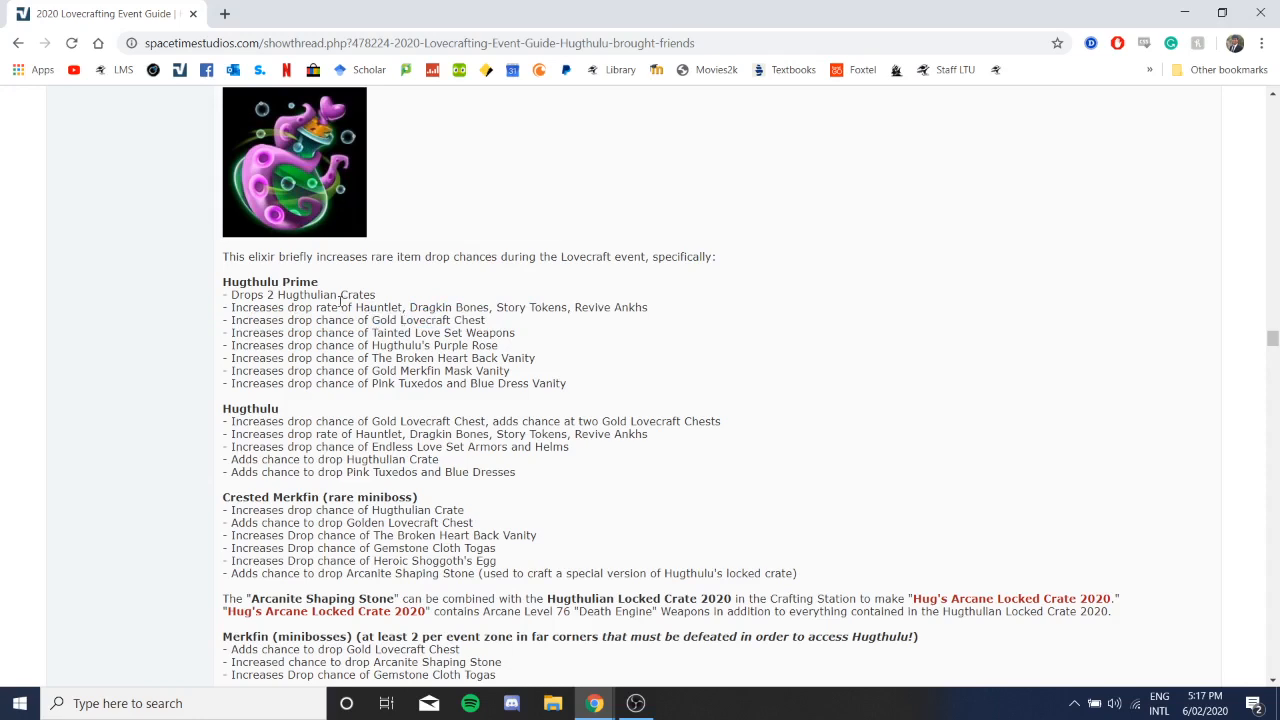
pyautogui.moveTo(480, 360)
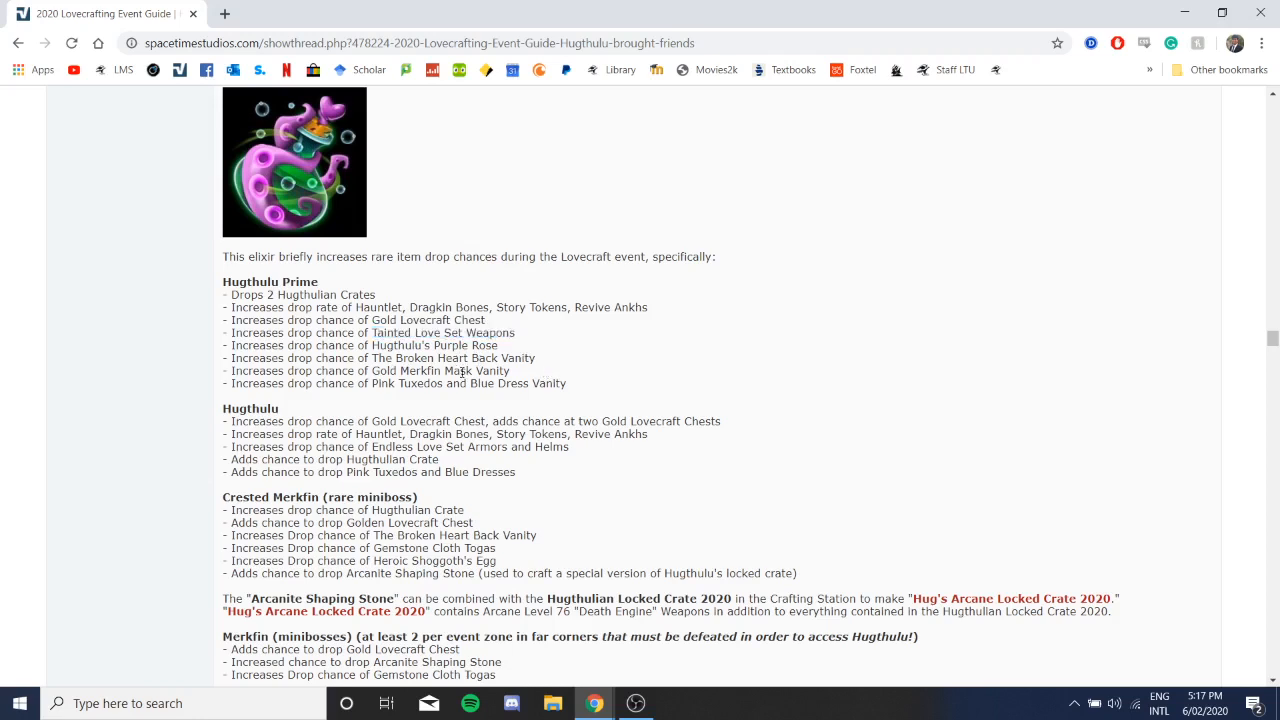
pyautogui.moveTo(516, 370)
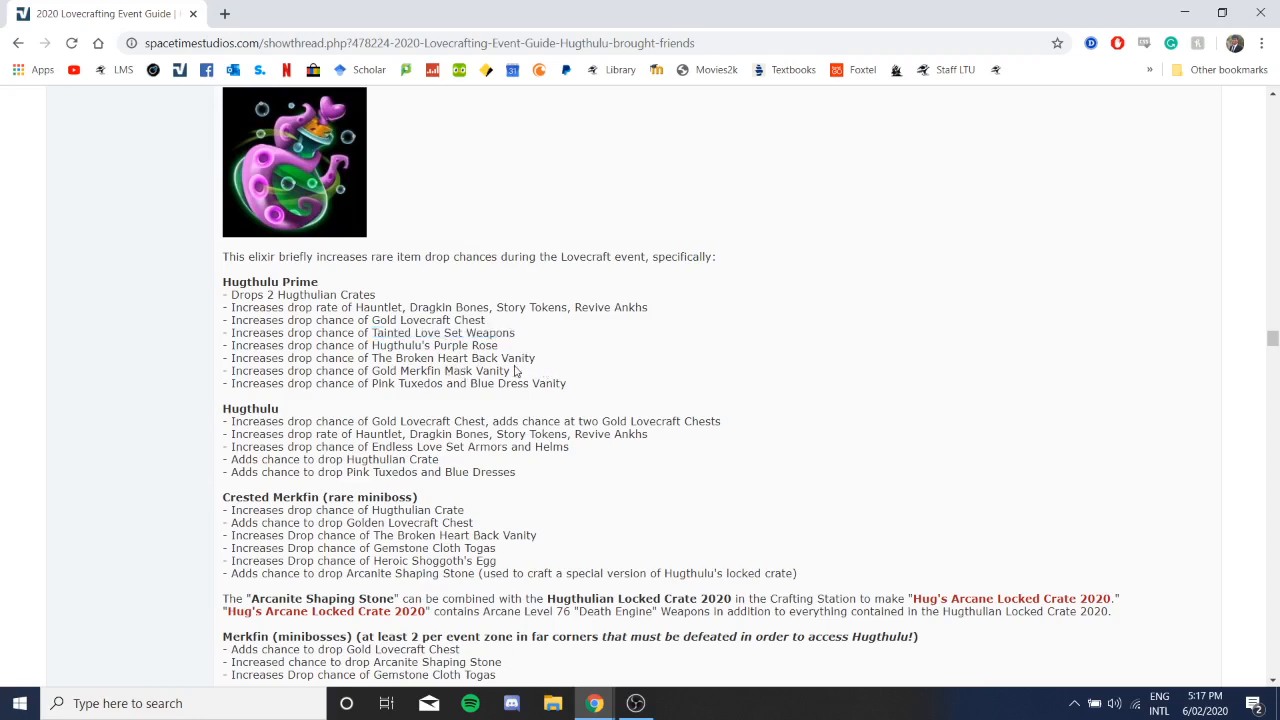
pyautogui.moveTo(578, 412)
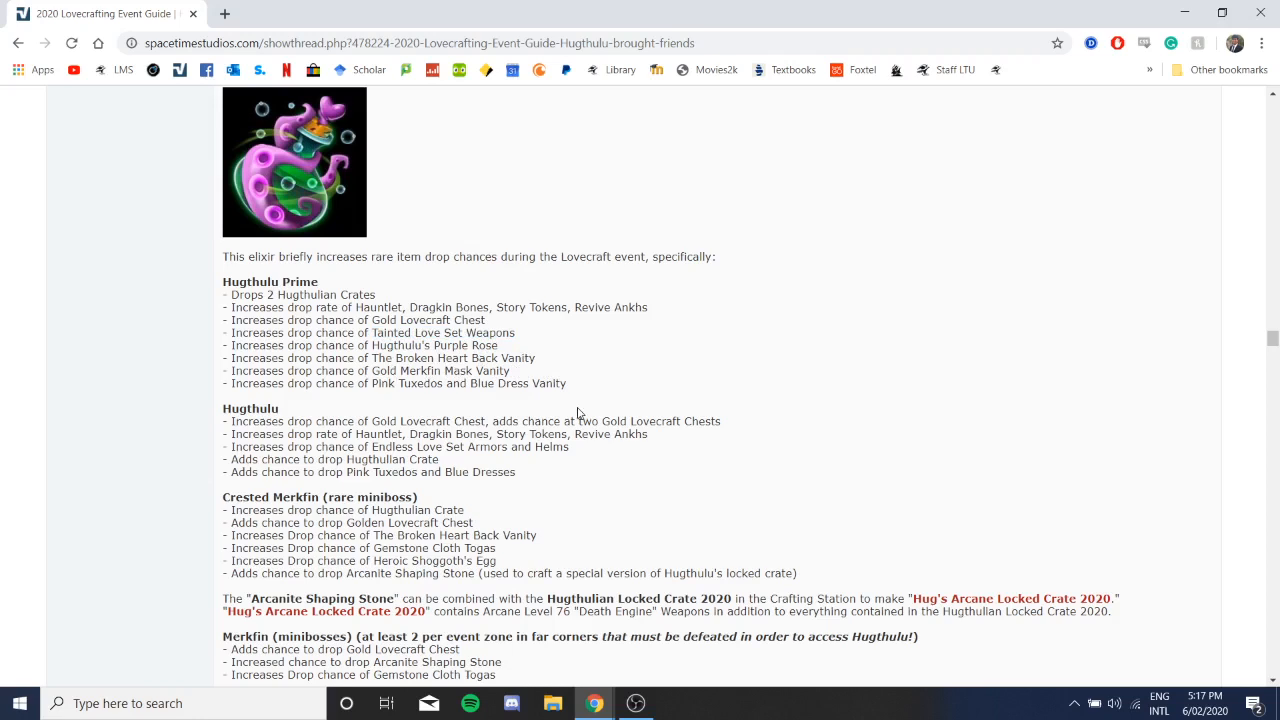
pyautogui.moveTo(404, 198)
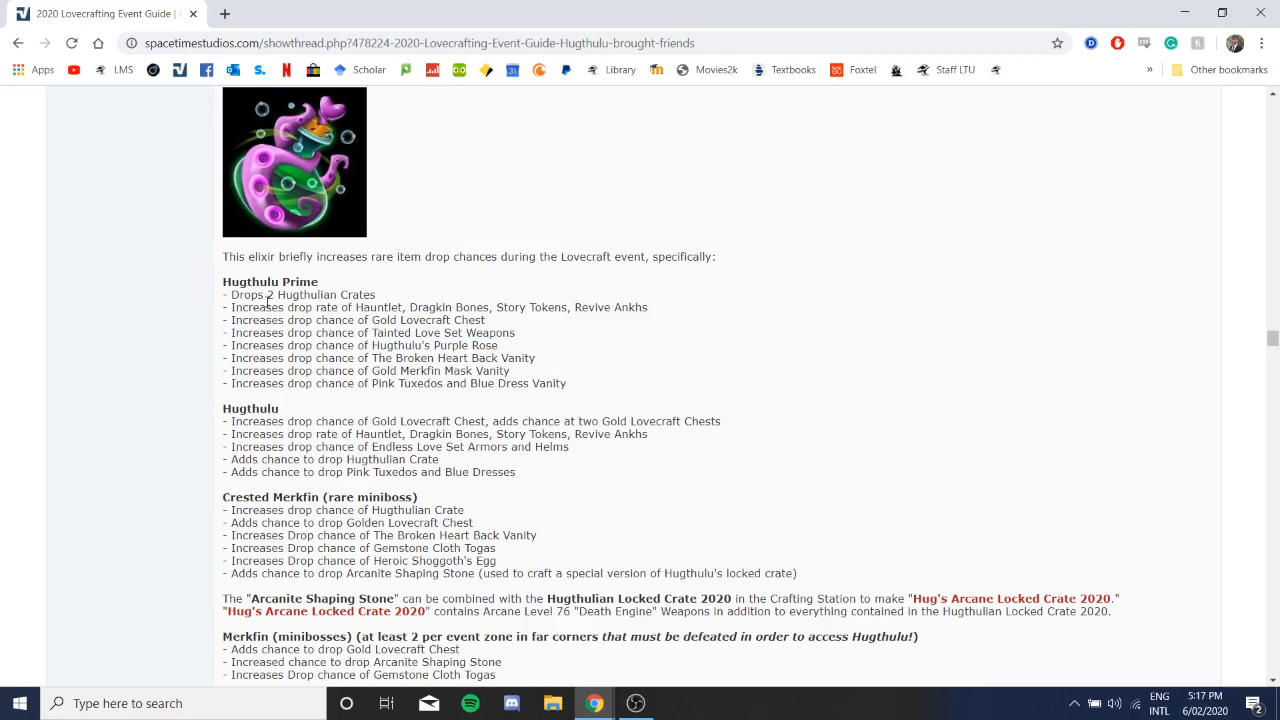
pyautogui.moveTo(408, 372)
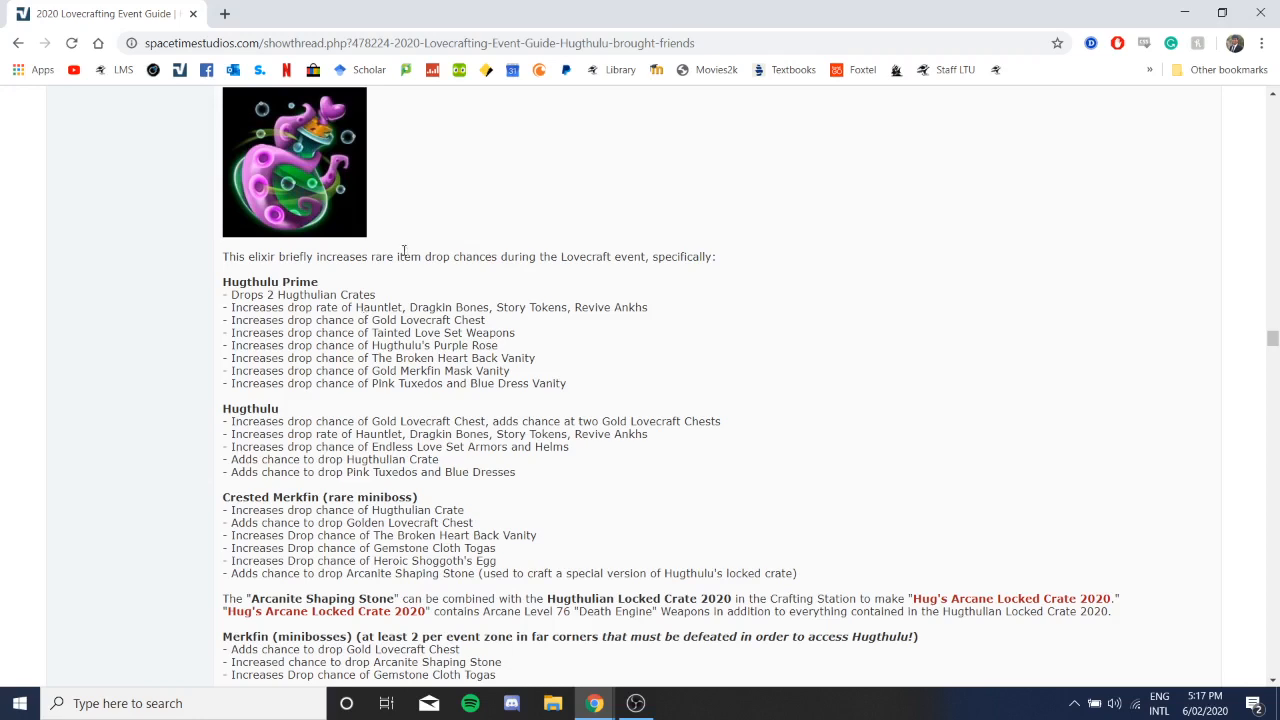
pyautogui.moveTo(408, 248)
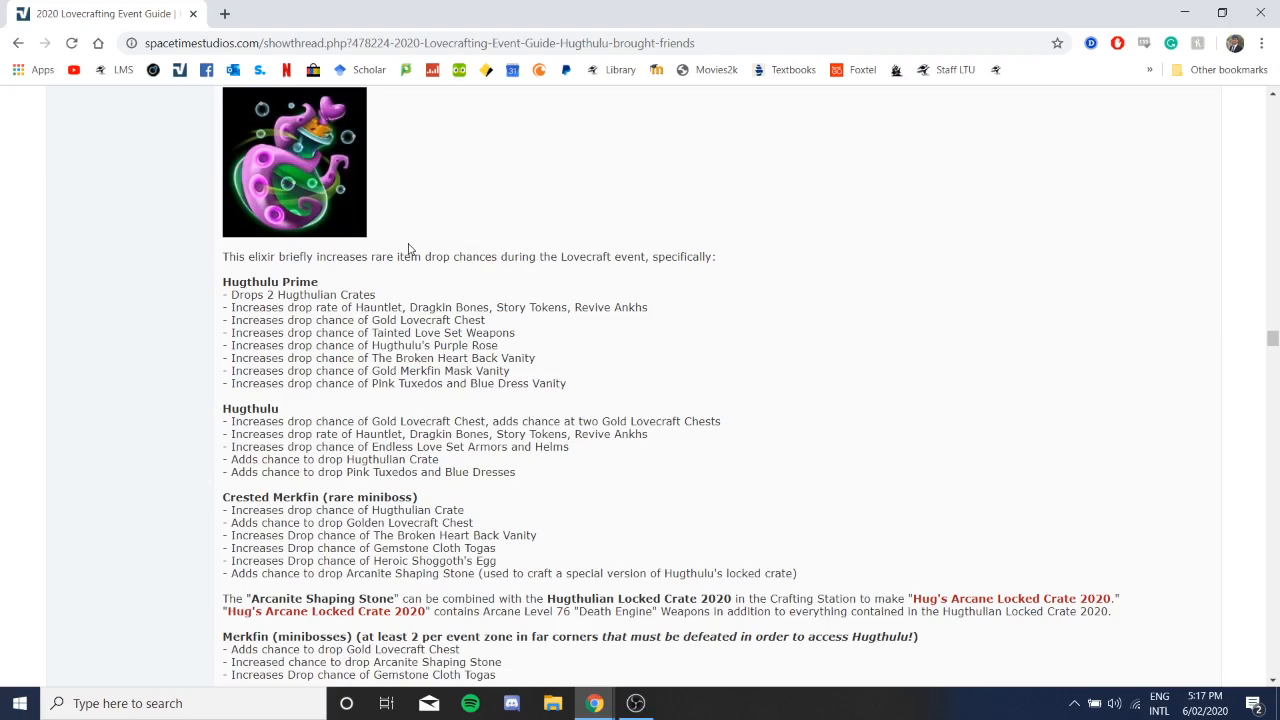
pyautogui.moveTo(412, 346)
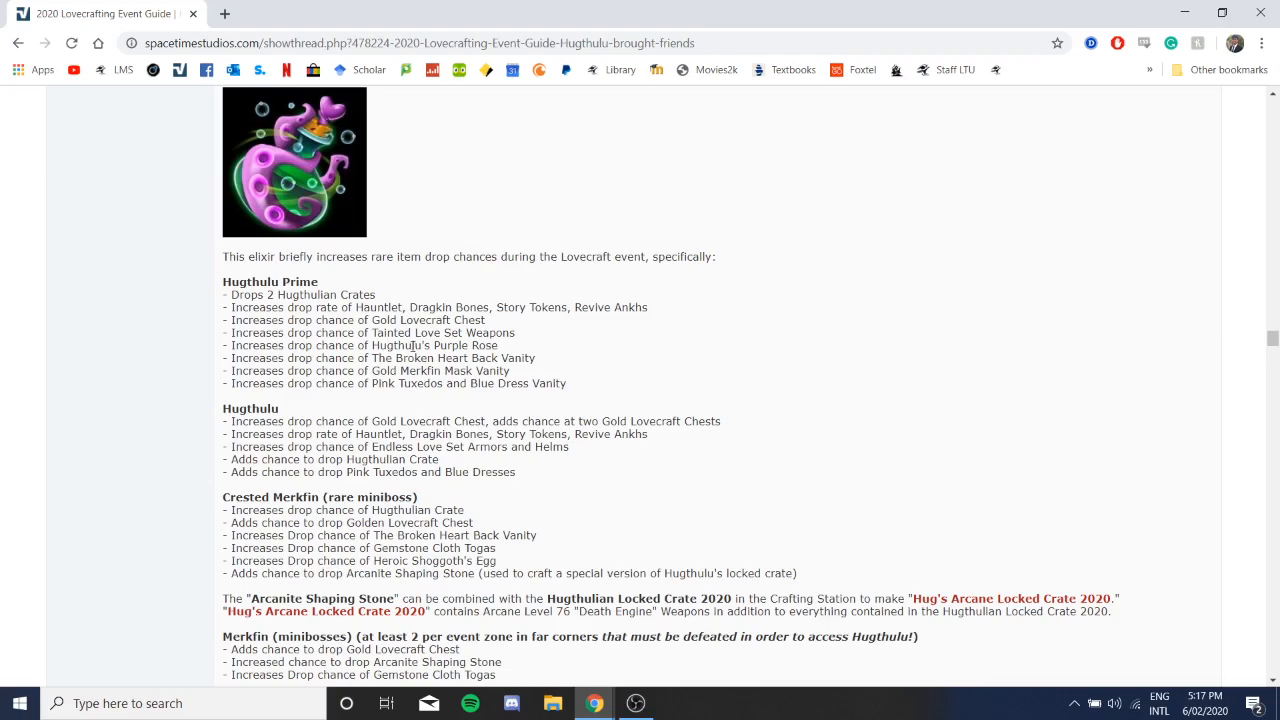
# Step: Continue past the Merfkin miniboss drops to the start of the Limited Time Store Sales section
pyautogui.scroll(-3)
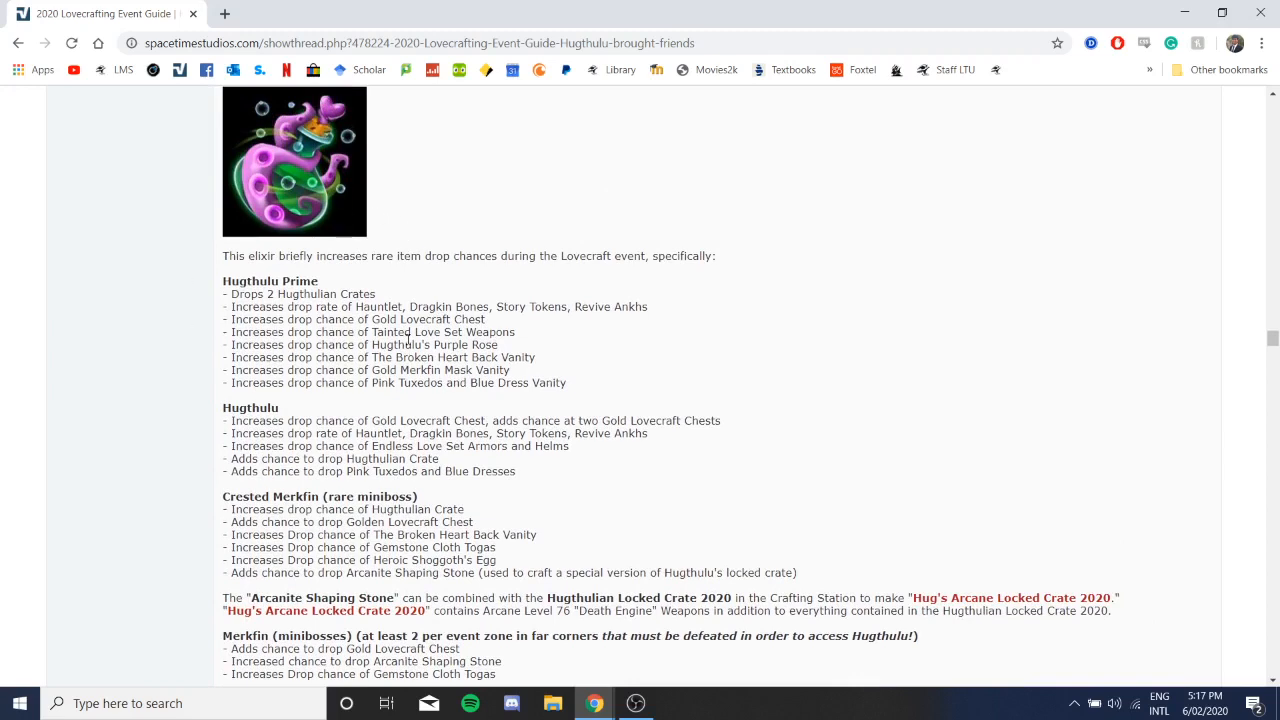
pyautogui.moveTo(252, 260)
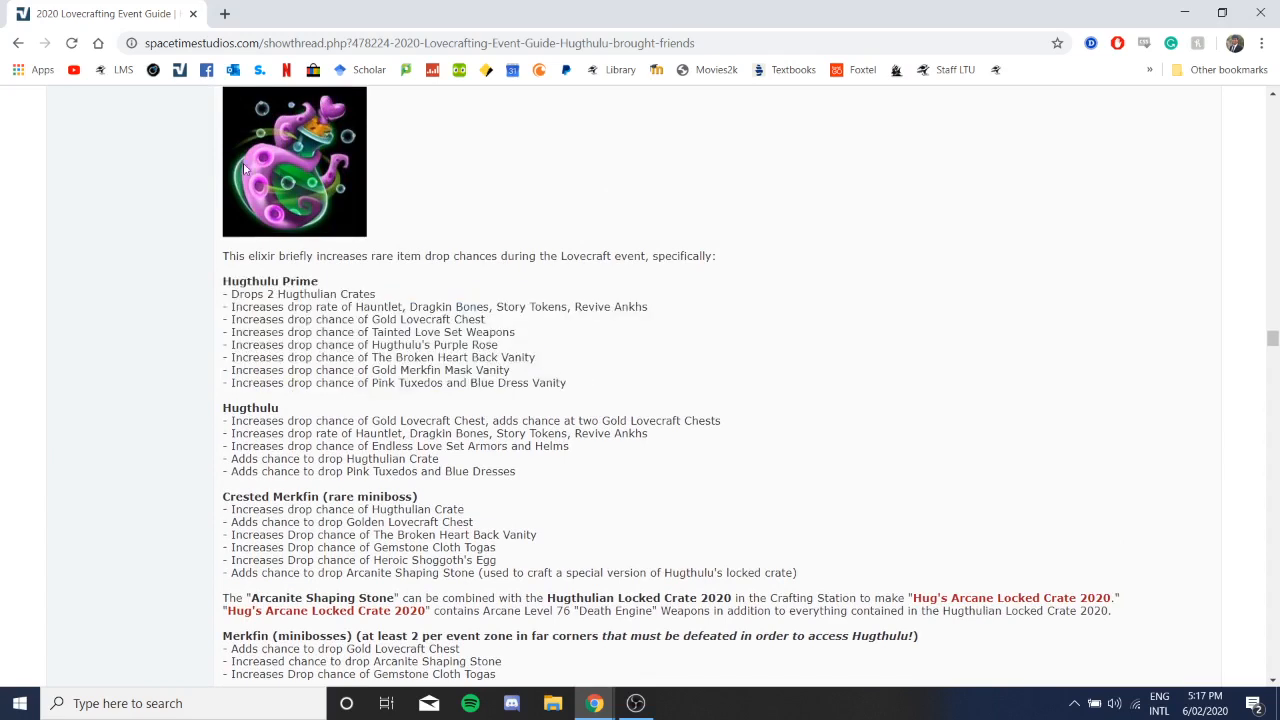
pyautogui.moveTo(222, 280); pyautogui.dragTo(564, 384)
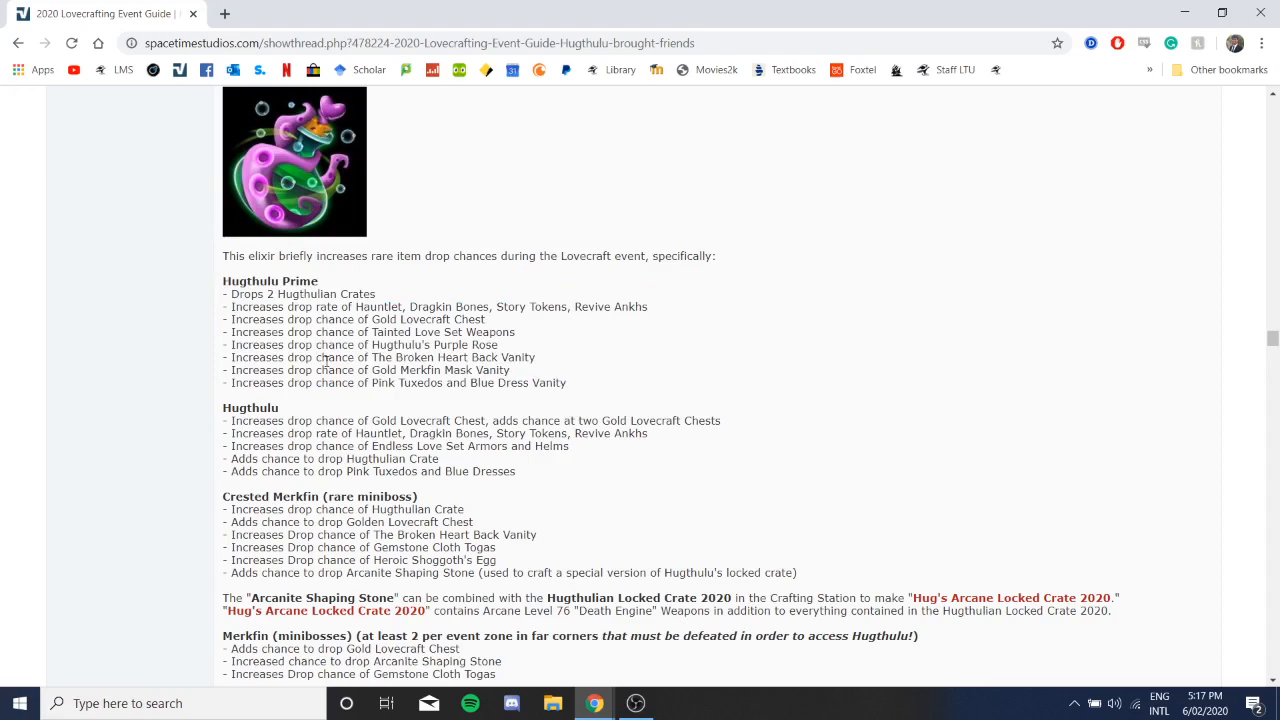
pyautogui.scroll(-3)
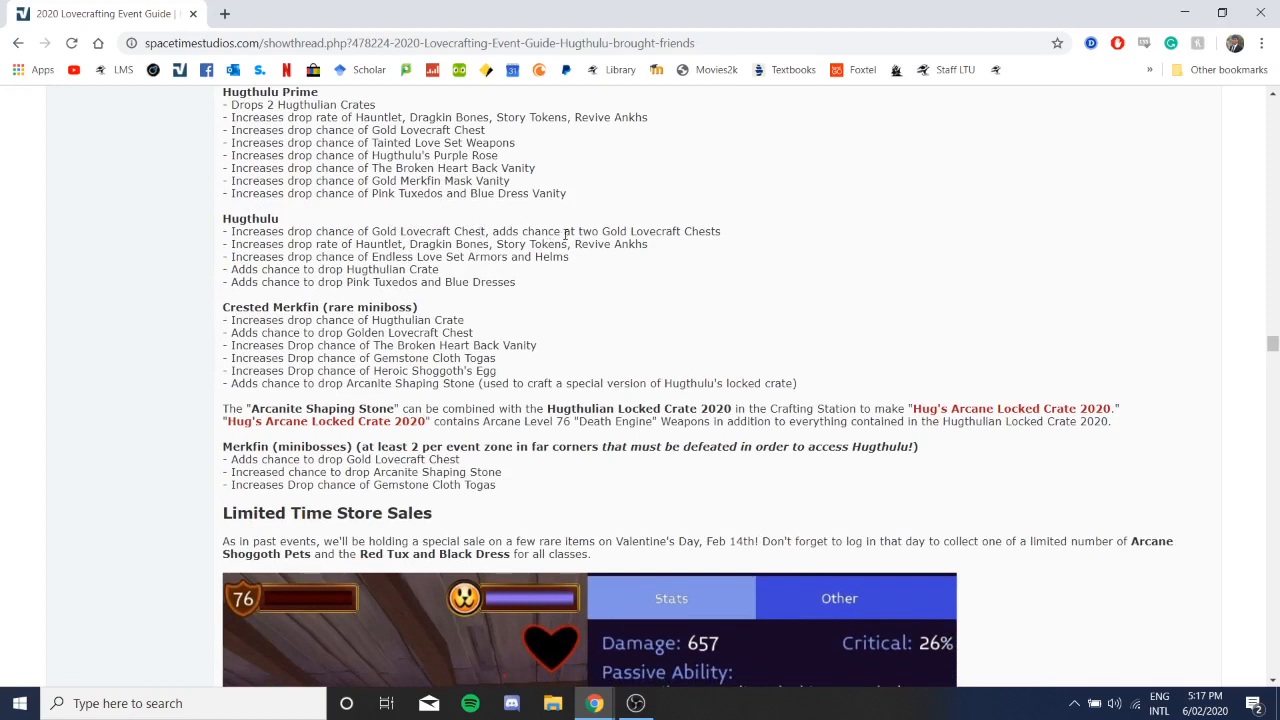
pyautogui.moveTo(568, 228)
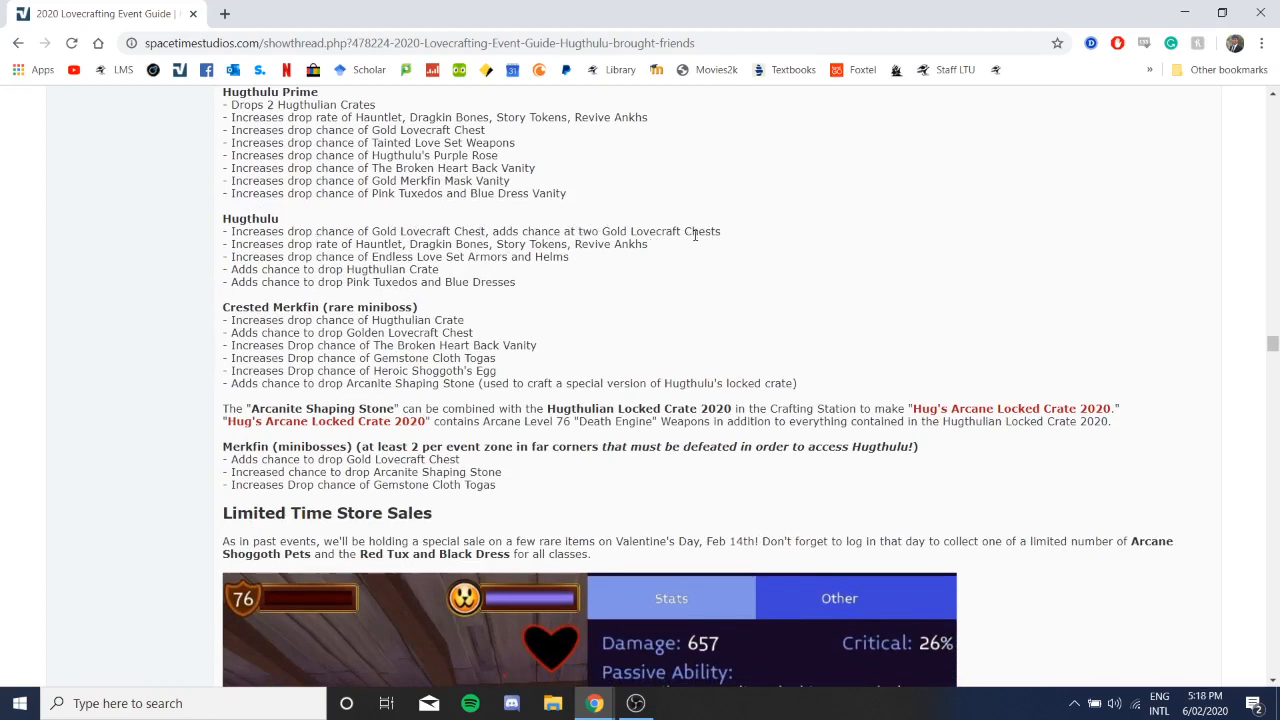
pyautogui.moveTo(658, 230)
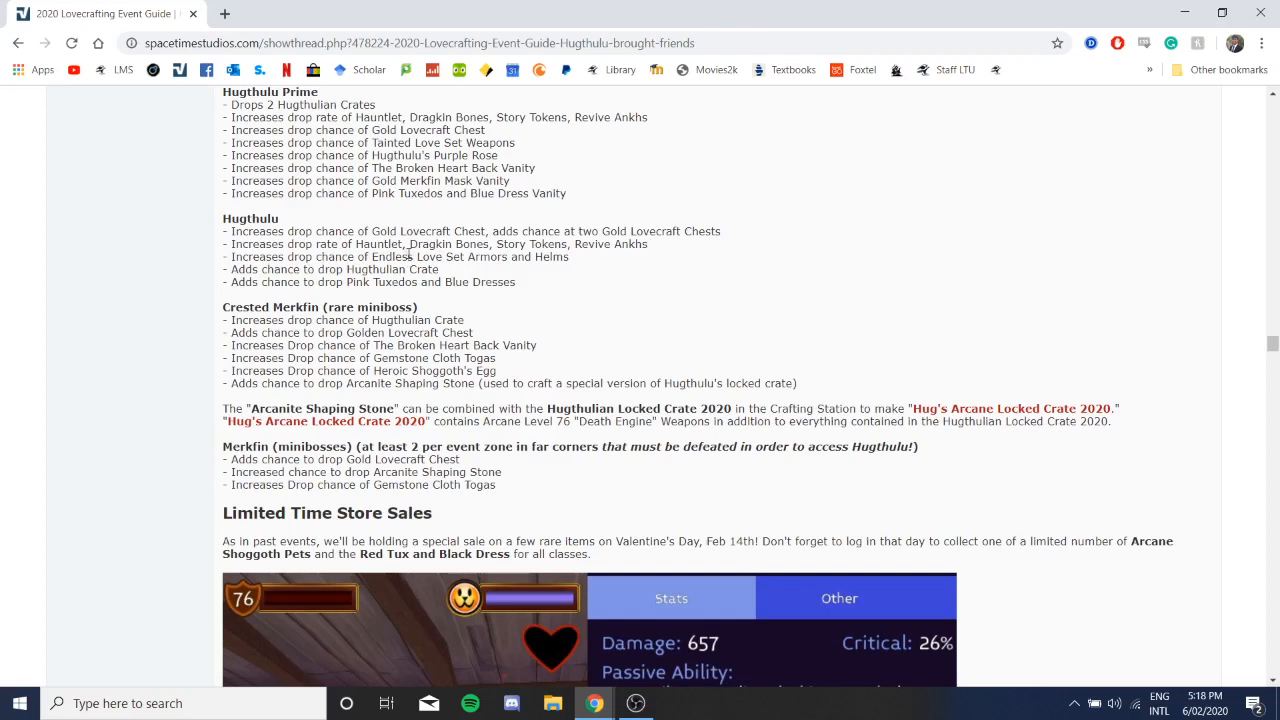
# Step: Read into the Limited Time Store Sales section, highlighting lines of its text along the way
pyautogui.moveTo(370, 256); pyautogui.dragTo(556, 256)
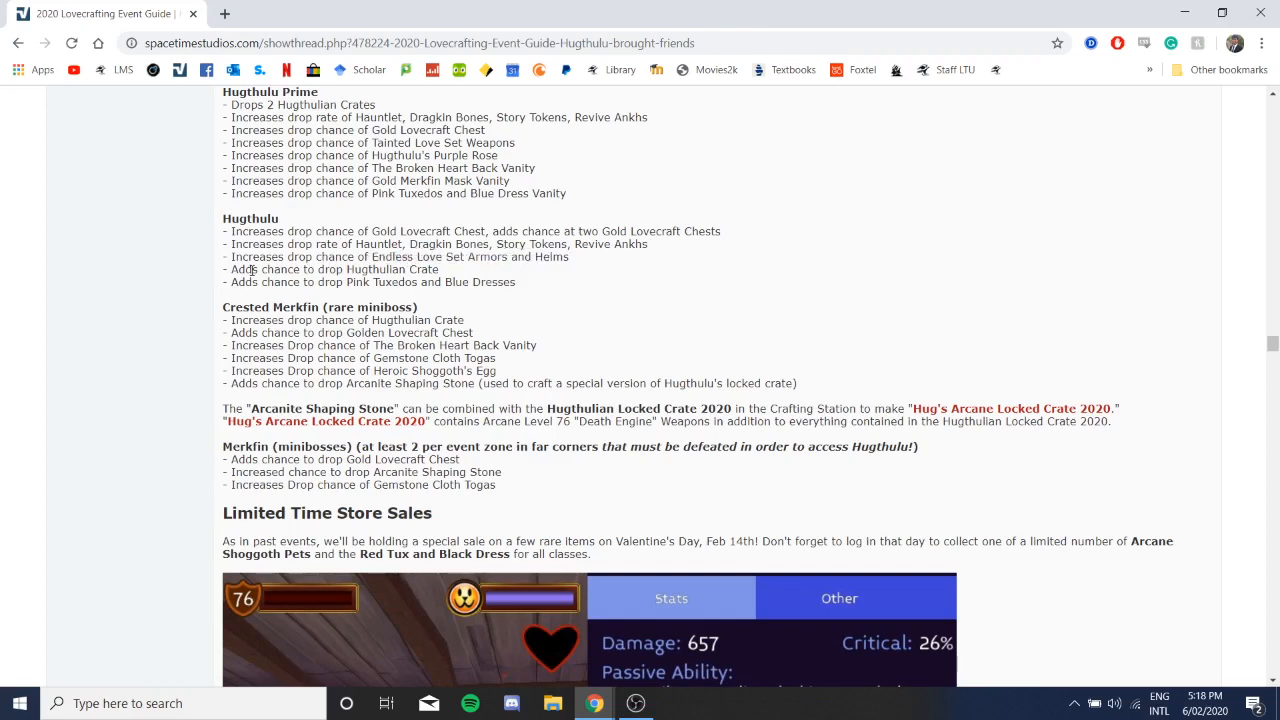
pyautogui.scroll(-3)
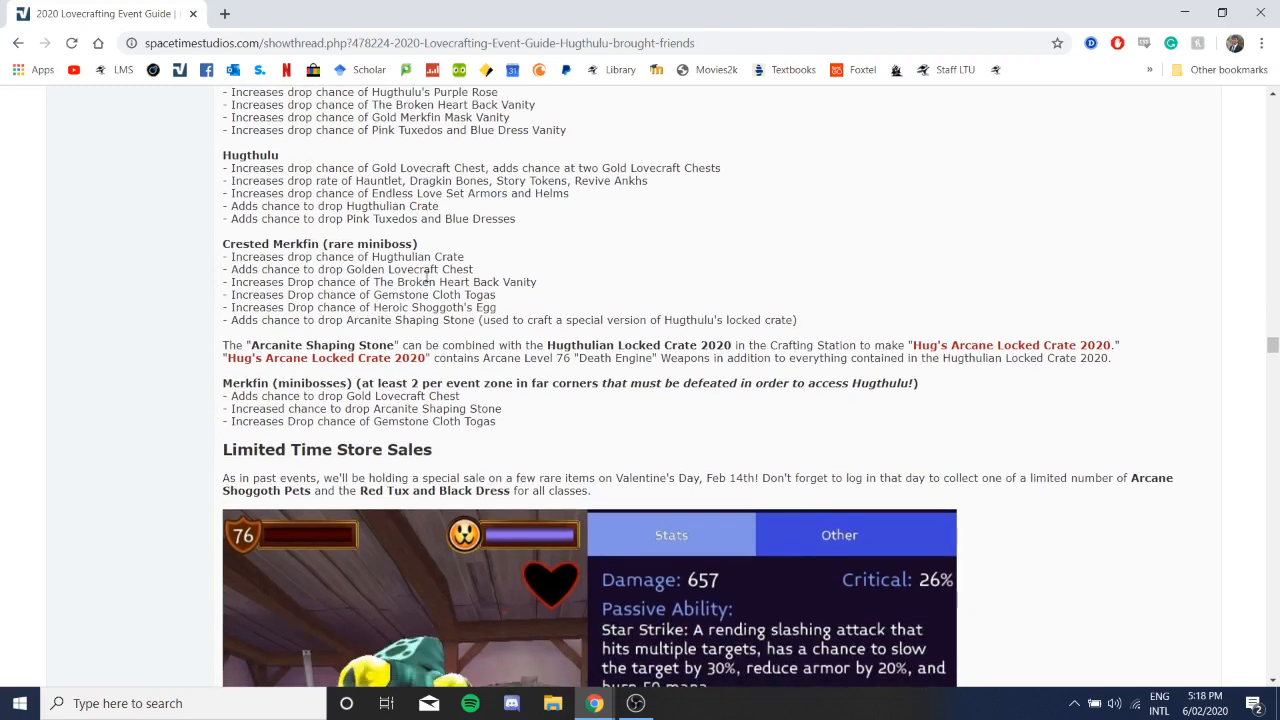
pyautogui.scroll(-3)
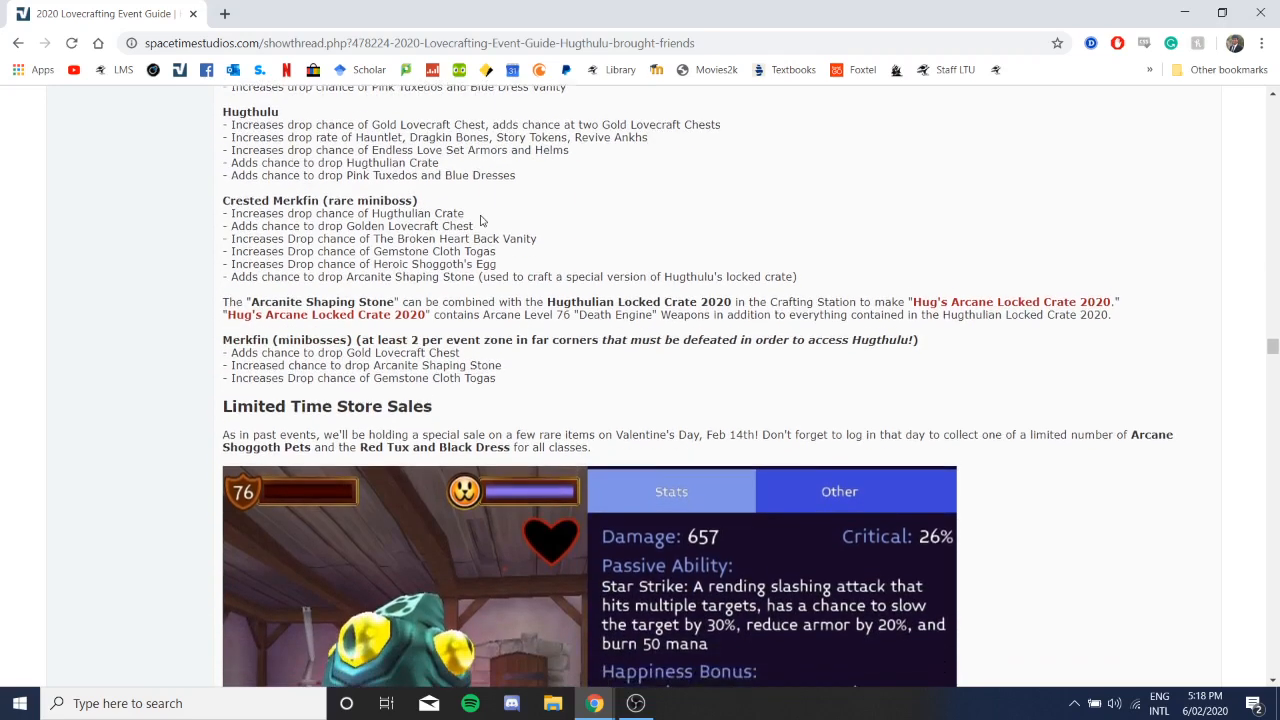
pyautogui.scroll(-3)
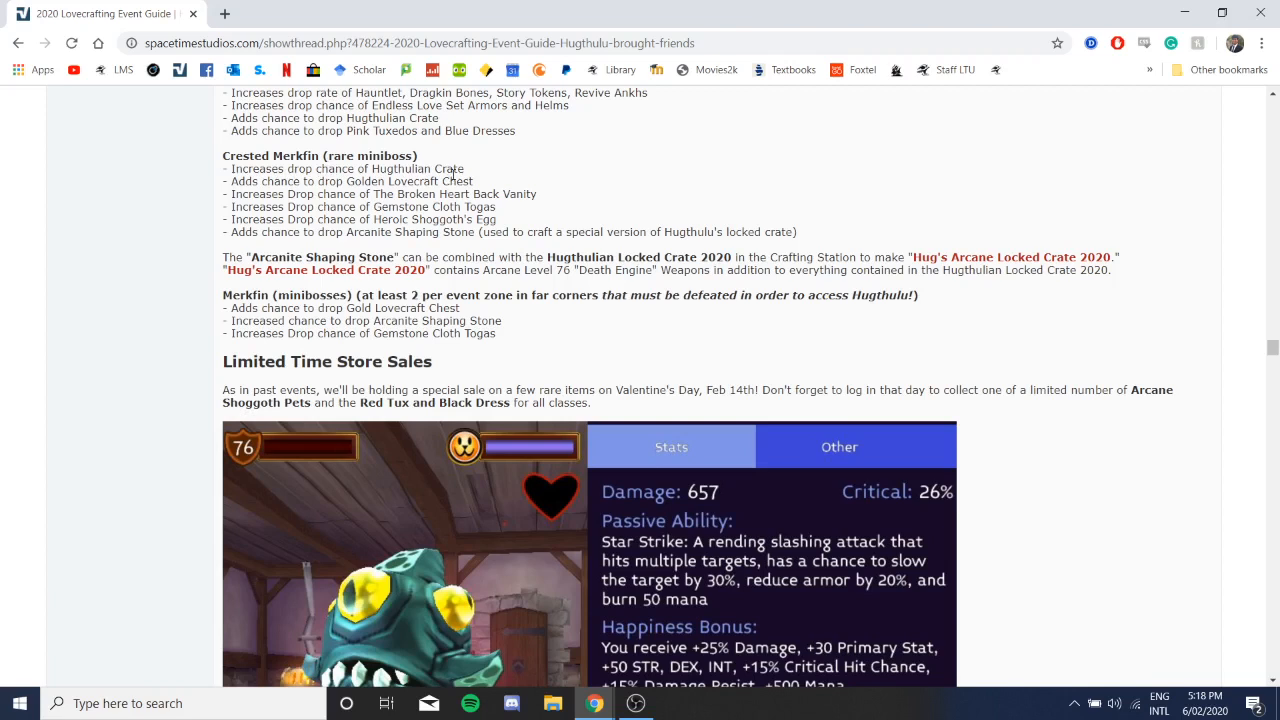
pyautogui.moveTo(452, 172)
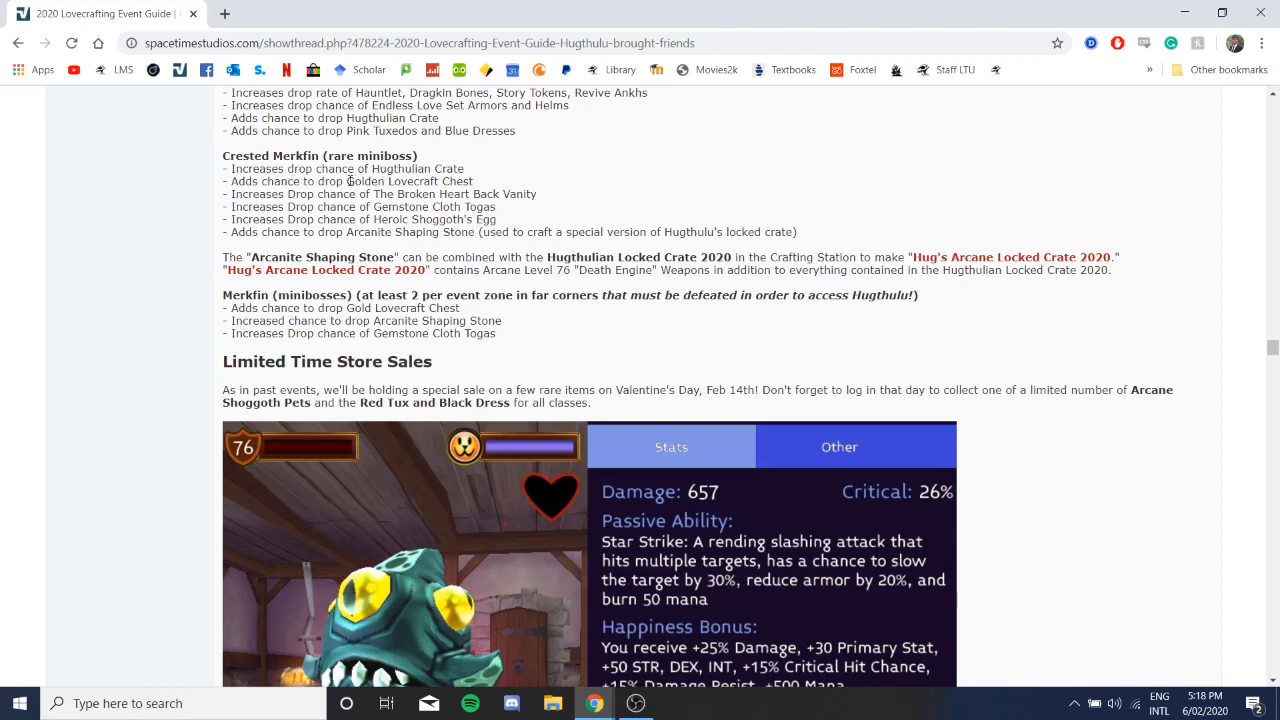
pyautogui.moveTo(348, 180); pyautogui.dragTo(476, 180)
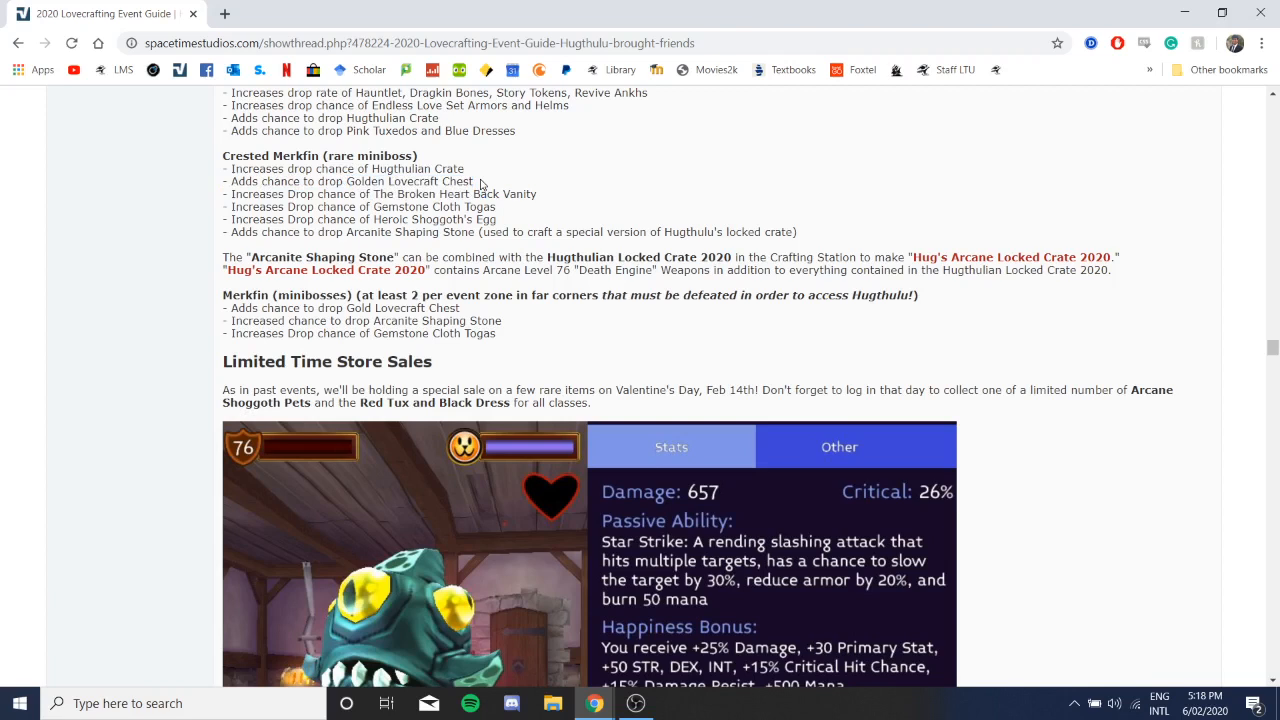
pyautogui.moveTo(376, 192)
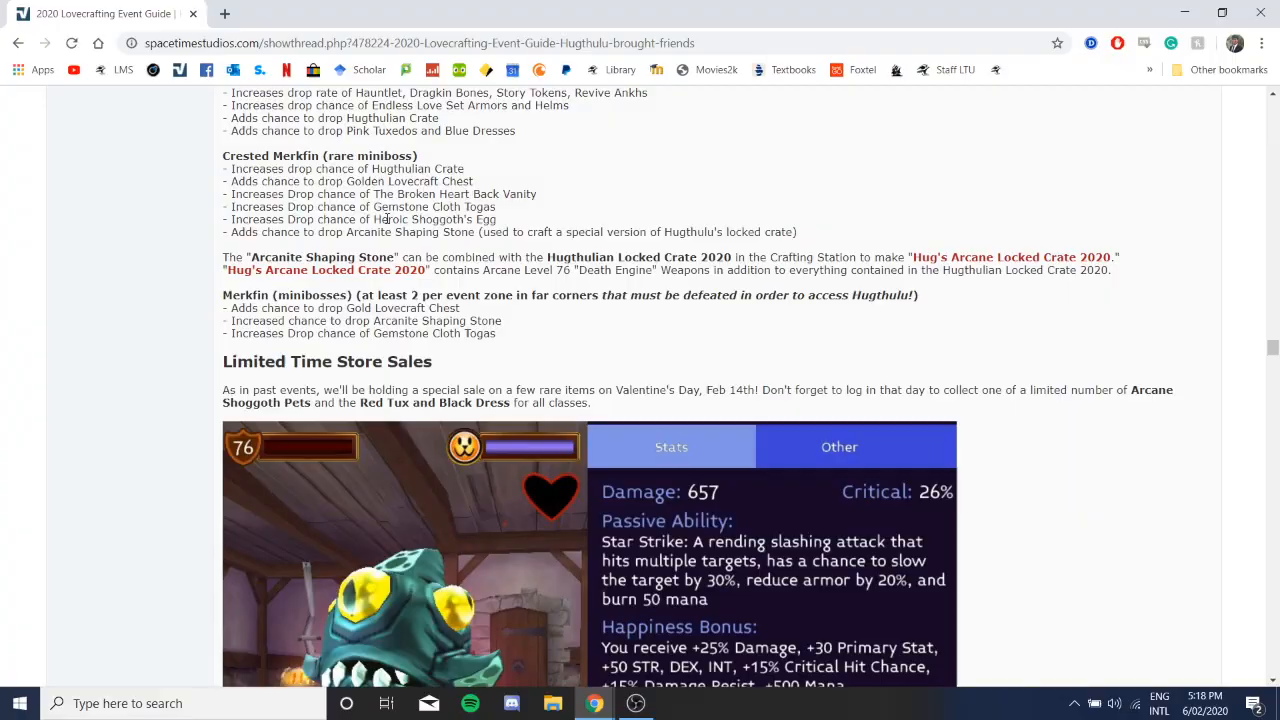
# Step: Reach the Arcane Shoggoth pet card showing its Star Strike ability and Happiness Bonus stats
pyautogui.scroll(-3)
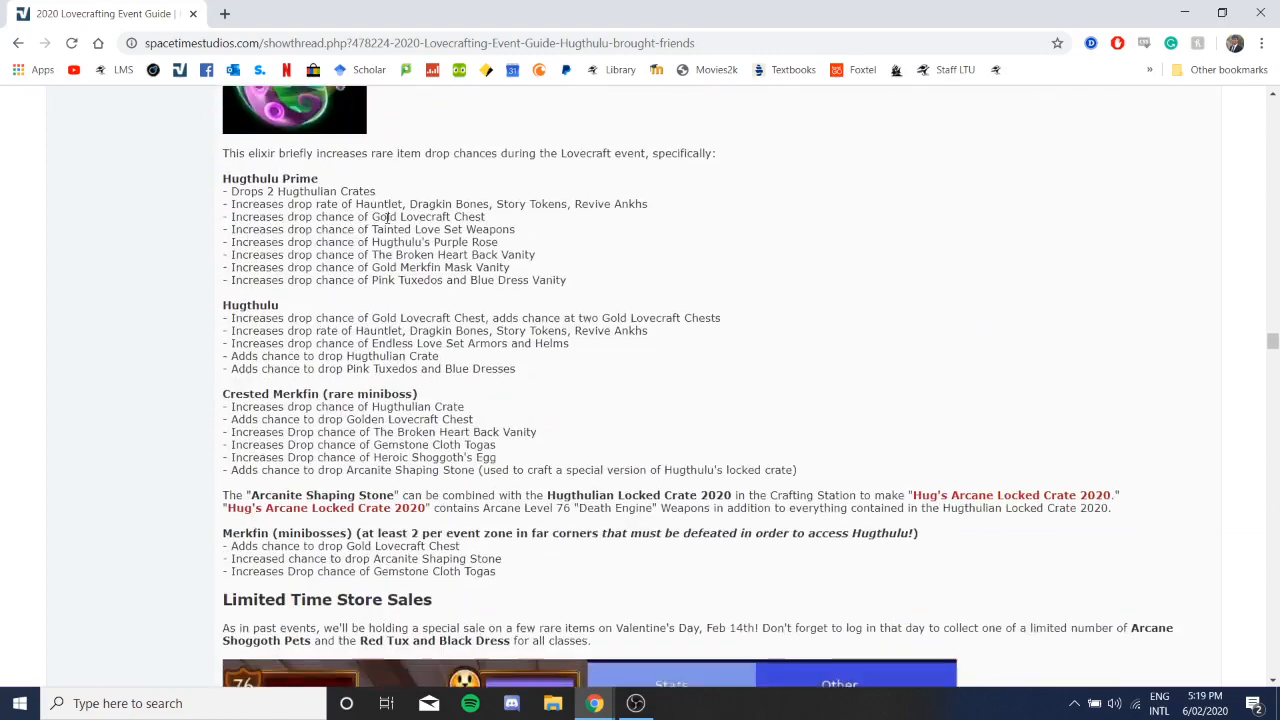
pyautogui.scroll(-3)
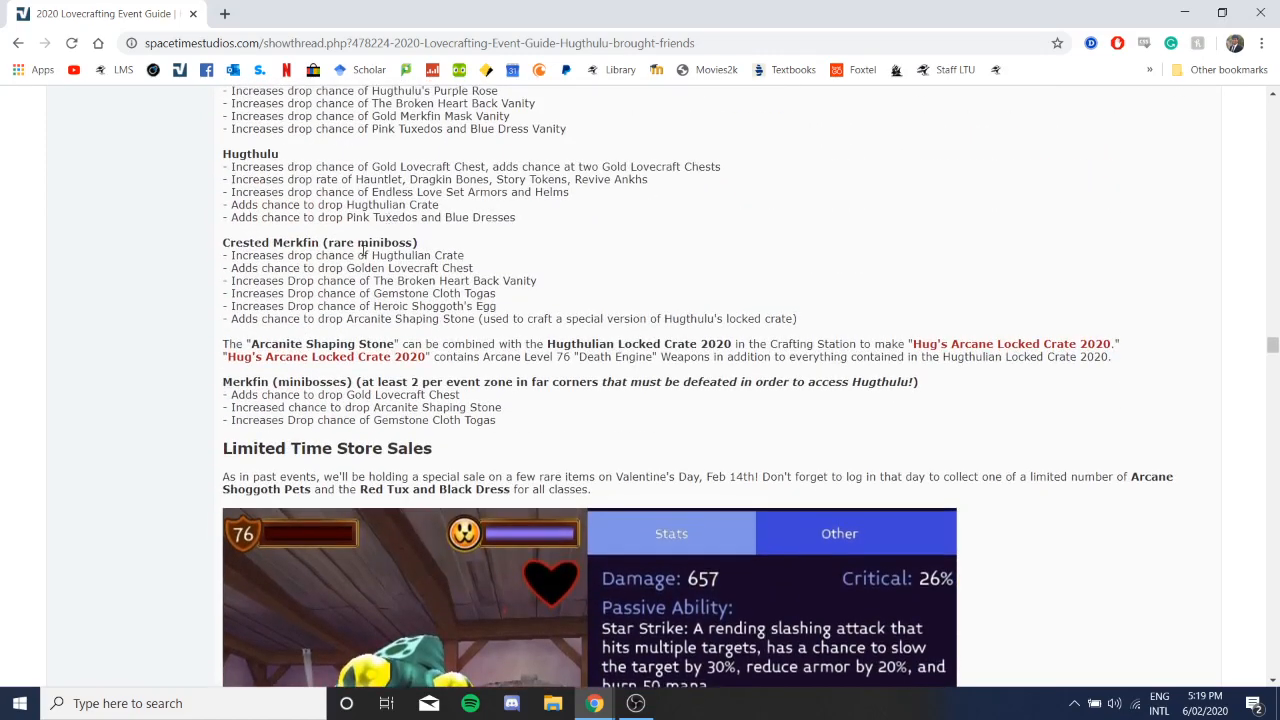
pyautogui.moveTo(372, 292)
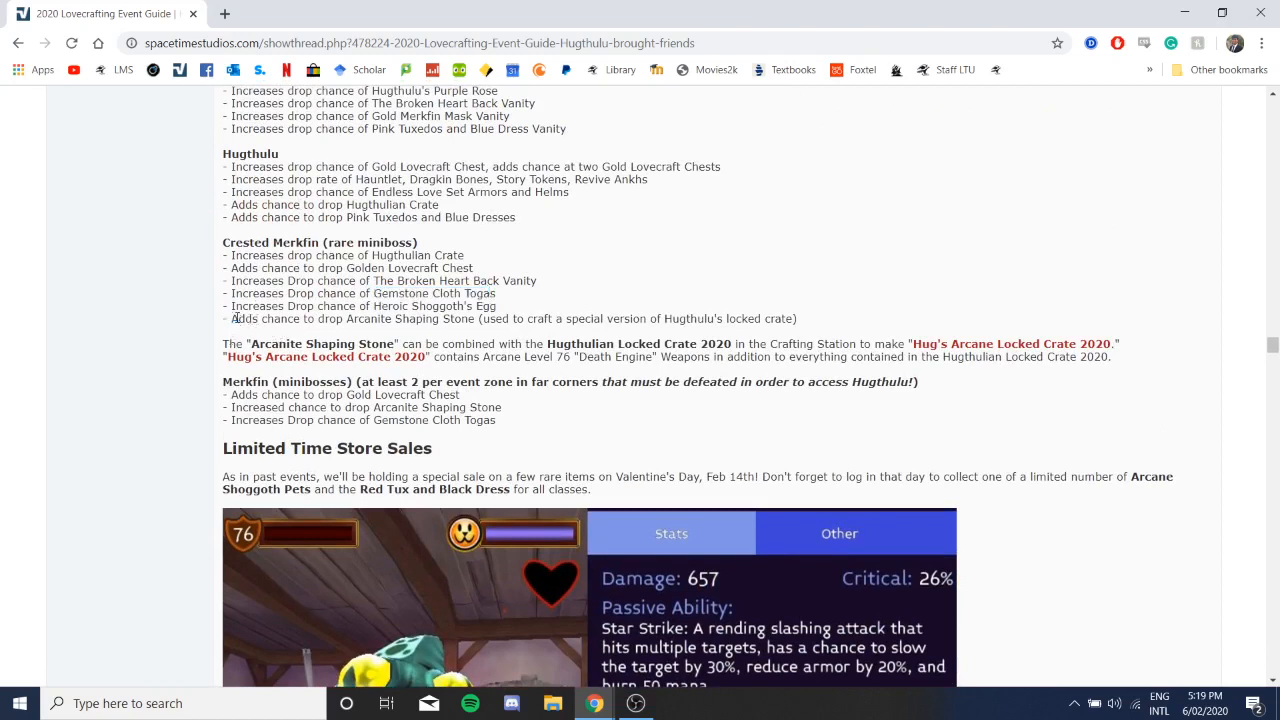
pyautogui.moveTo(228, 318); pyautogui.dragTo(428, 318)
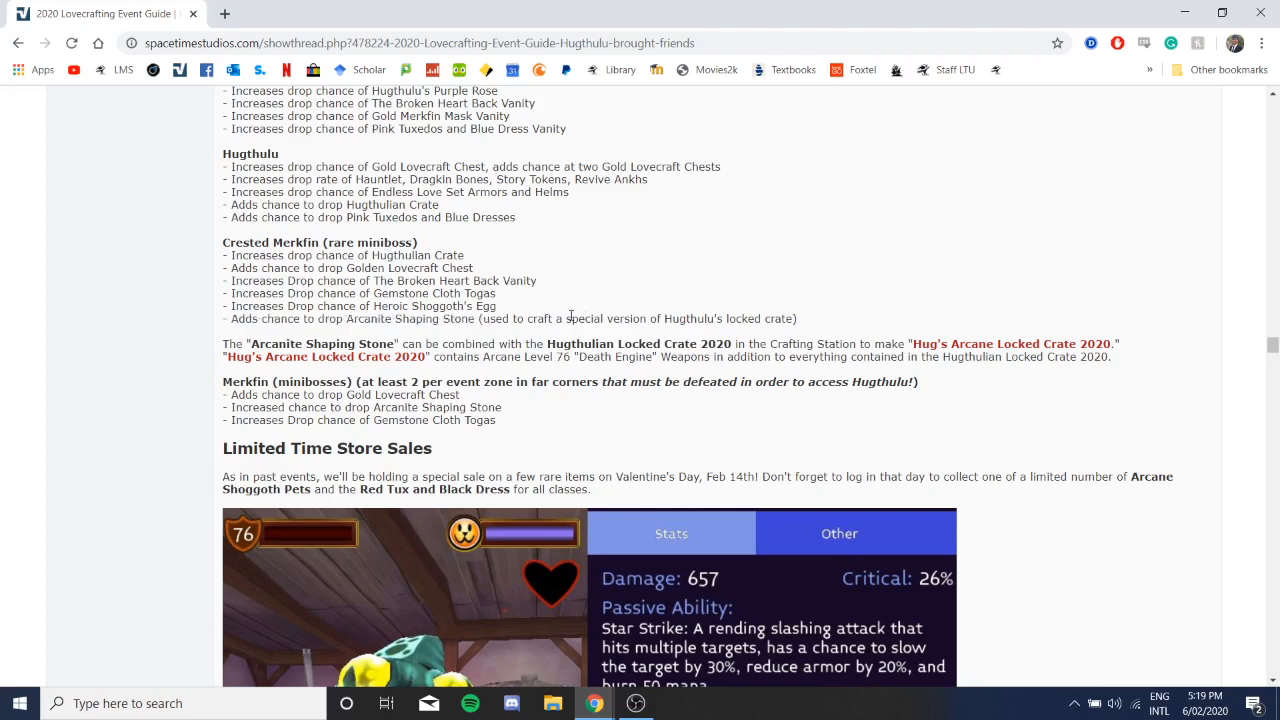
pyautogui.moveTo(592, 330)
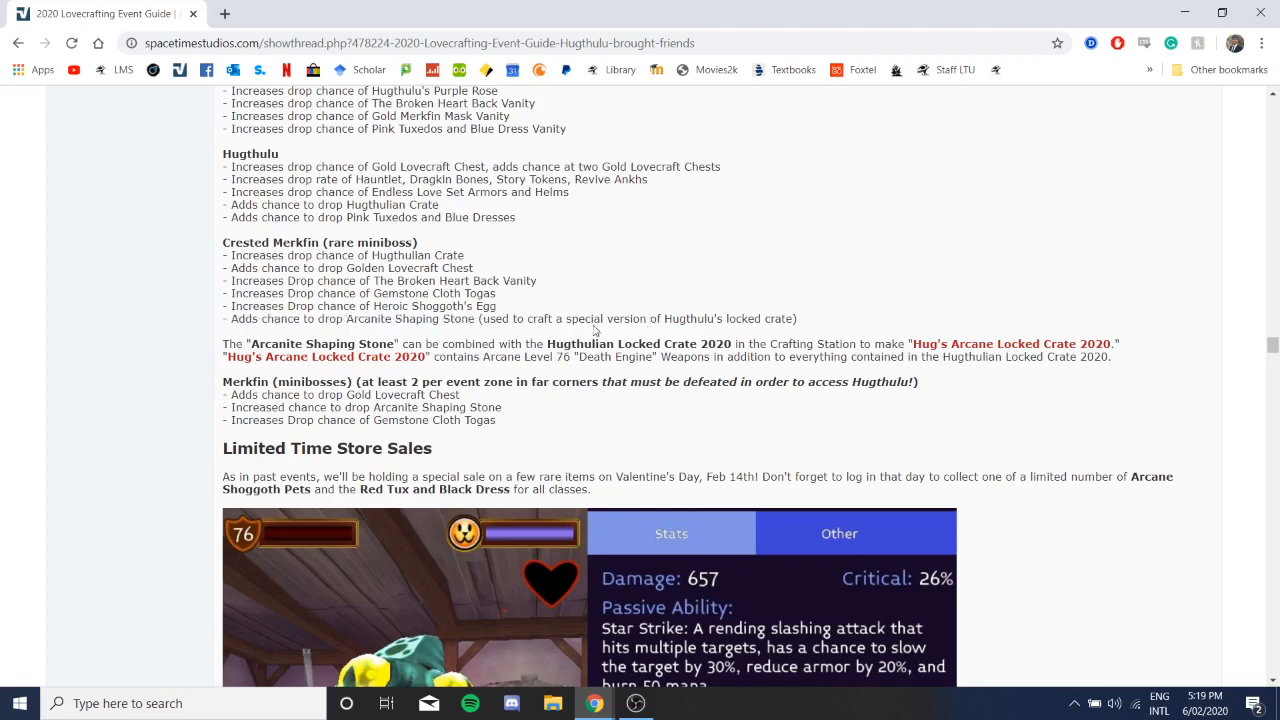
pyautogui.scroll(-3)
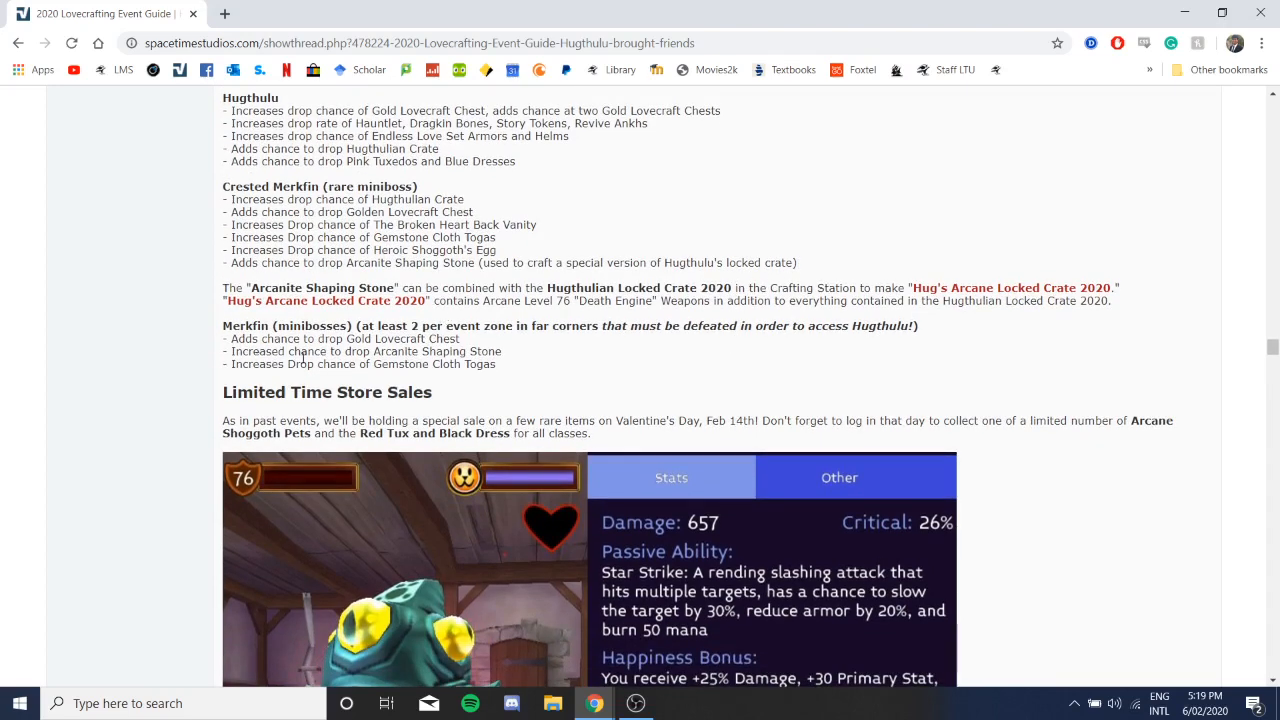
pyautogui.scroll(-3)
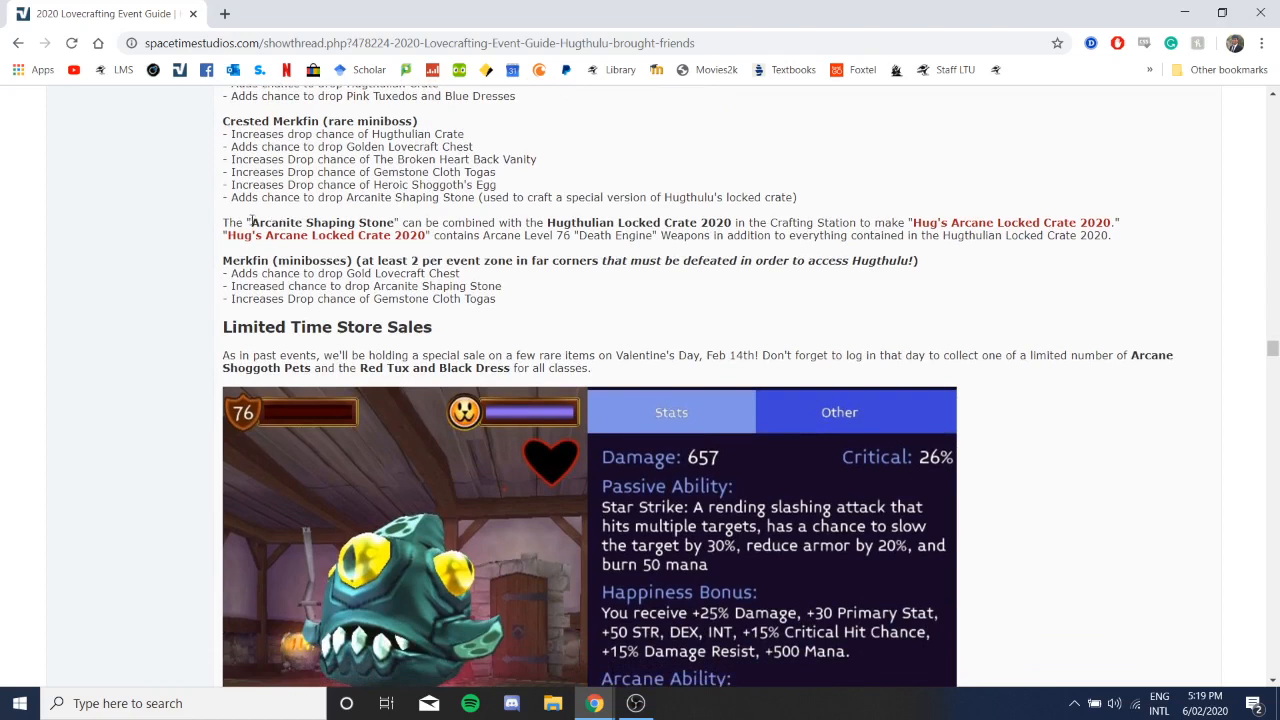
pyautogui.moveTo(296, 276)
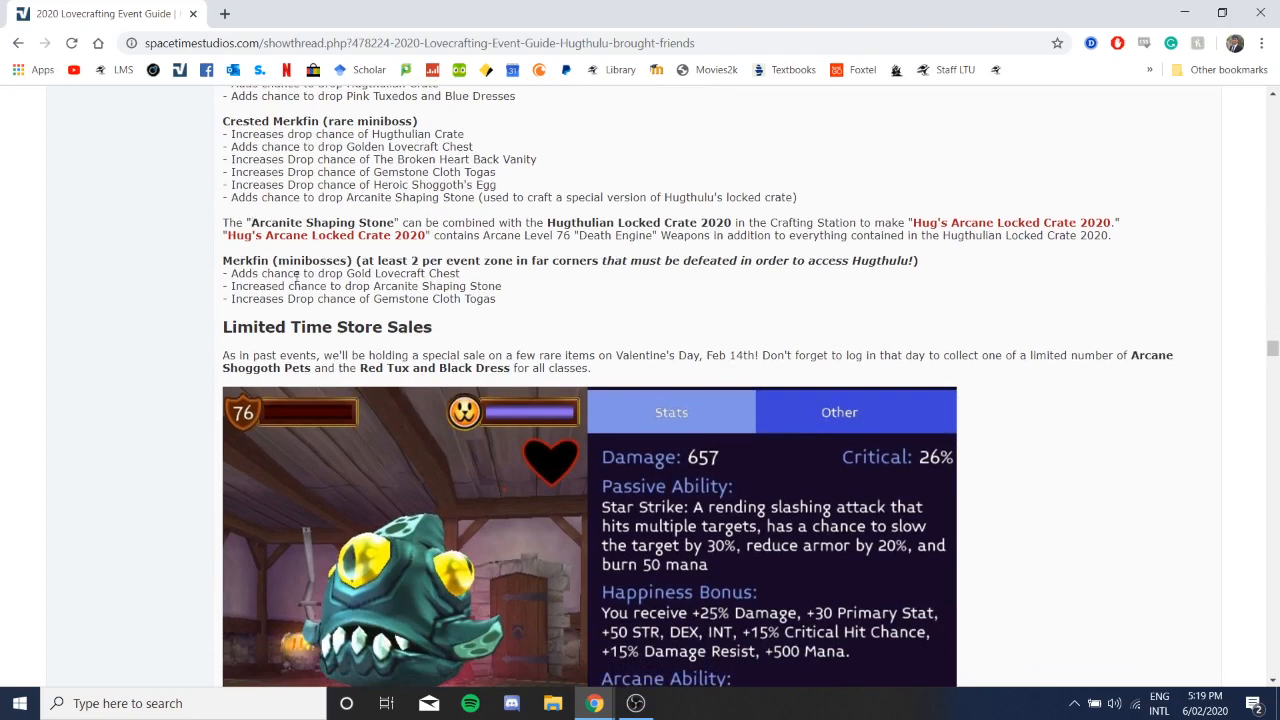
# Step: Highlight the Arcane Shaping Stone and crate names in the crafting note, then reveal the pet's Stargods' Wrath ability
pyautogui.moveTo(244, 222); pyautogui.dragTo(392, 222)
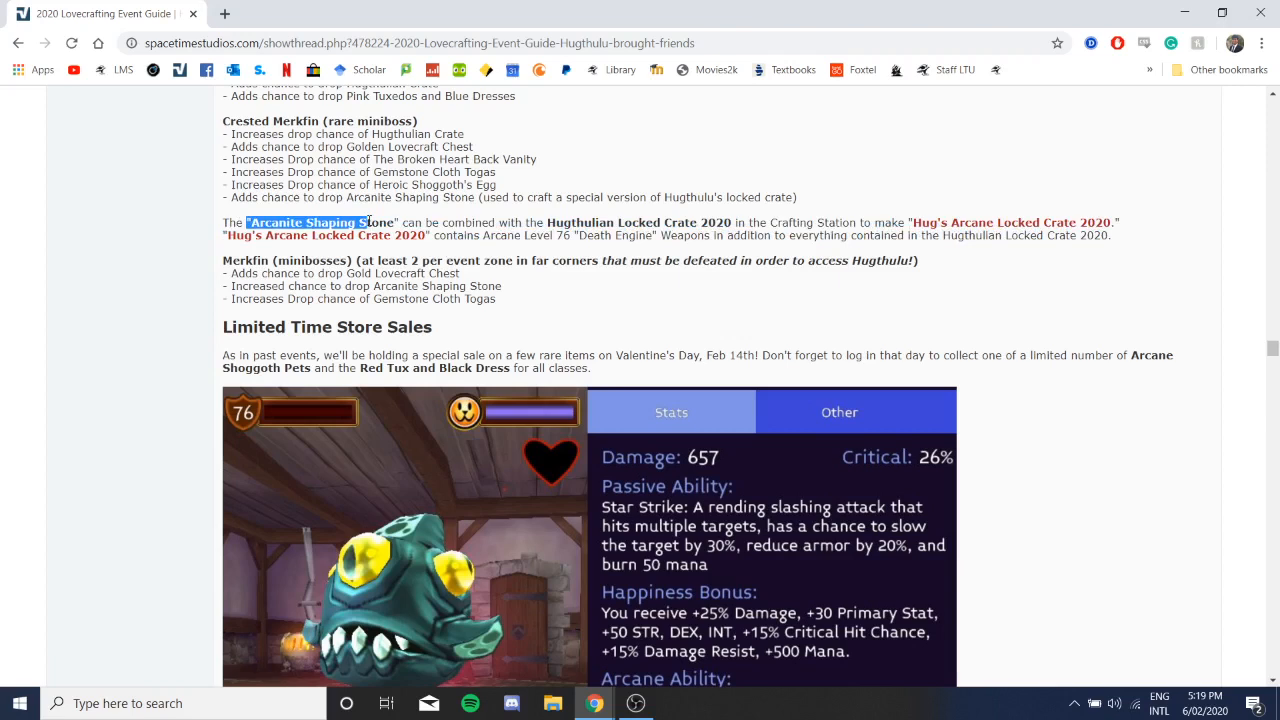
pyautogui.click(538, 218)
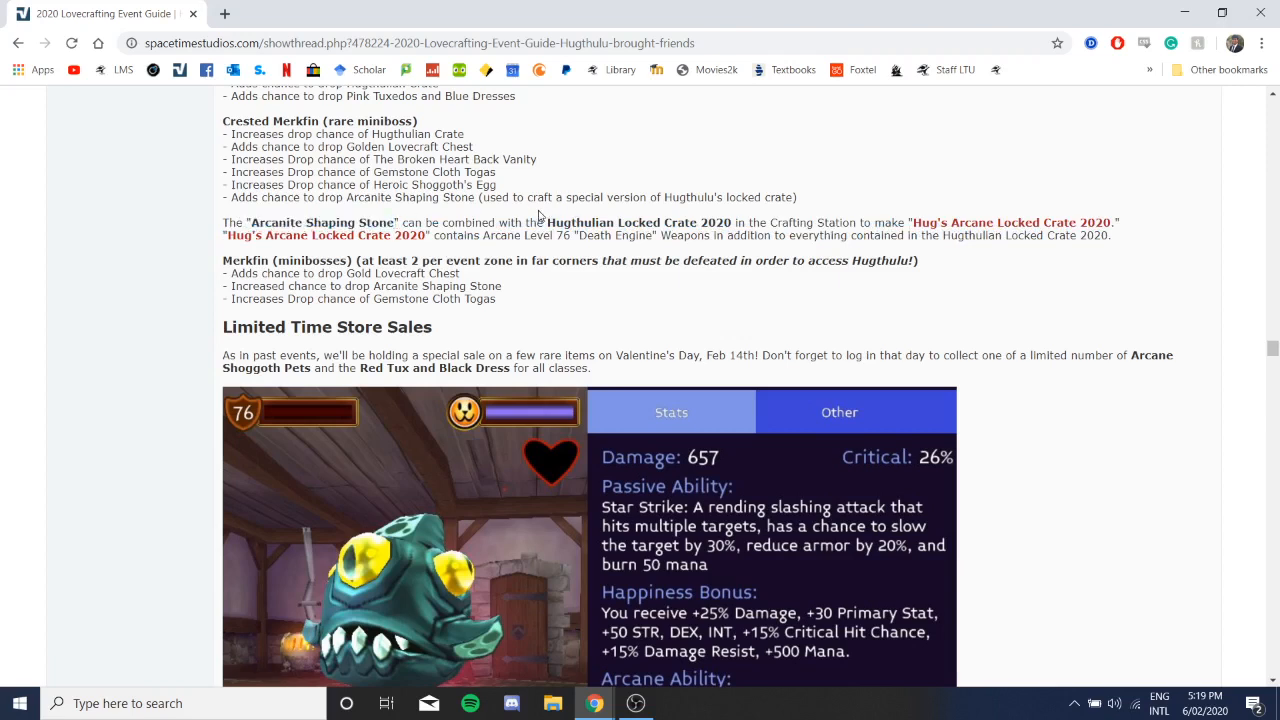
pyautogui.moveTo(548, 222); pyautogui.dragTo(732, 222)
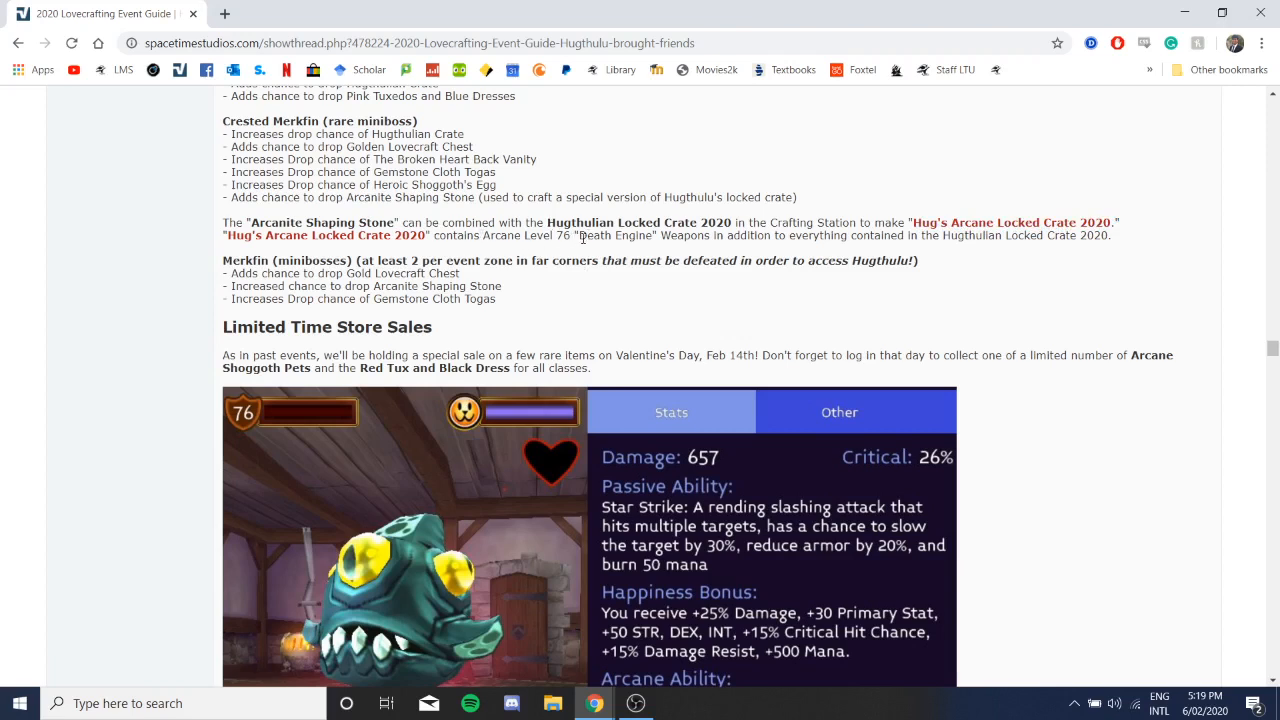
pyautogui.moveTo(828, 240)
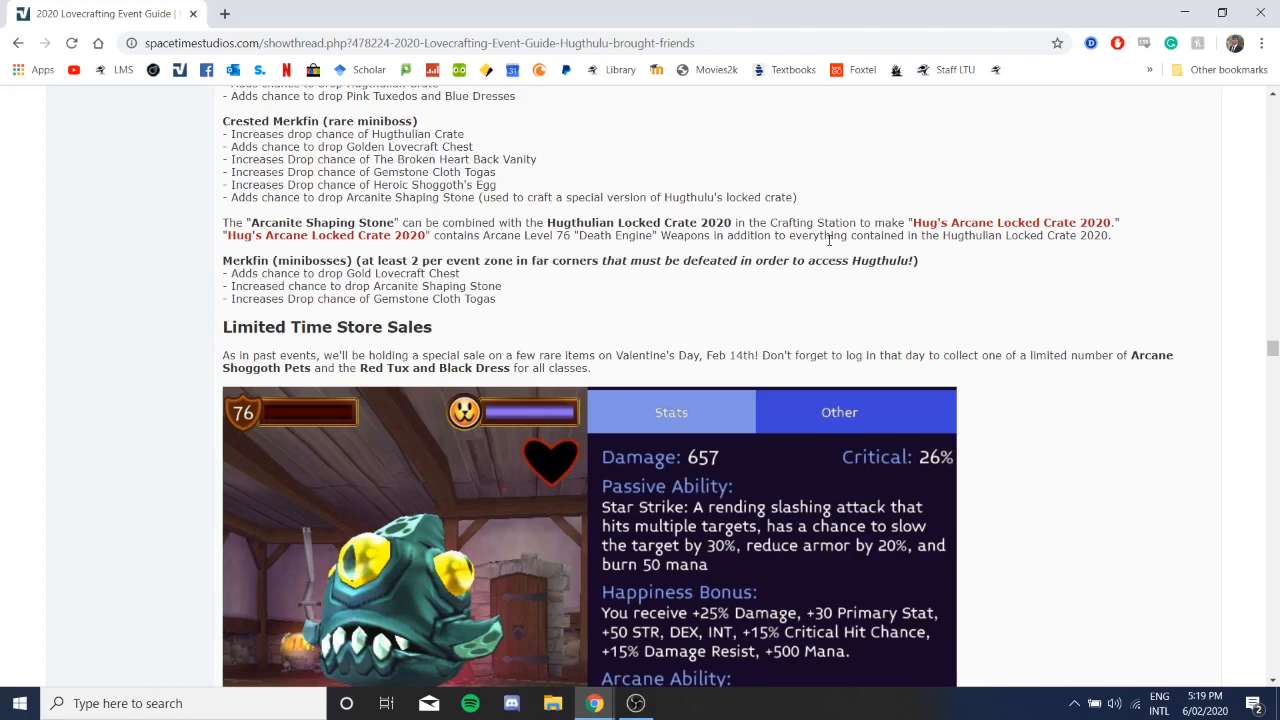
pyautogui.moveTo(990, 258)
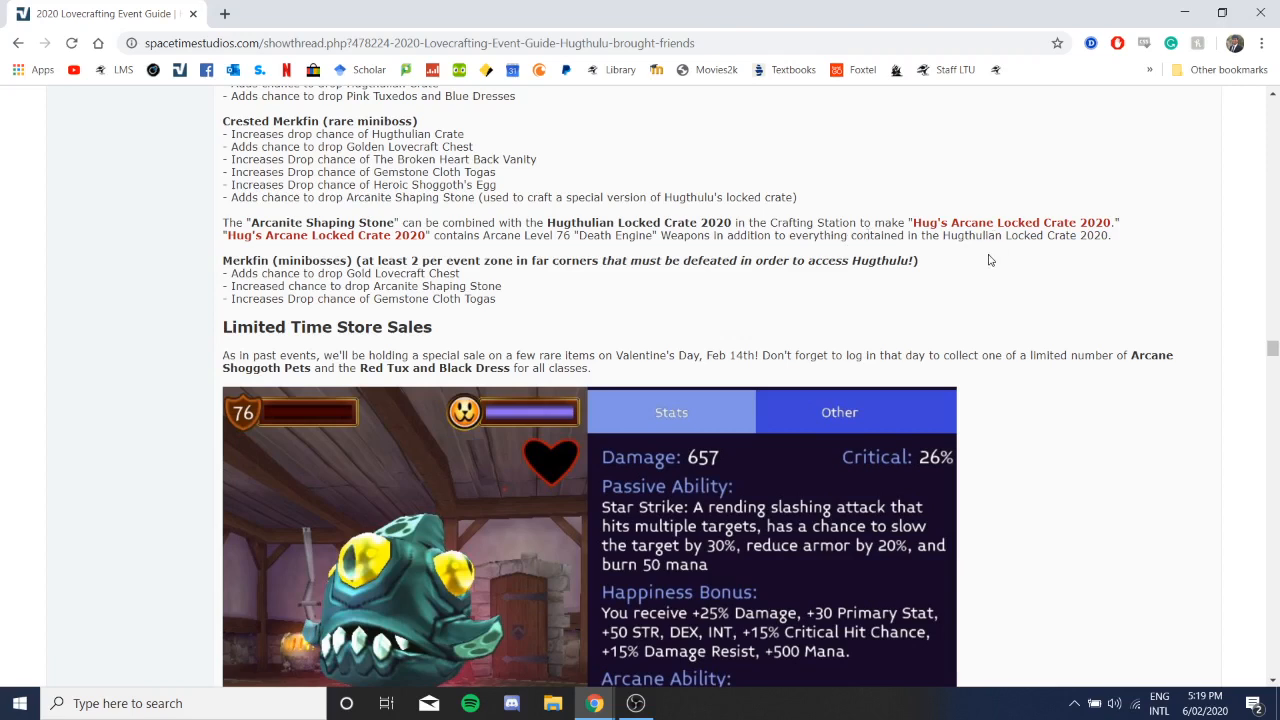
pyautogui.moveTo(940, 180)
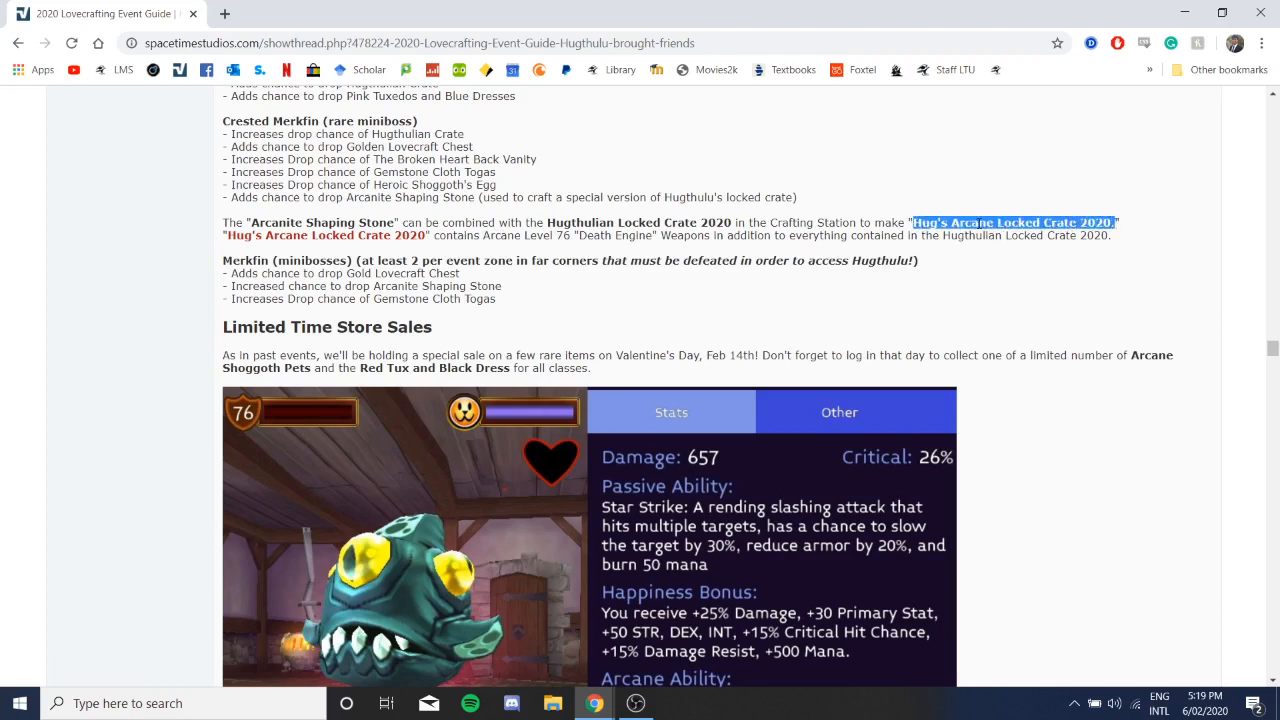
pyautogui.click(668, 236)
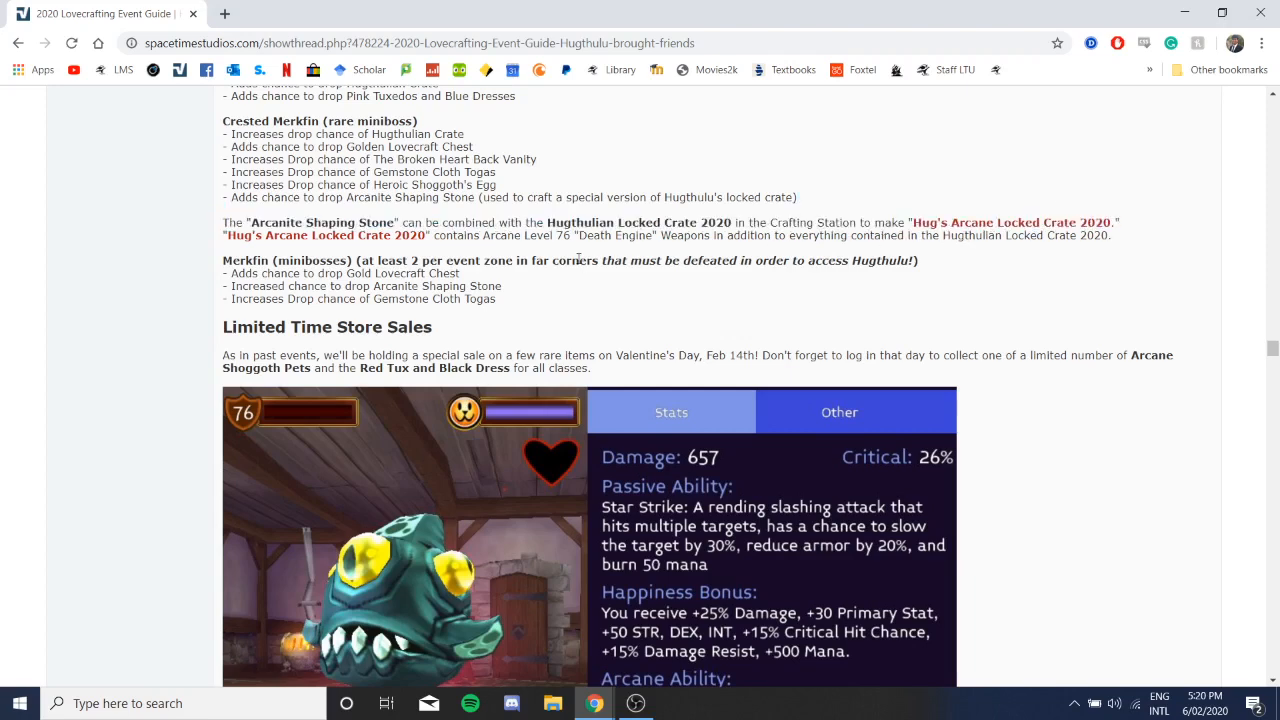
pyautogui.scroll(-3)
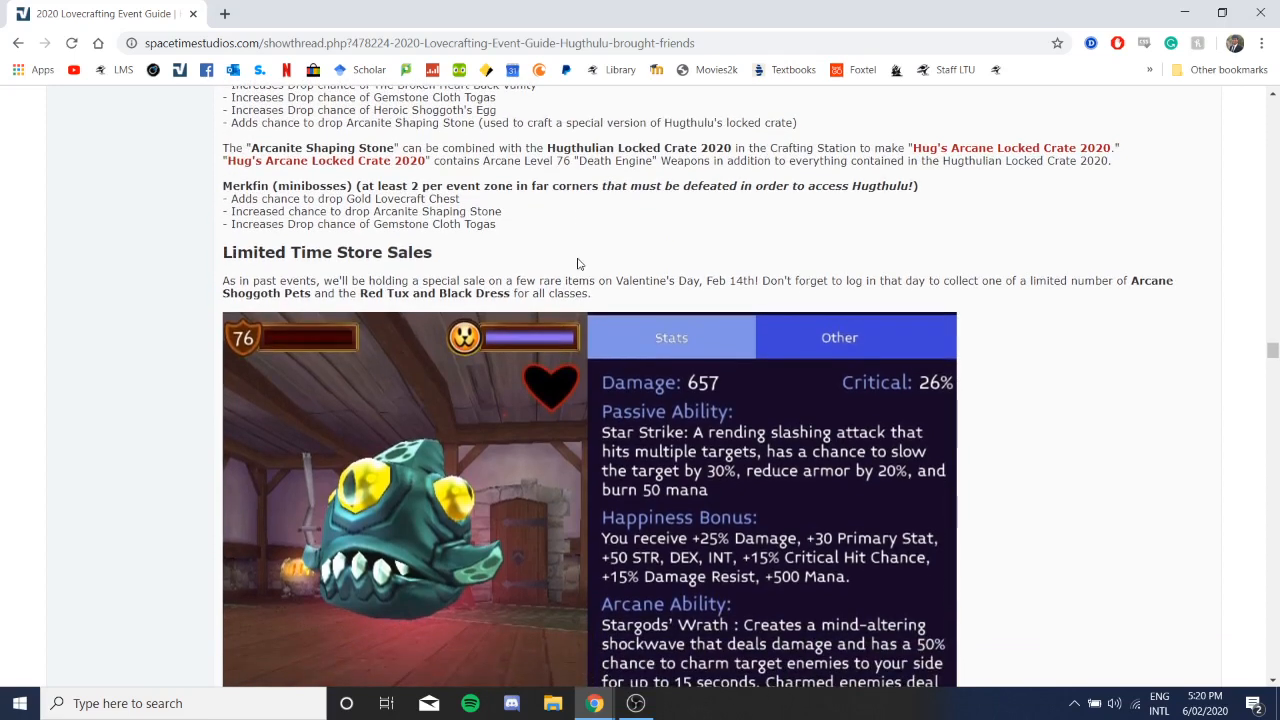
pyautogui.moveTo(318, 184)
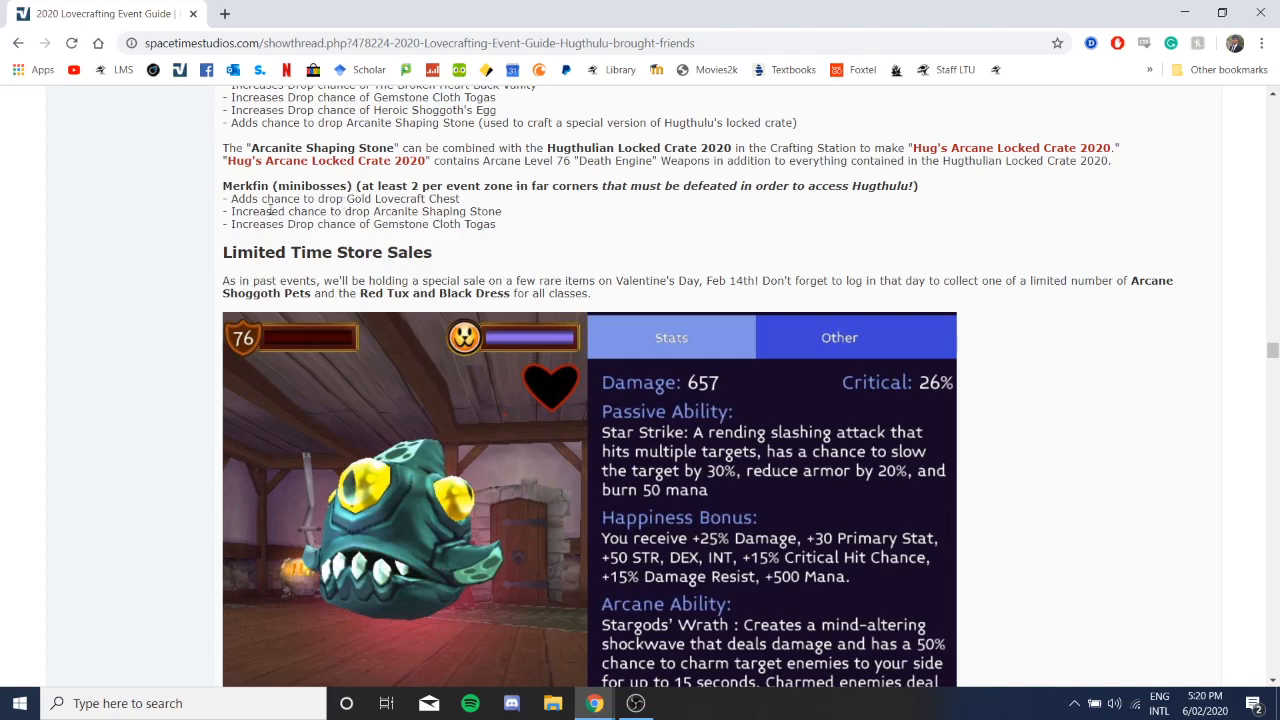
# Step: Show the full Stargods' Wrath description with the Tokens section and Candy Hearts beginning below
pyautogui.moveTo(270, 212); pyautogui.dragTo(504, 212)
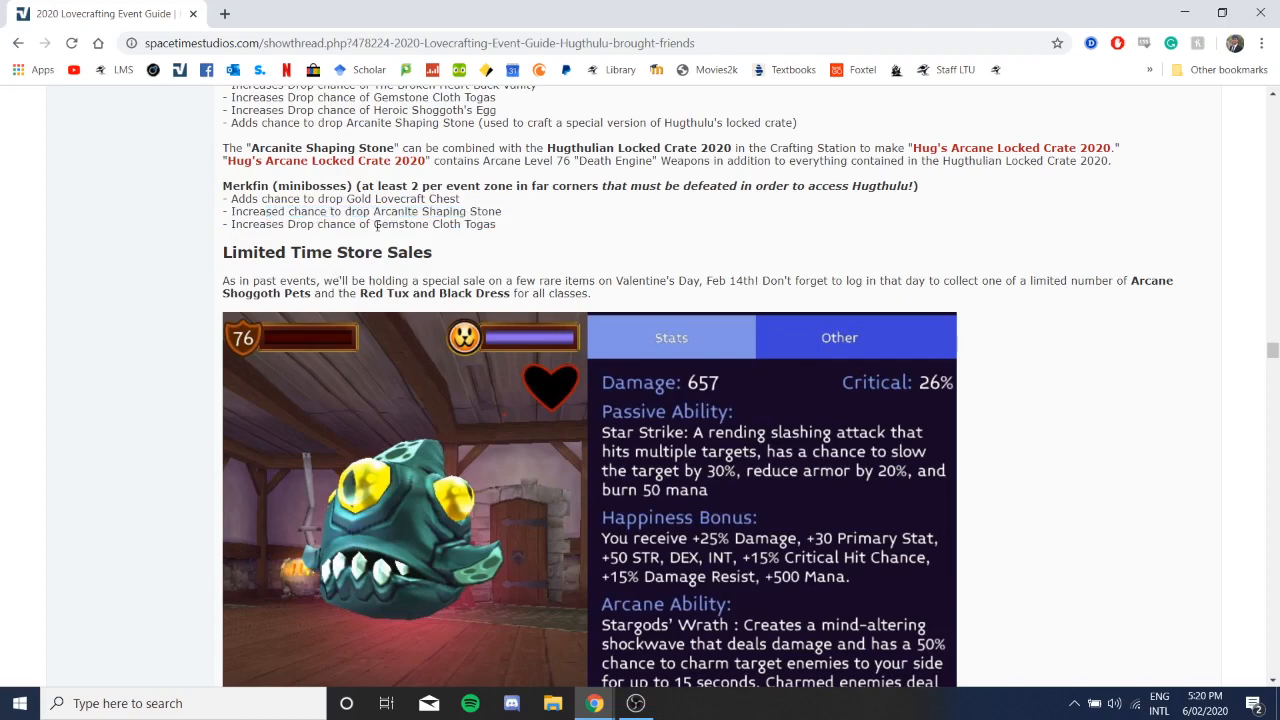
pyautogui.moveTo(444, 260)
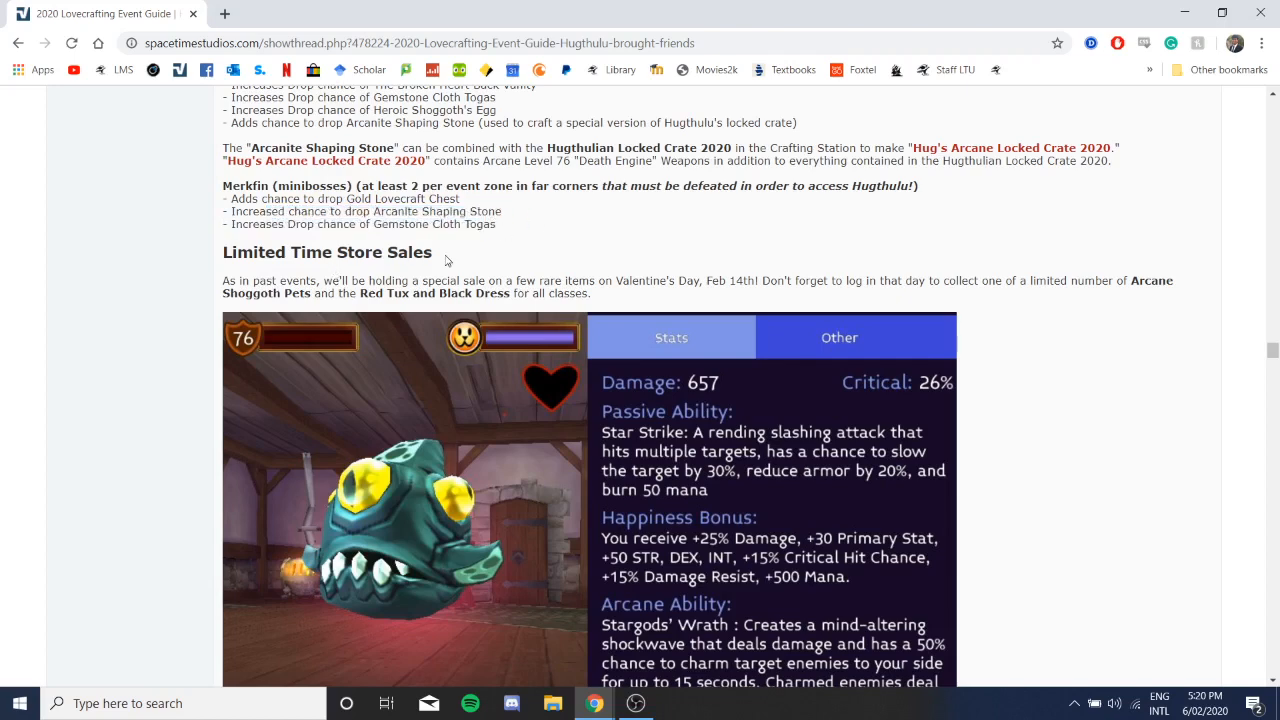
pyautogui.scroll(-3)
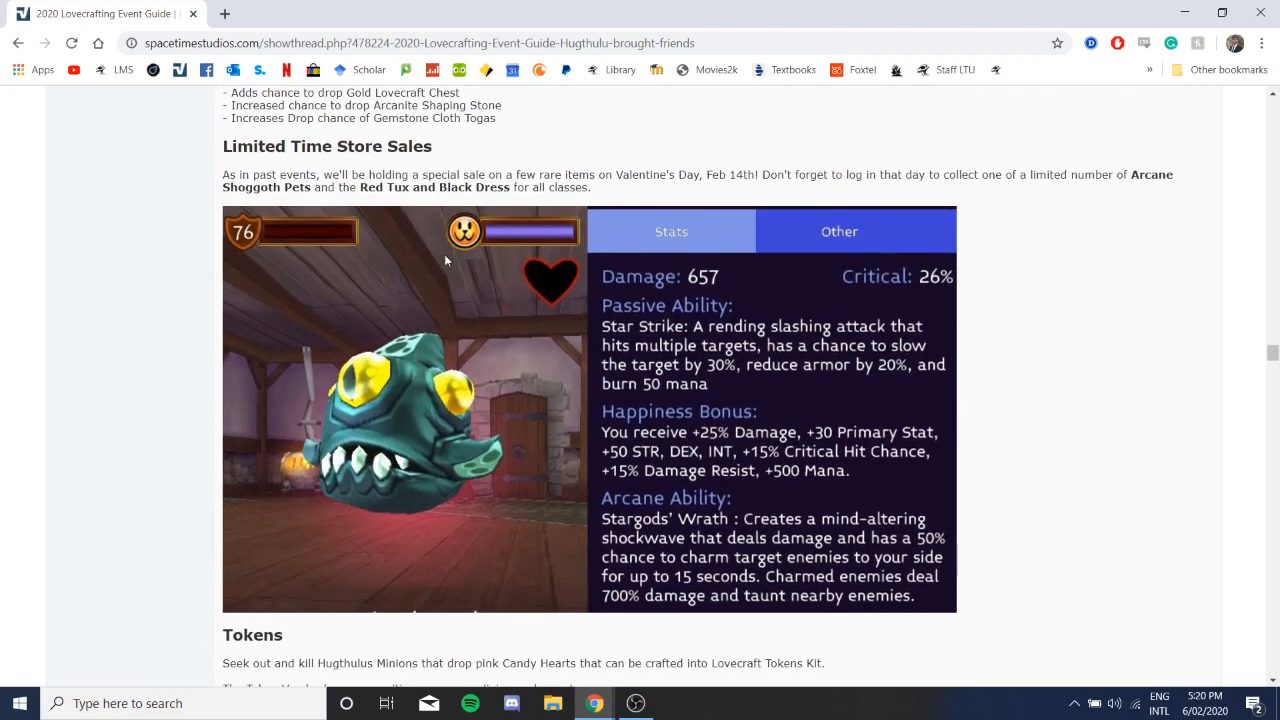
pyautogui.scroll(-3)
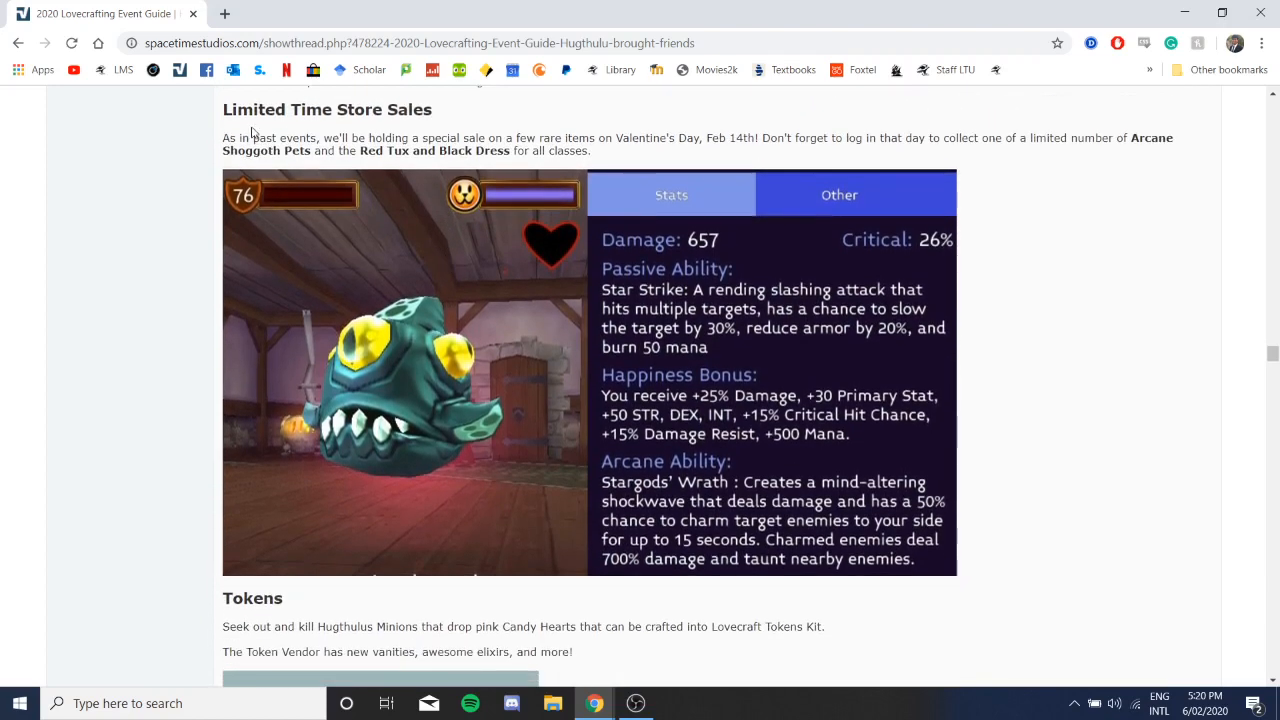
pyautogui.moveTo(410, 436)
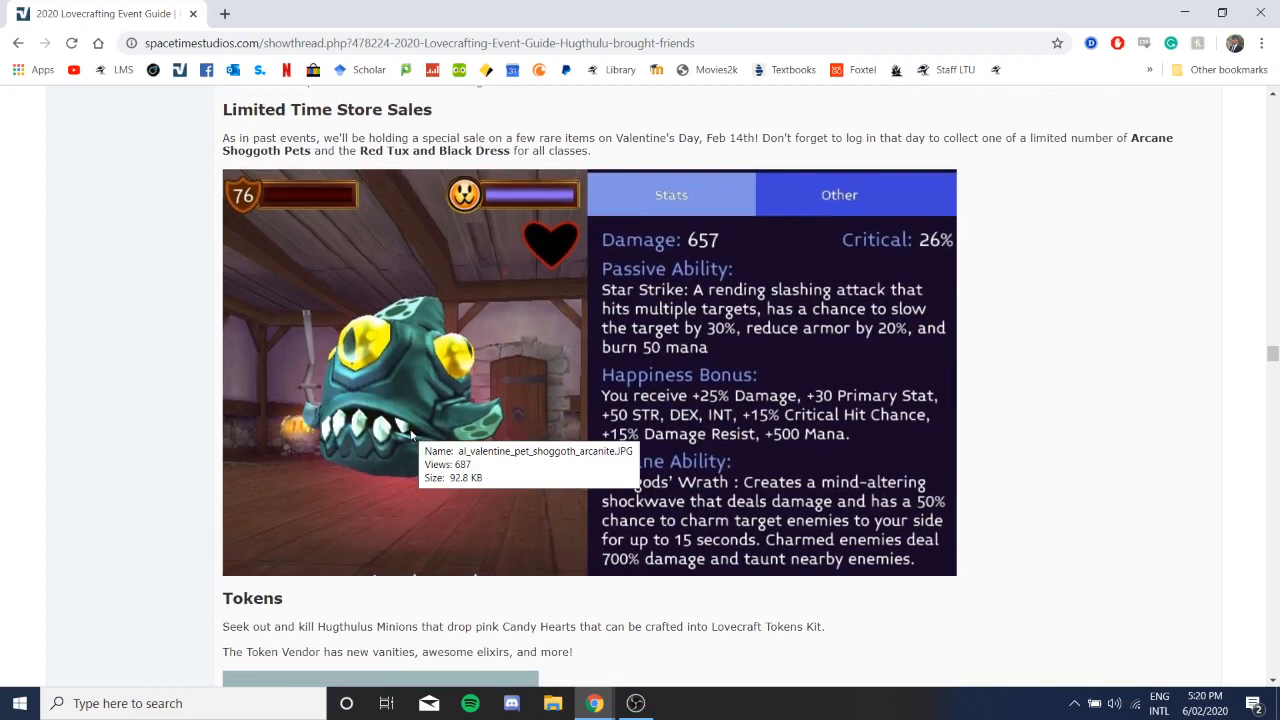
pyautogui.moveTo(920, 370)
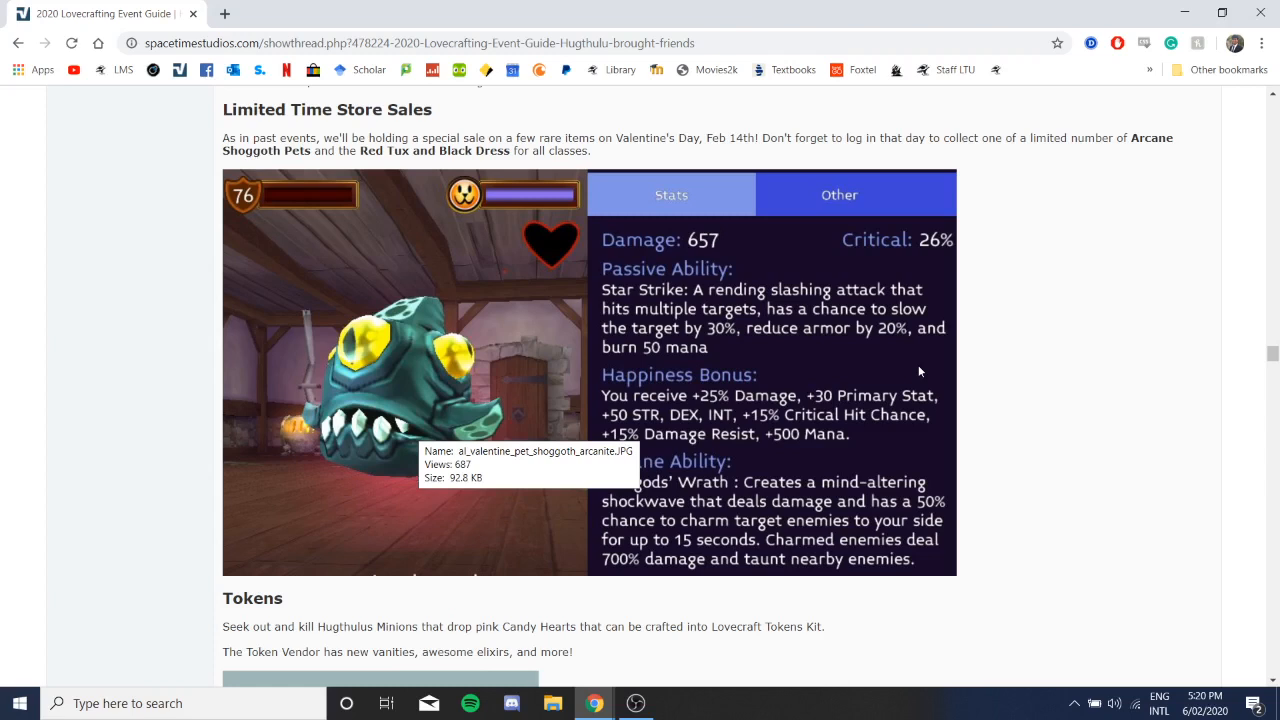
pyautogui.moveTo(394, 480)
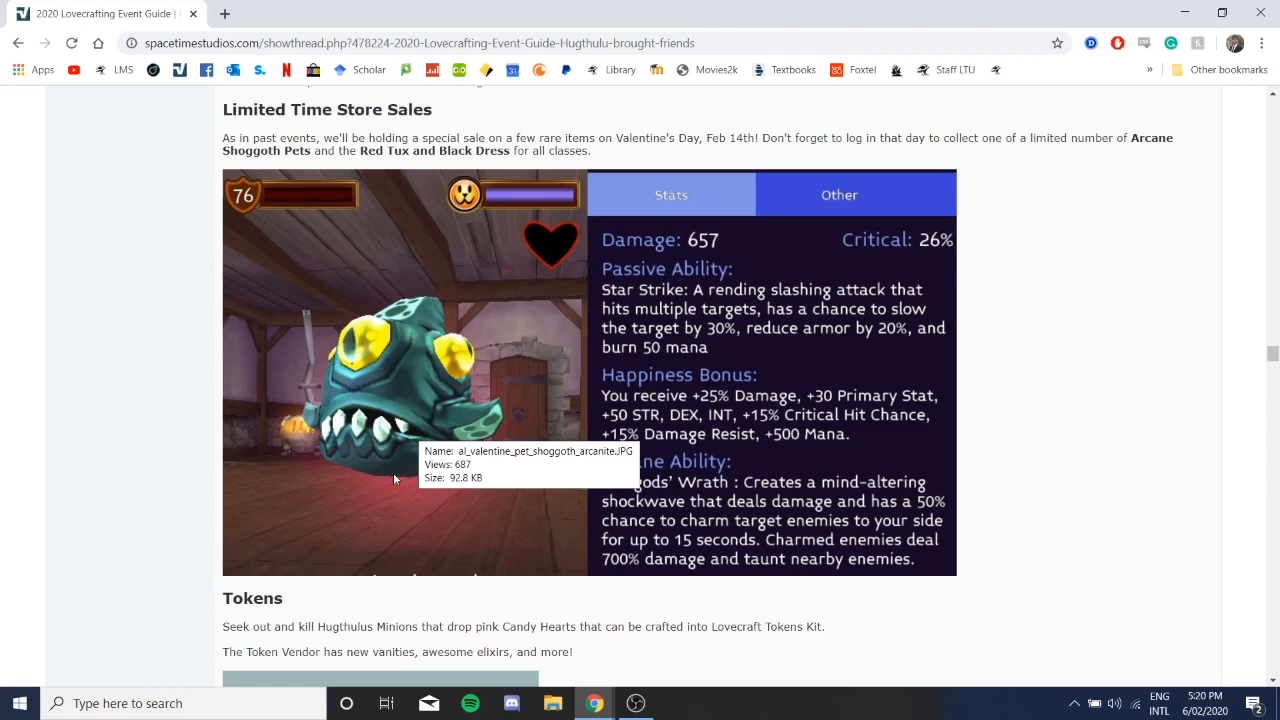
pyautogui.moveTo(452, 404)
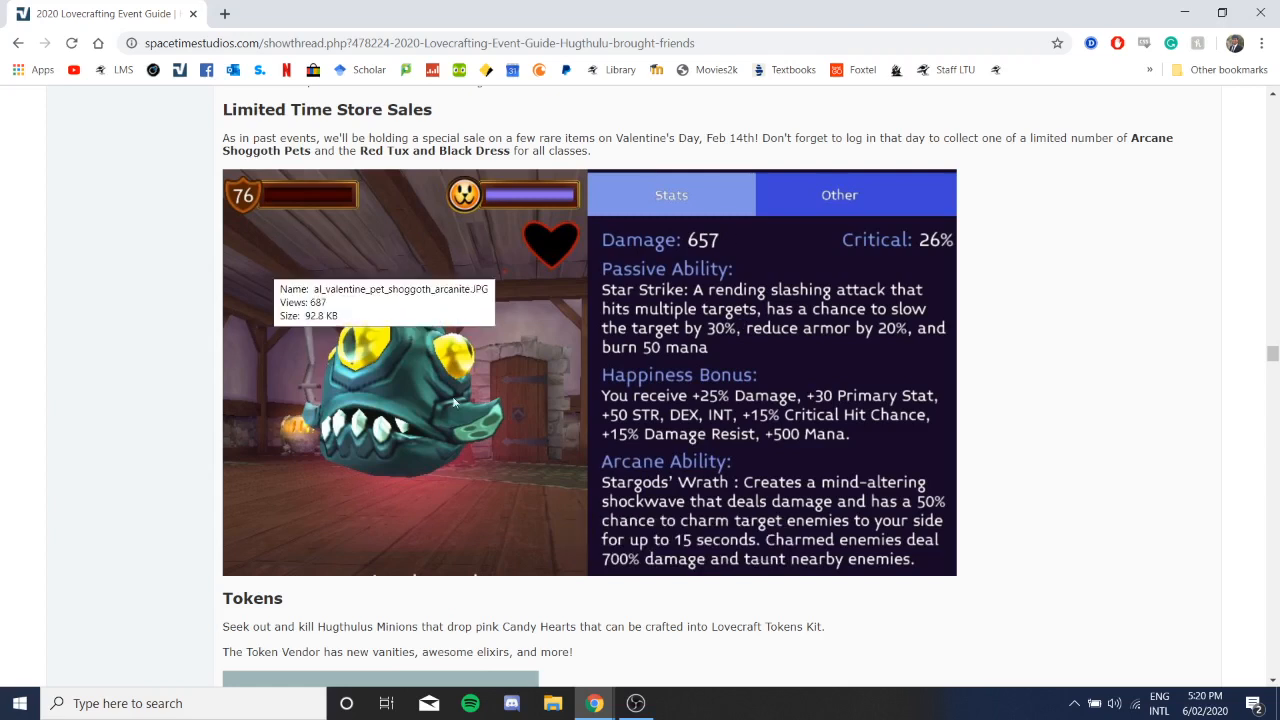
pyautogui.moveTo(852, 414)
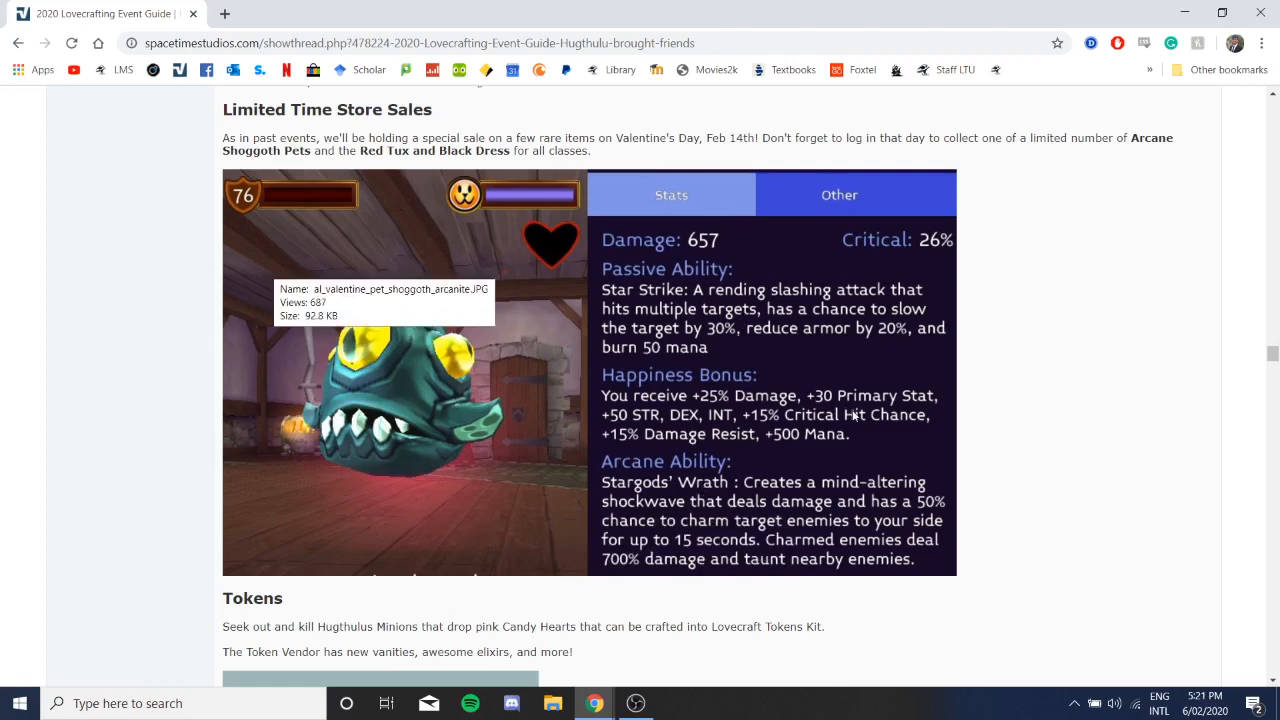
pyautogui.moveTo(730, 414)
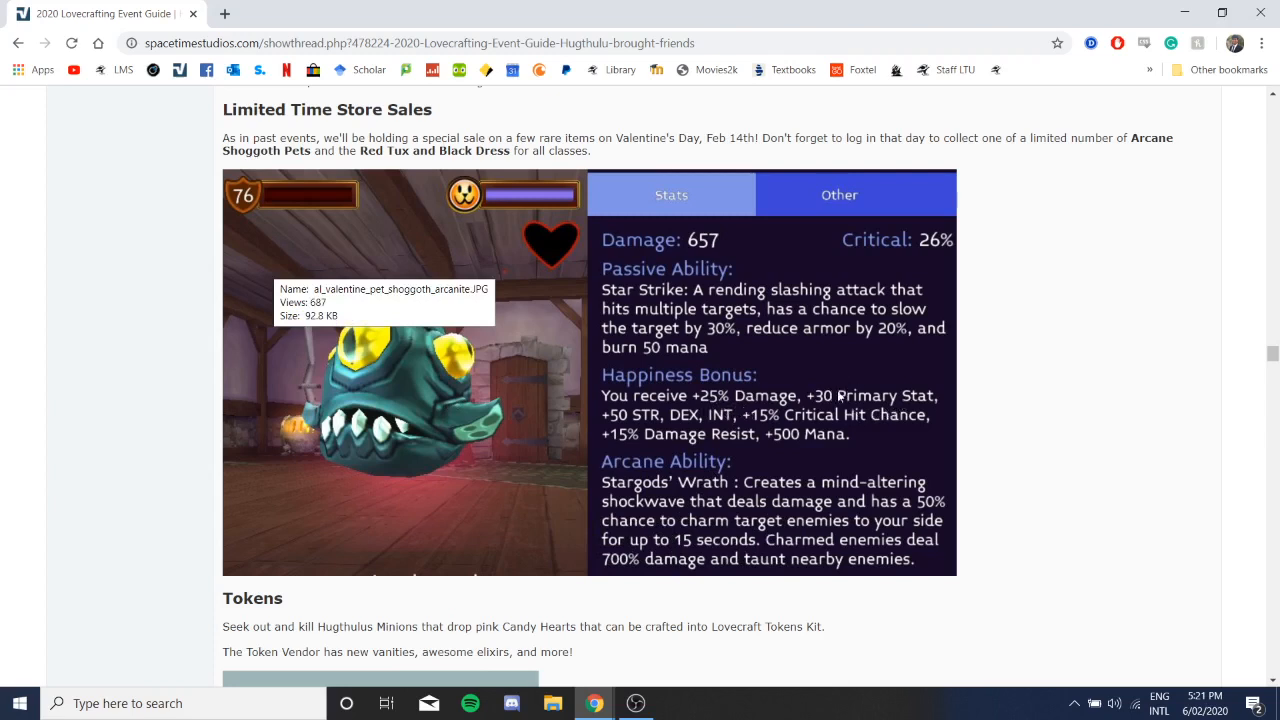
pyautogui.moveTo(750, 424)
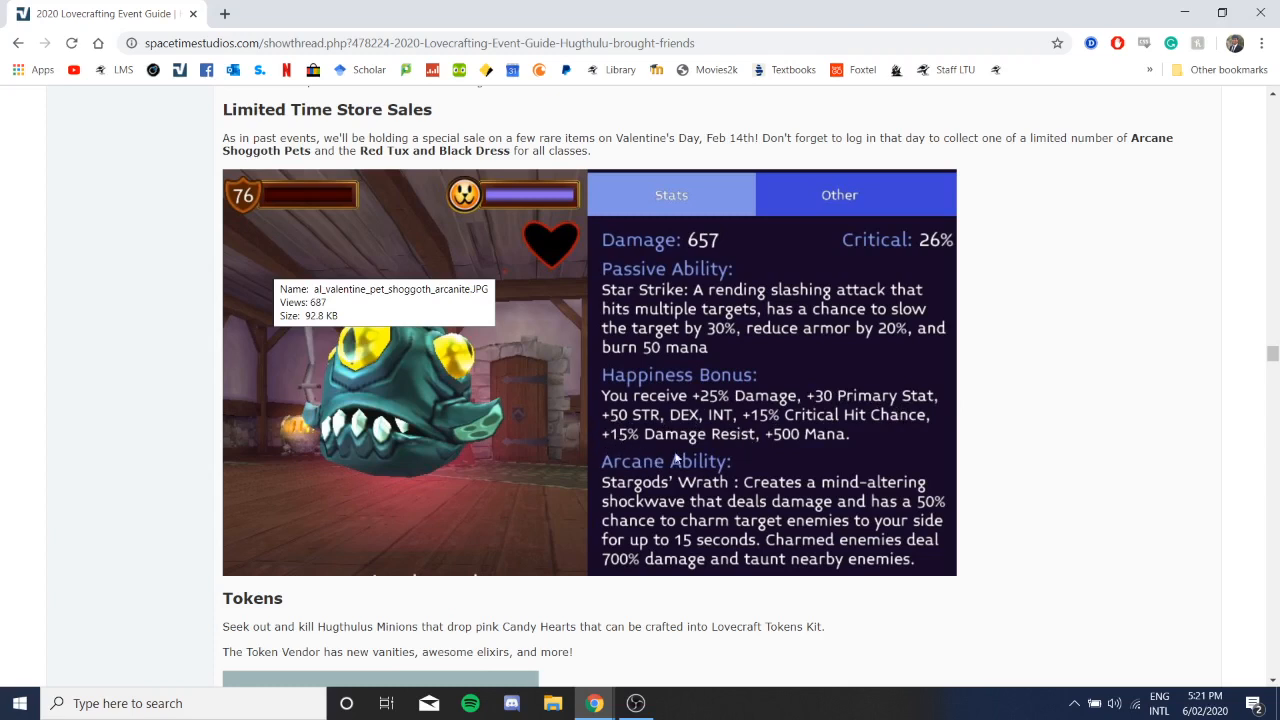
pyautogui.moveTo(716, 496)
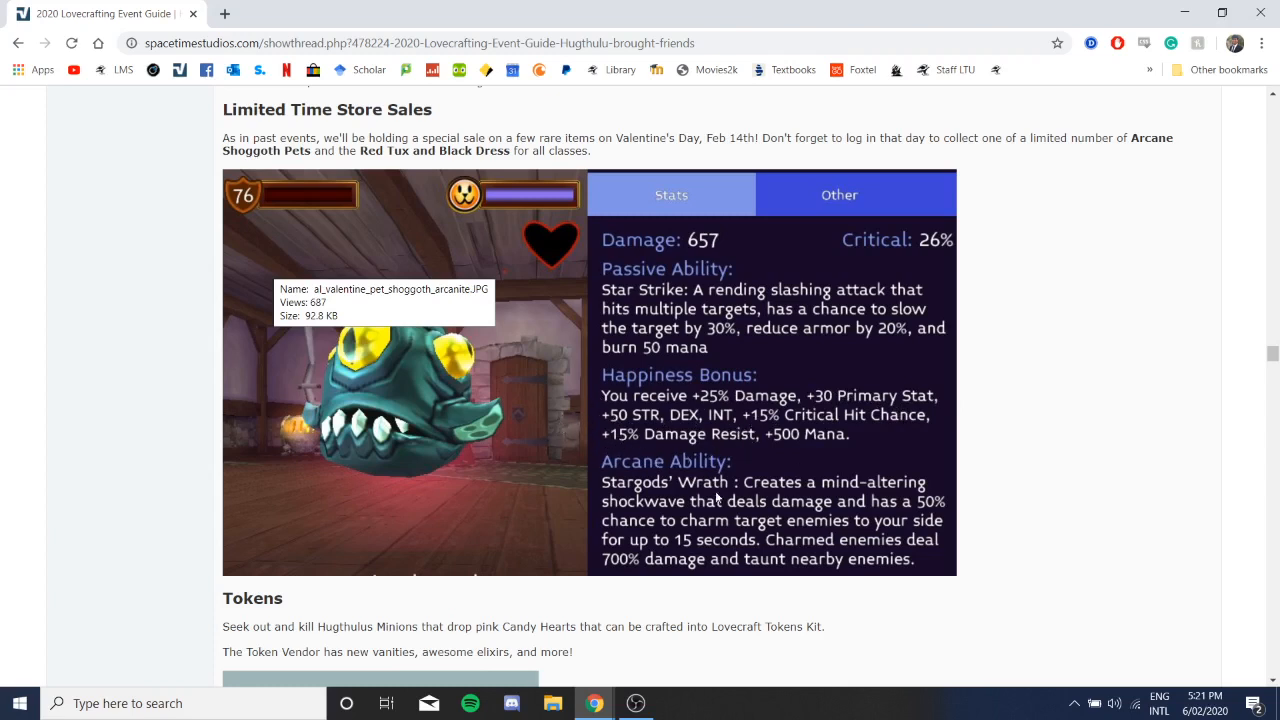
pyautogui.moveTo(608, 430)
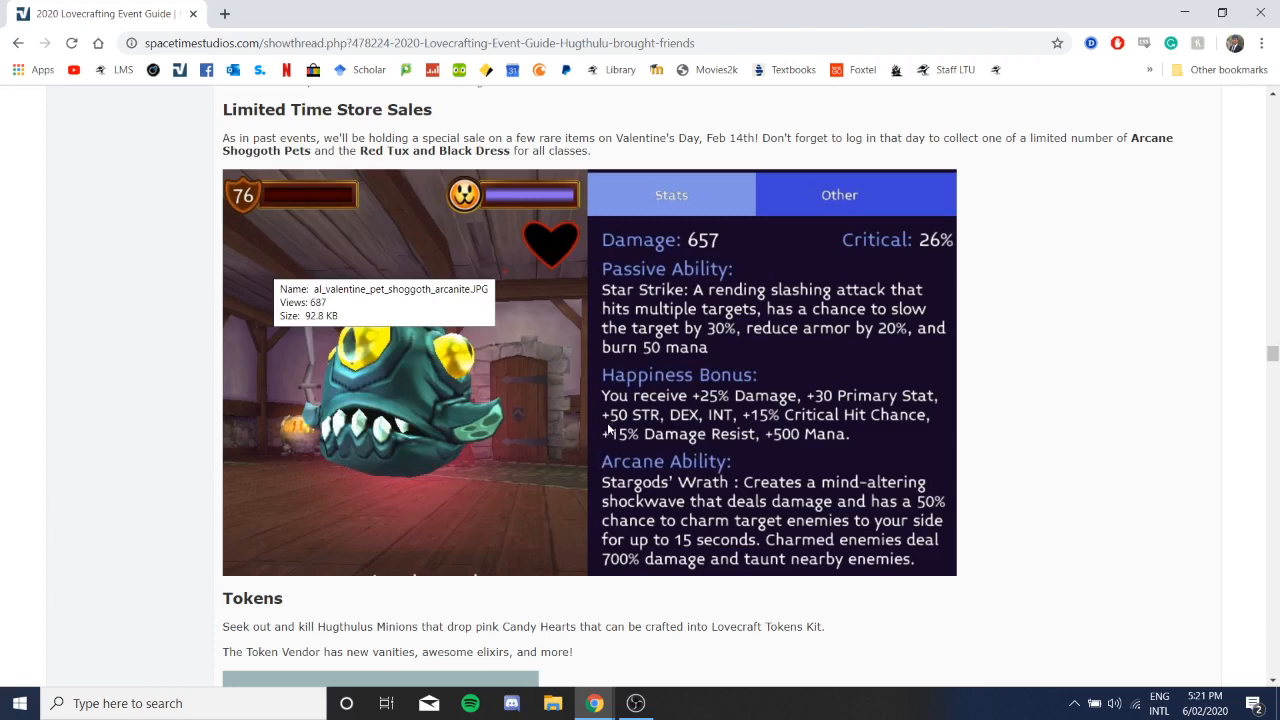
pyautogui.moveTo(864, 460)
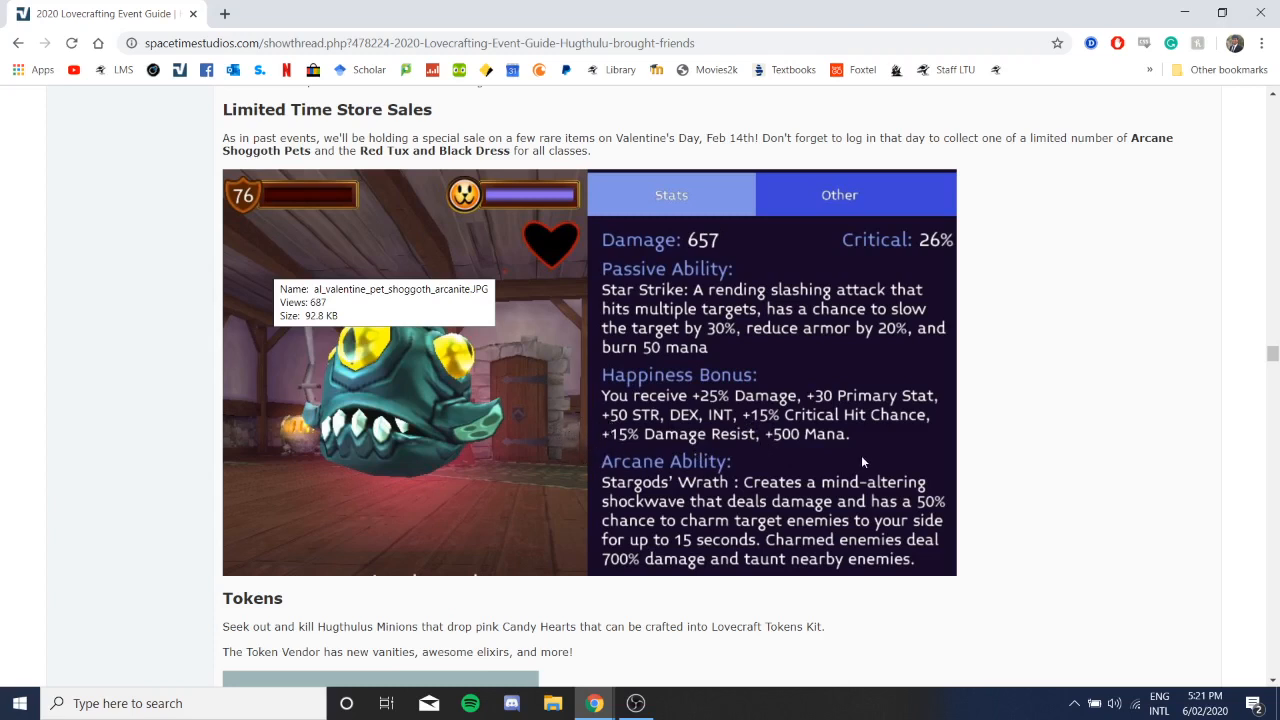
pyautogui.moveTo(754, 460)
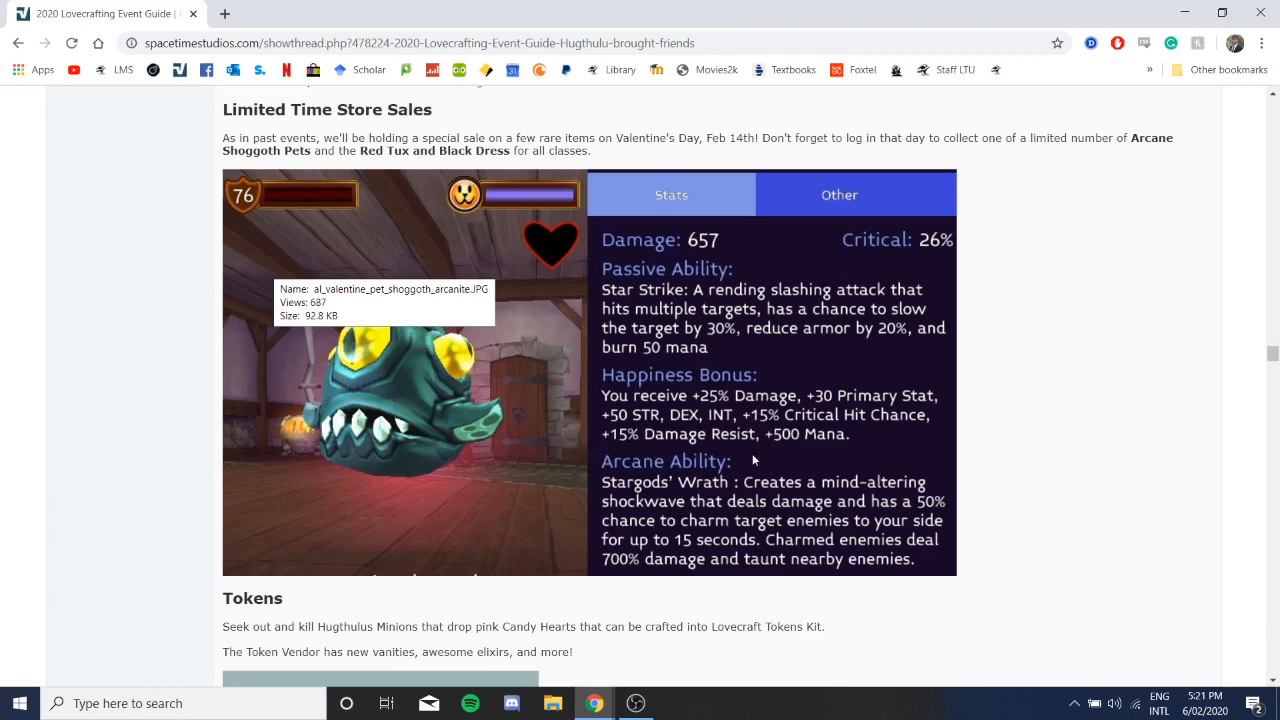
pyautogui.moveTo(590, 430)
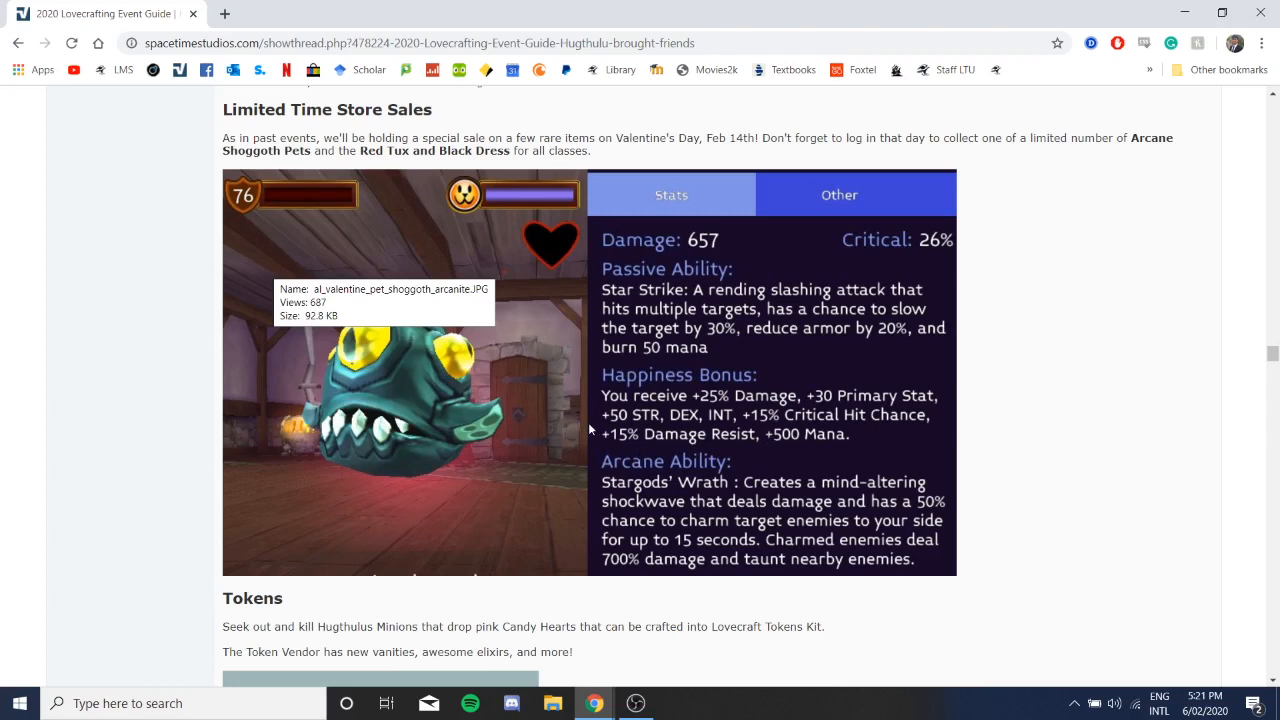
pyautogui.moveTo(736, 424)
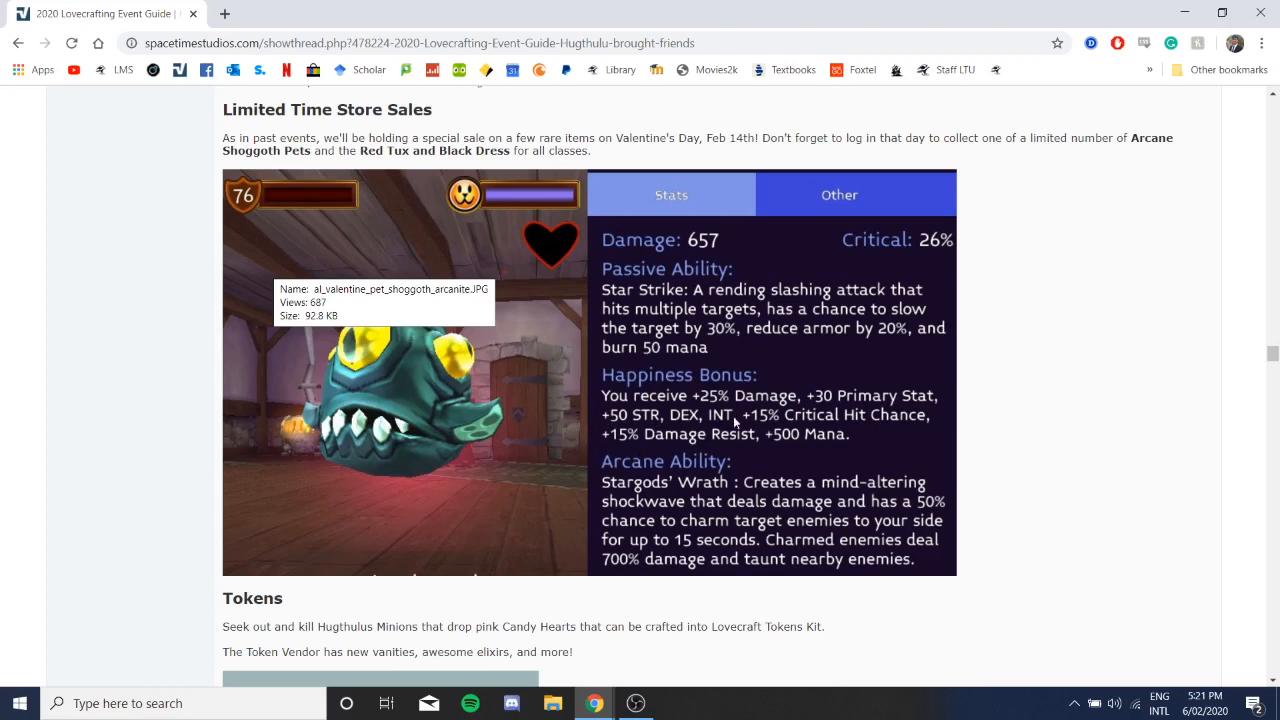
pyautogui.moveTo(592, 442)
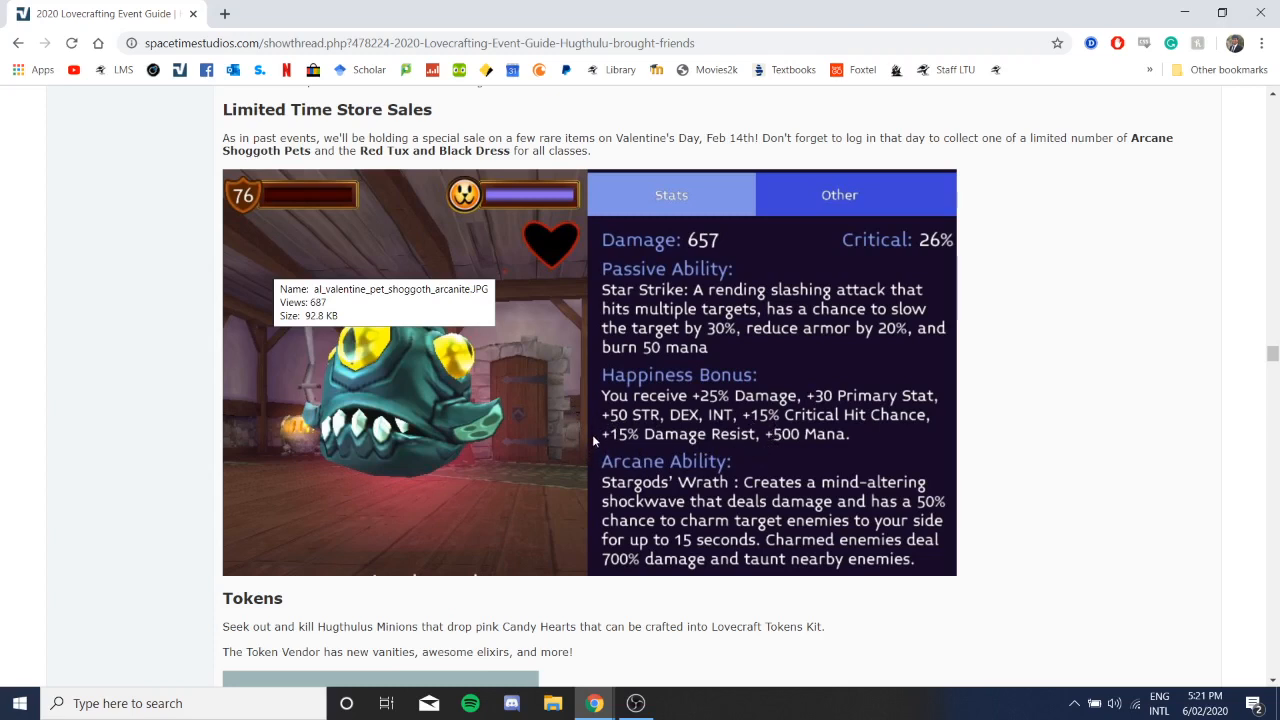
pyautogui.moveTo(572, 436)
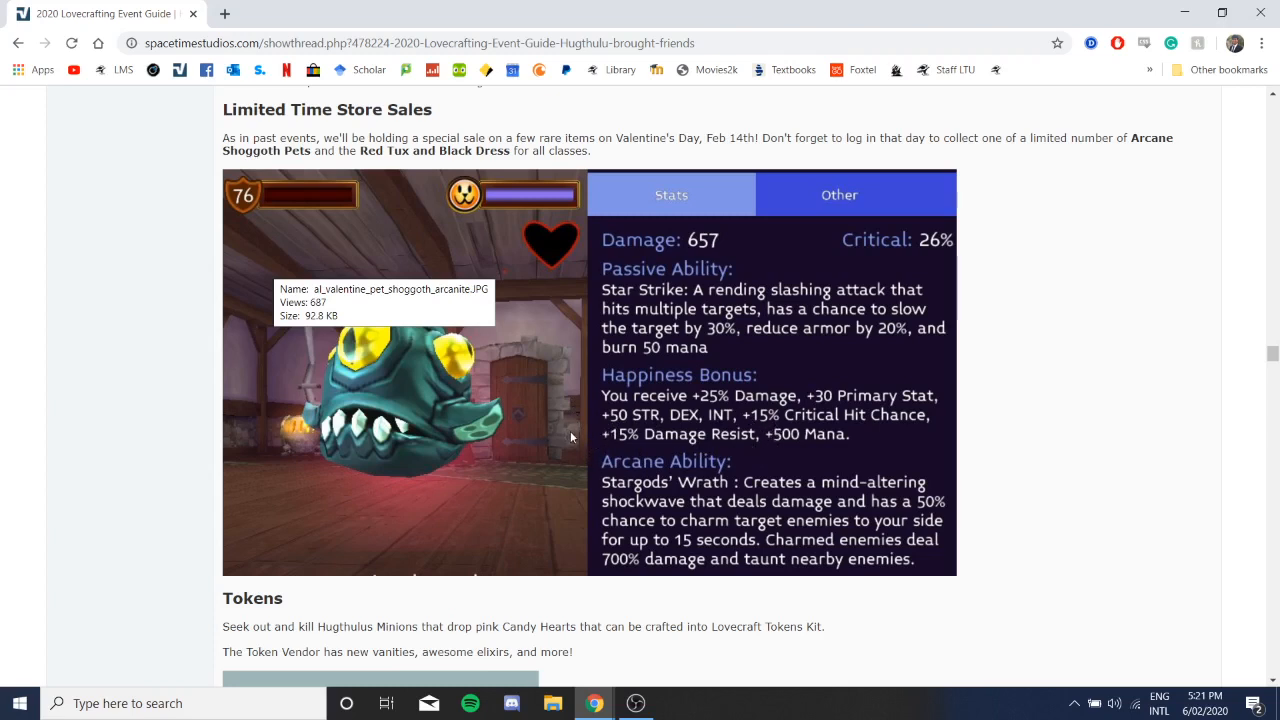
pyautogui.moveTo(572, 428)
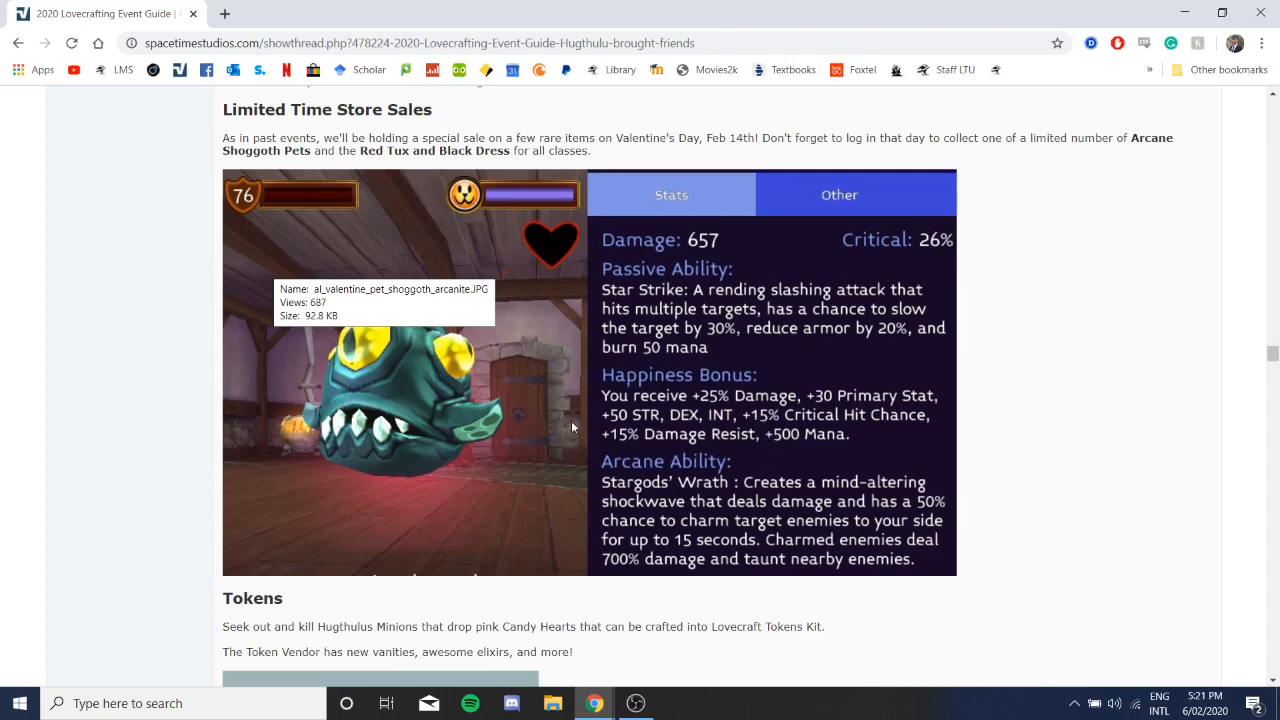
pyautogui.moveTo(762, 436)
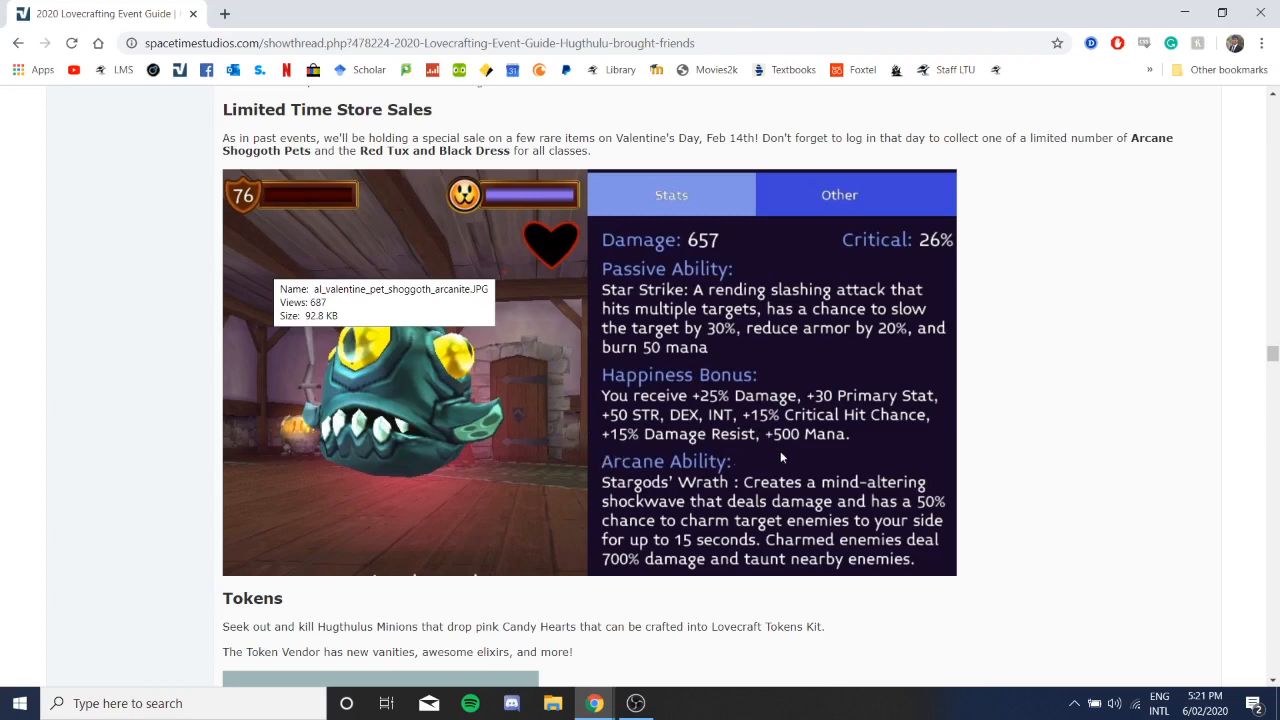
pyautogui.moveTo(602, 444)
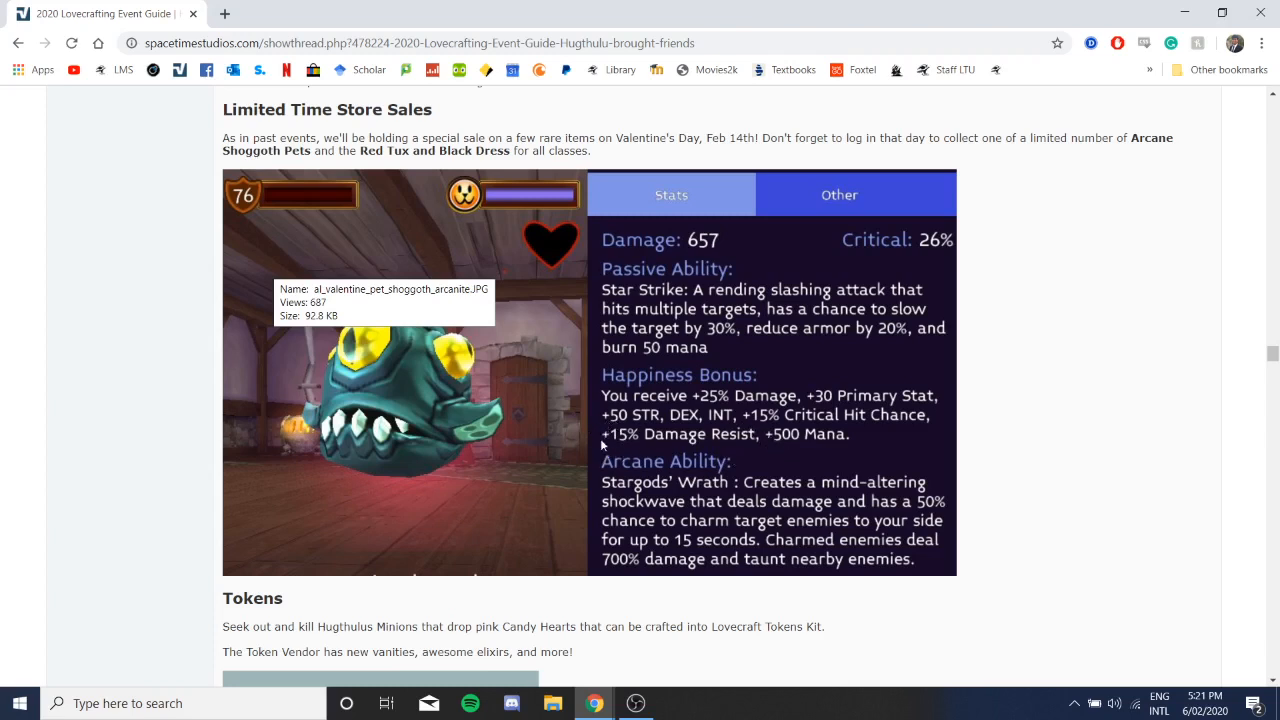
pyautogui.moveTo(890, 444)
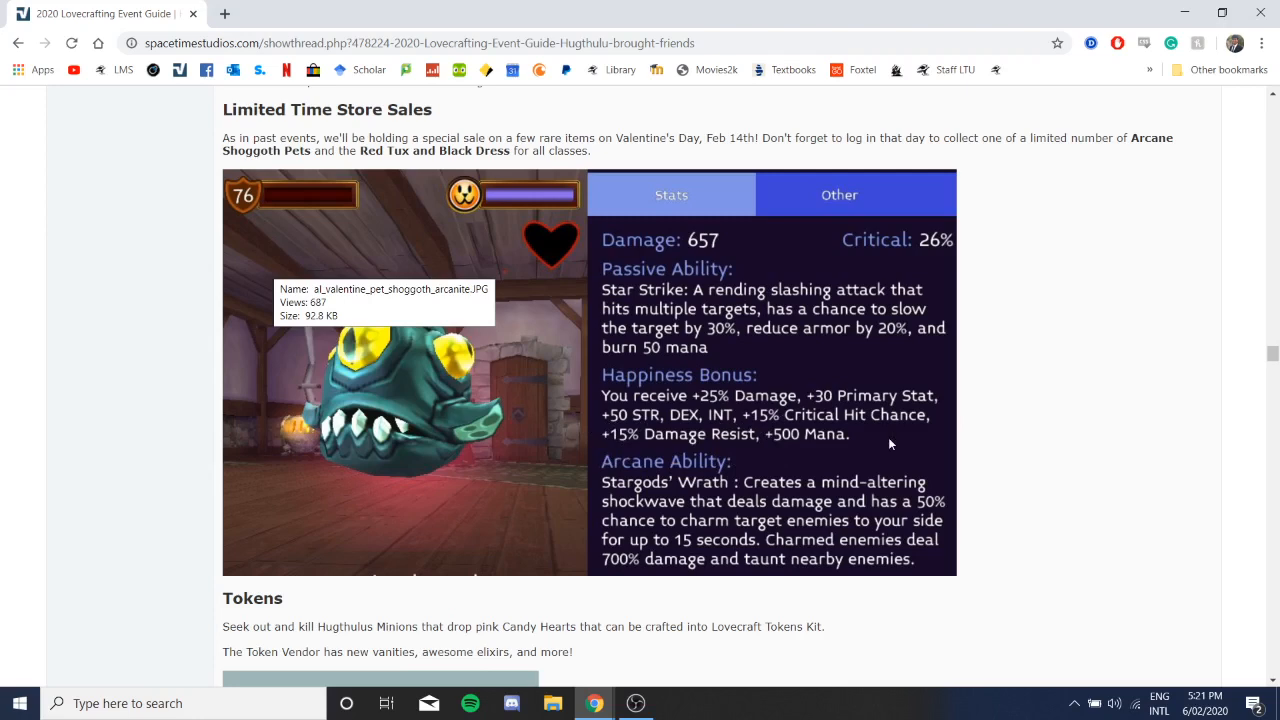
# Step: Reach the Tokens section's Lovecraft Token Vendor image and the start of its item list
pyautogui.scroll(-3)
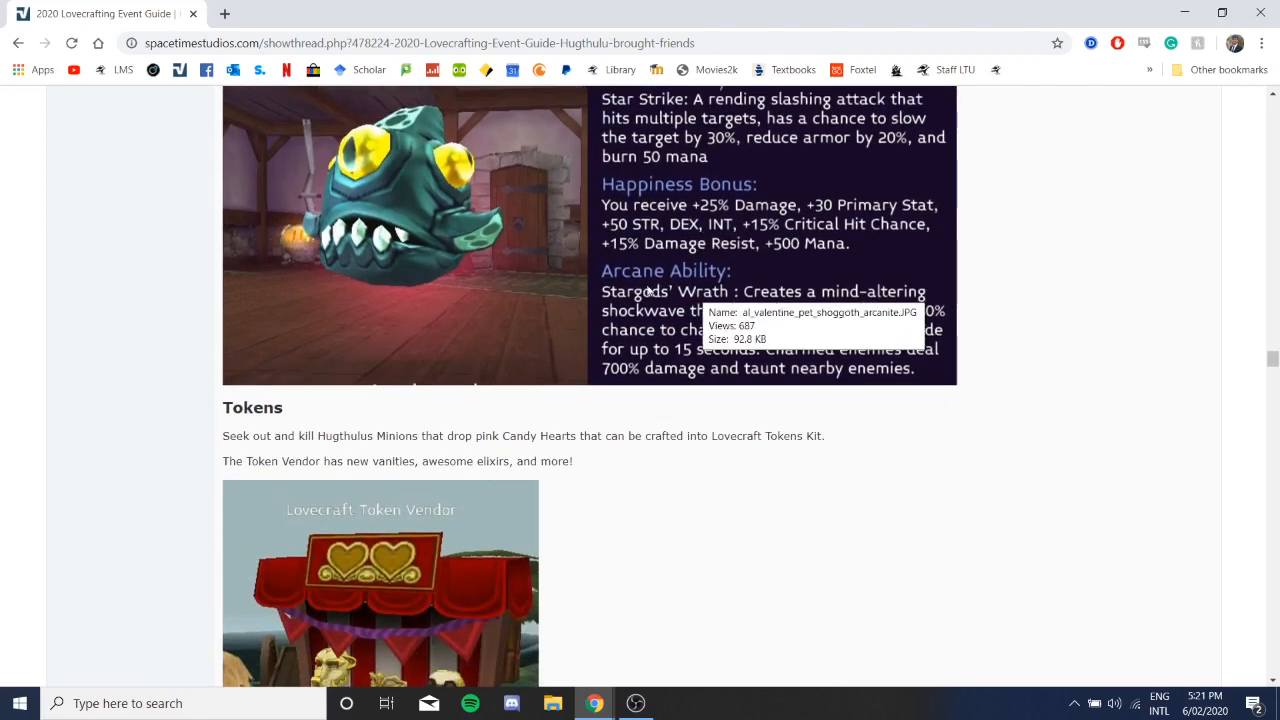
pyautogui.moveTo(676, 268)
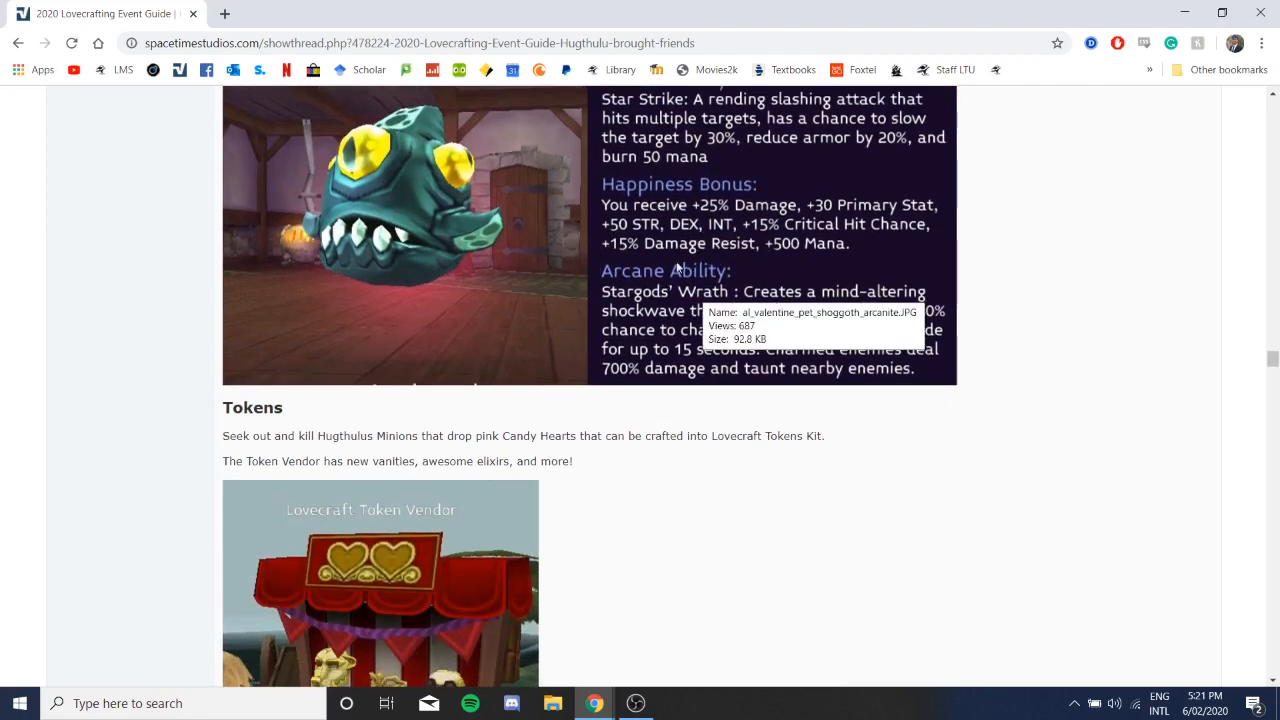
pyautogui.moveTo(772, 406)
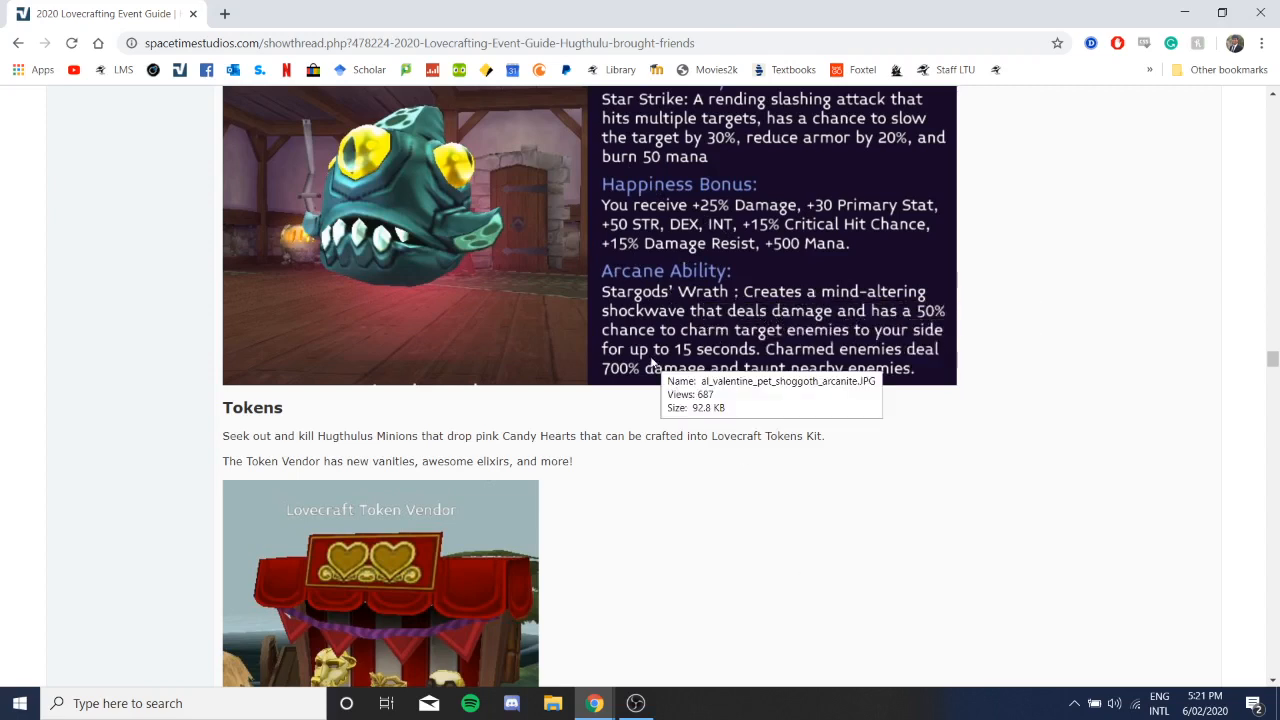
pyautogui.moveTo(694, 376)
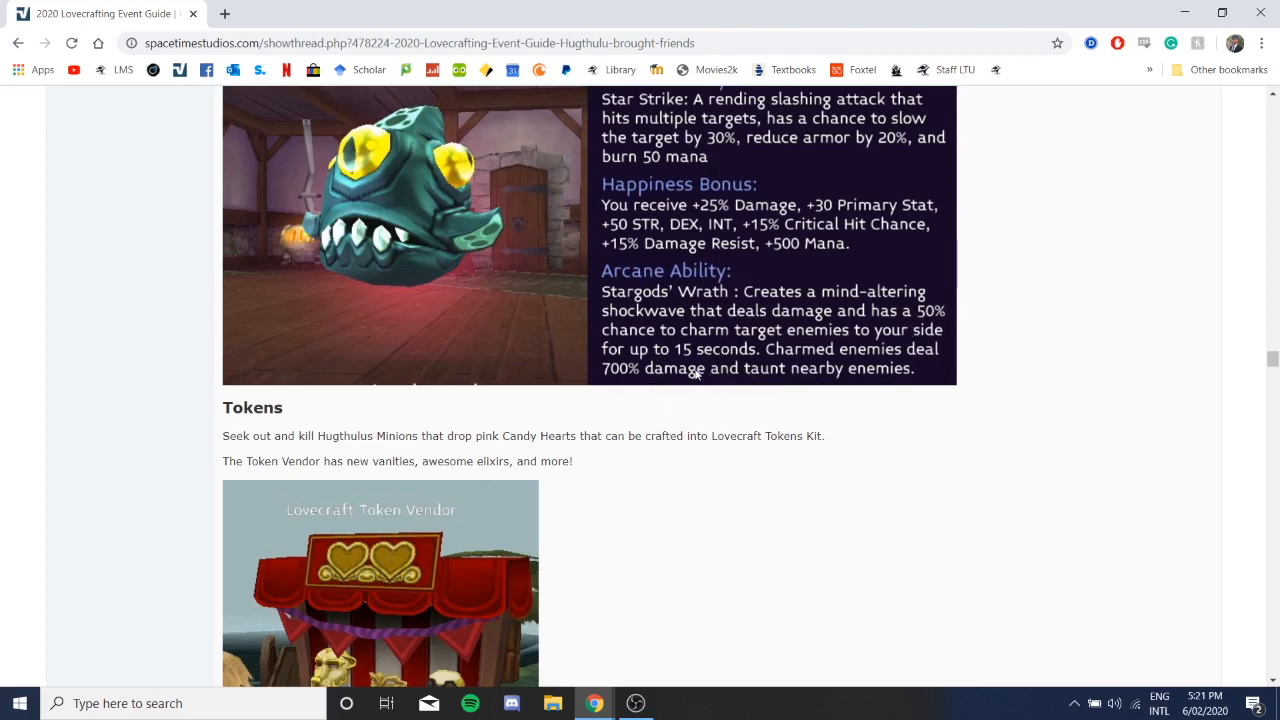
pyautogui.moveTo(652, 350)
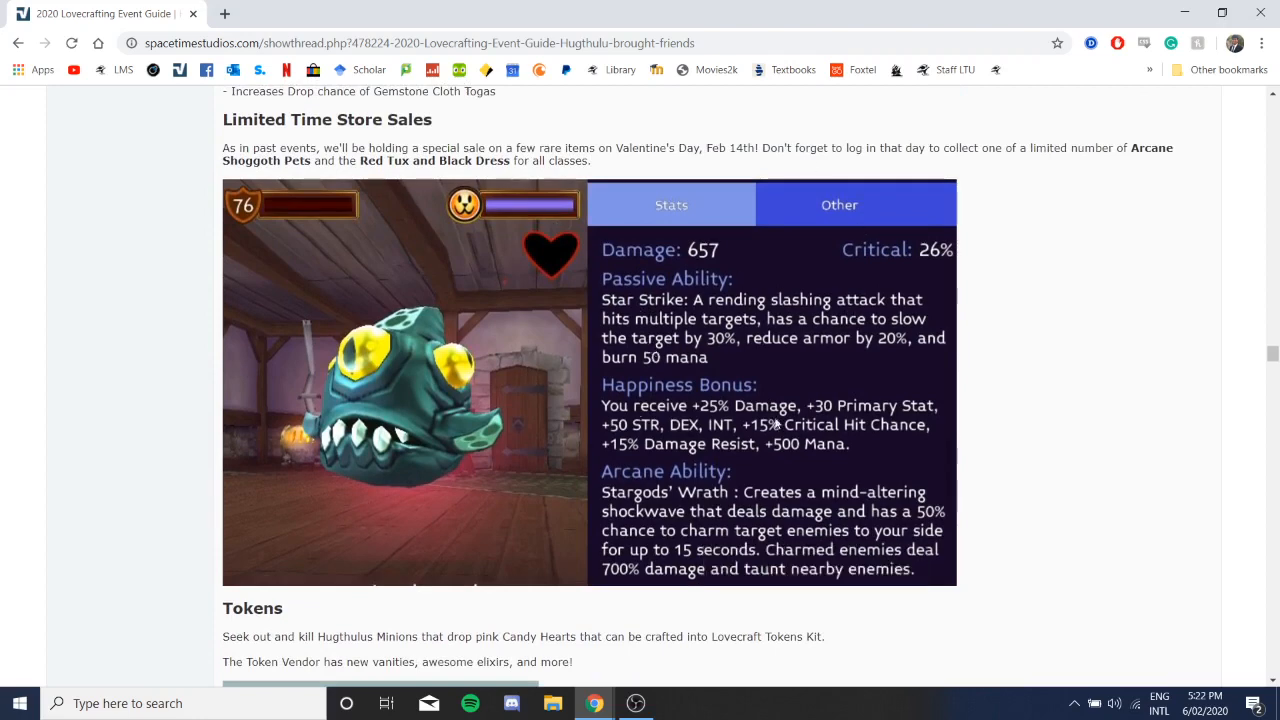
pyautogui.scroll(-3)
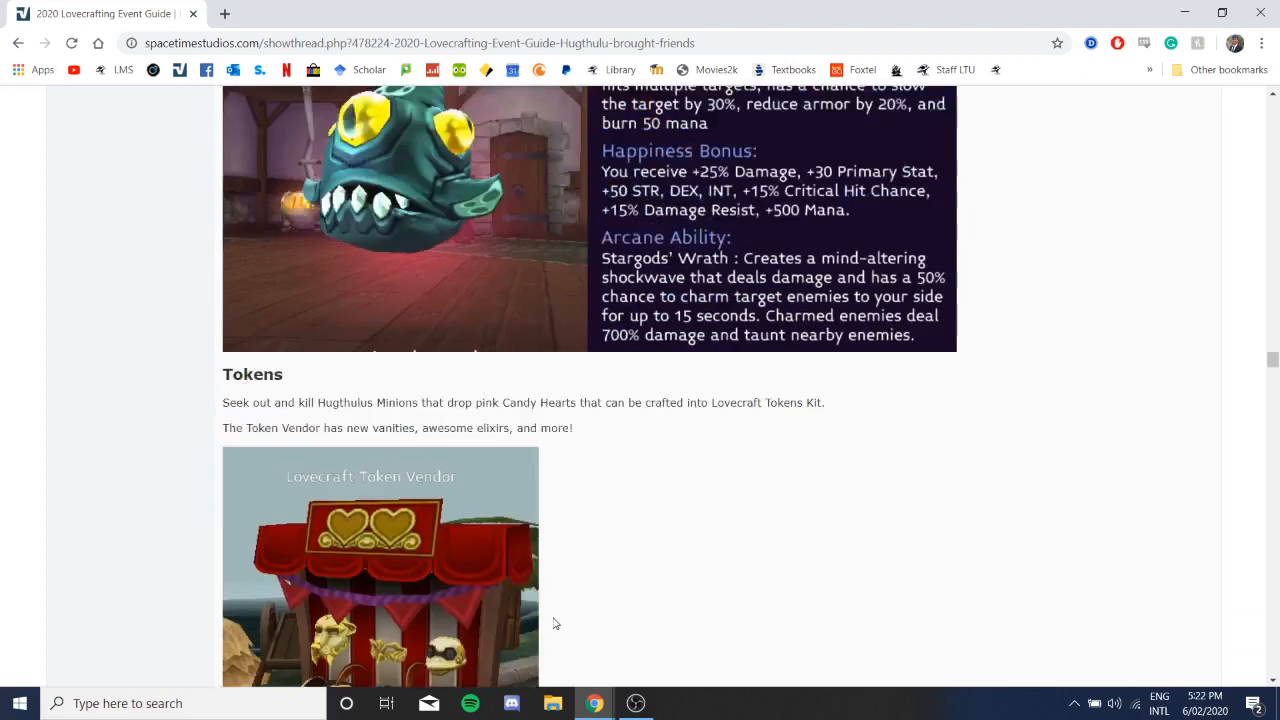
pyautogui.scroll(-3)
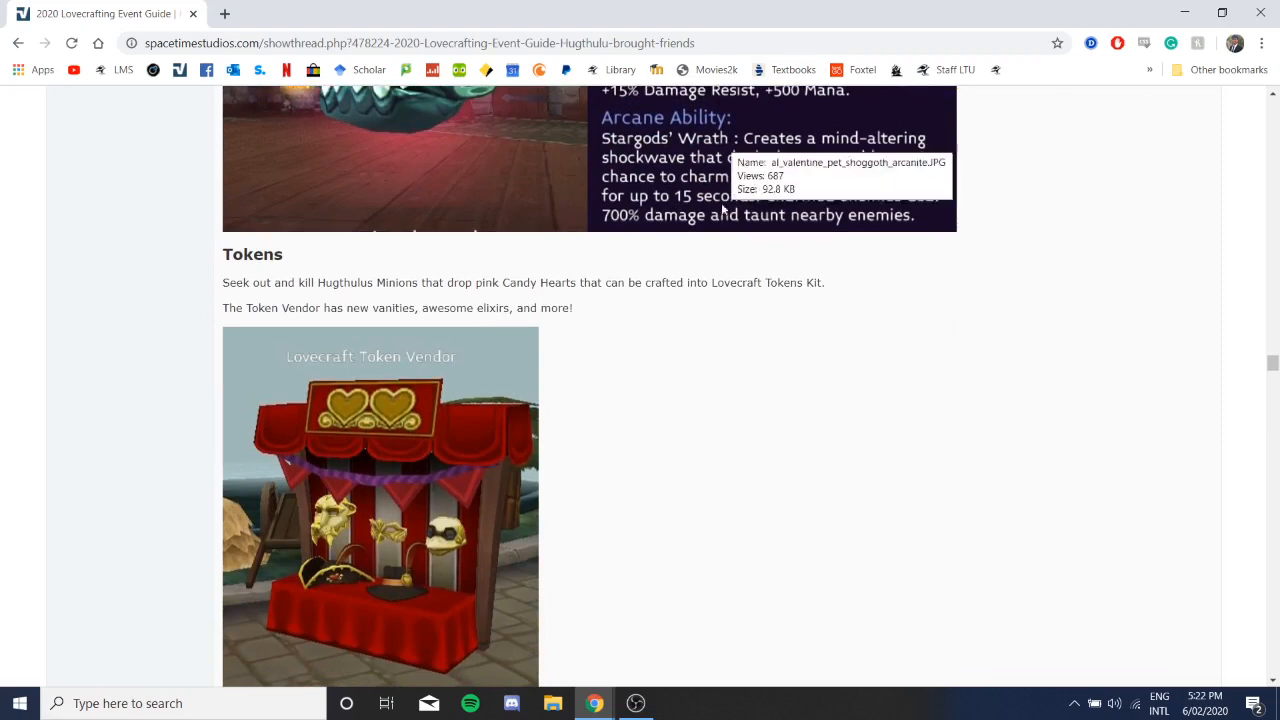
pyautogui.scroll(-3)
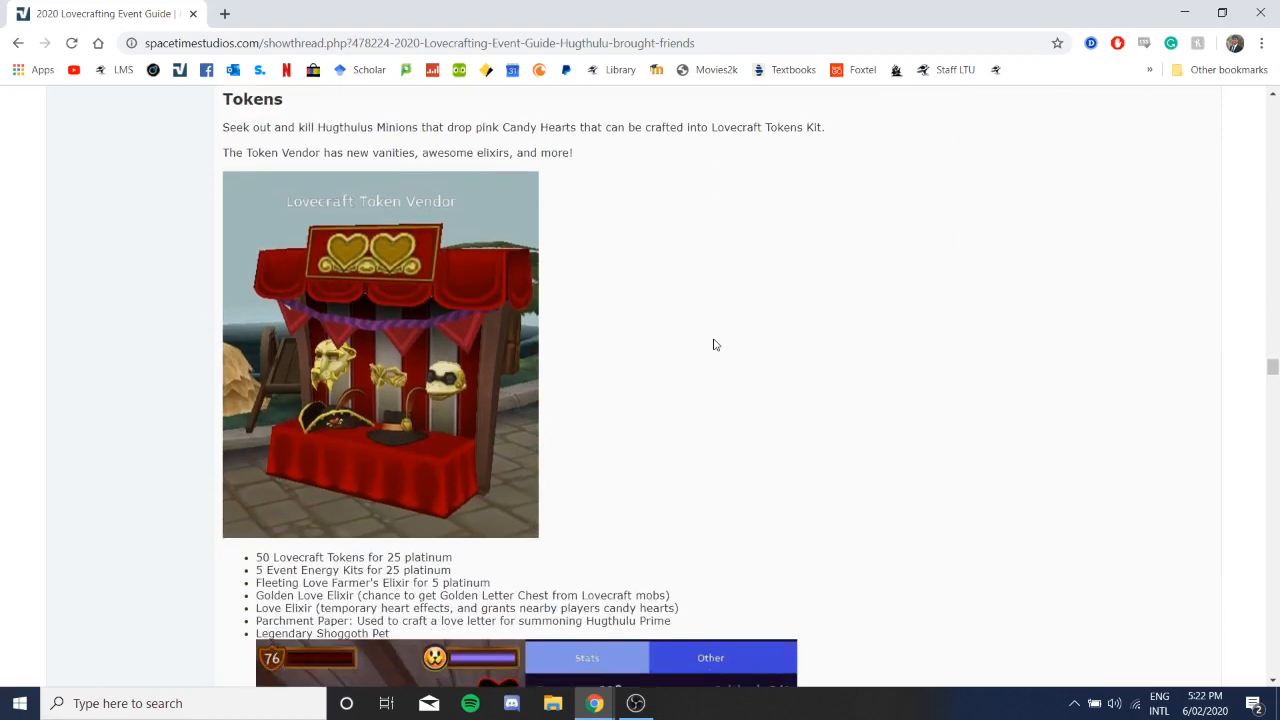
# Step: Show the token vendor's full item list and the Legendary Shoggoth Pet's stats card with Cosmic Rift
pyautogui.scroll(-3)
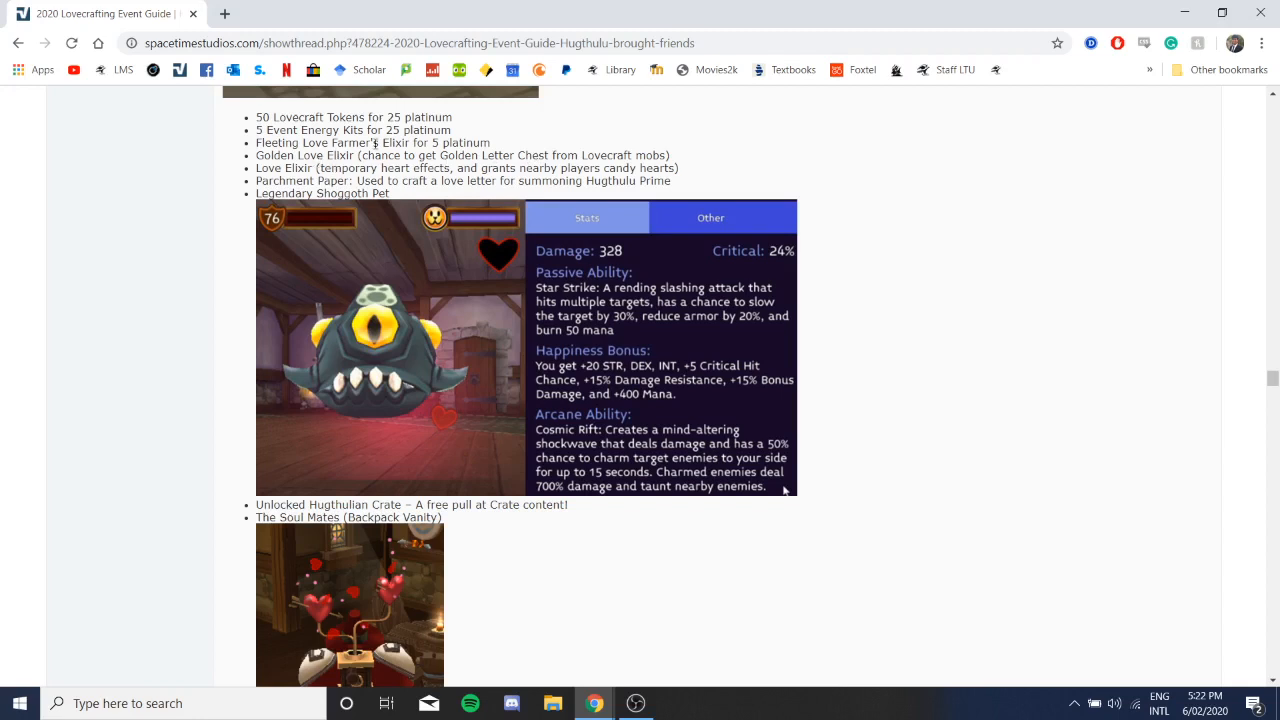
pyautogui.moveTo(418, 210)
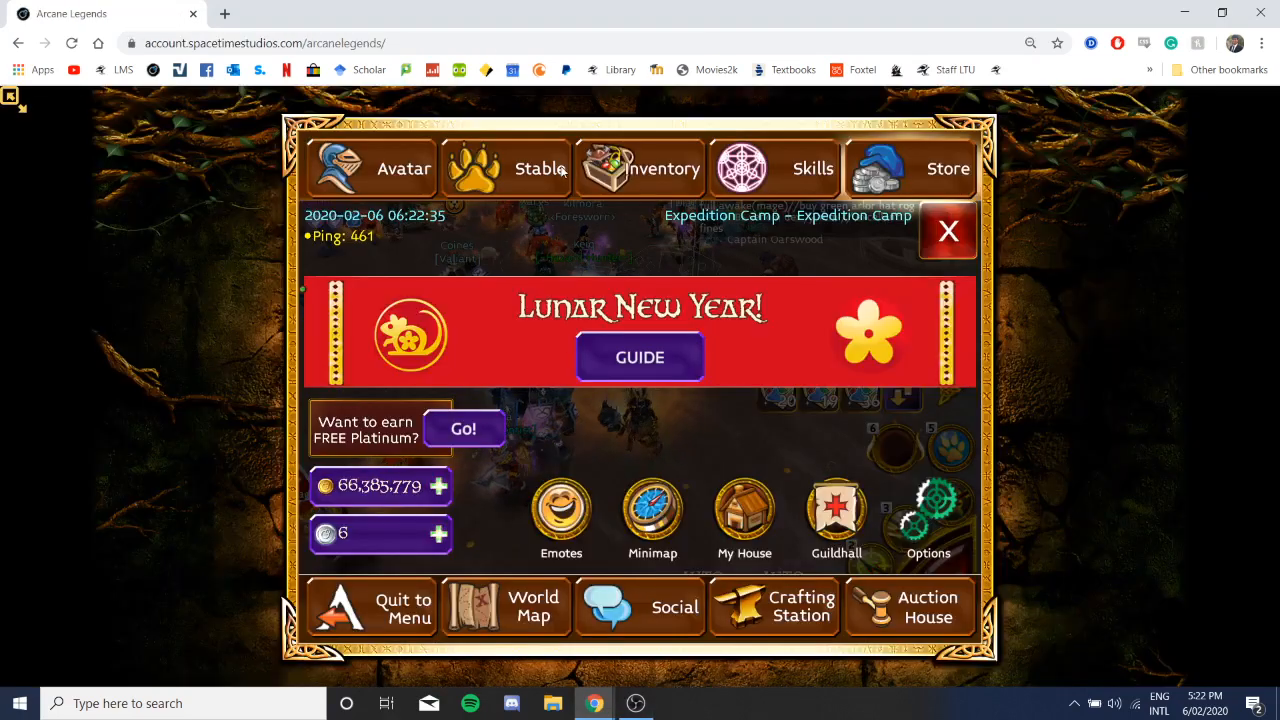
pyautogui.click(640, 168)
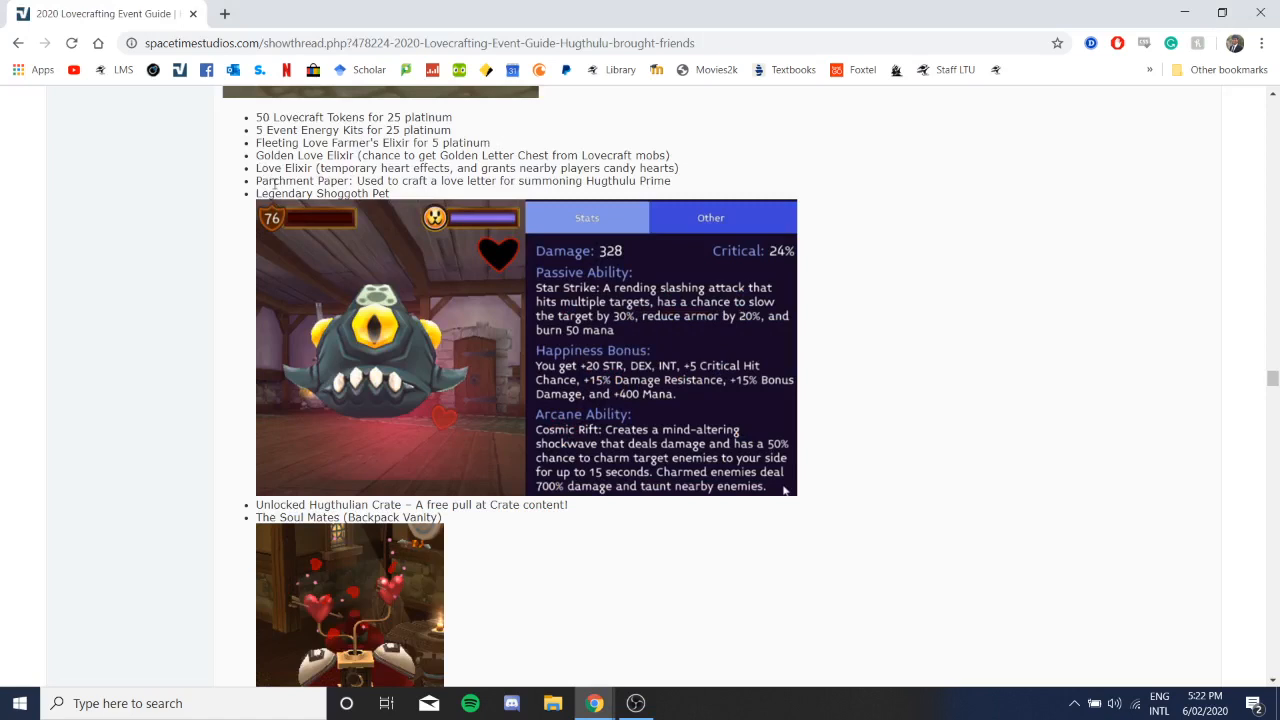
pyautogui.moveTo(456, 184)
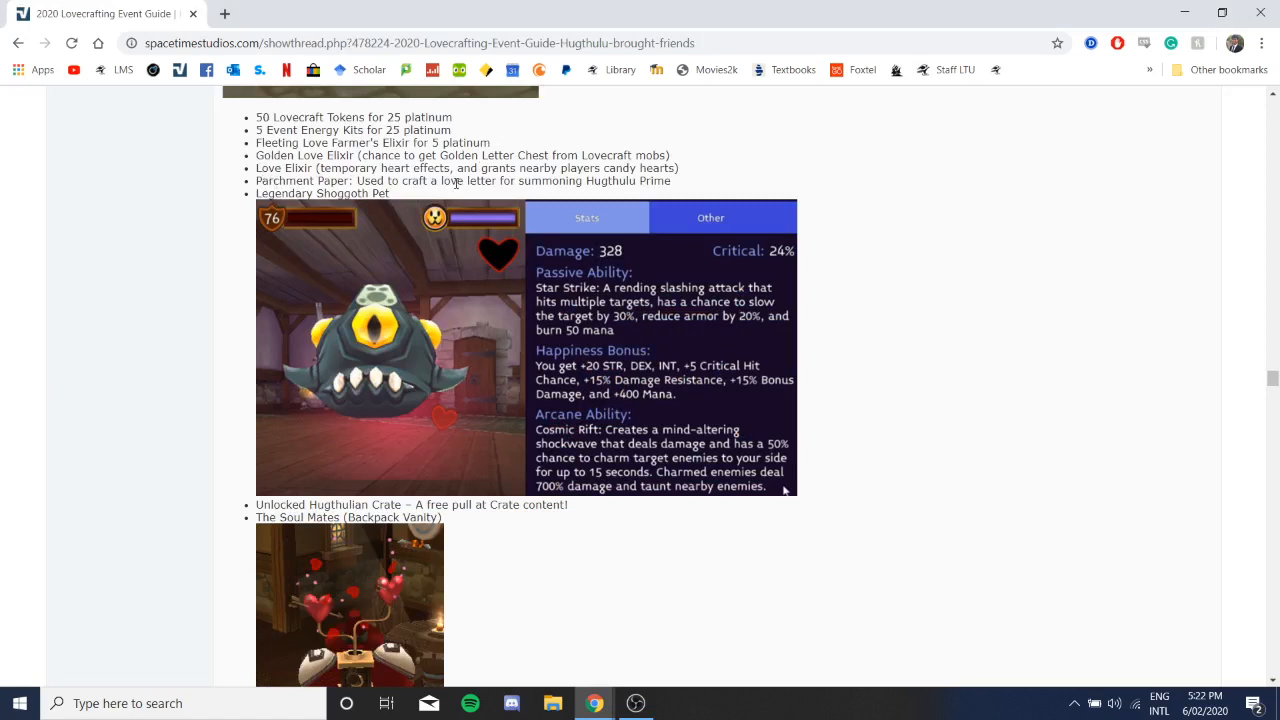
# Step: Move past the Legendary Shoggoth card to the Unlocked Hugthulian Crate, Soul Mates backpack and Blue Tuxedo Set
pyautogui.scroll(-3)
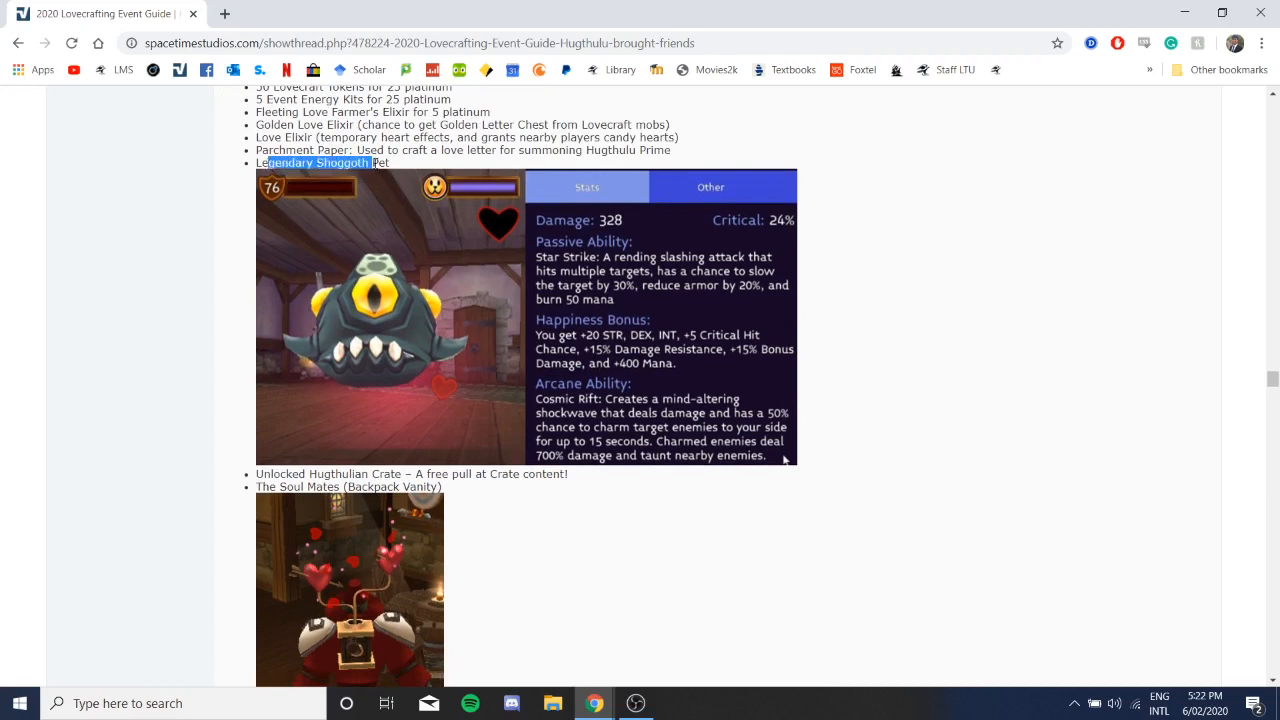
pyautogui.moveTo(388, 300)
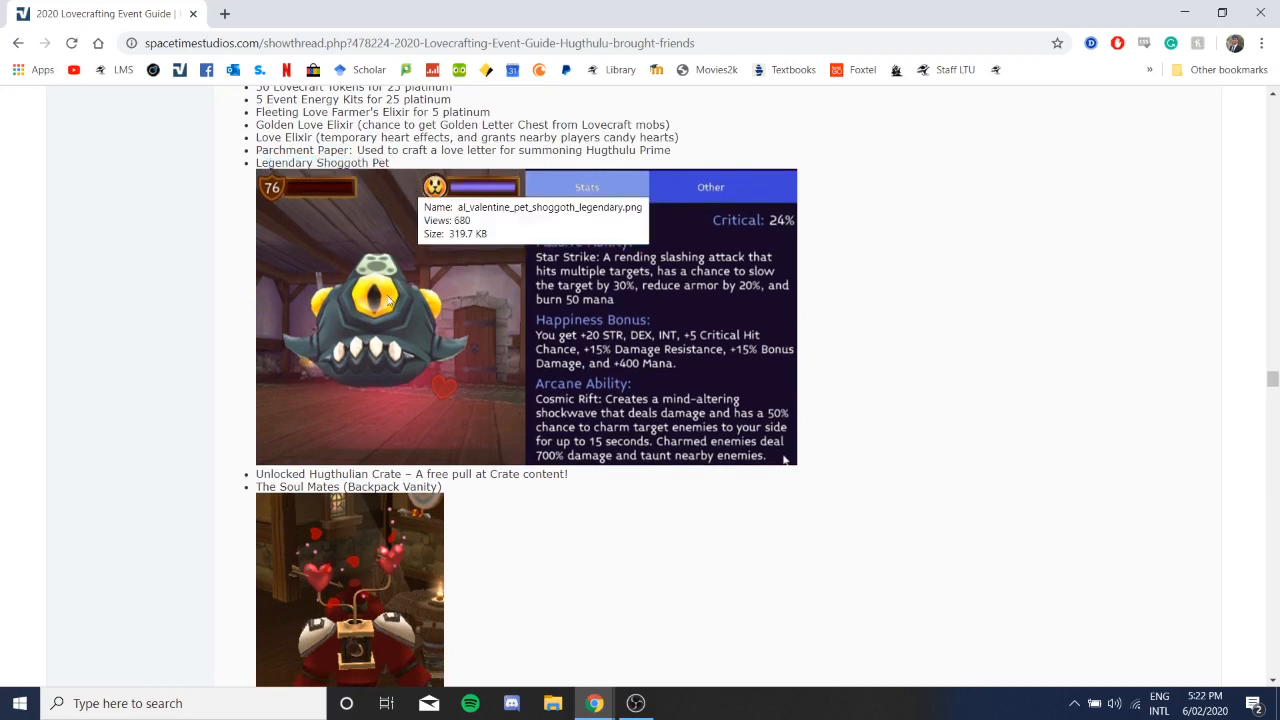
pyautogui.moveTo(408, 328)
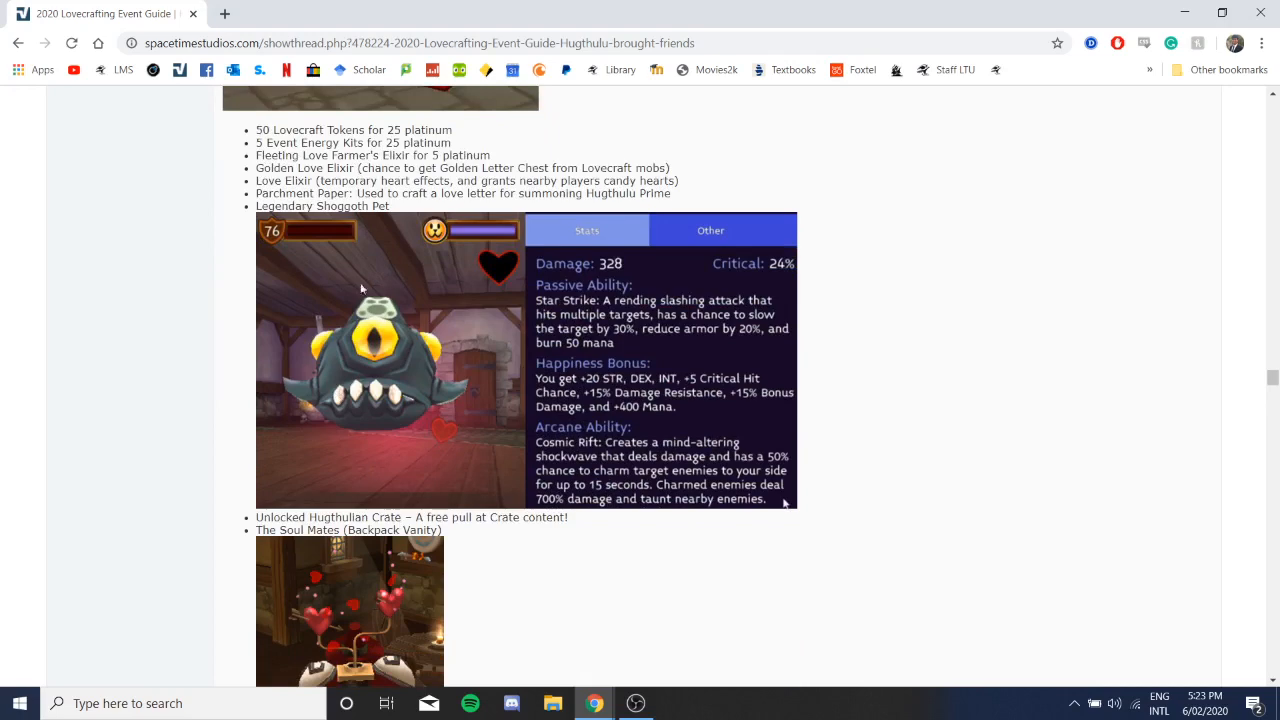
pyautogui.moveTo(416, 486)
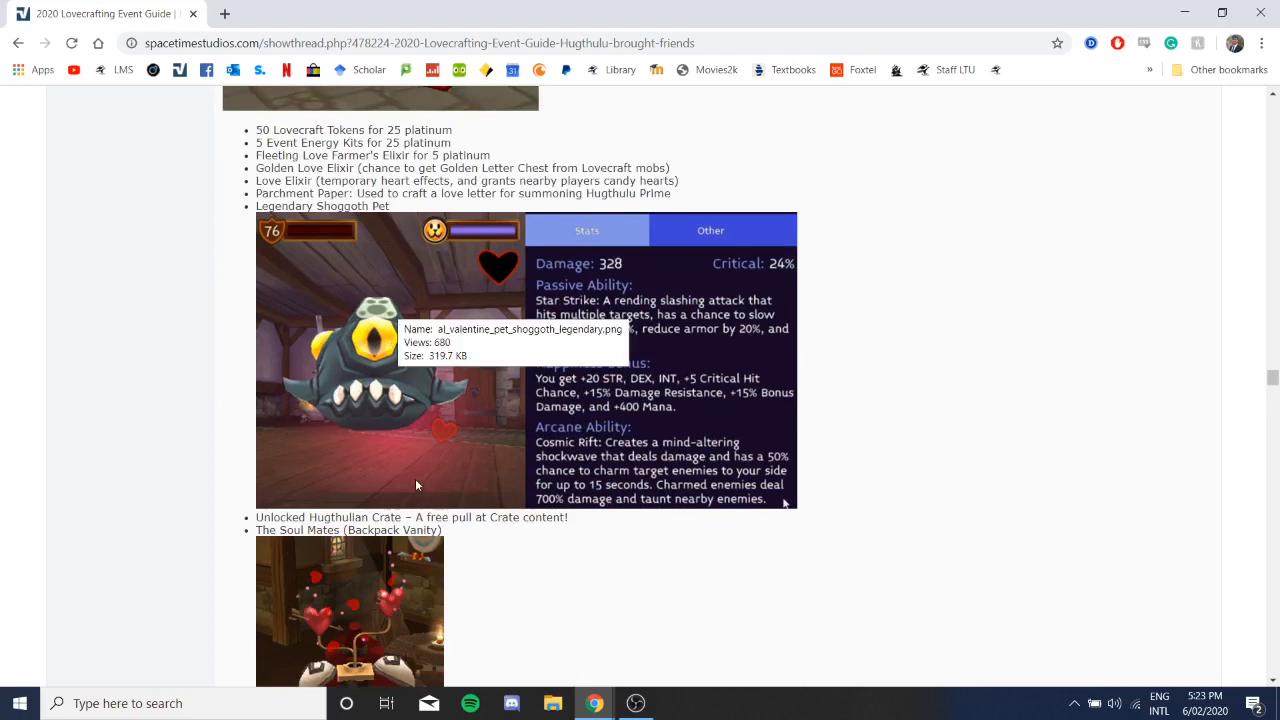
pyautogui.scroll(-3)
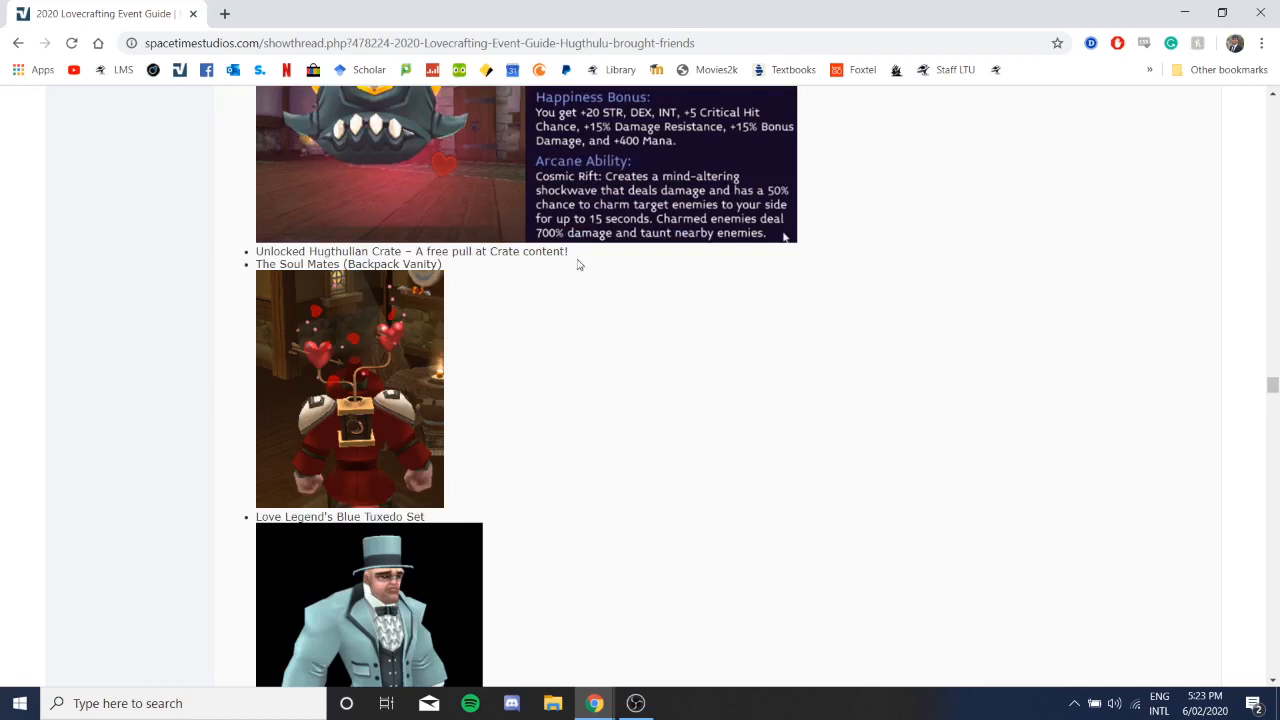
pyautogui.moveTo(300, 280)
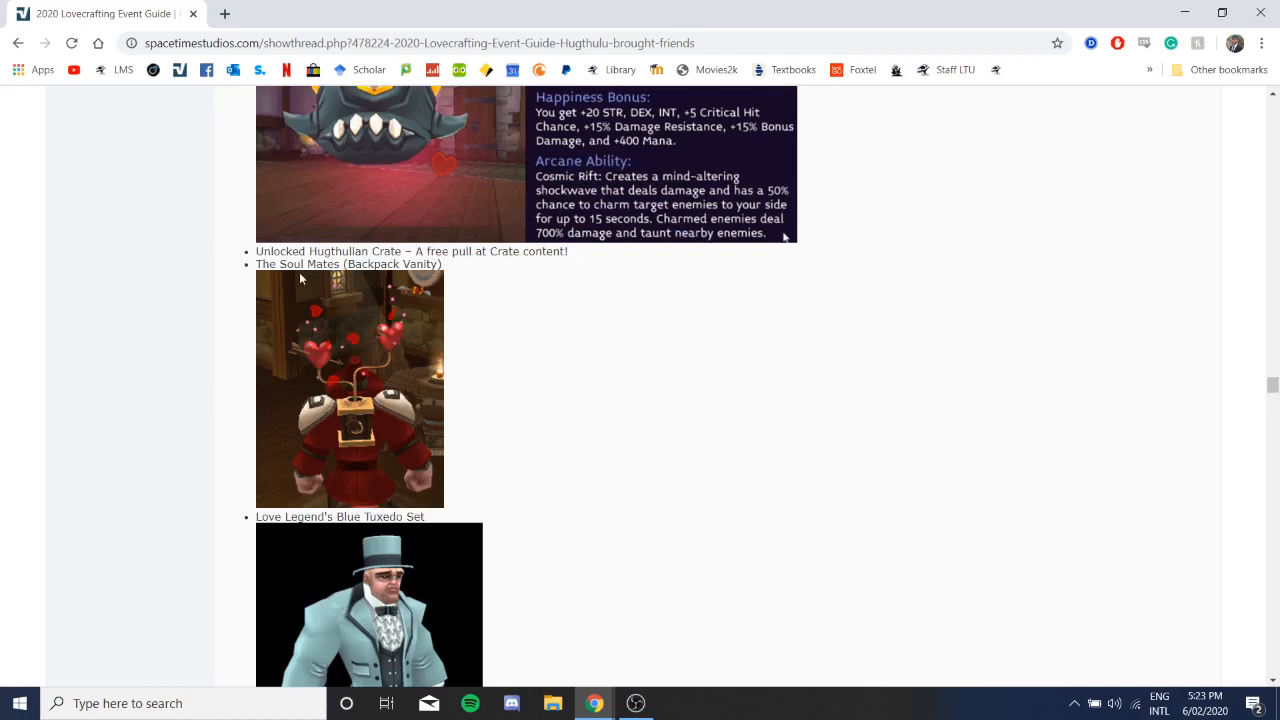
pyautogui.moveTo(360, 308)
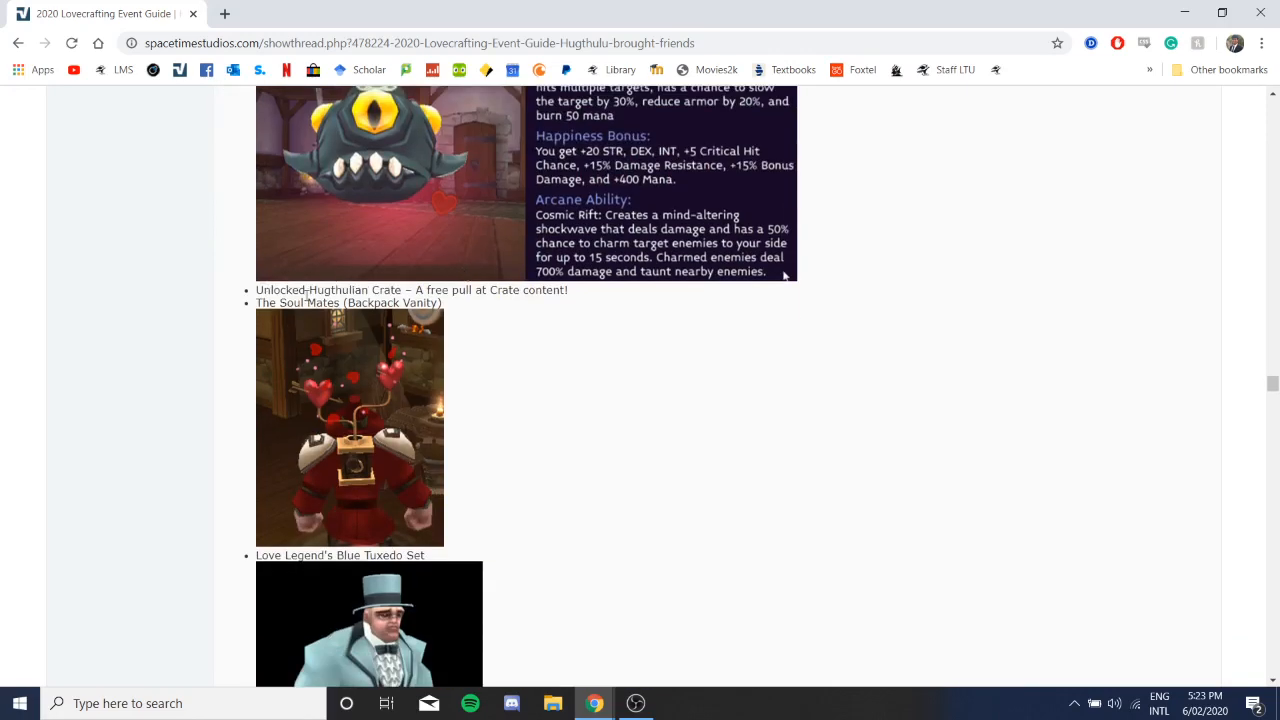
pyautogui.moveTo(512, 304)
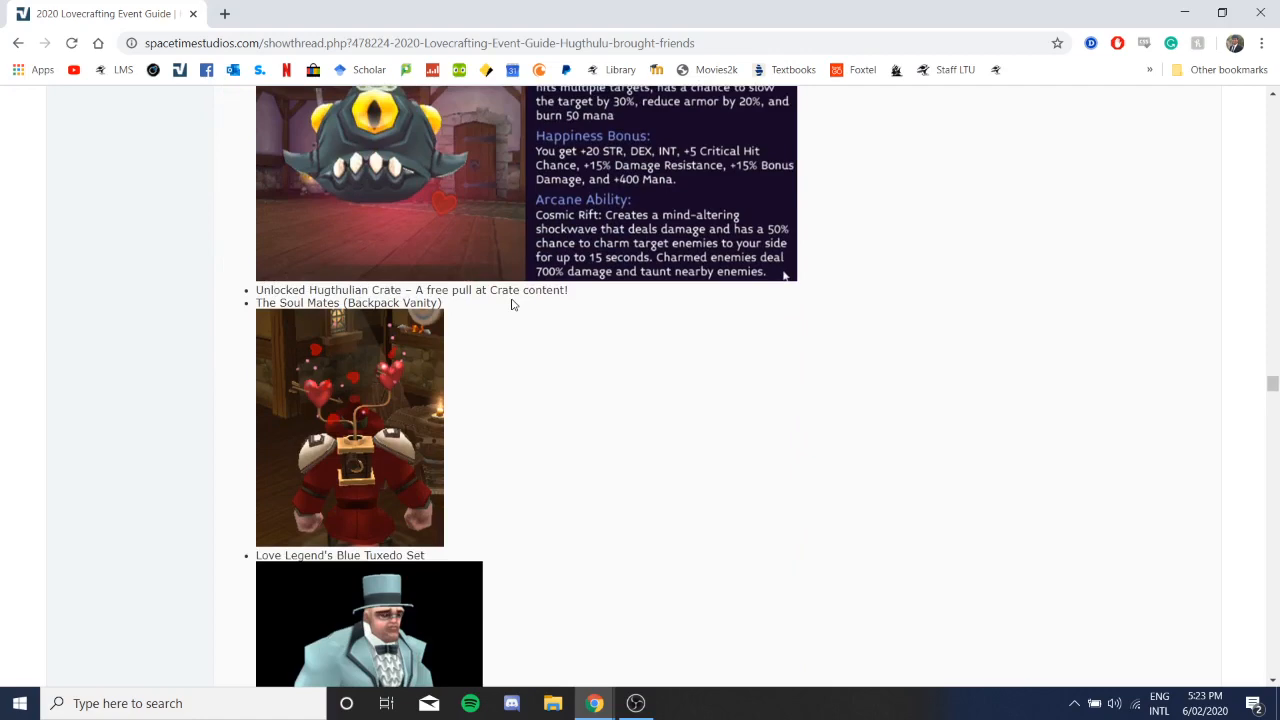
# Step: Pass the Blue Tuxedo, Pink Dress, wings, masks and Forsaken Love images to the Chests section with Cupid's Platinum Wings
pyautogui.scroll(-3)
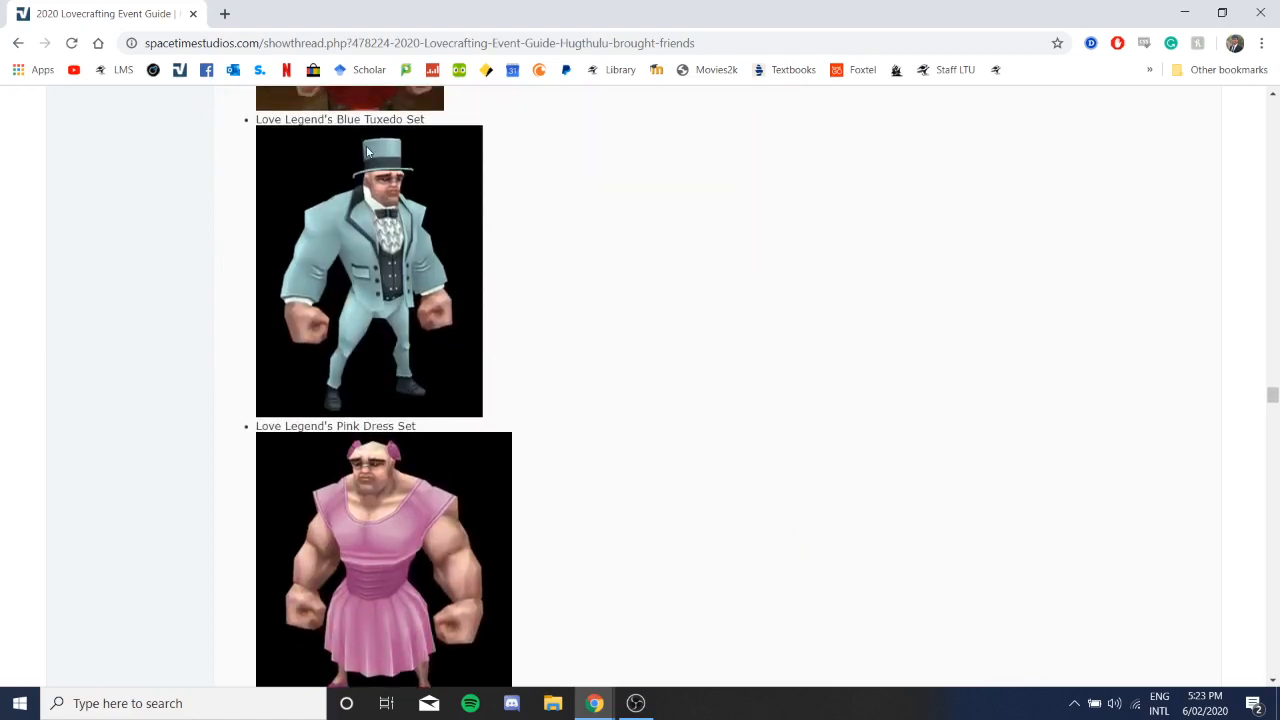
pyautogui.scroll(-3)
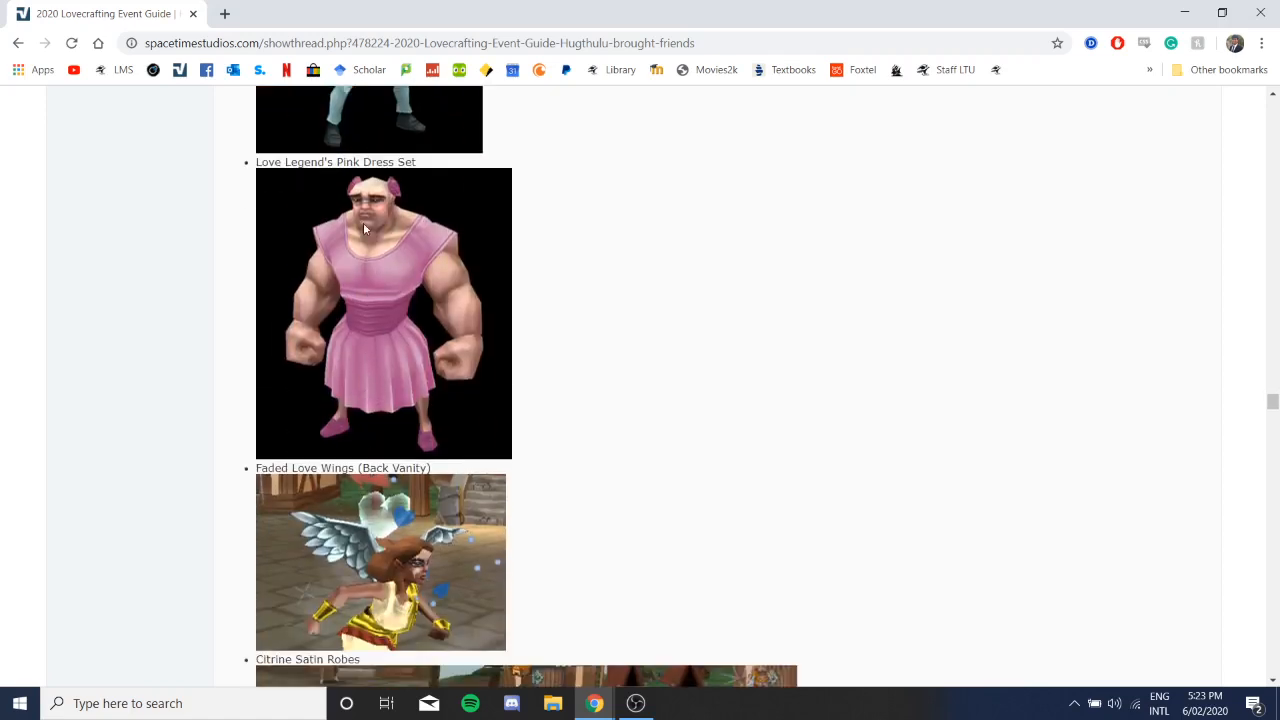
pyautogui.scroll(-3)
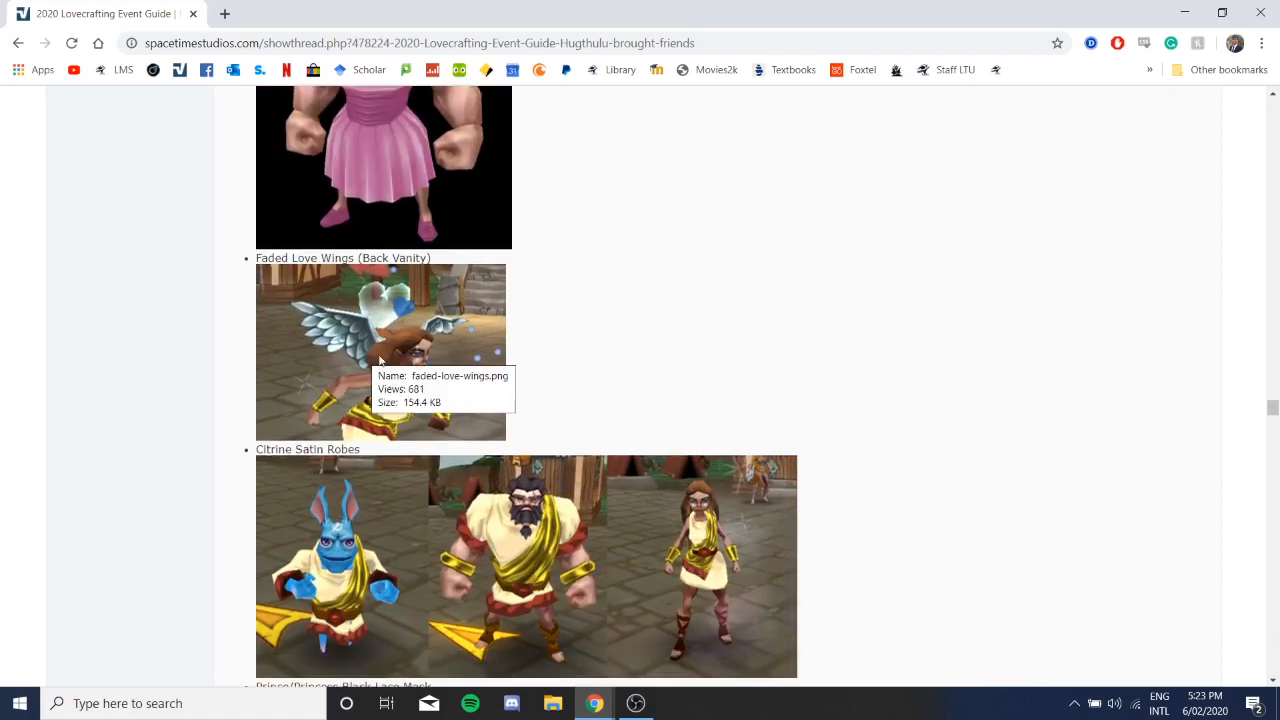
pyautogui.moveTo(364, 312)
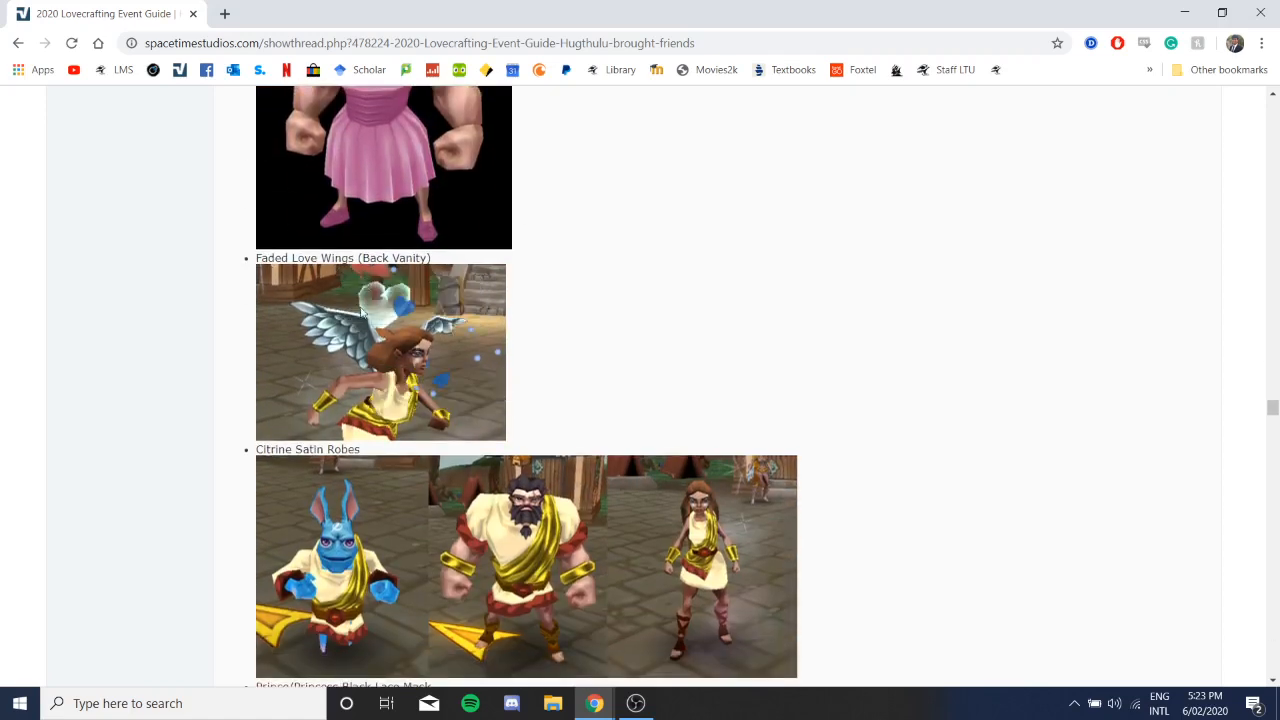
pyautogui.scroll(-3)
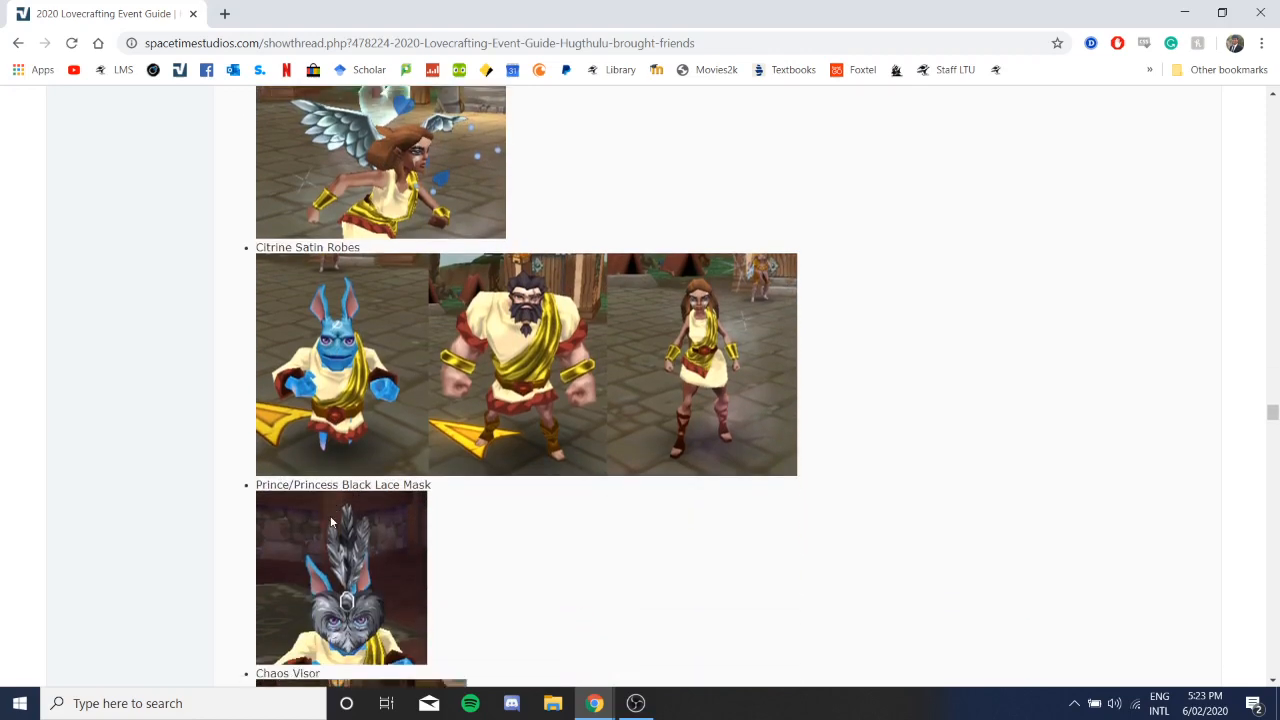
pyautogui.scroll(-3)
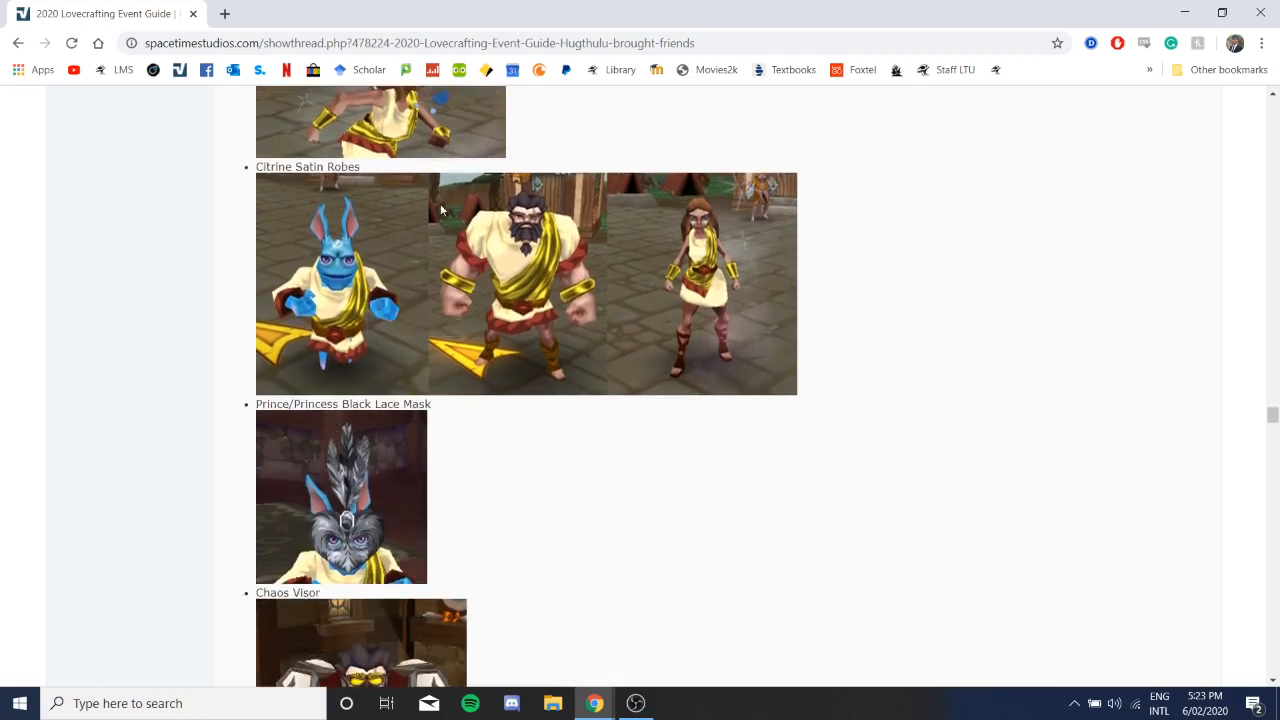
pyautogui.scroll(-3)
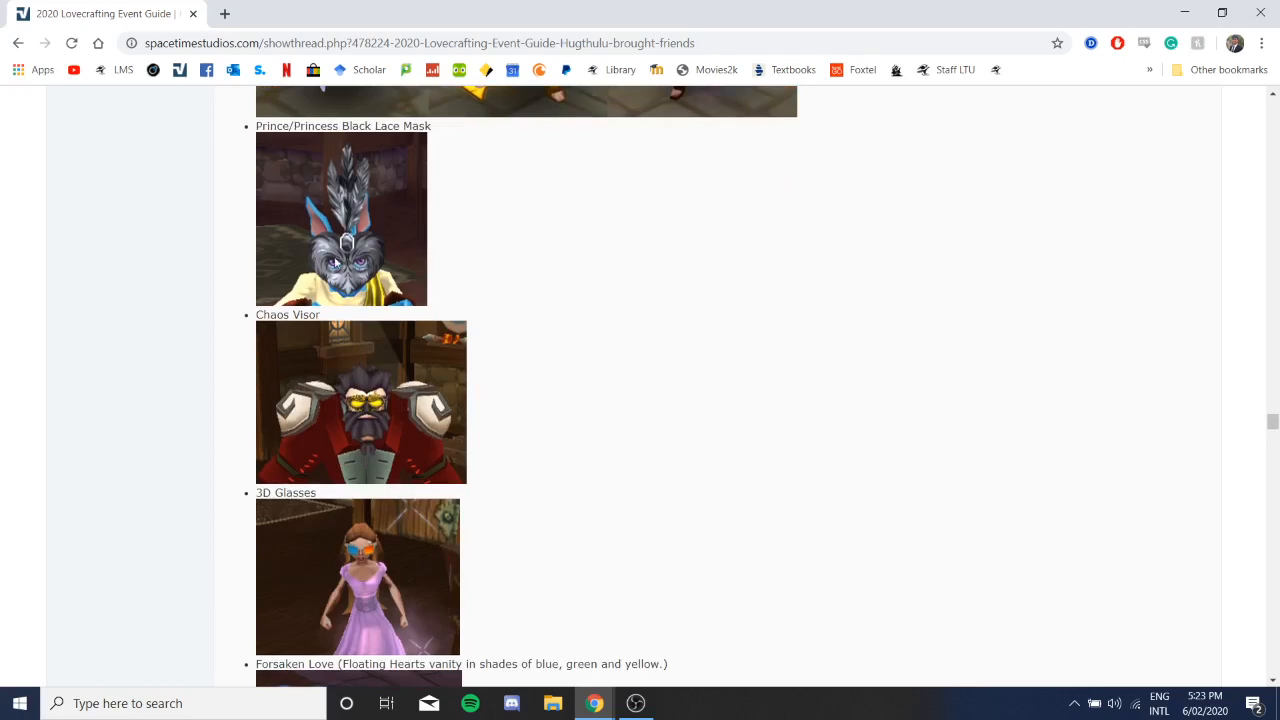
pyautogui.moveTo(376, 340)
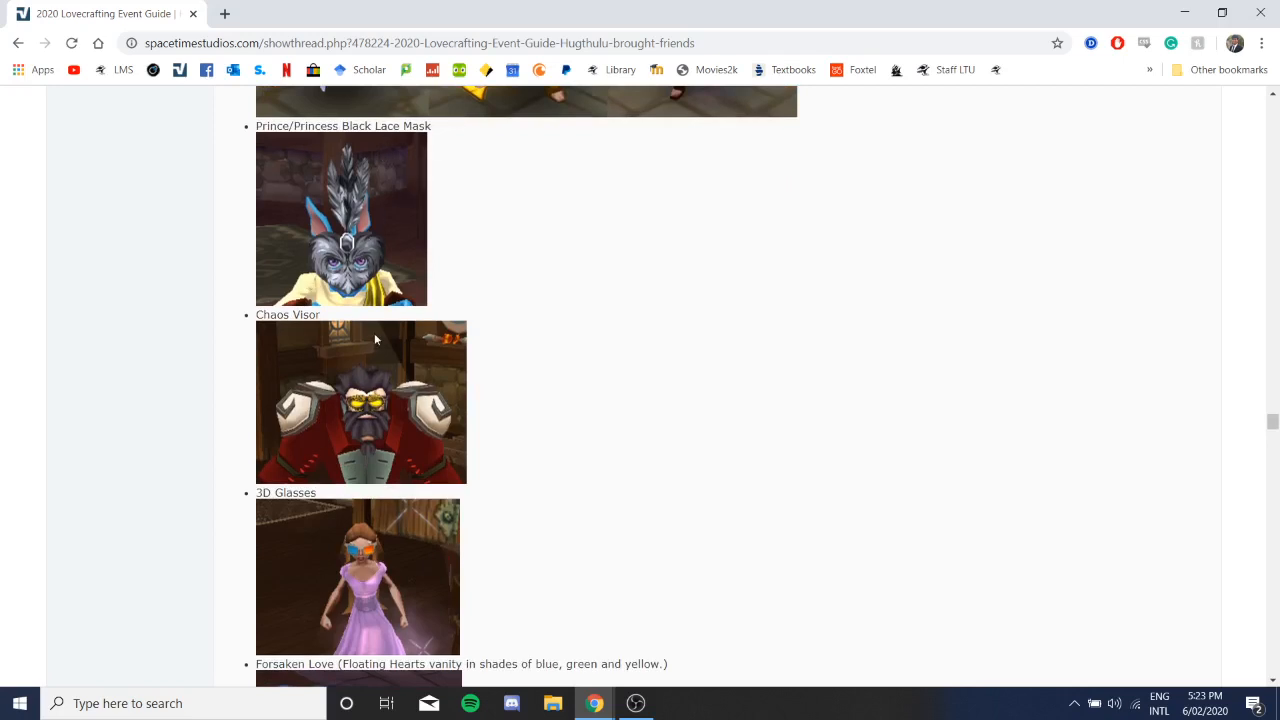
pyautogui.scroll(-3)
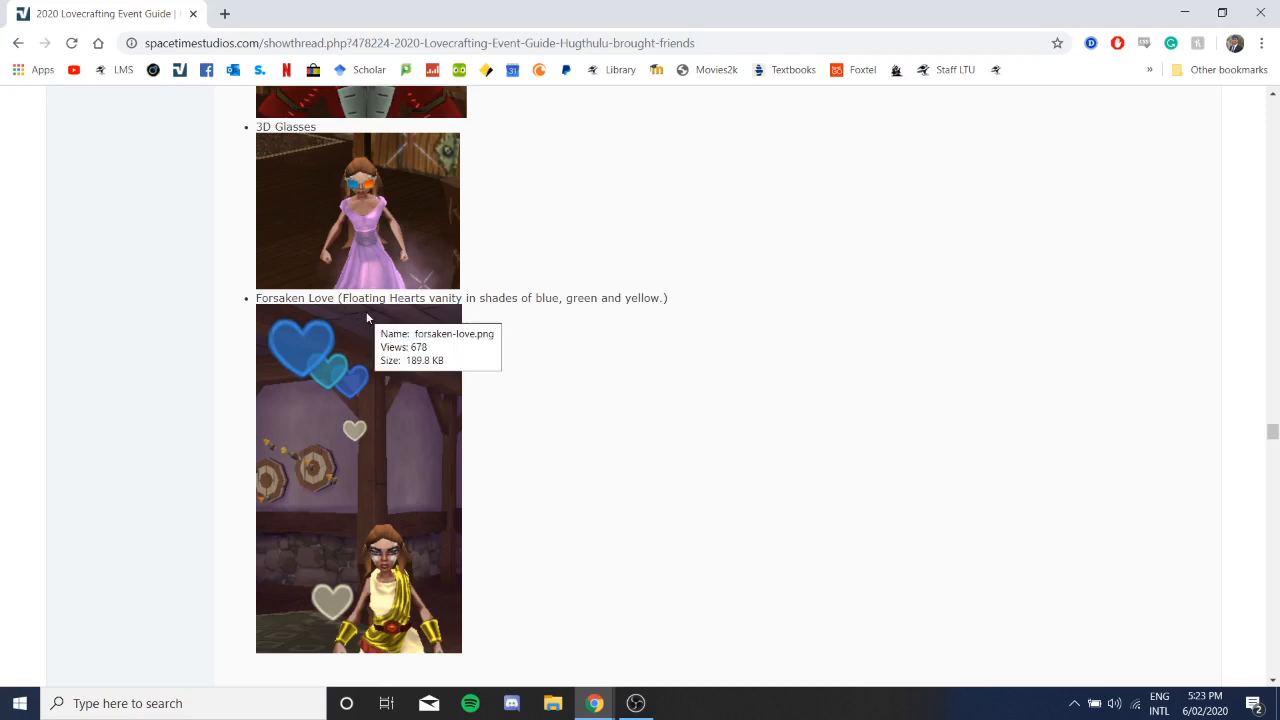
pyautogui.scroll(-3)
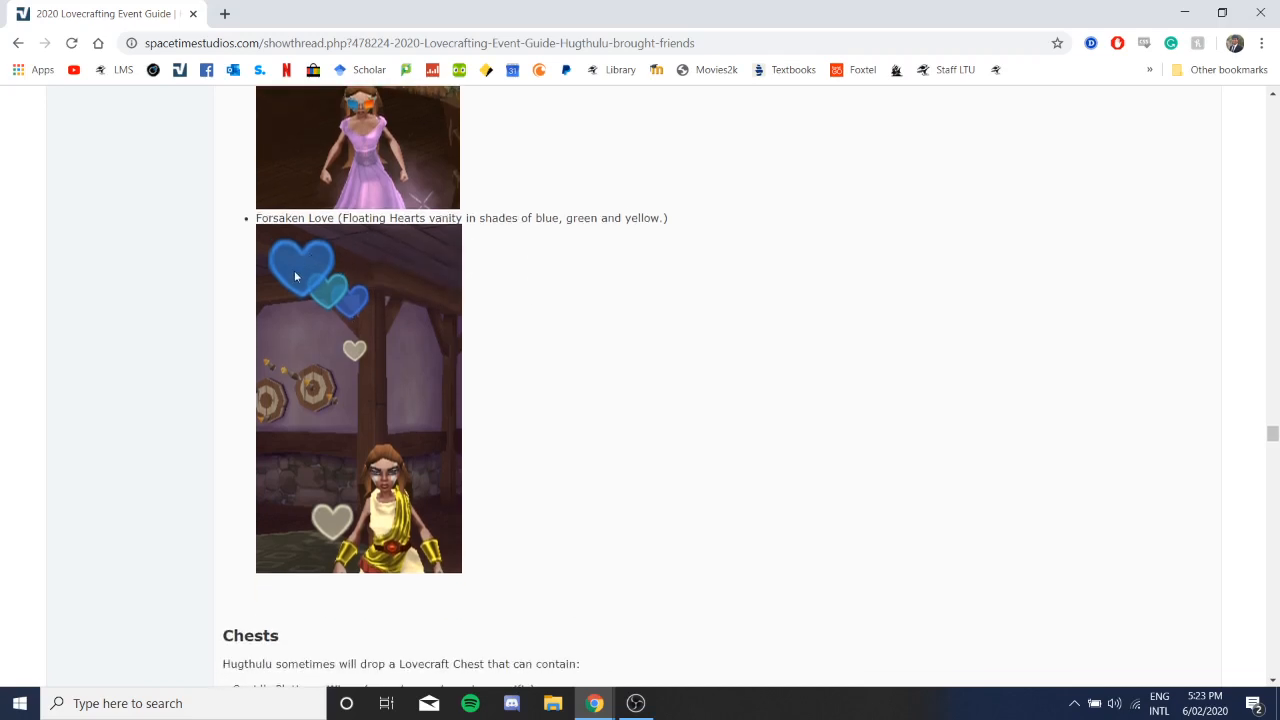
pyautogui.moveTo(354, 258)
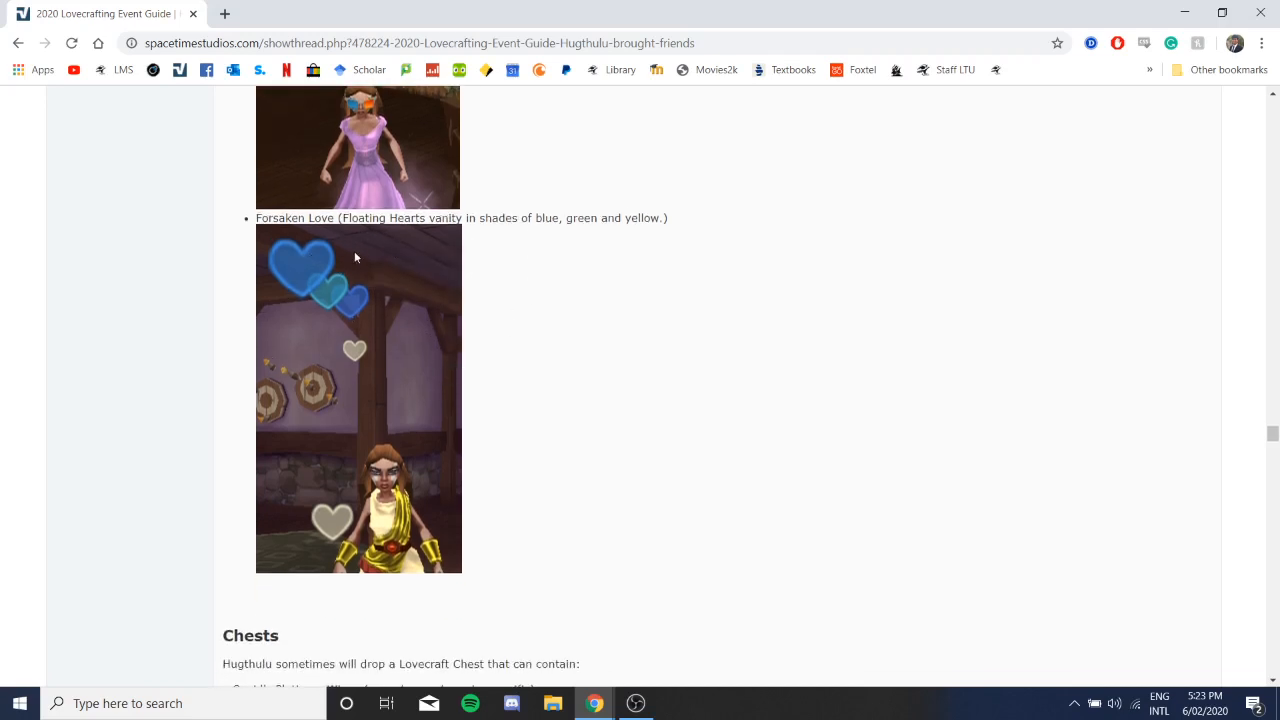
pyautogui.moveTo(344, 486)
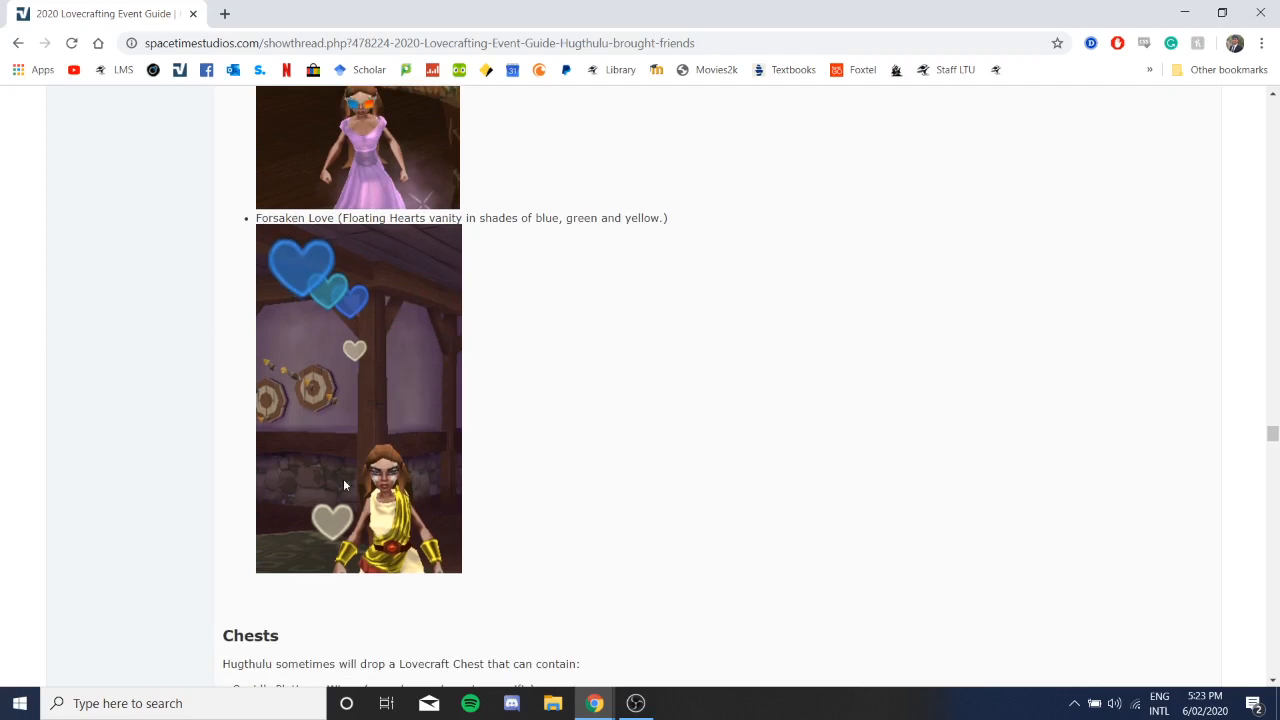
pyautogui.scroll(-3)
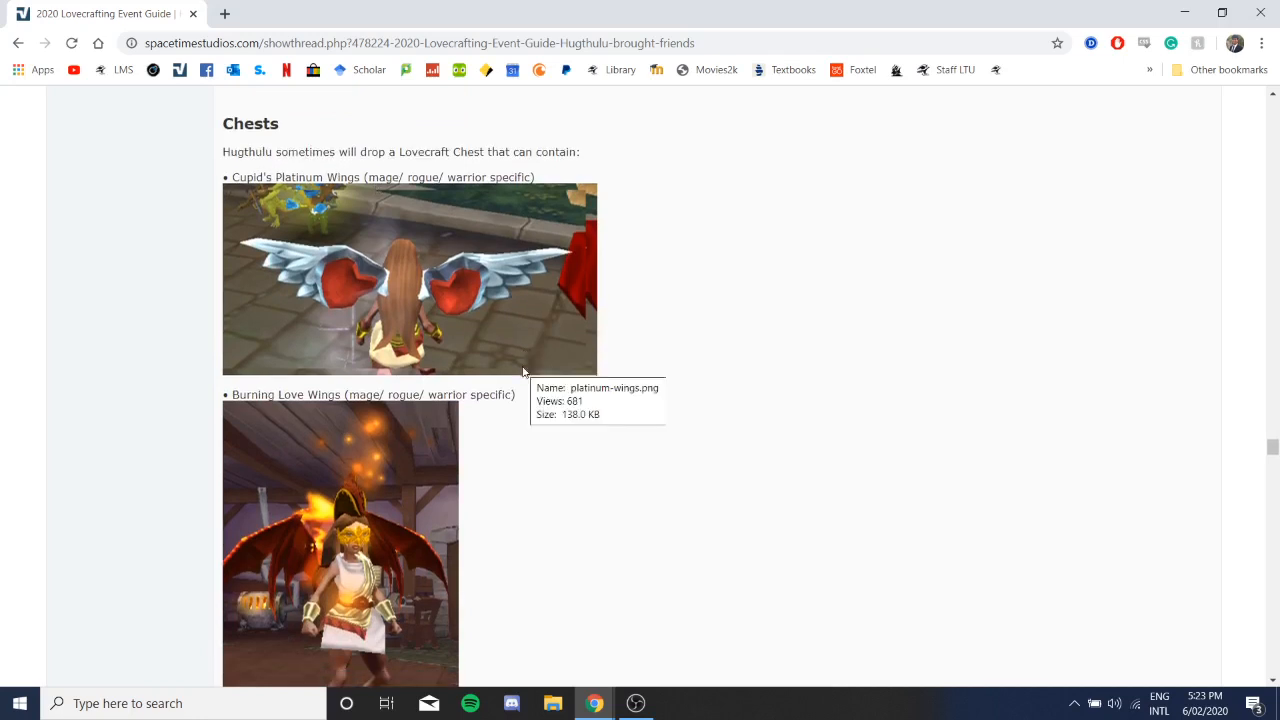
# Step: Pass Burning Love Wings and Boss Drops to reach the Event Scoring and Tier Rewards section with Hugthulu Prime
pyautogui.scroll(-3)
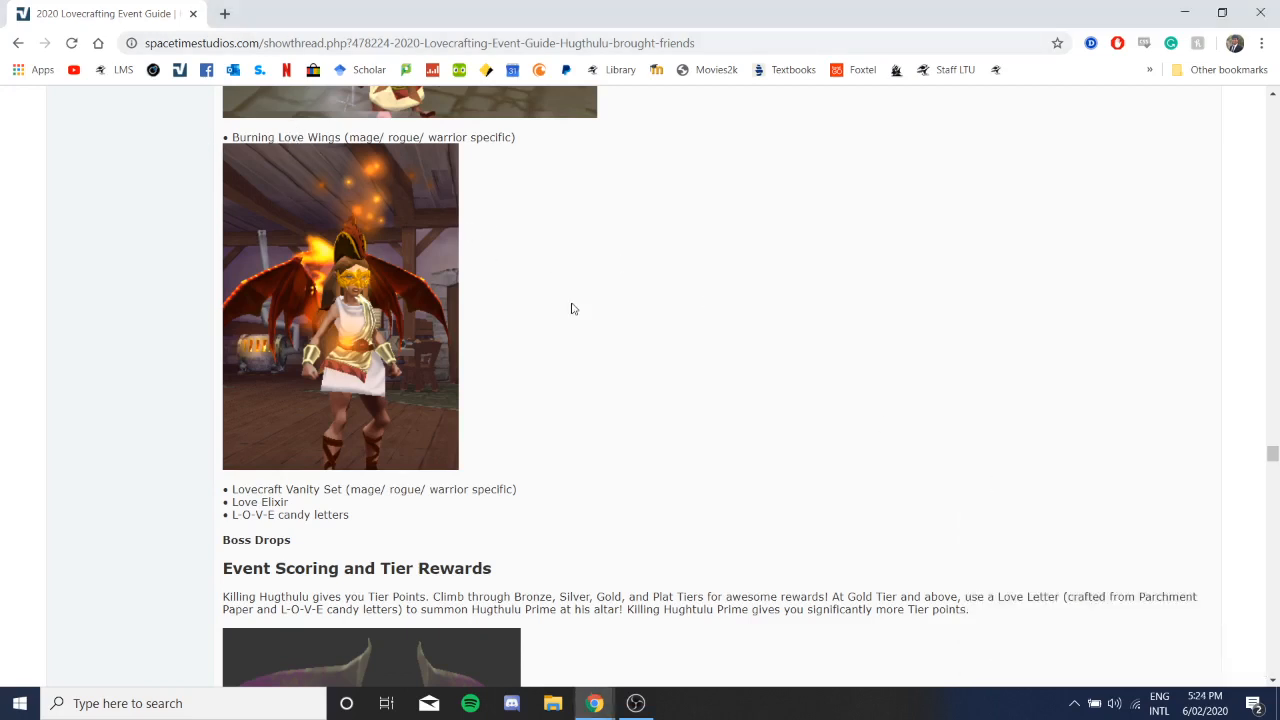
pyautogui.scroll(-3)
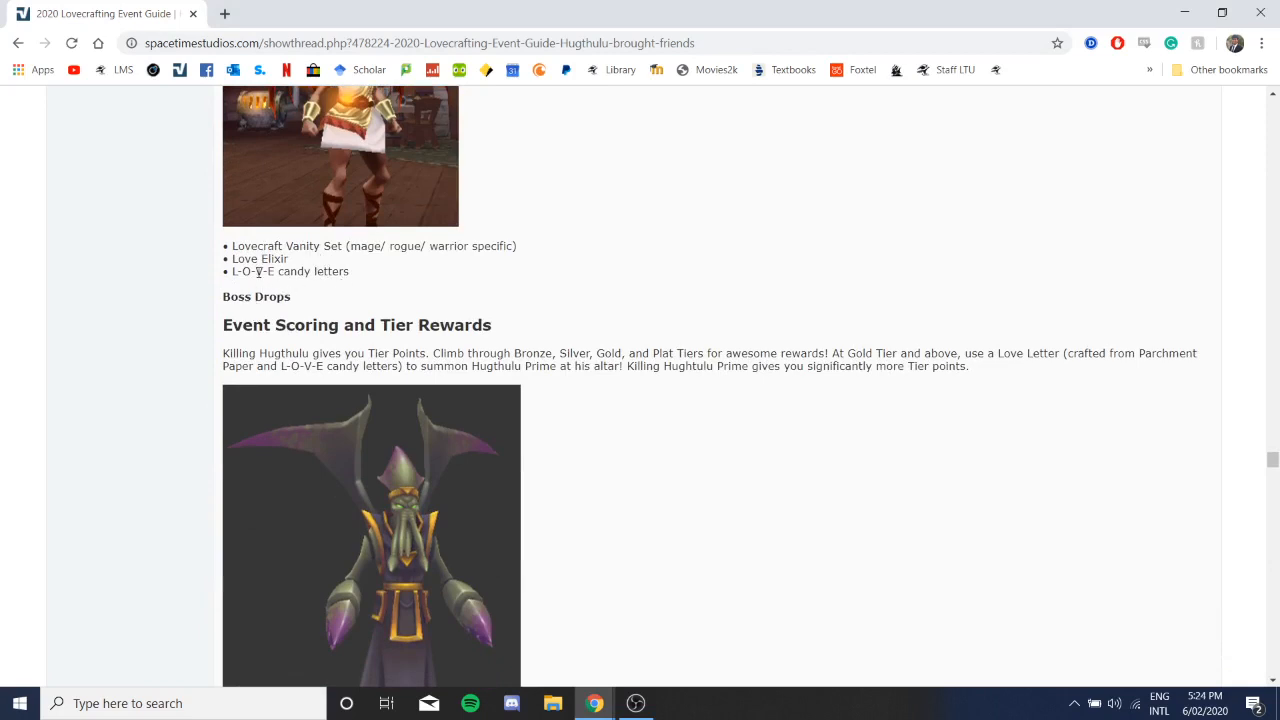
# Step: Scroll down through the Silver and Gold tier reward lists in the event guide
pyautogui.scroll(-3)
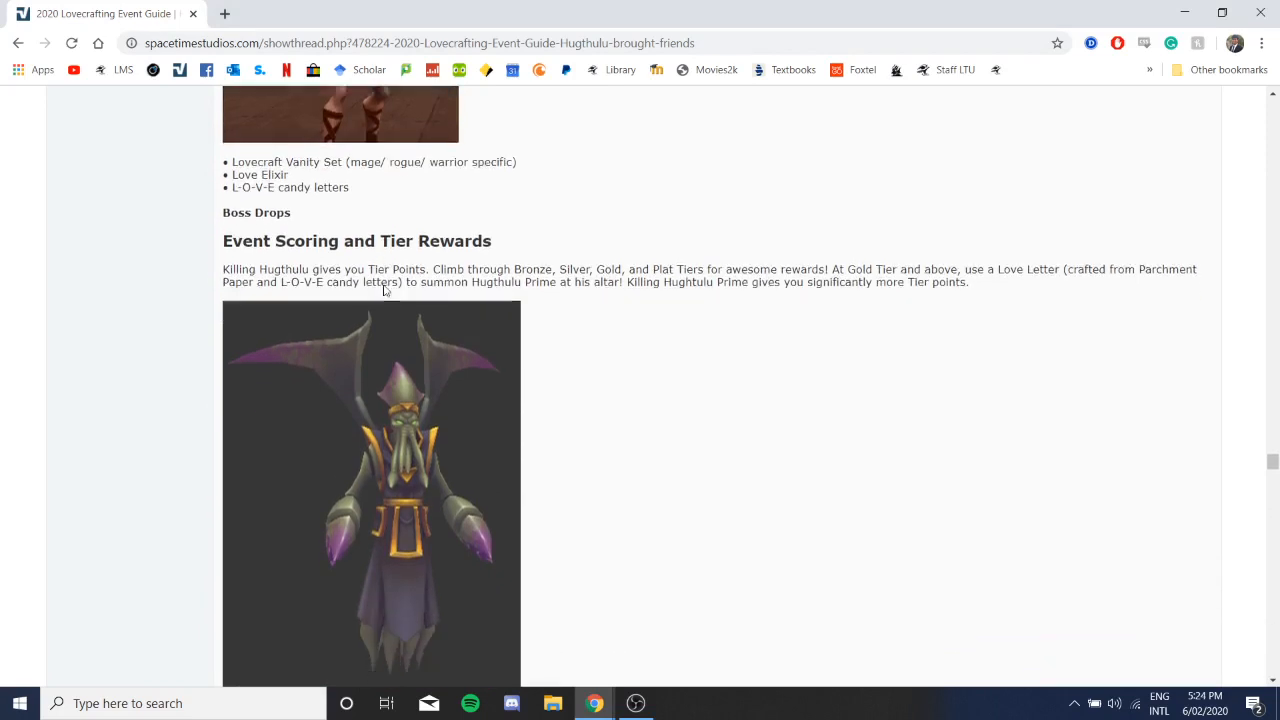
pyautogui.scroll(-3)
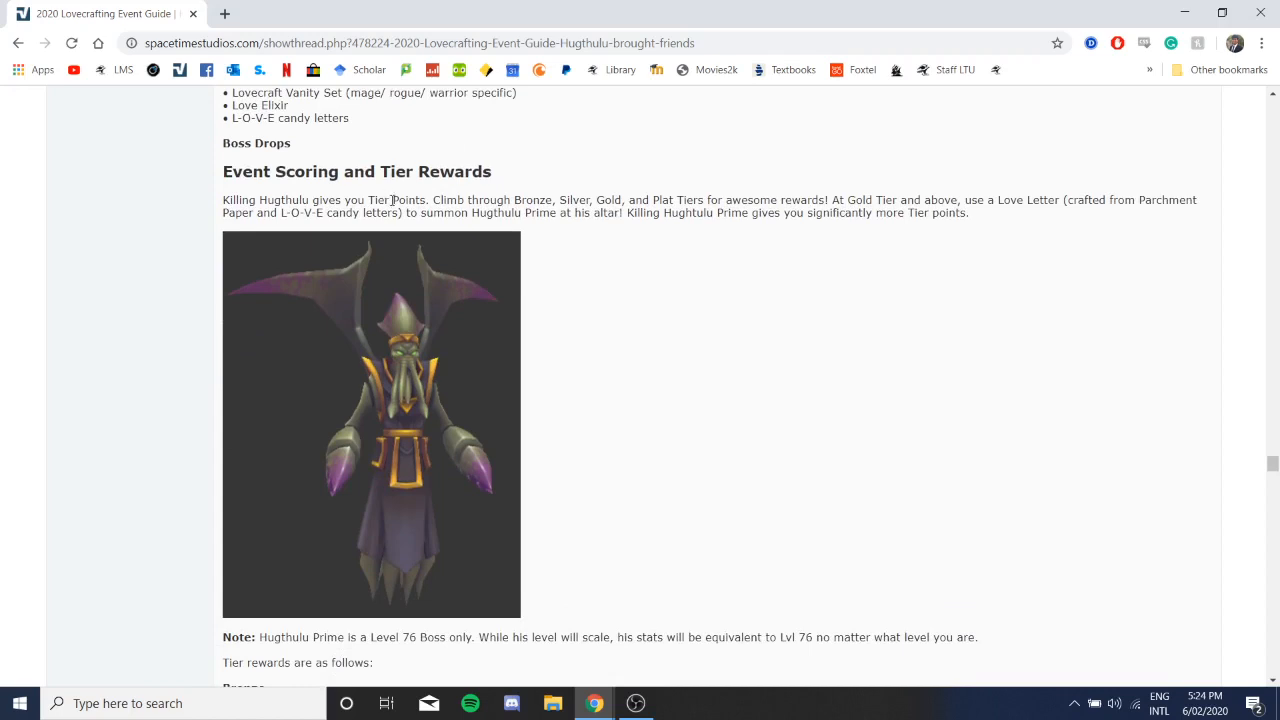
pyautogui.moveTo(456, 160)
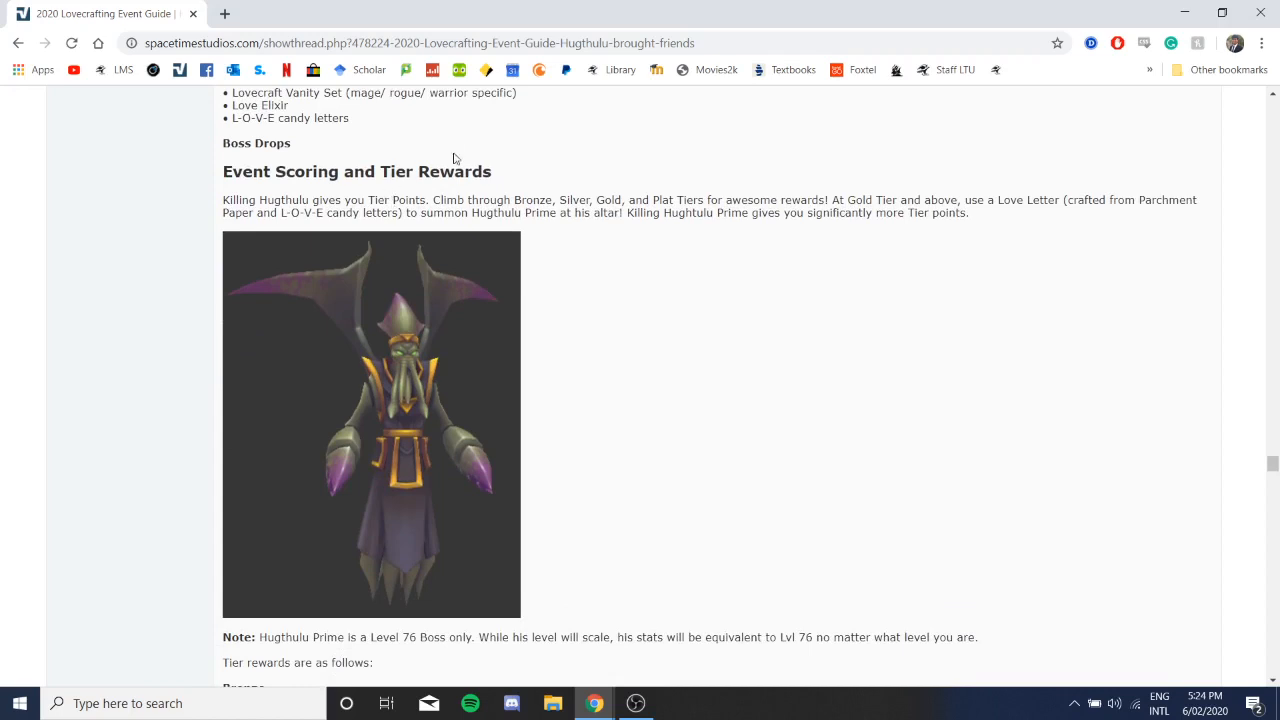
pyautogui.moveTo(754, 196)
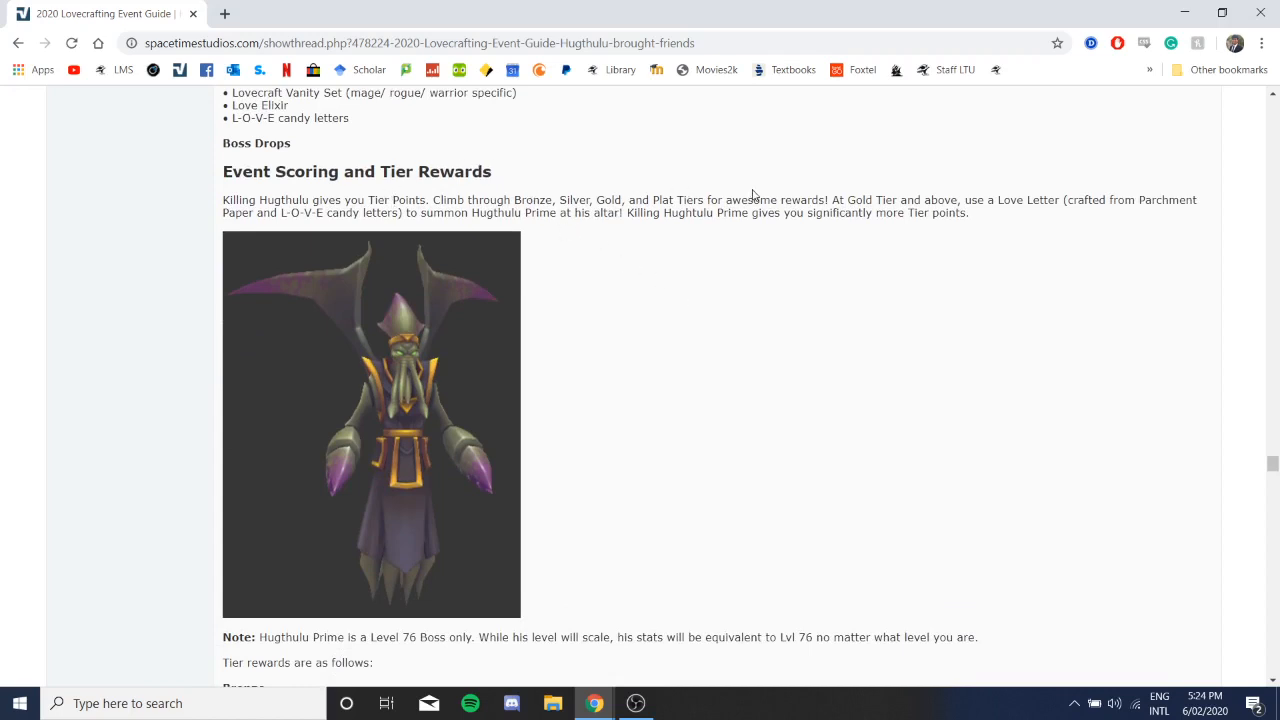
pyautogui.moveTo(900, 204)
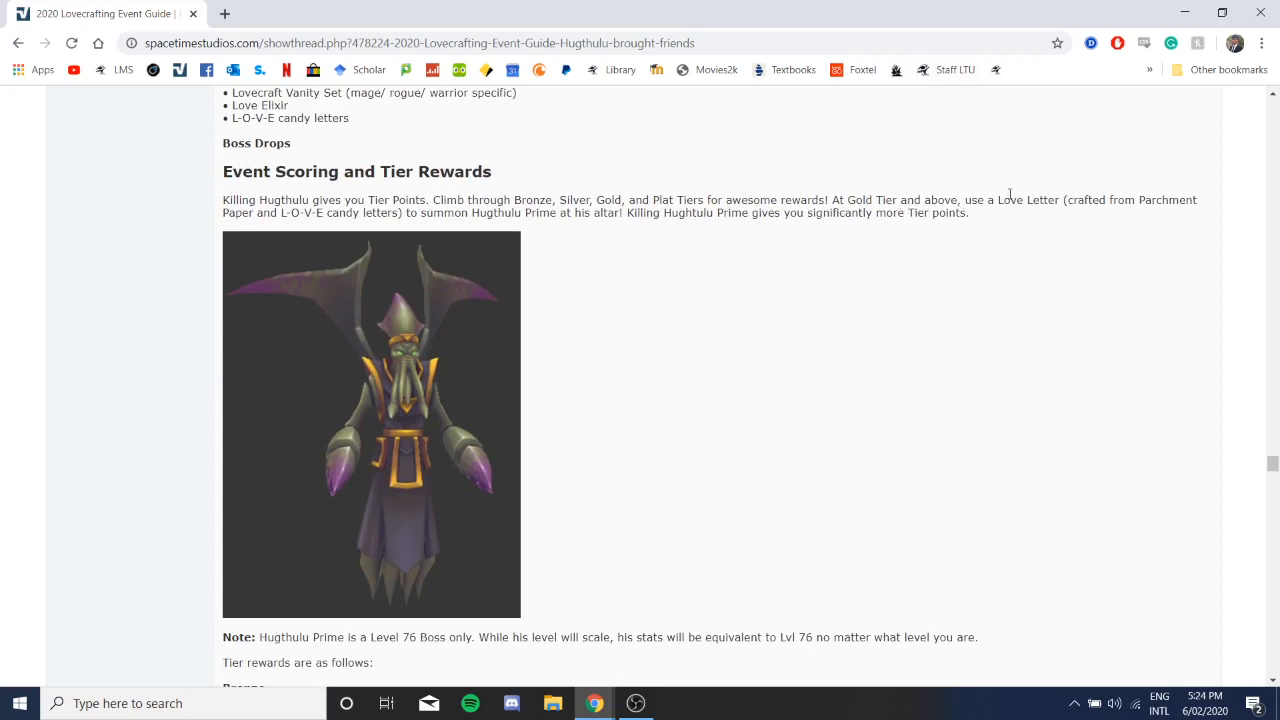
pyautogui.moveTo(608, 196)
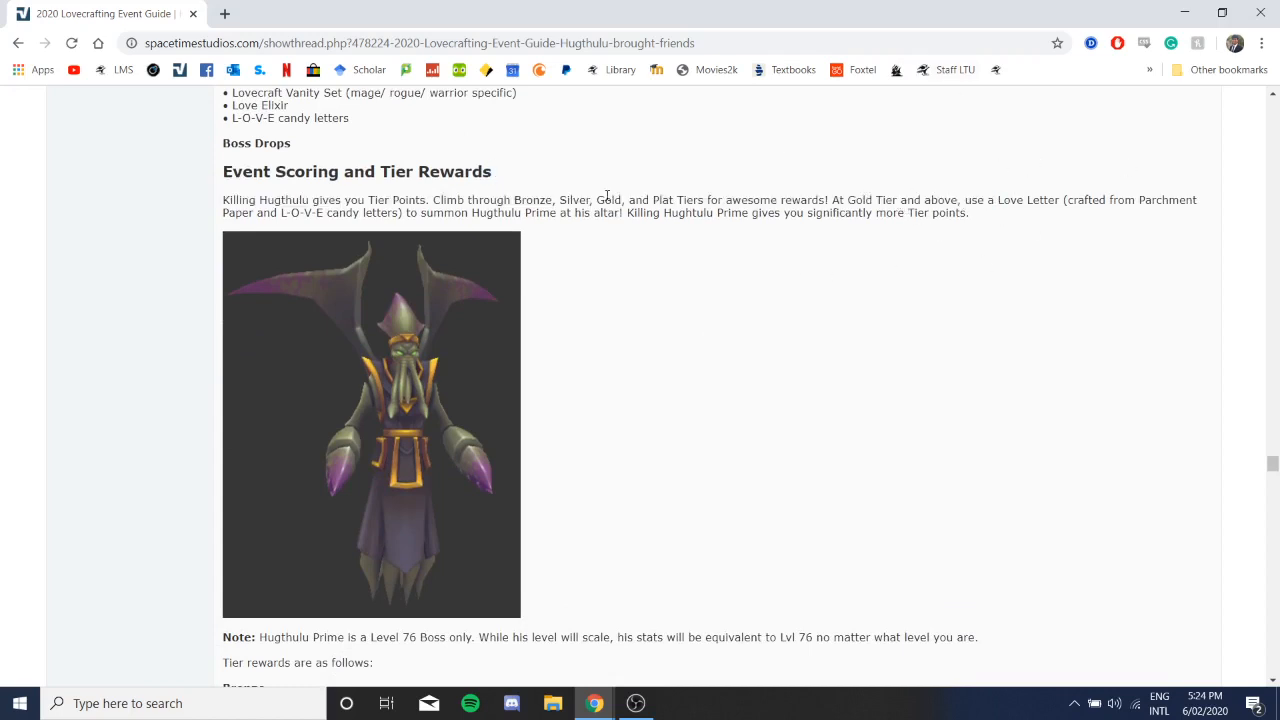
pyautogui.scroll(-3)
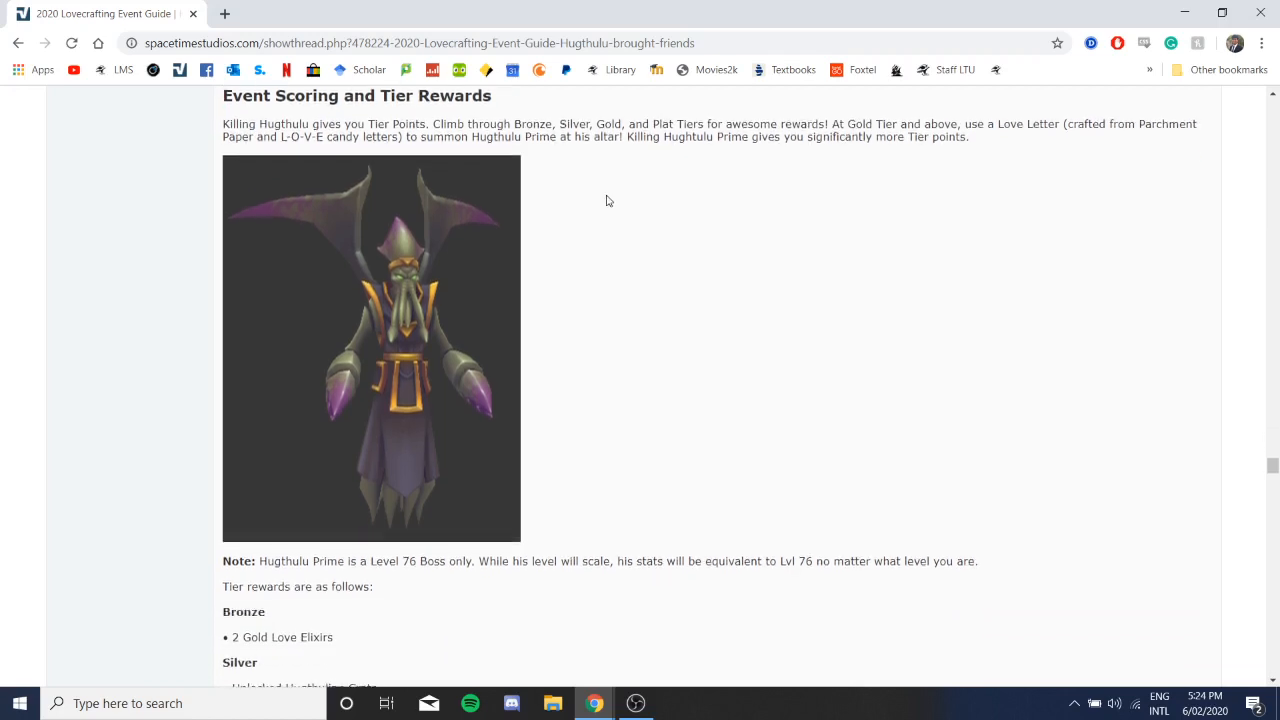
pyautogui.scroll(-3)
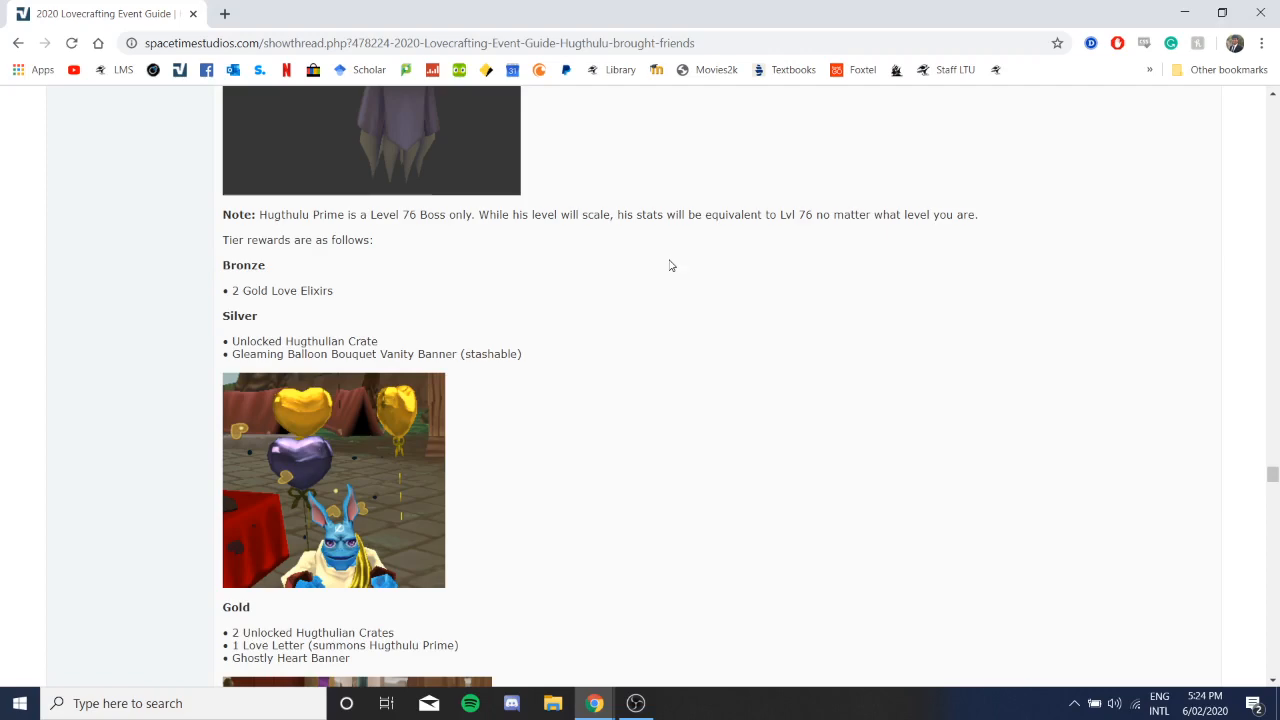
pyautogui.scroll(-3)
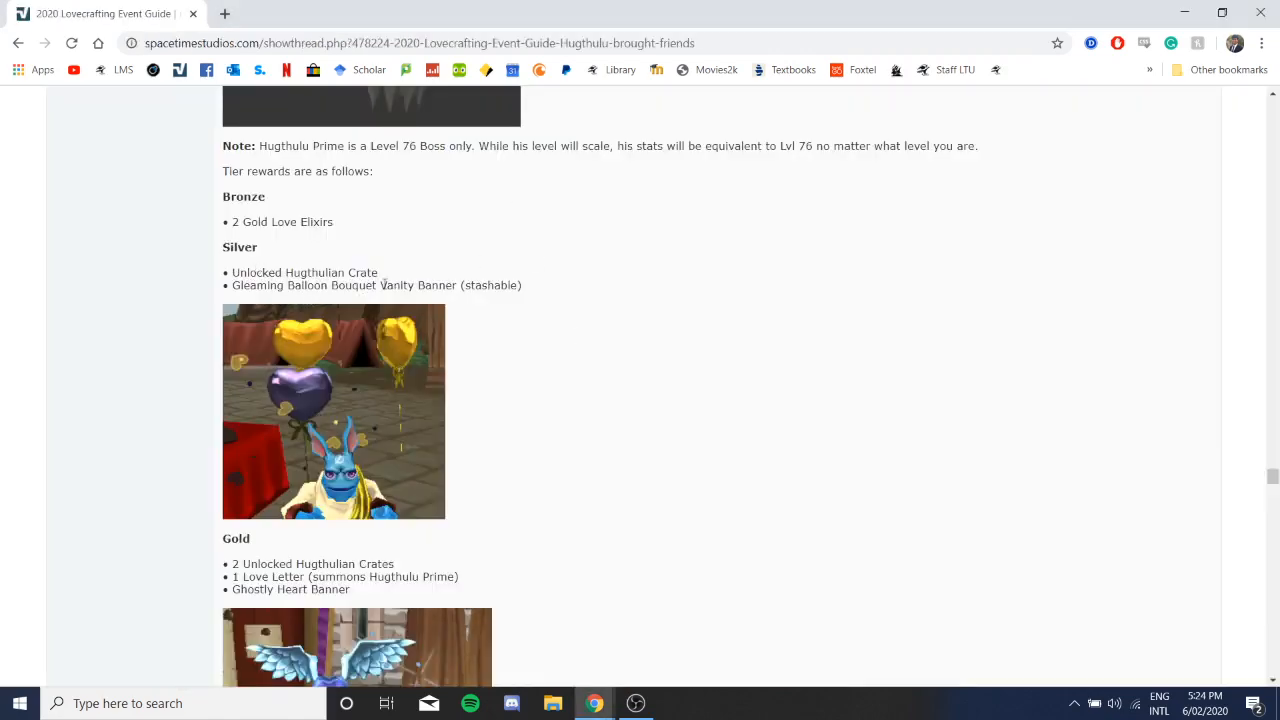
pyautogui.scroll(-3)
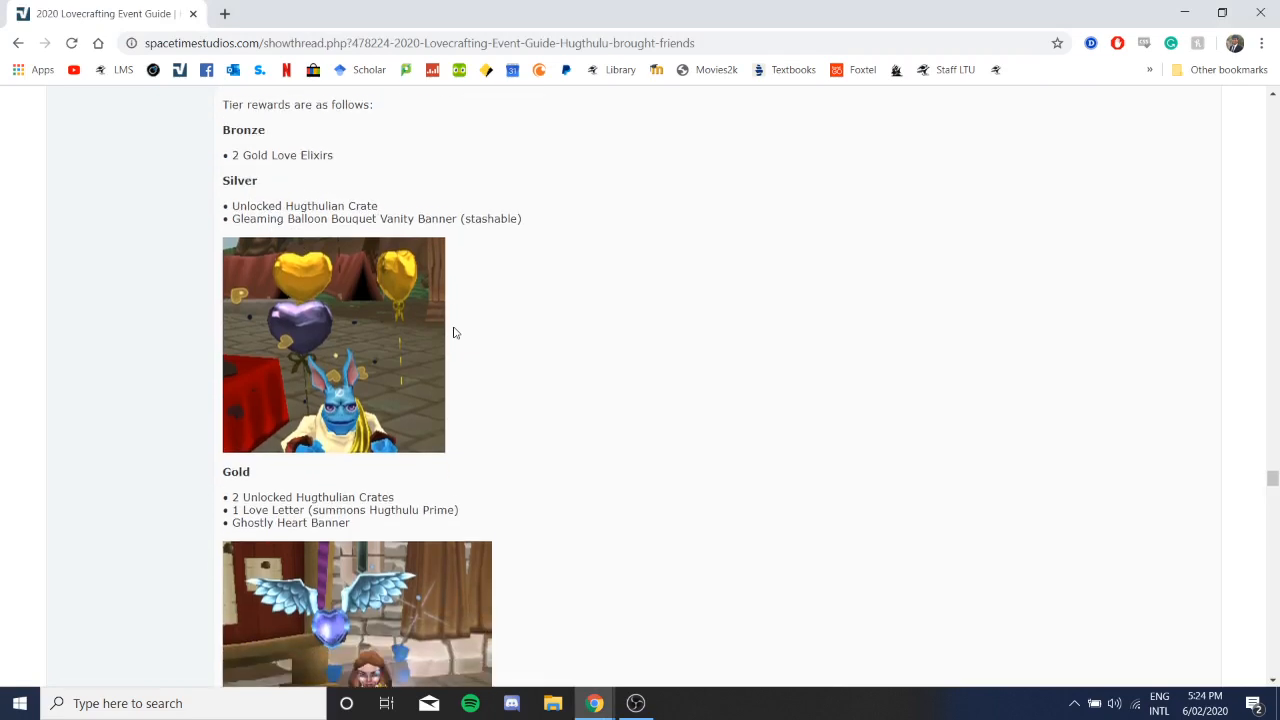
# Step: Scroll on past the Platinum tier rewards until the Leaderboards Rewards heading appears
pyautogui.scroll(-3)
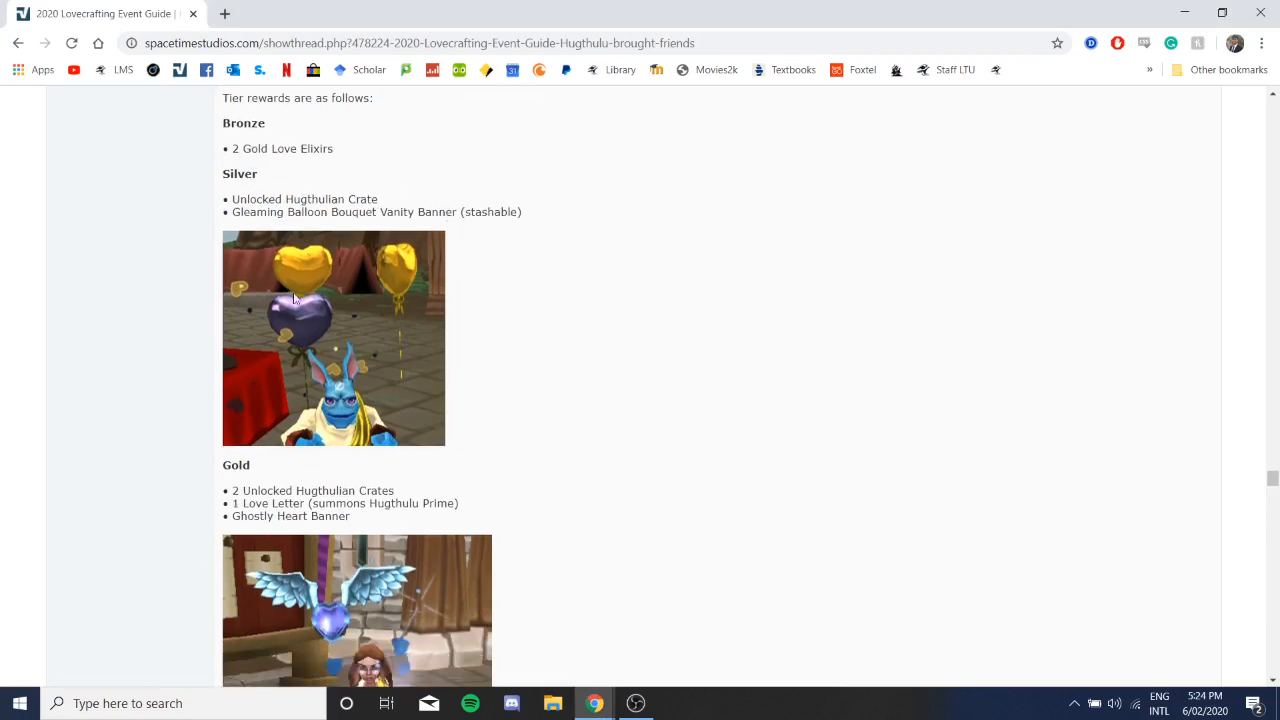
pyautogui.scroll(-3)
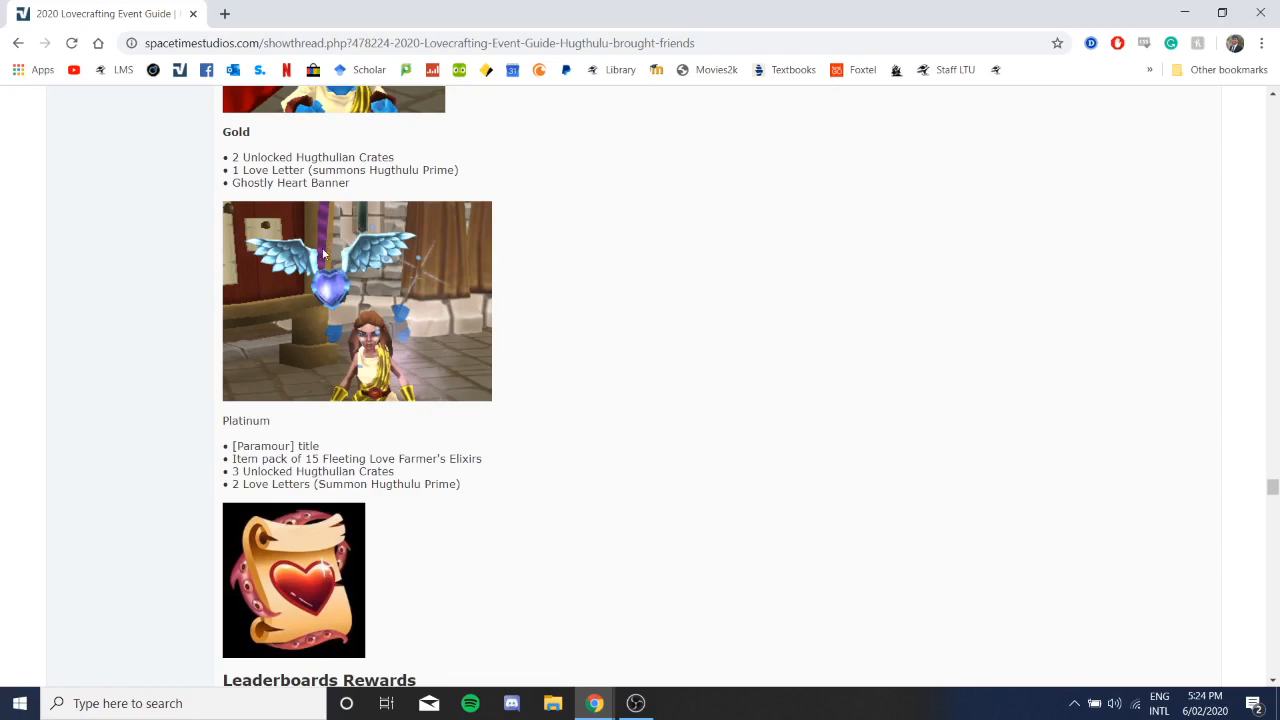
pyautogui.scroll(-3)
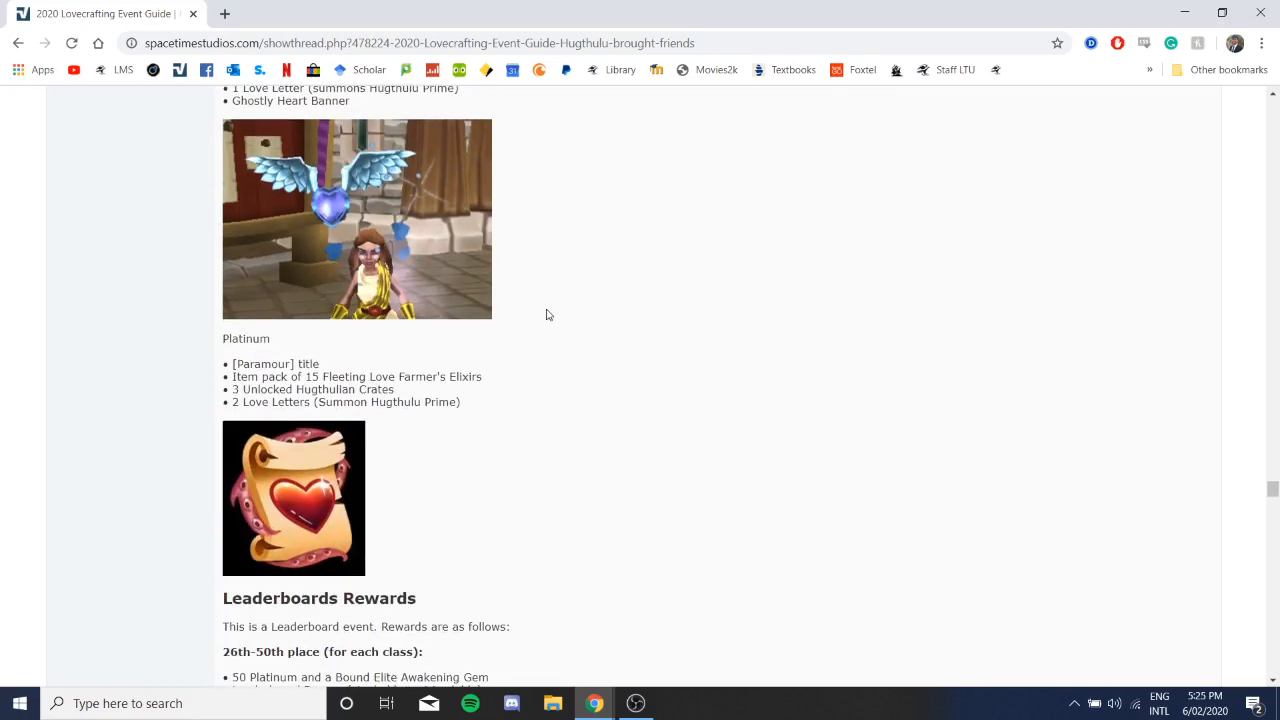
pyautogui.scroll(-3)
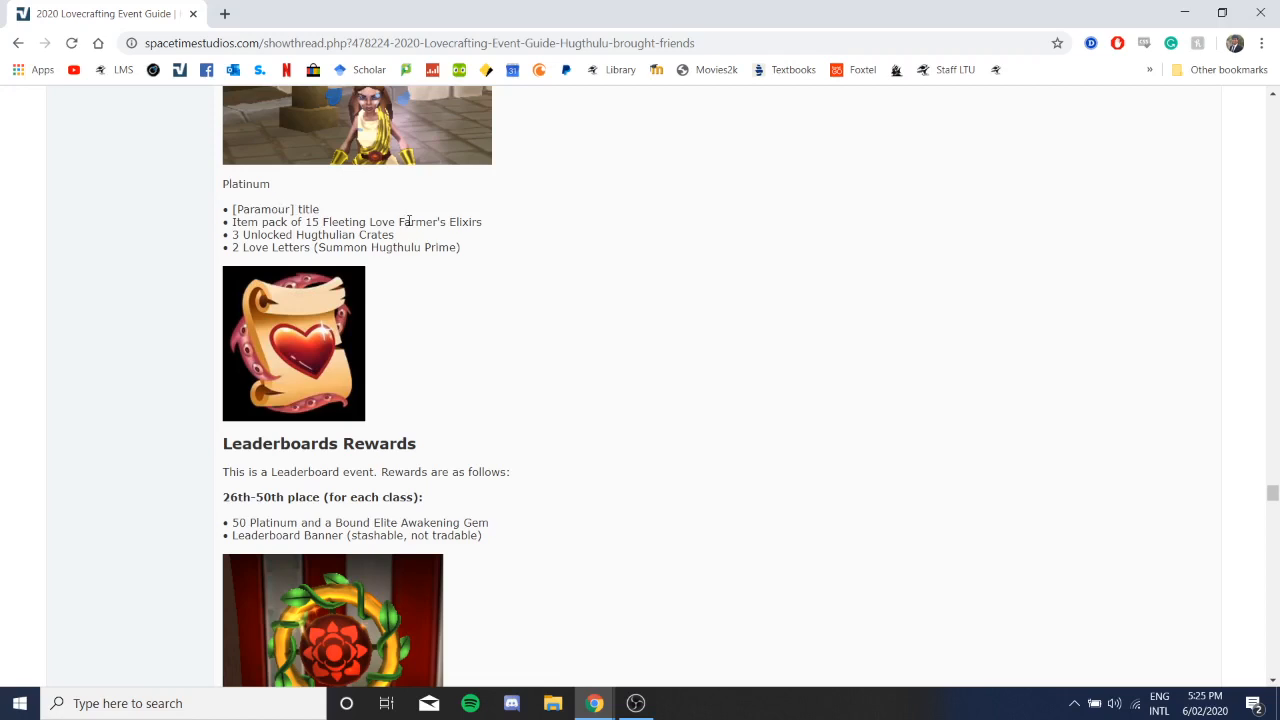
pyautogui.scroll(-3)
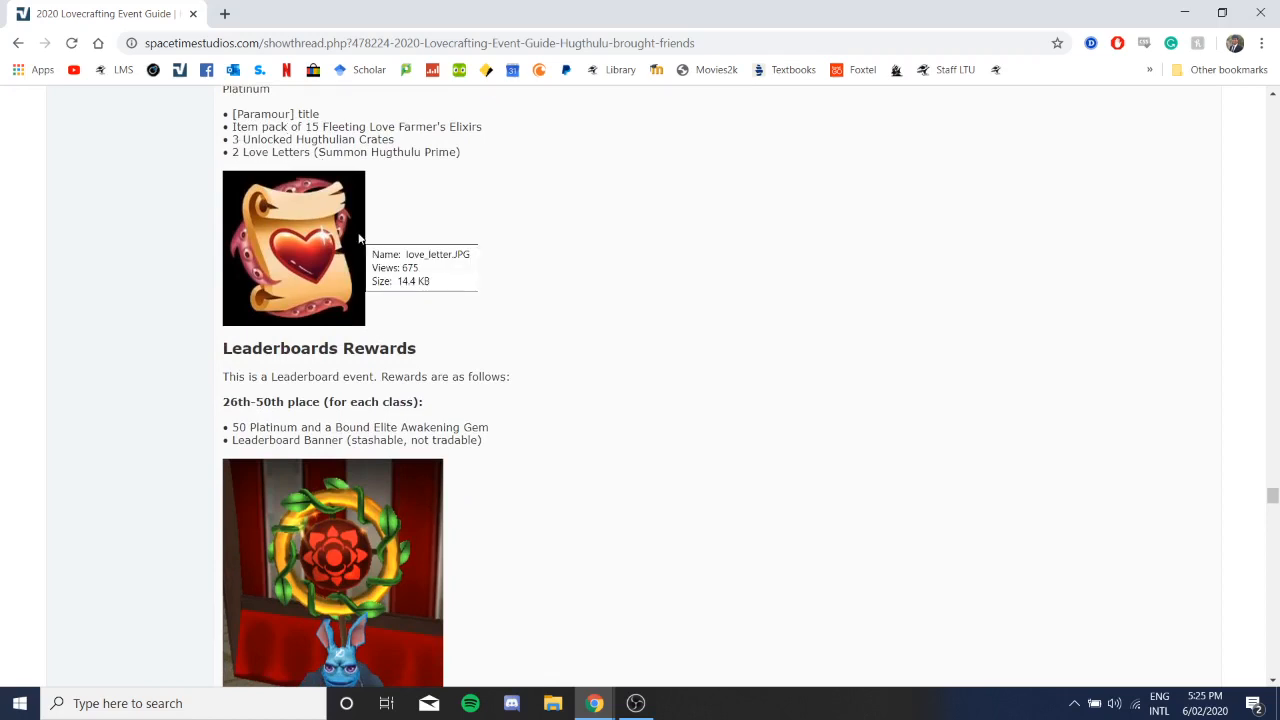
# Step: Scroll through the 26th–50th, 11th–25th and Top 10 leaderboard rewards down to the Additional Notes
pyautogui.scroll(-3)
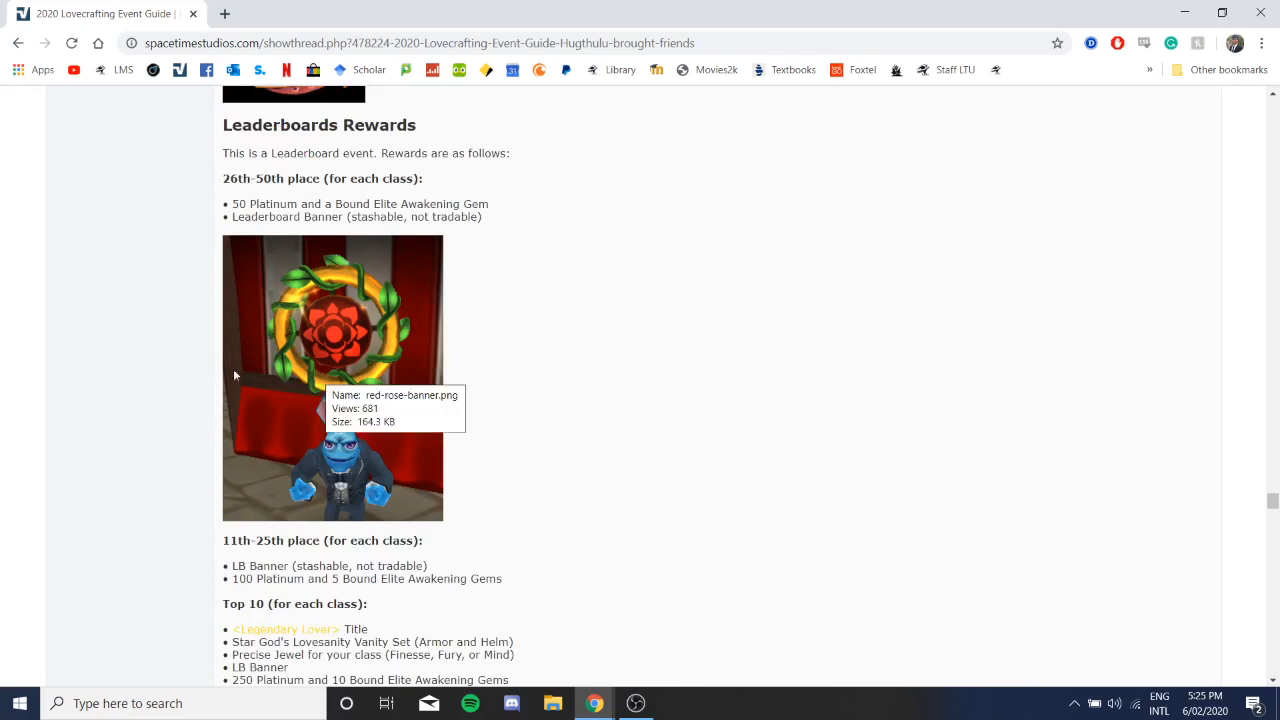
pyautogui.moveTo(332, 336)
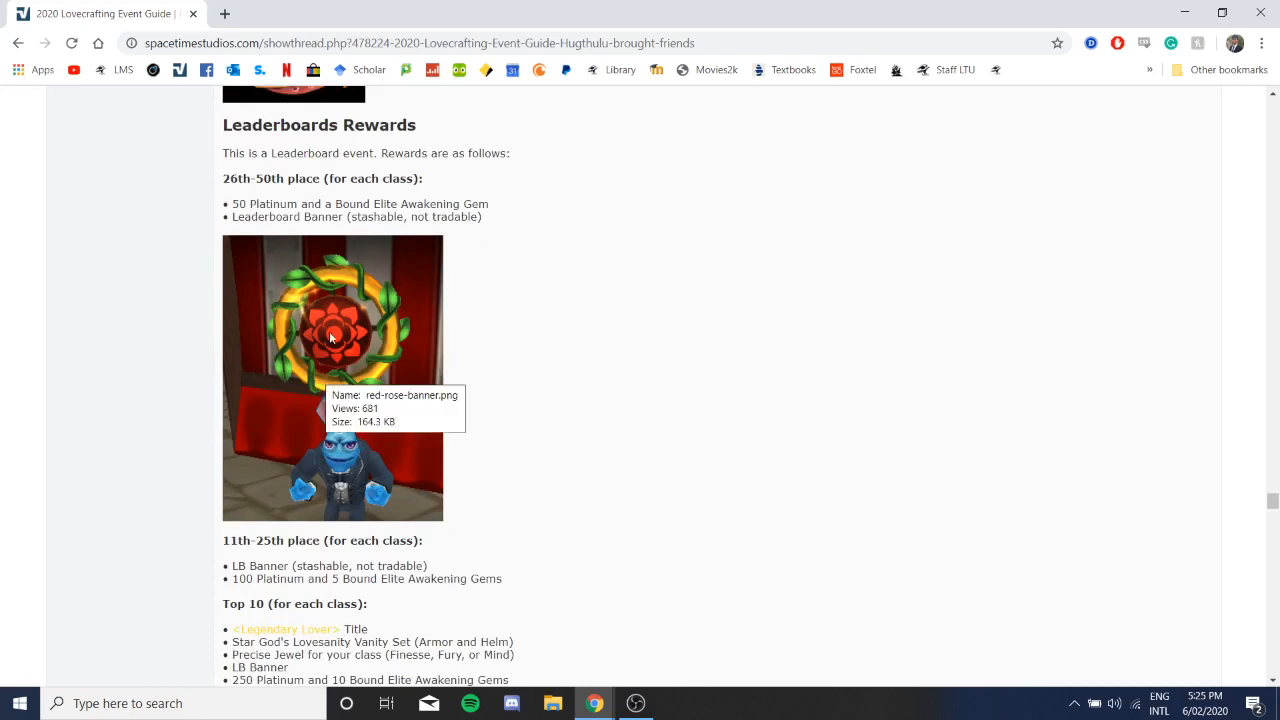
pyautogui.scroll(-3)
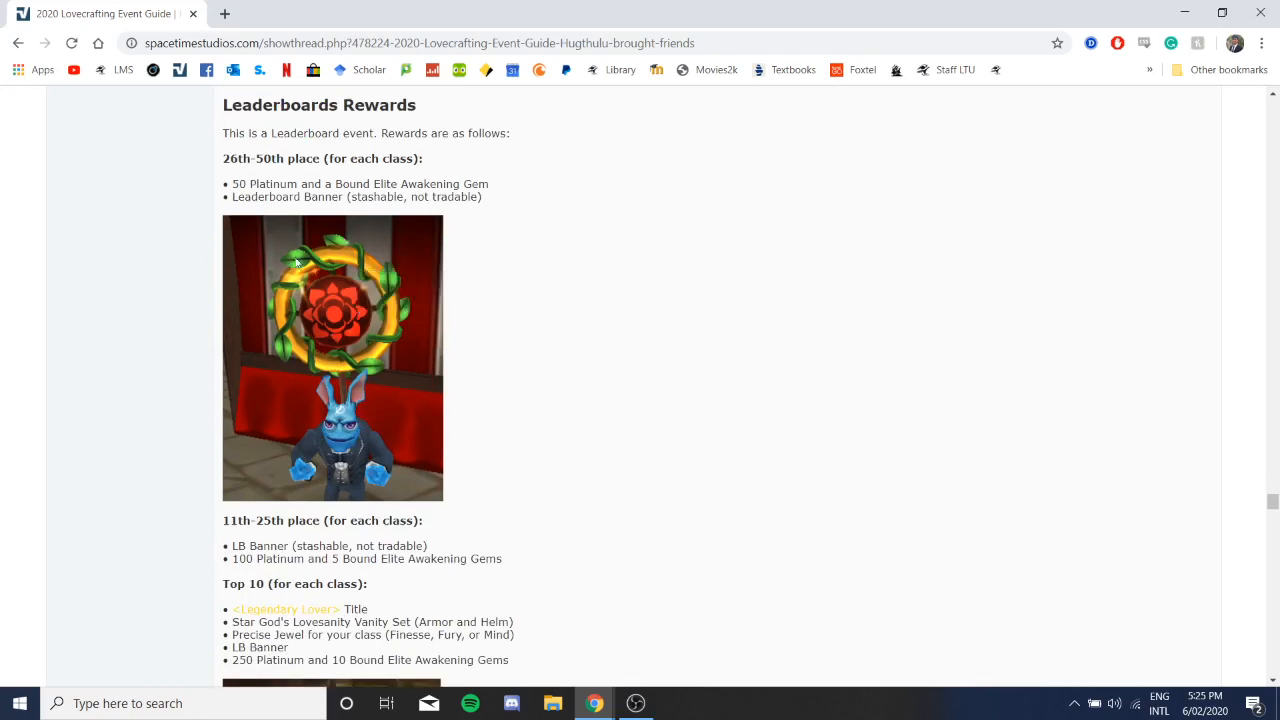
pyautogui.scroll(-3)
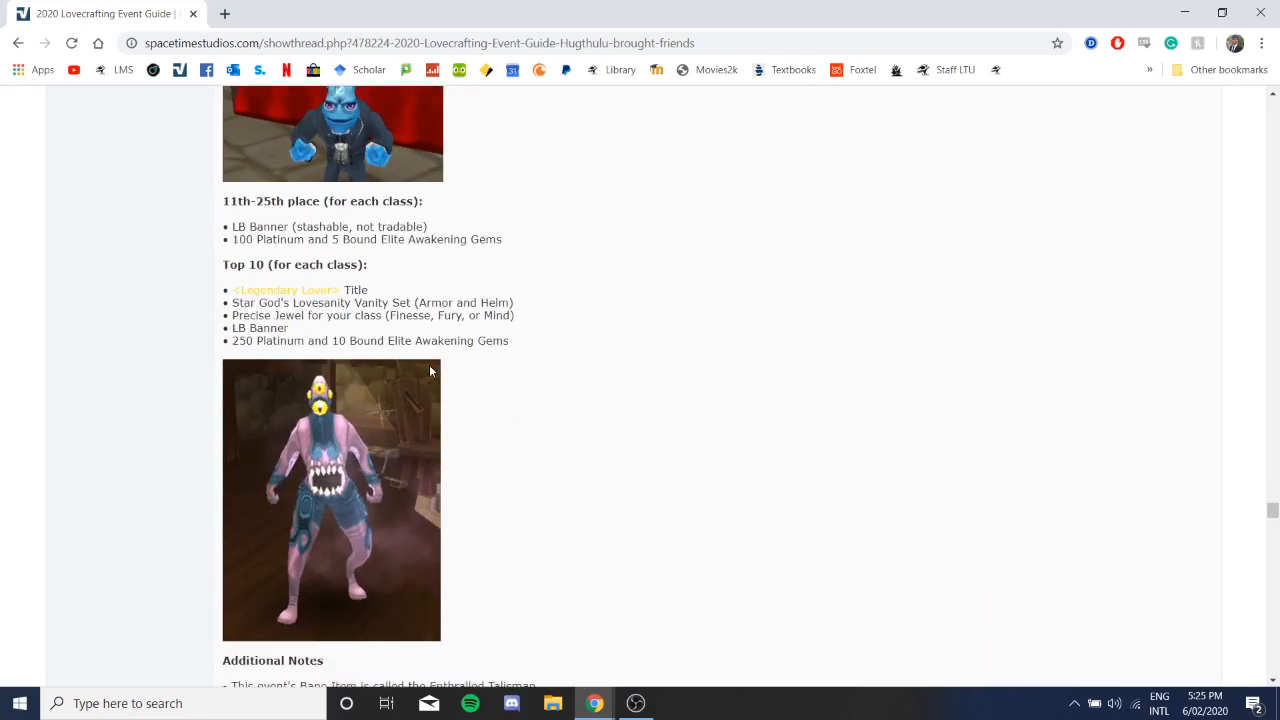
pyautogui.scroll(-3)
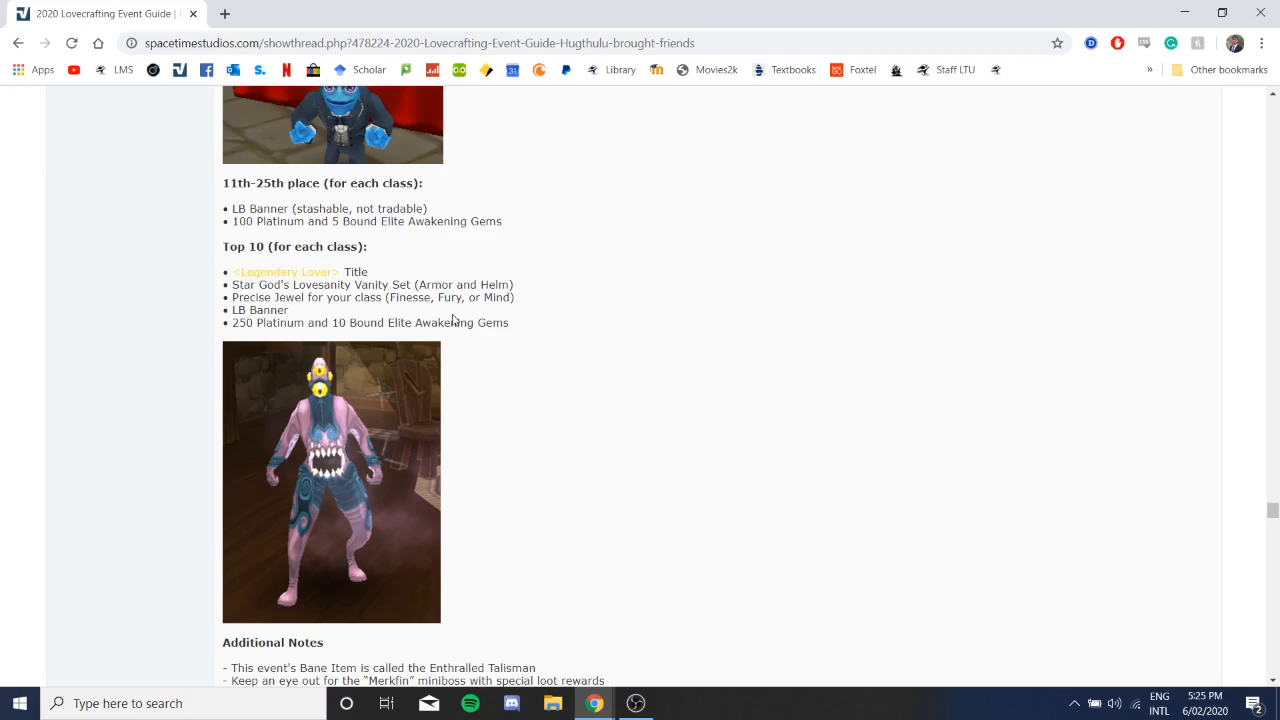
pyautogui.scroll(-3)
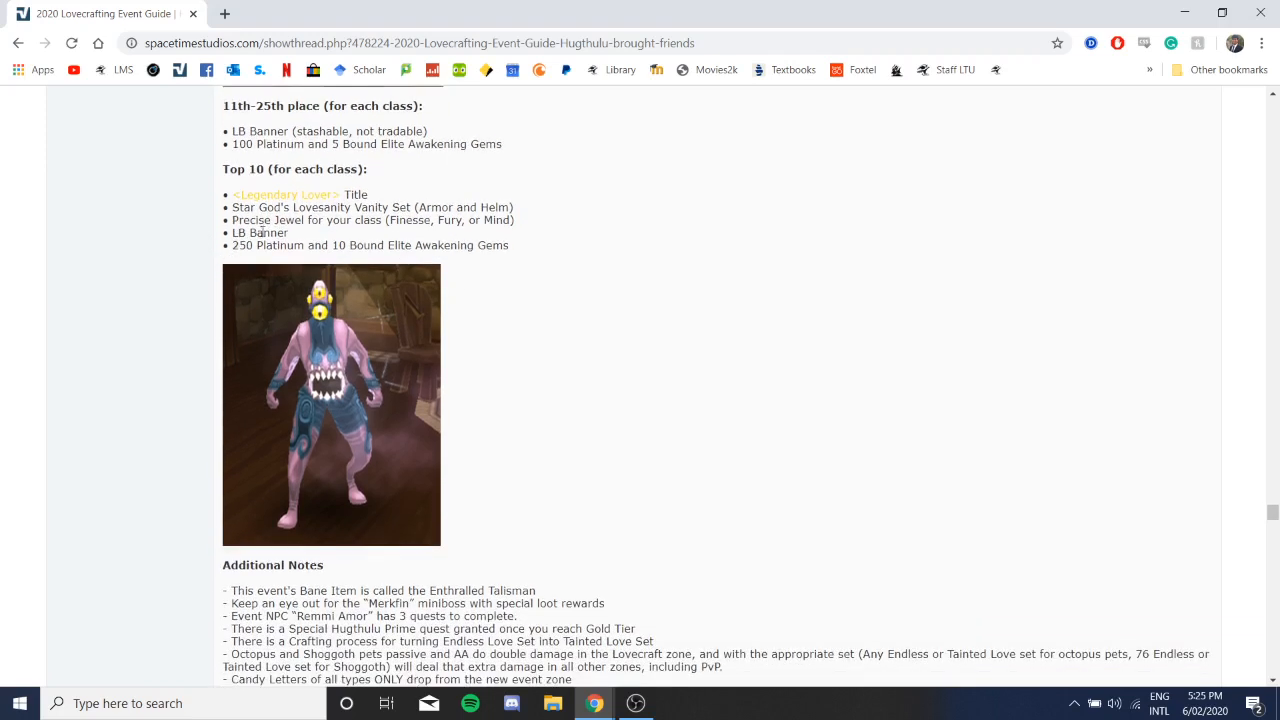
pyautogui.moveTo(476, 268)
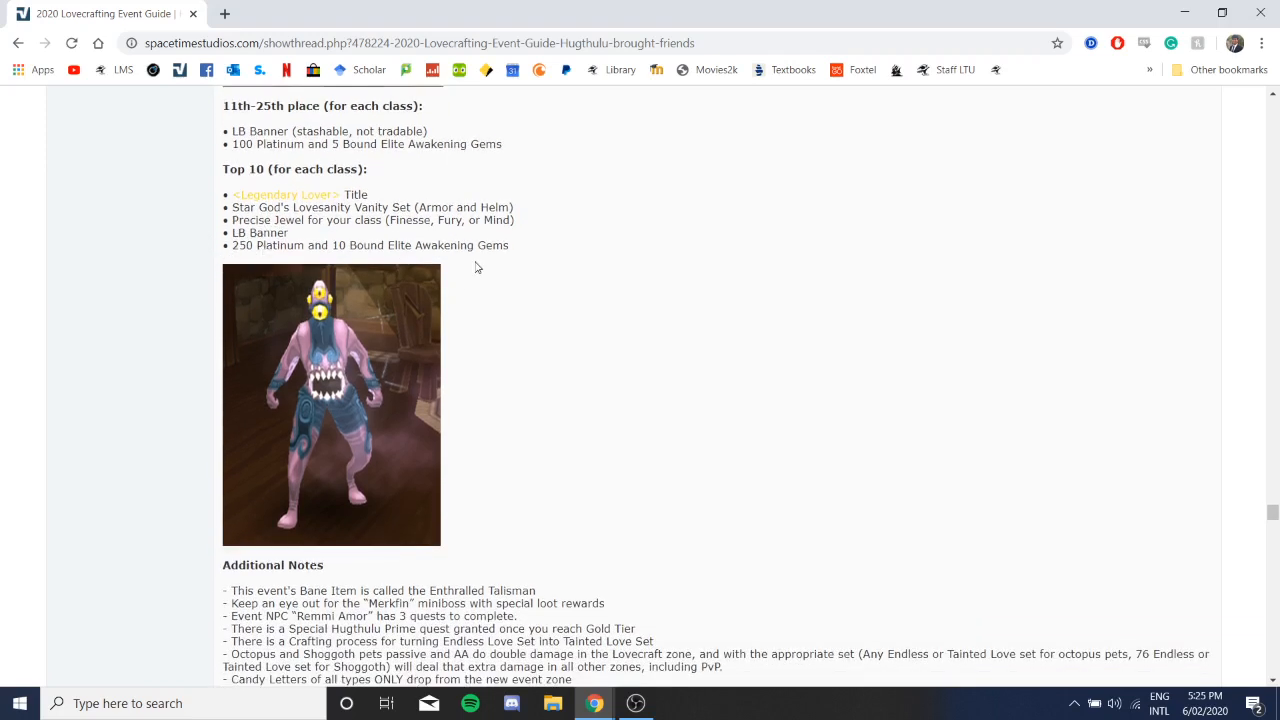
pyautogui.scroll(-3)
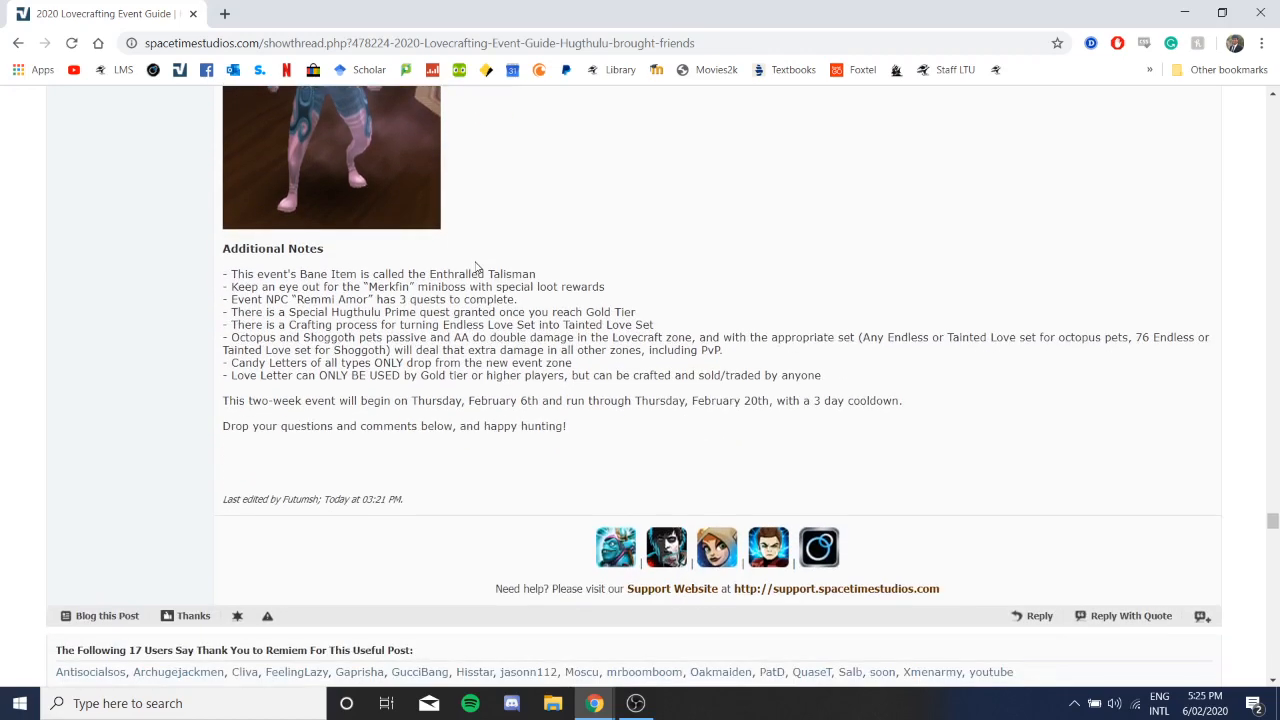
# Step: Scroll to the end of the Additional Notes before switching to the game's Crafting Items inventory
pyautogui.scroll(-3)
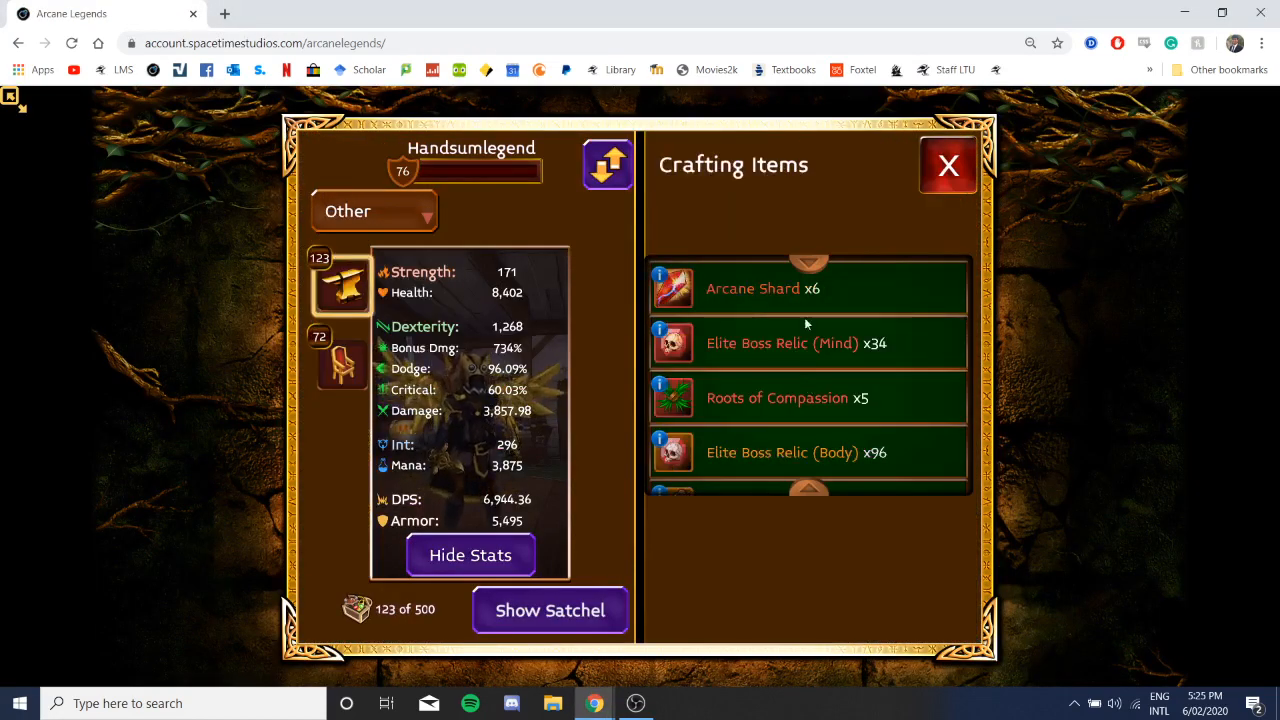
# Step: View the Enthralled Talisman x1 in the Crafting Items list, then return to the event guide thread
pyautogui.scroll(-3)
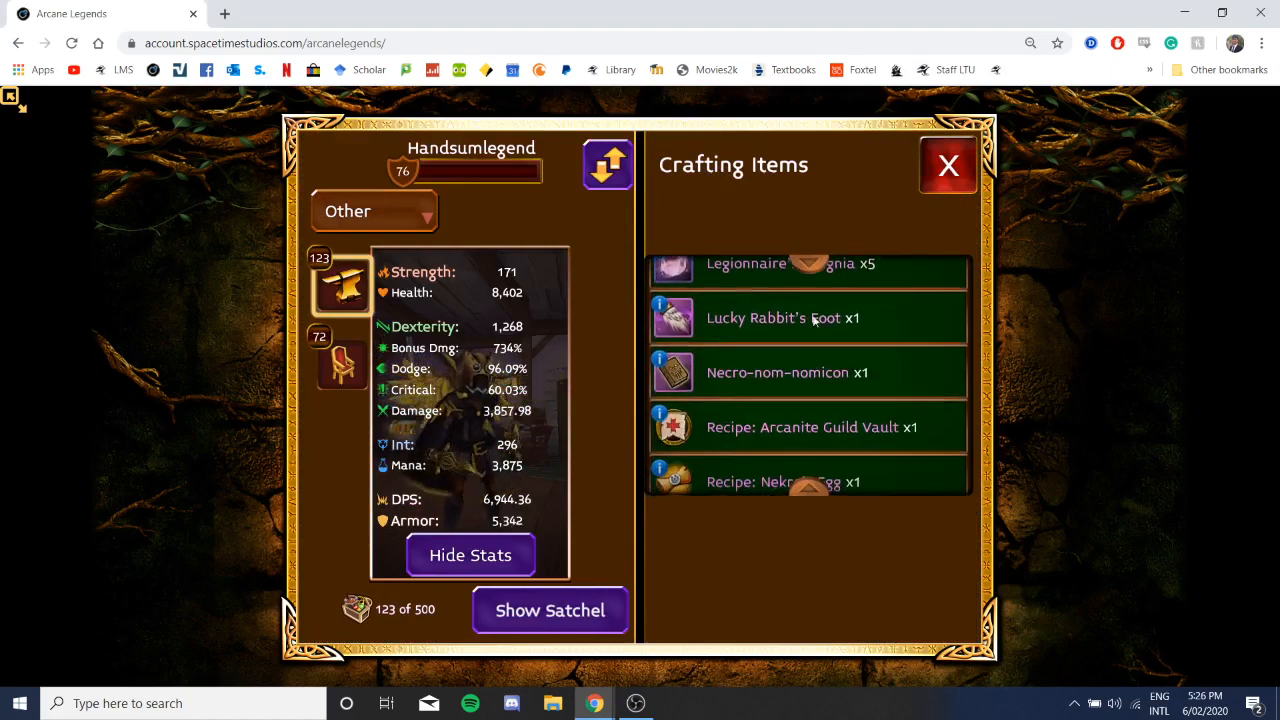
pyautogui.scroll(-3)
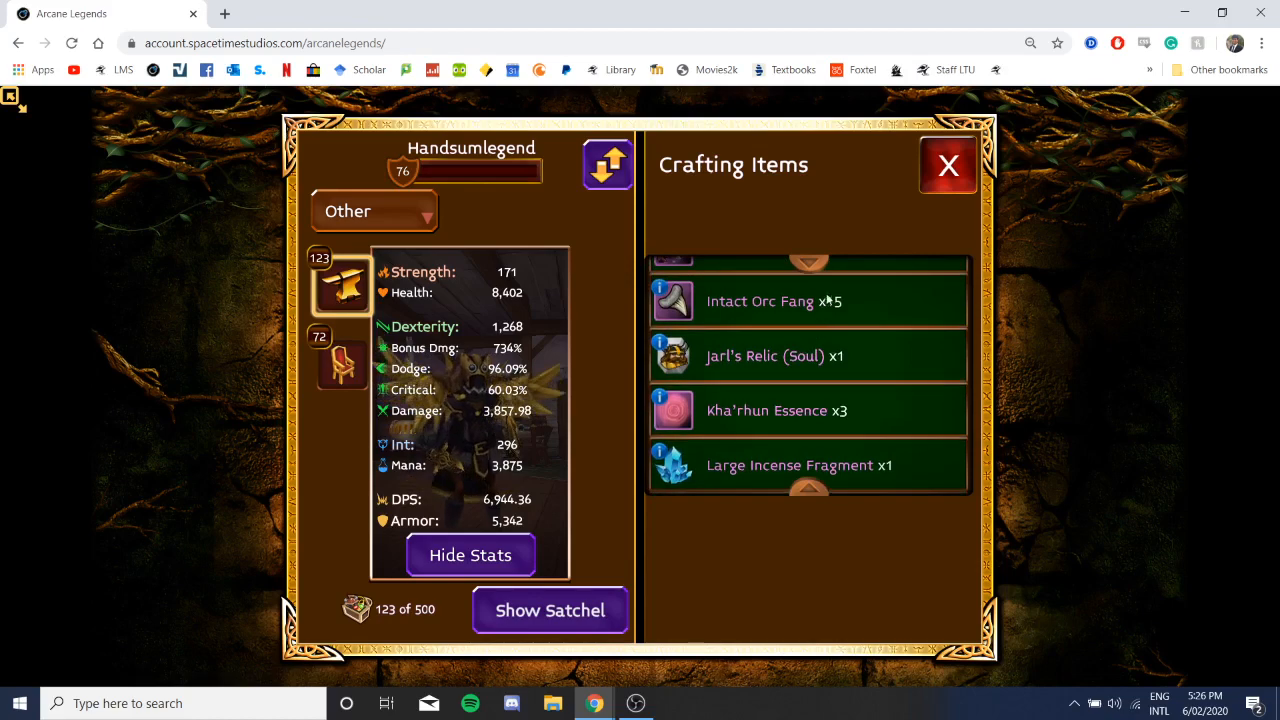
pyautogui.click(776, 316)
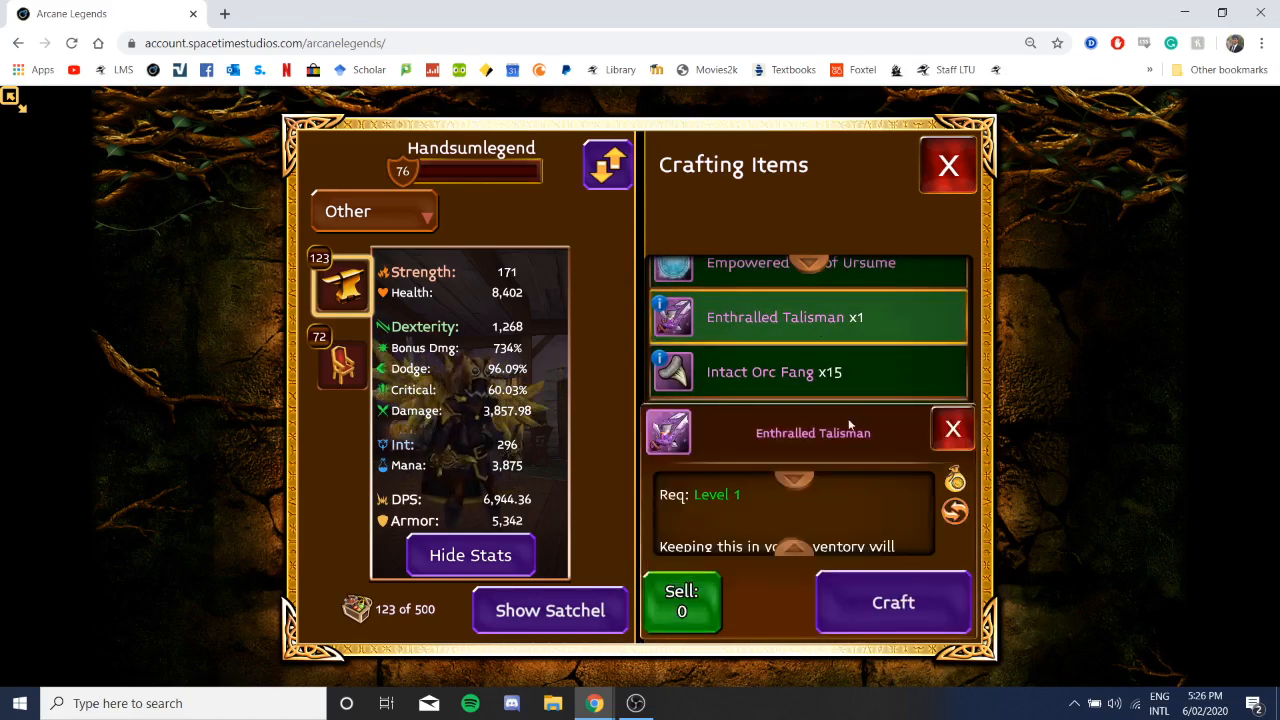
pyautogui.click(952, 428)
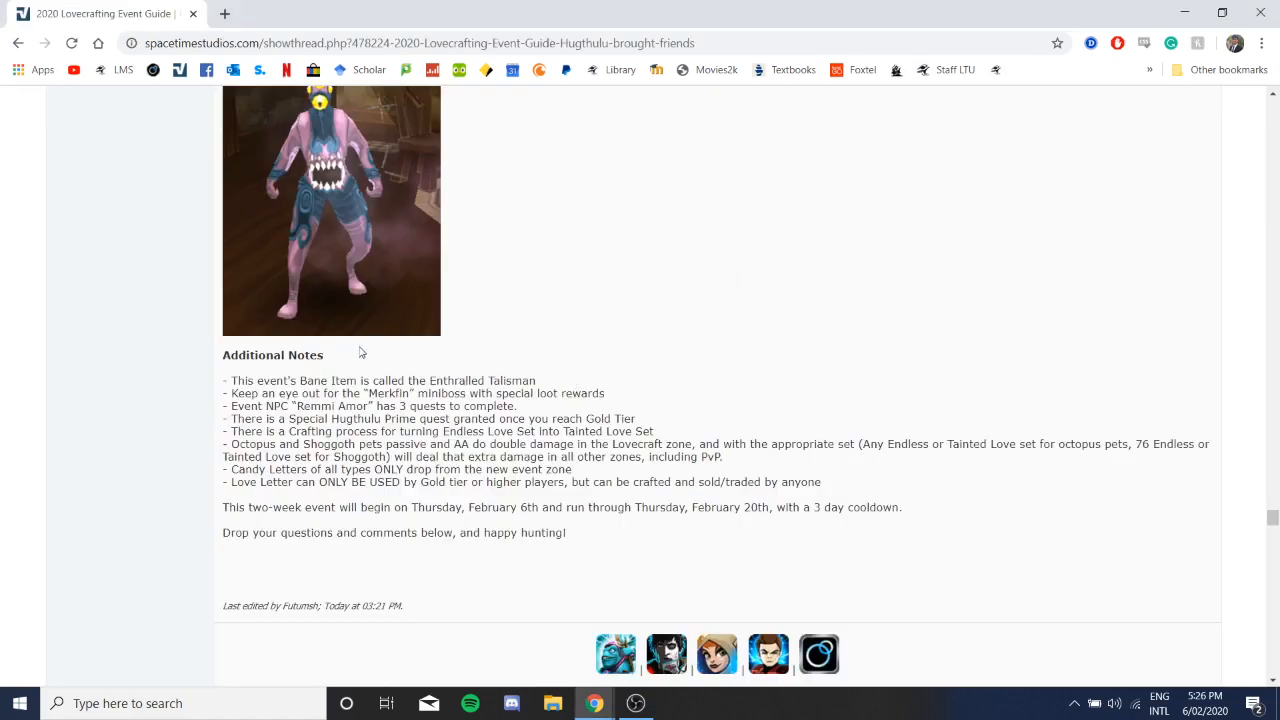
pyautogui.moveTo(448, 362)
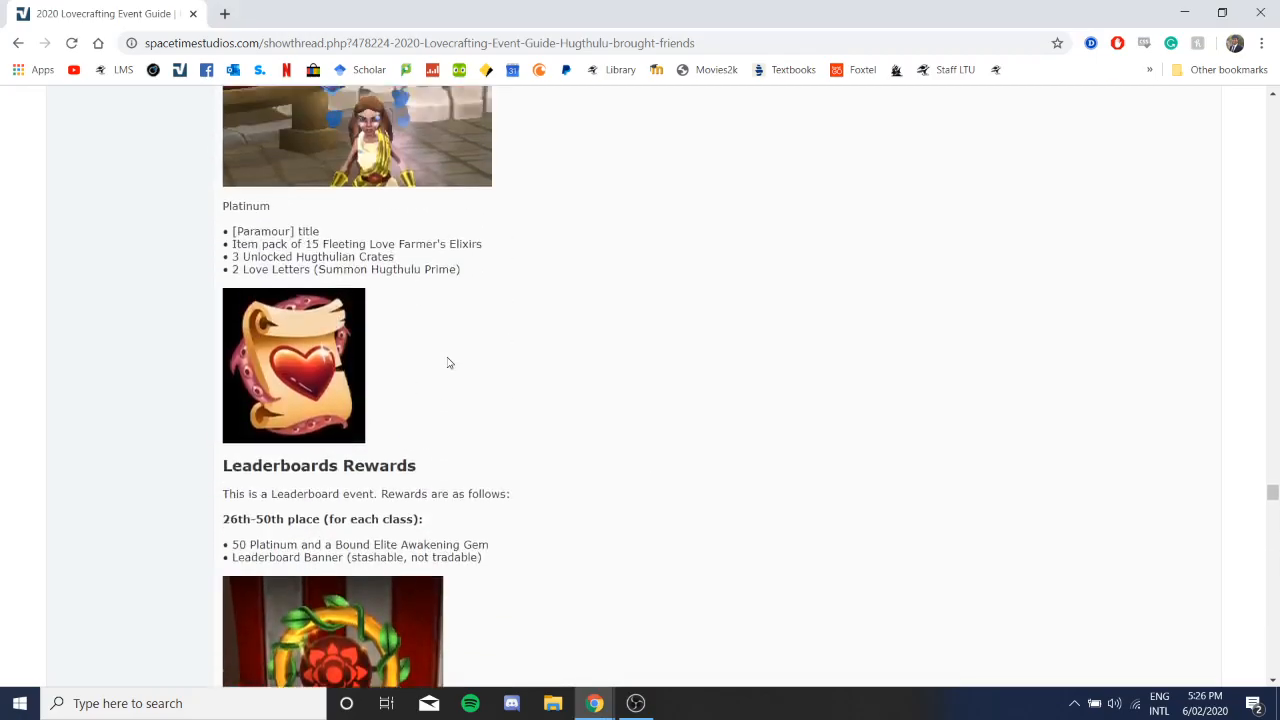
# Step: Scroll back to the Tainted Love Staff and Blaster cards, then bring up OBS to end recording
pyautogui.scroll(-3)
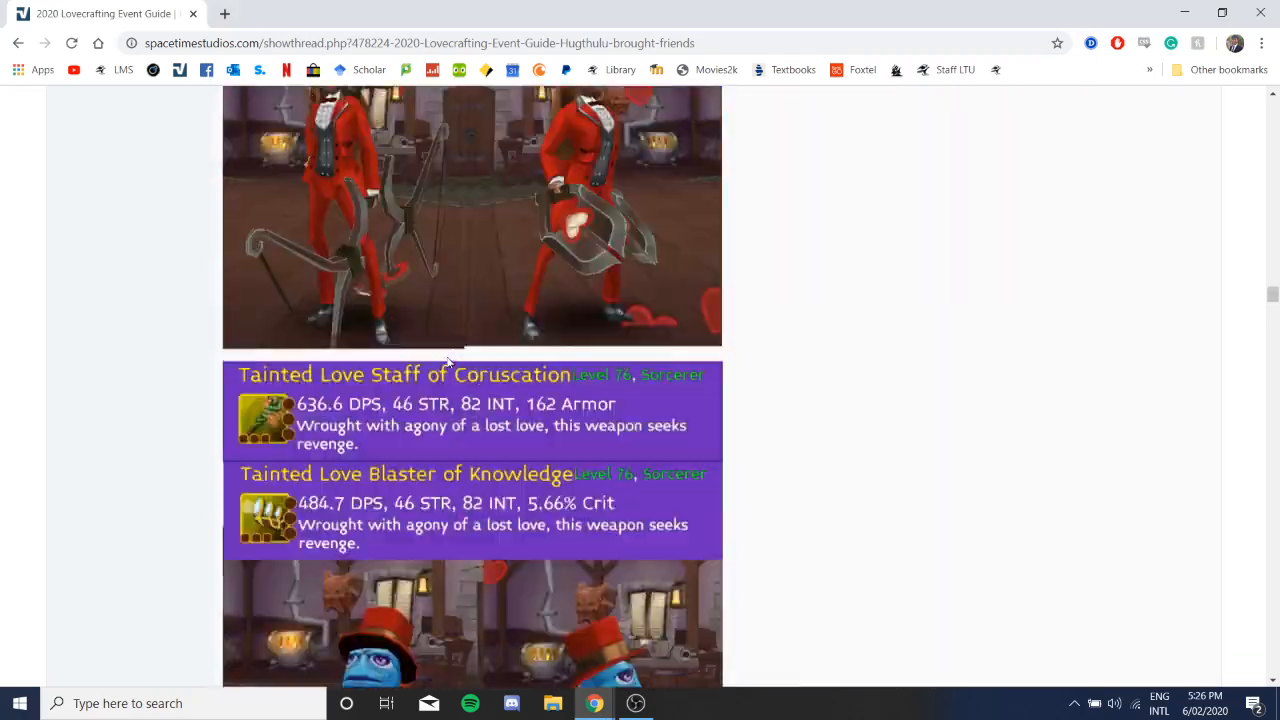
pyautogui.scroll(-3)
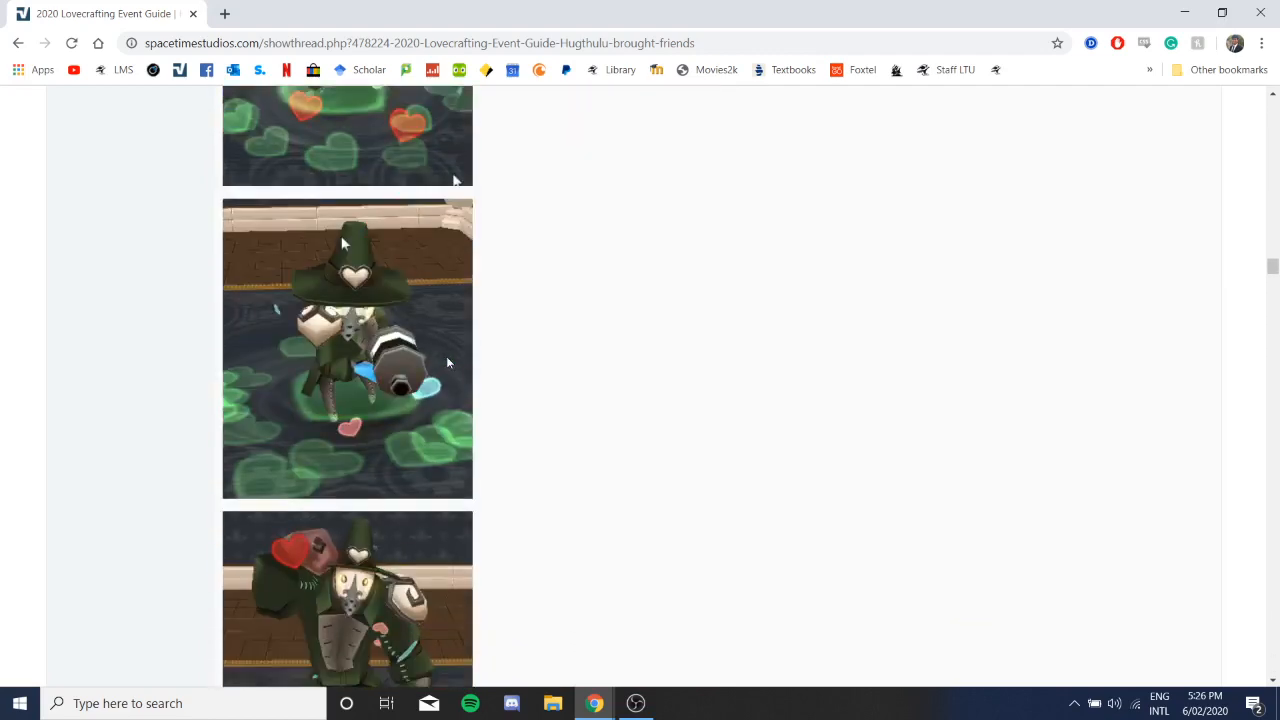
pyautogui.scroll(-3)
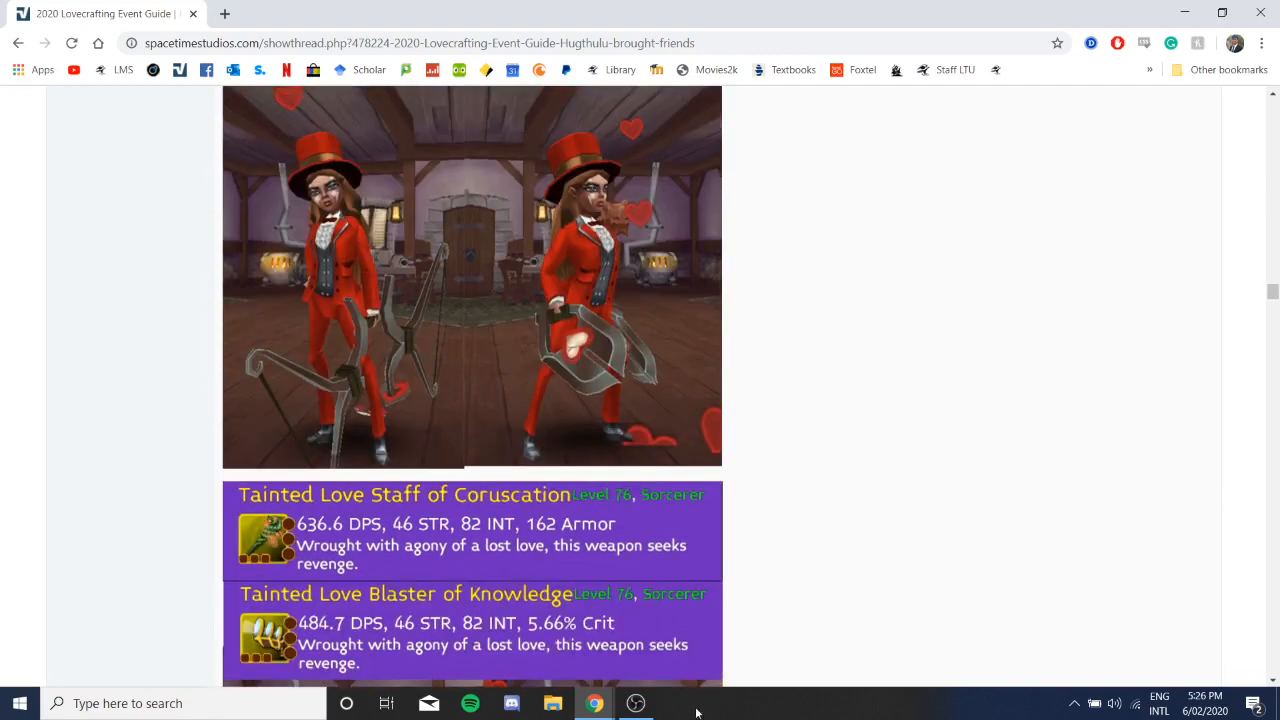
pyautogui.click(636, 704)
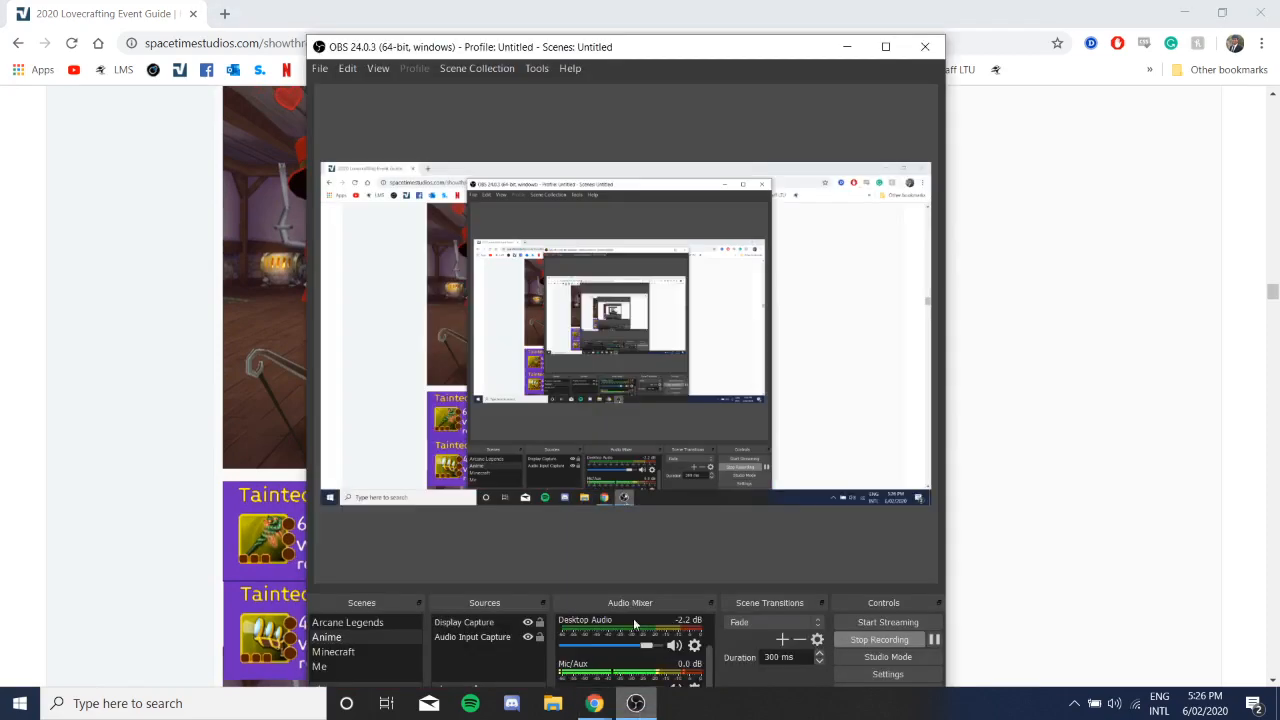
pyautogui.moveTo(670, 612)
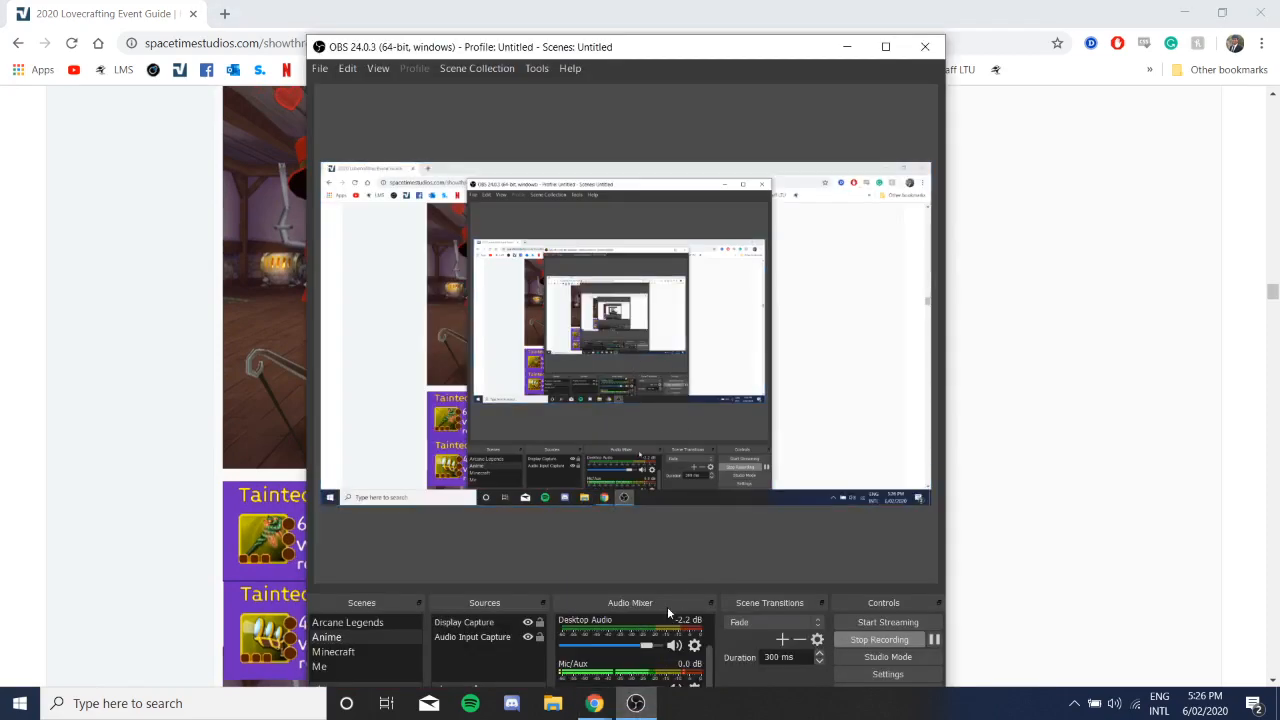